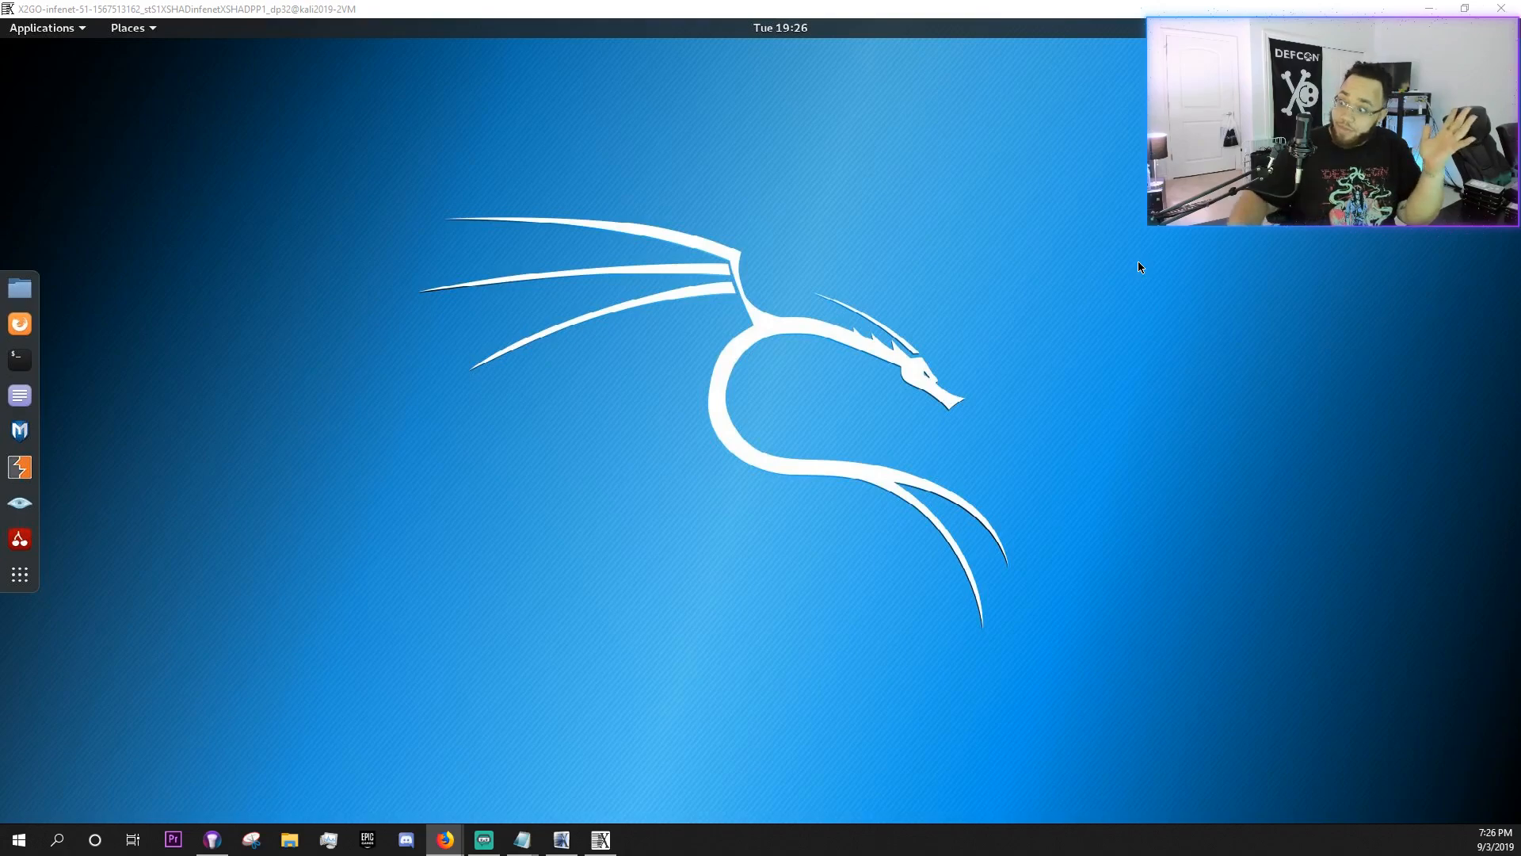
pyautogui.moveTo(153, 278)
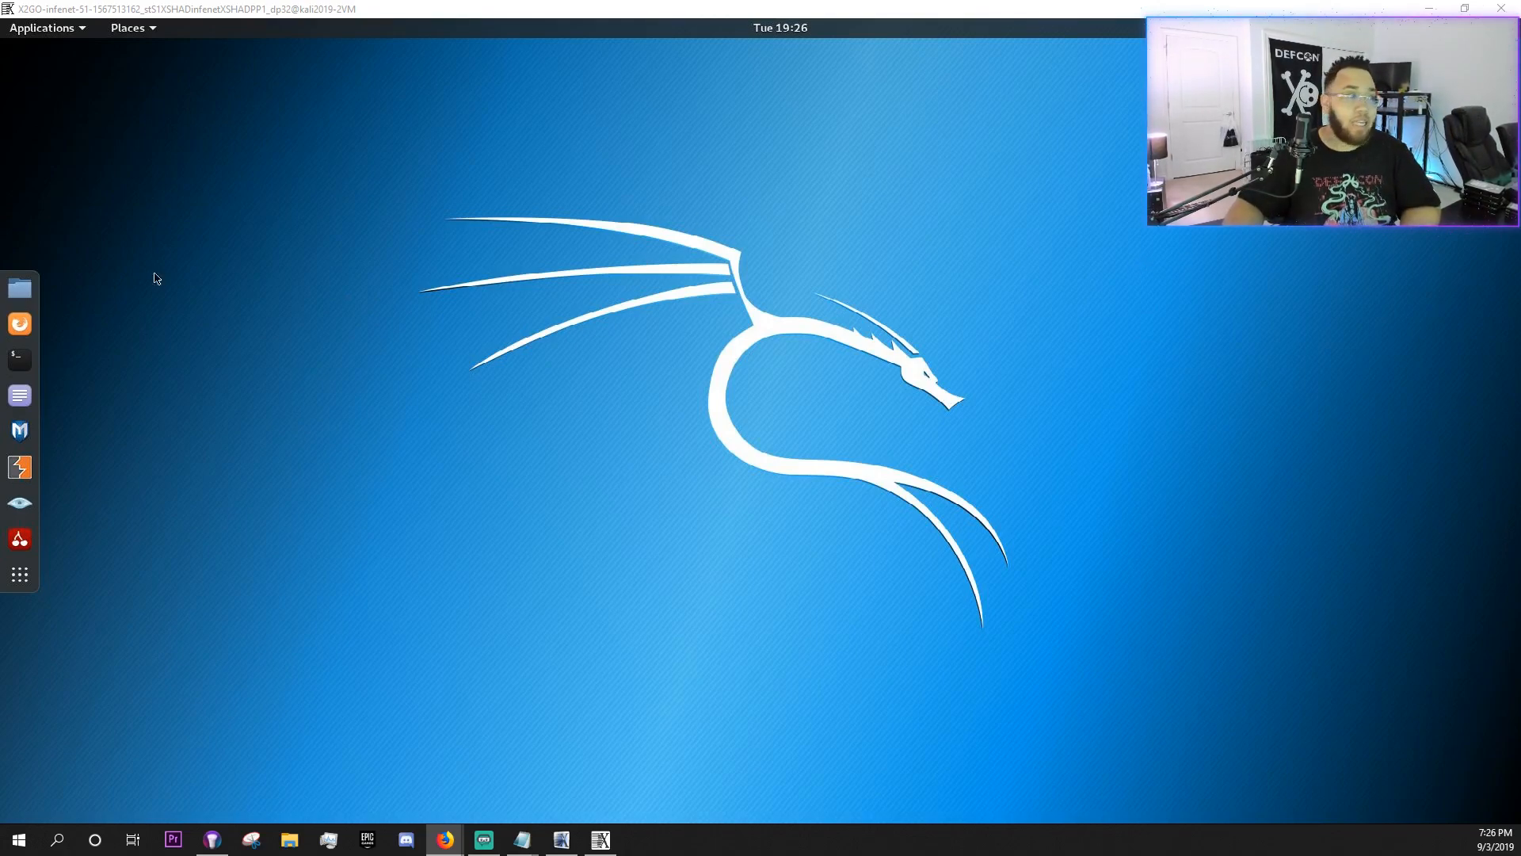
# - Launch Firefox ESR from the dock, opening a blank new tab
pyautogui.click(442, 840)
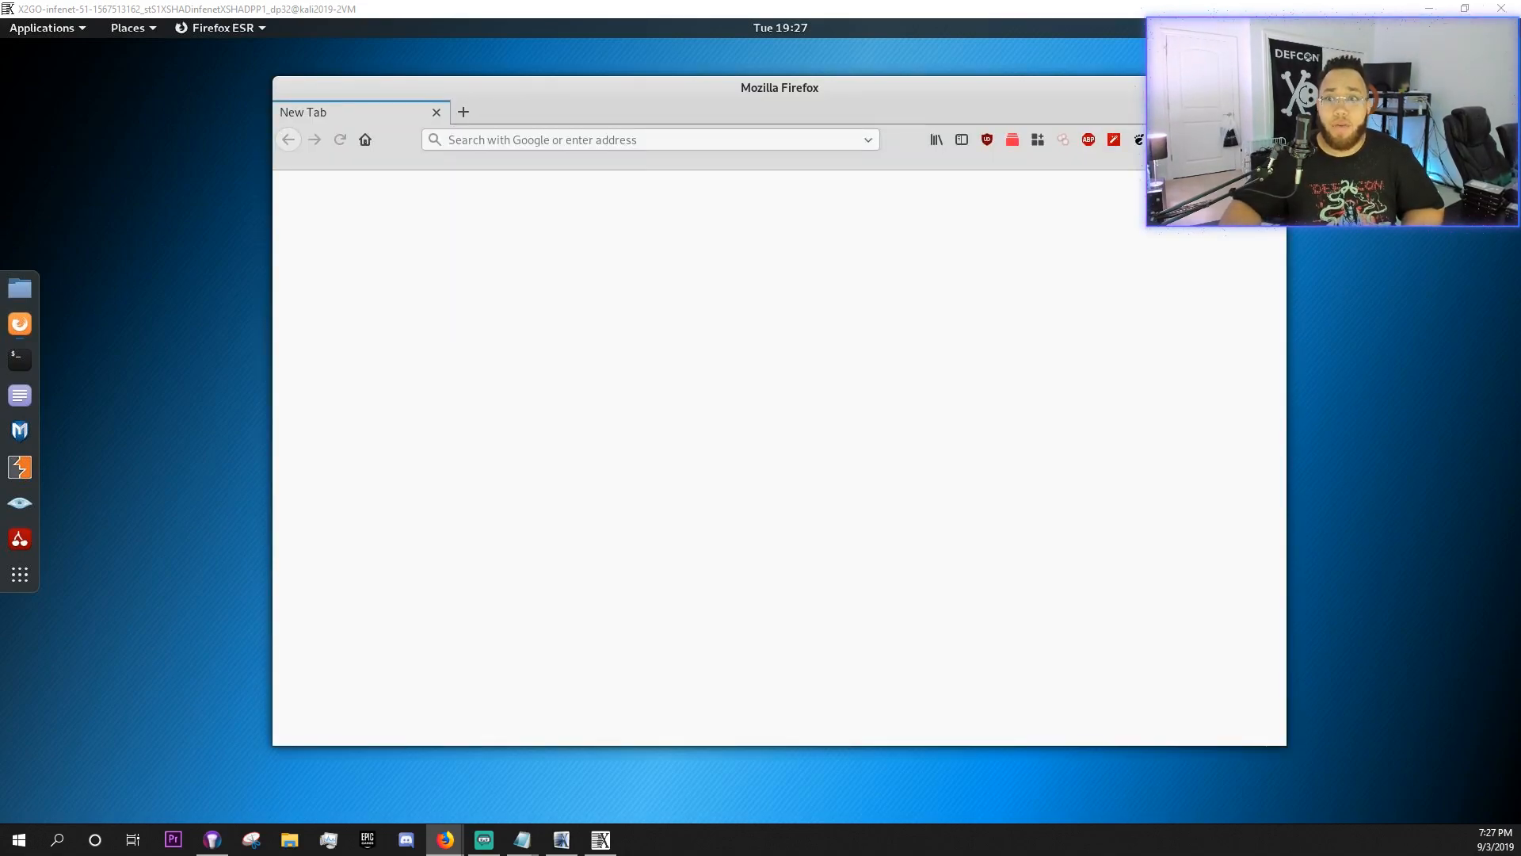
# - Close the extra tabs, go to kali.org and scroll to the latest news
pyautogui.click(365, 139)
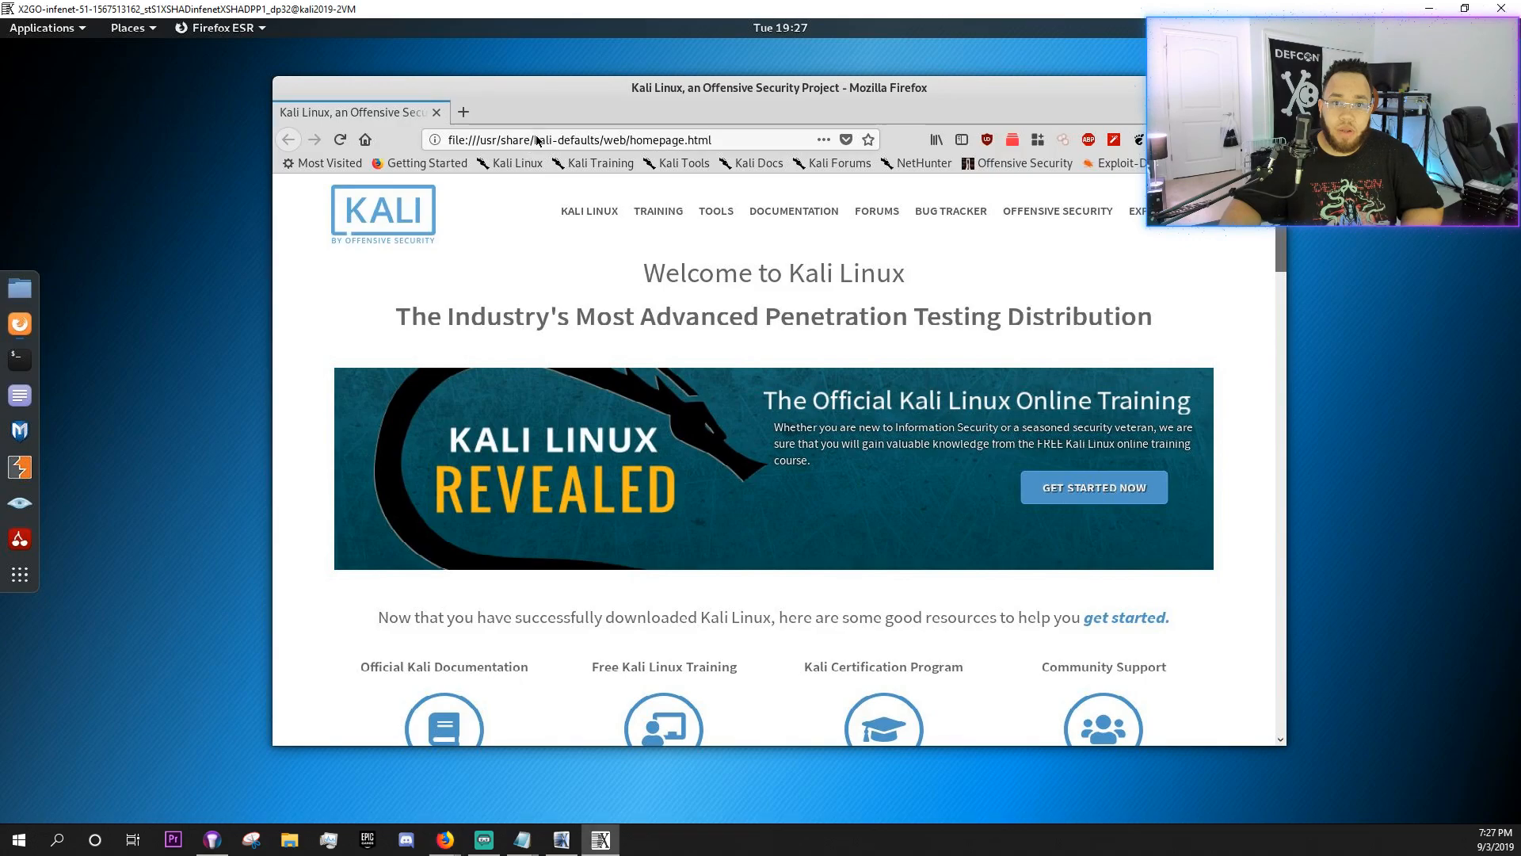
pyautogui.moveTo(383, 221)
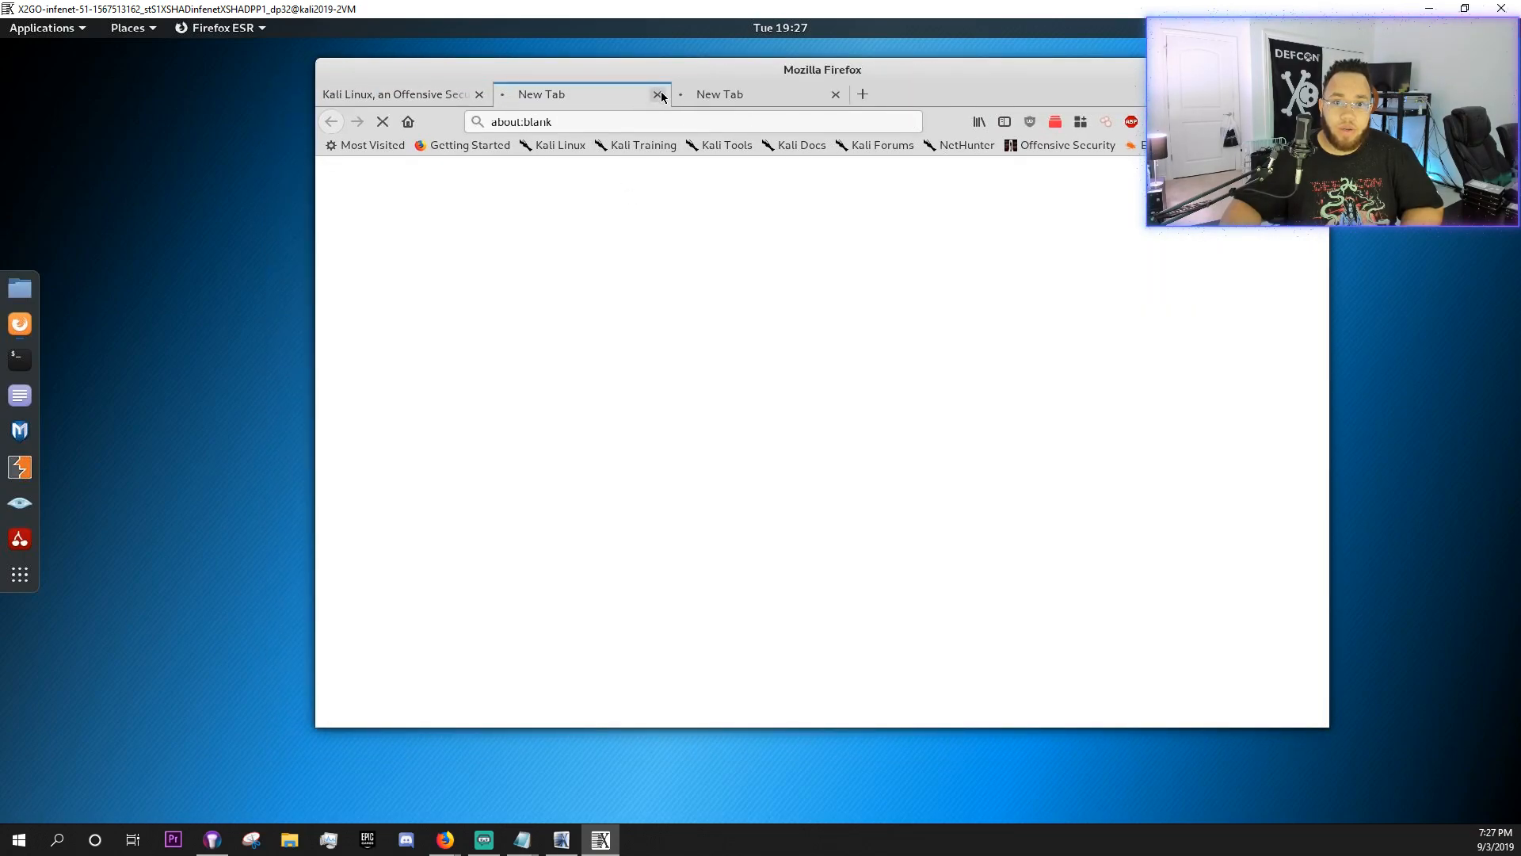
pyautogui.click(660, 94)
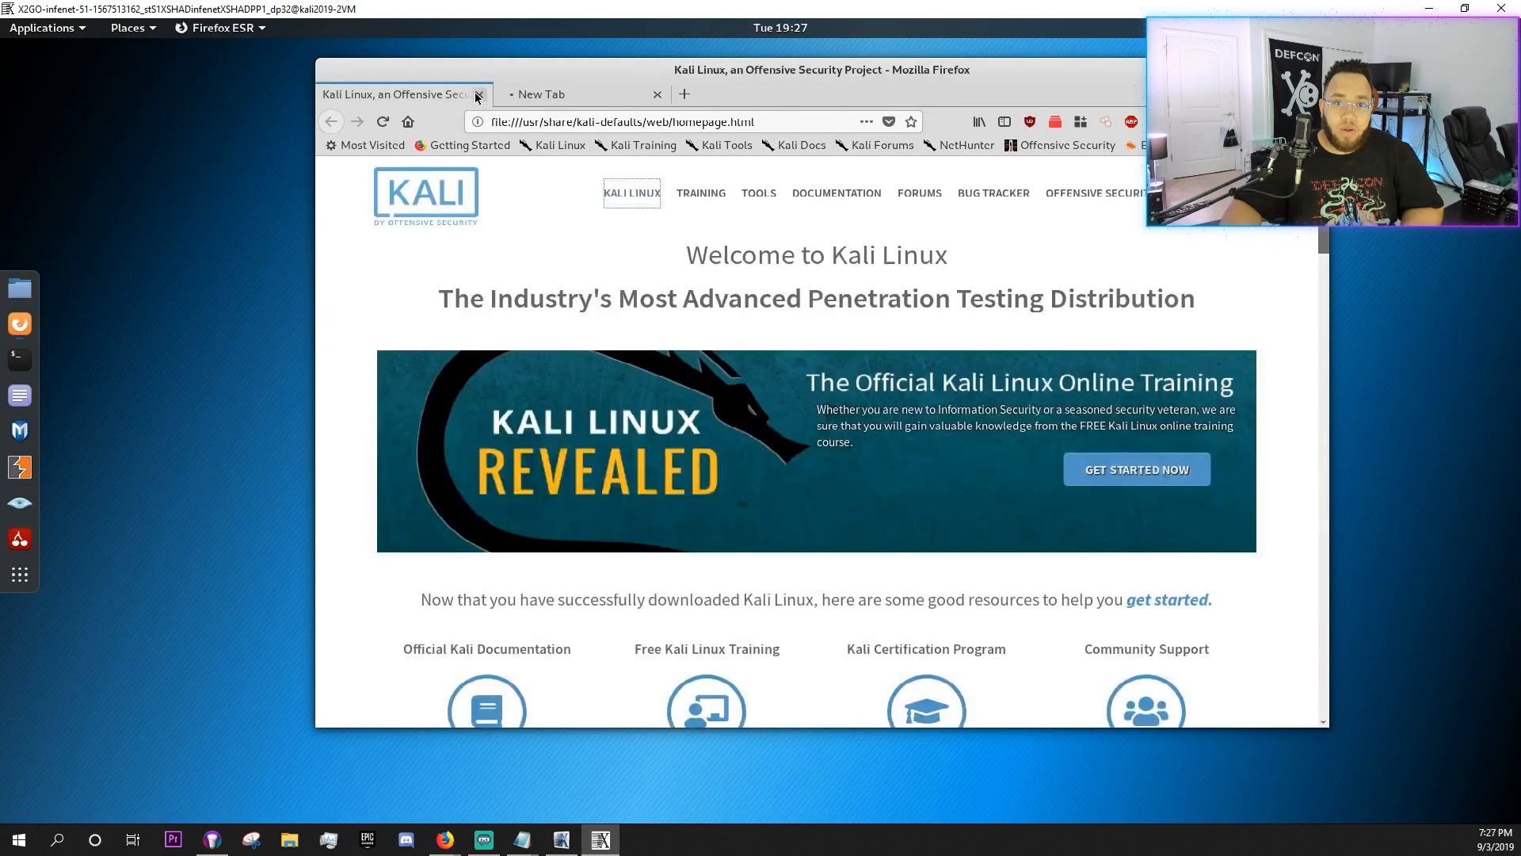
pyautogui.click(477, 95)
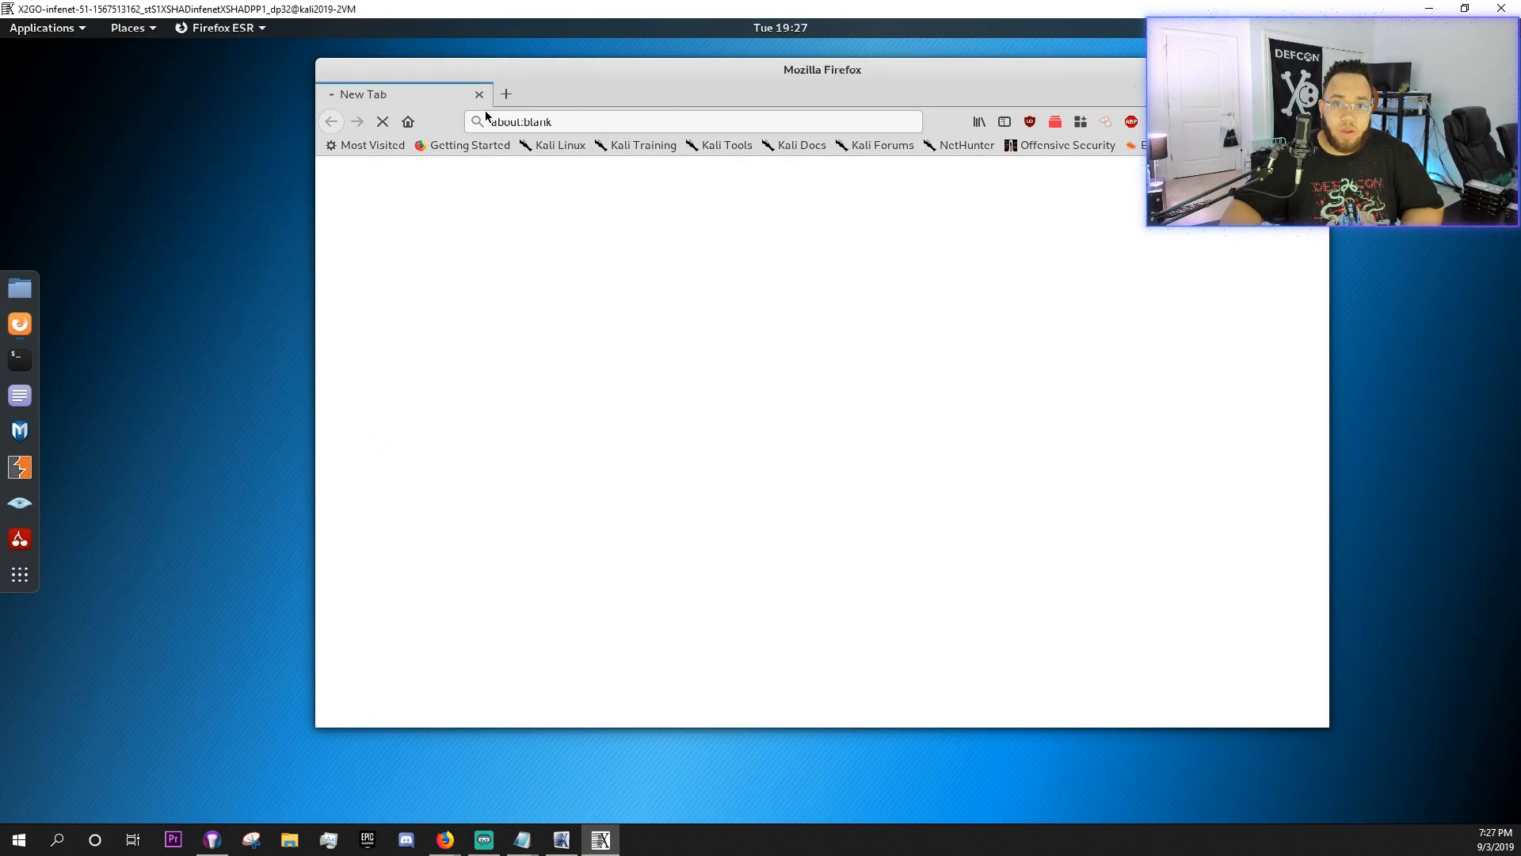
pyautogui.click(560, 144)
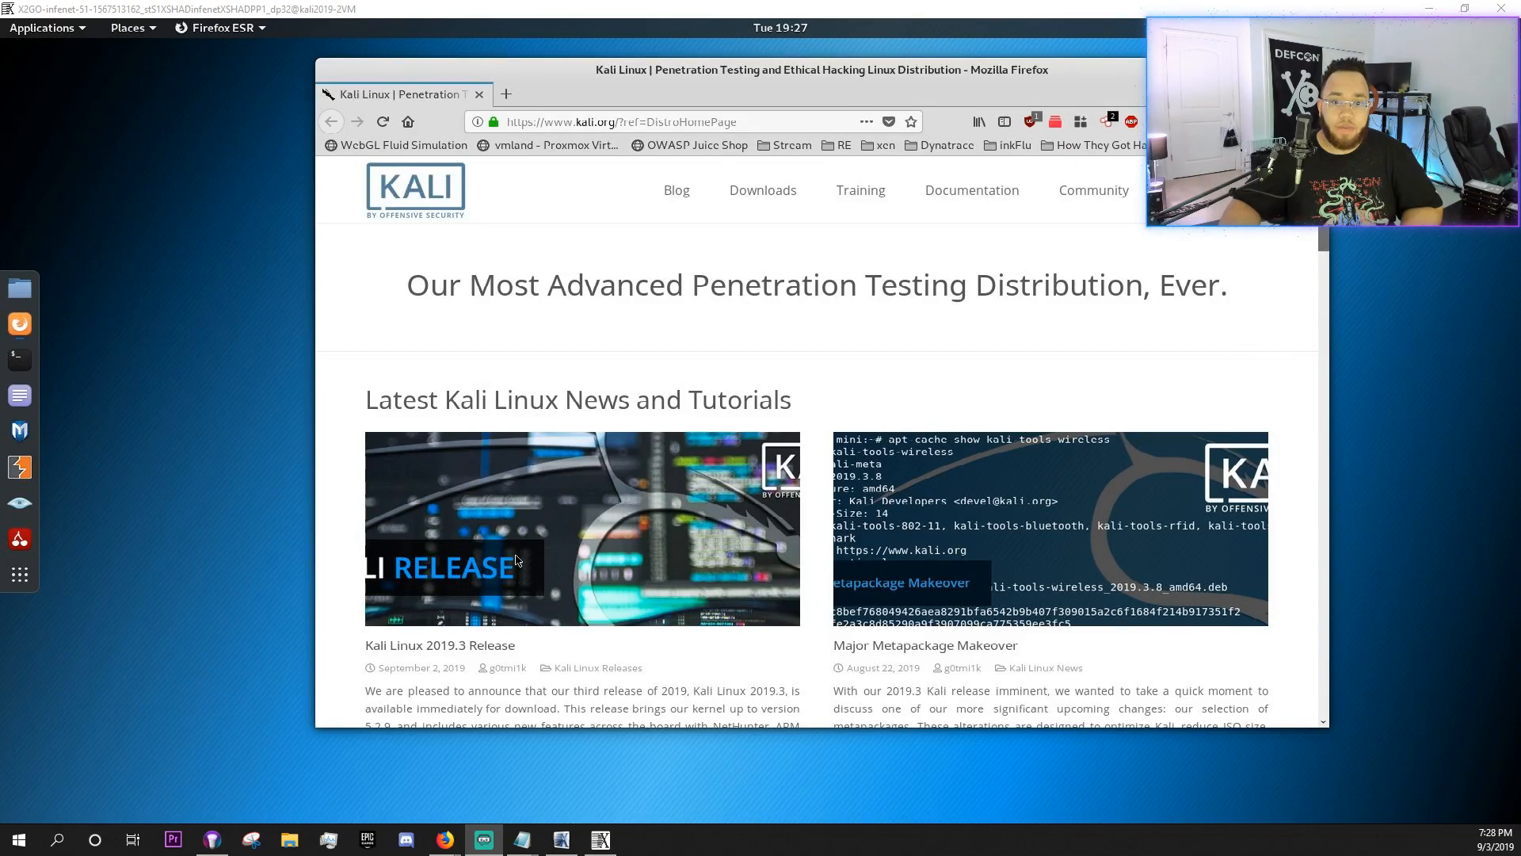
pyautogui.scroll(-3)
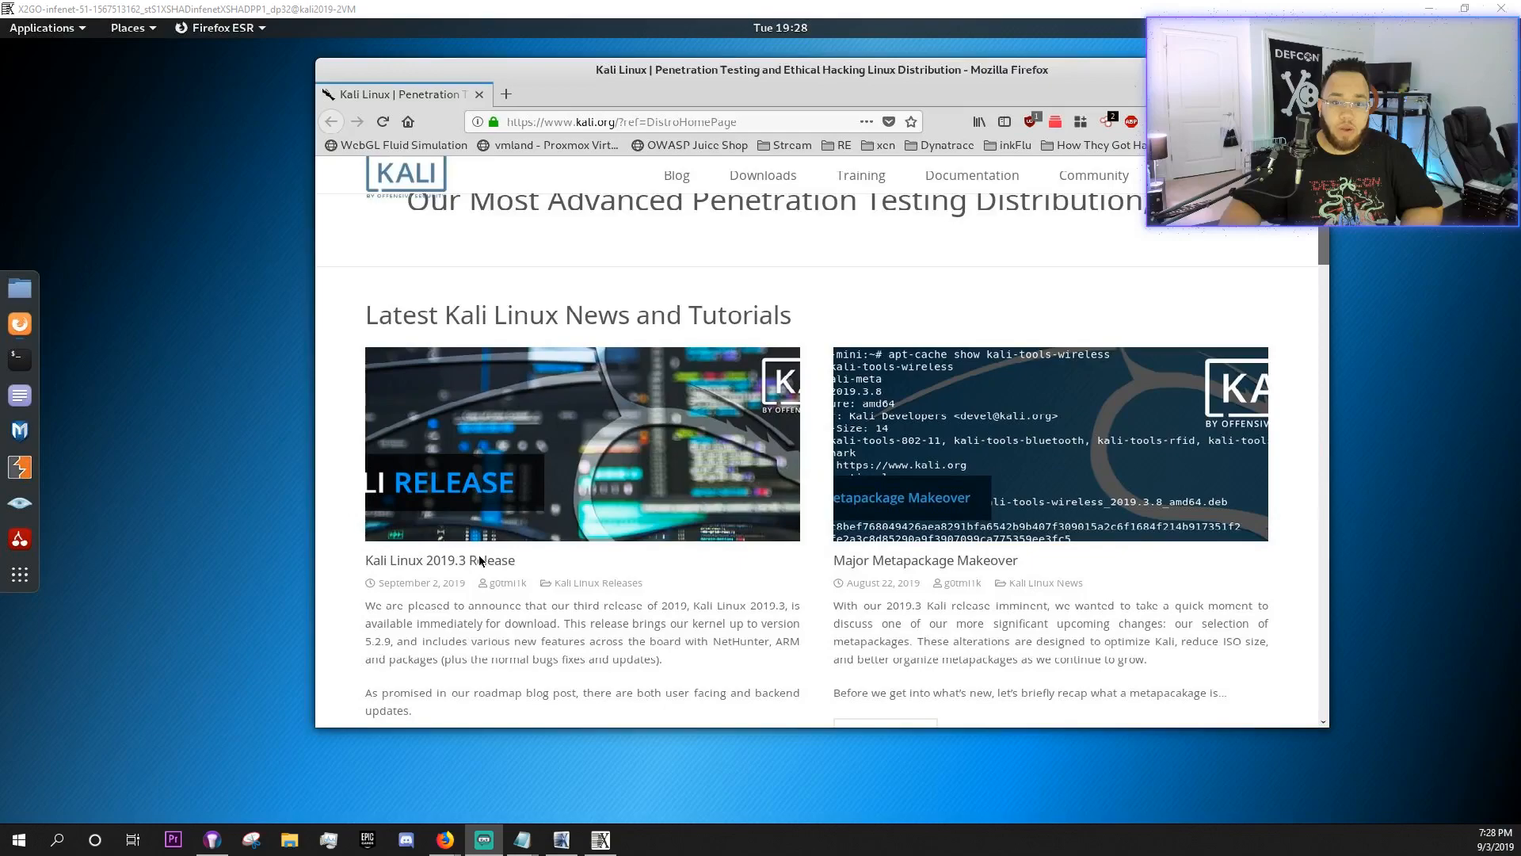
# - Open the Kali Linux 2019.3 Release article and scroll to its CloudFlare section
pyautogui.click(438, 560)
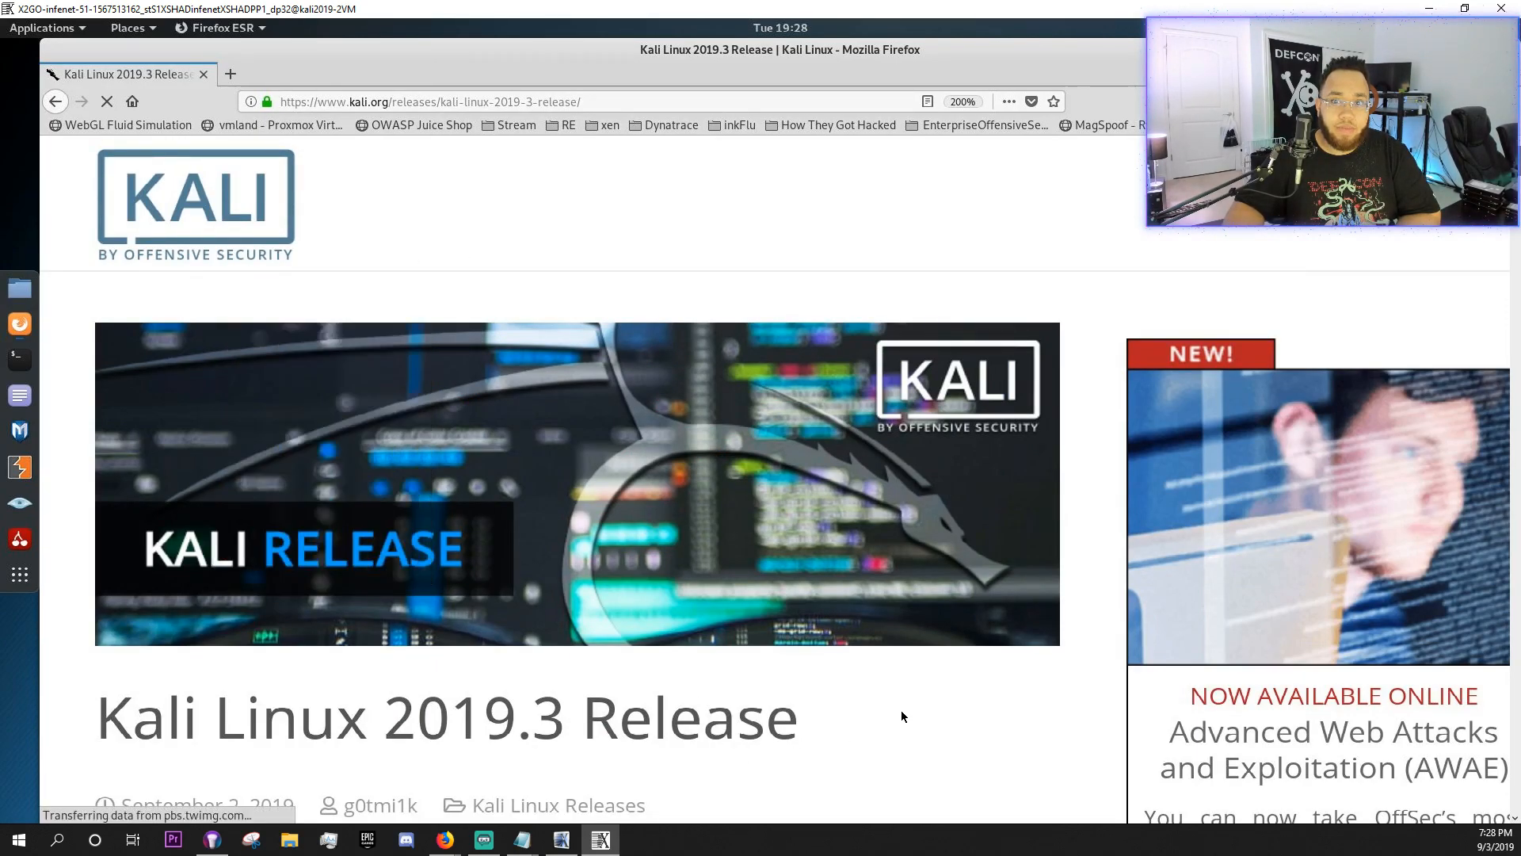
pyautogui.scroll(-3)
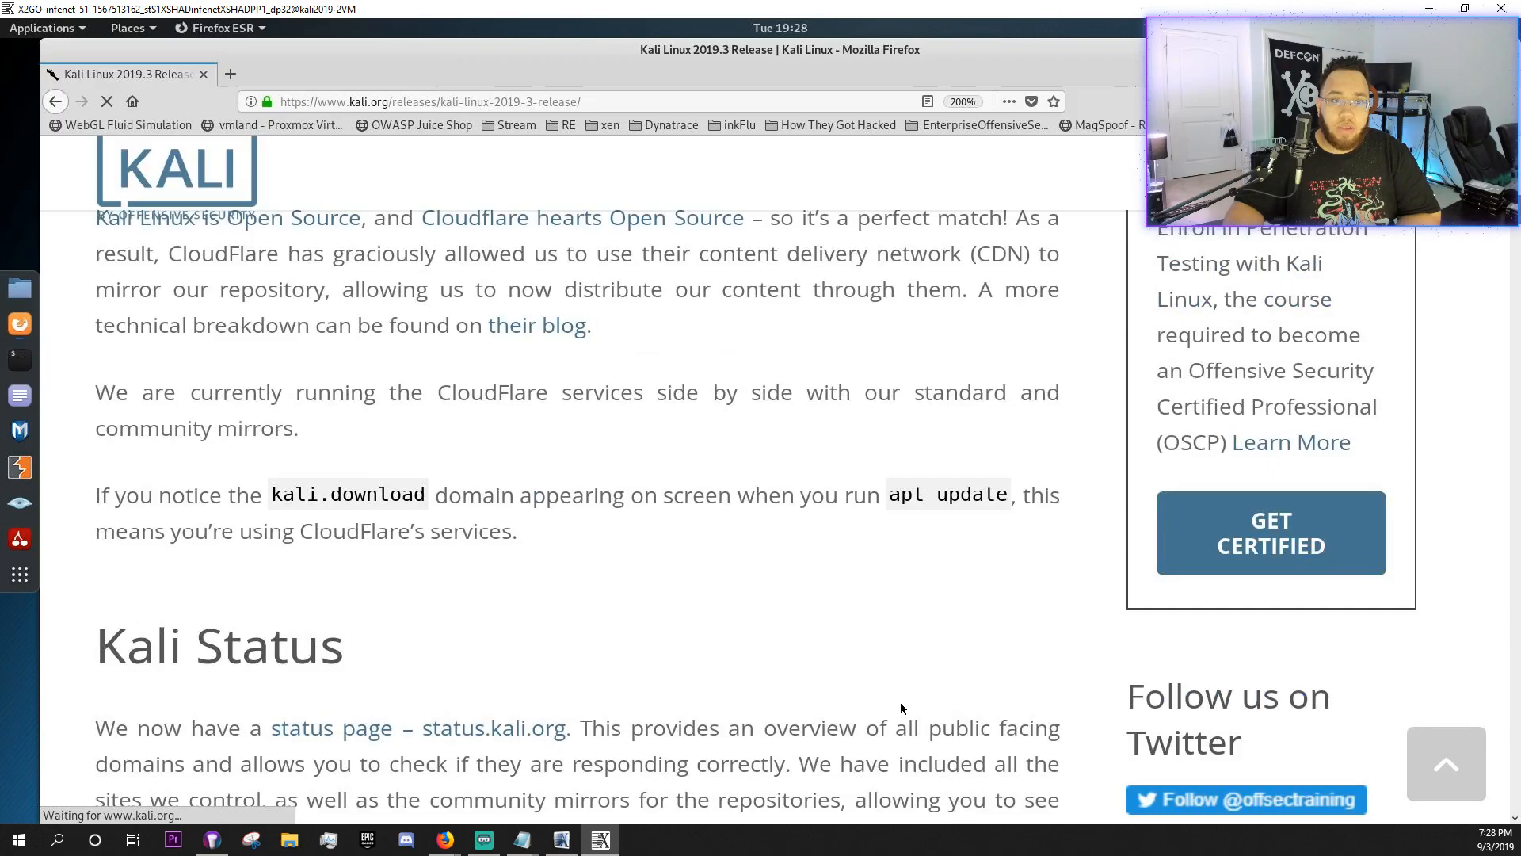
pyautogui.scroll(3)
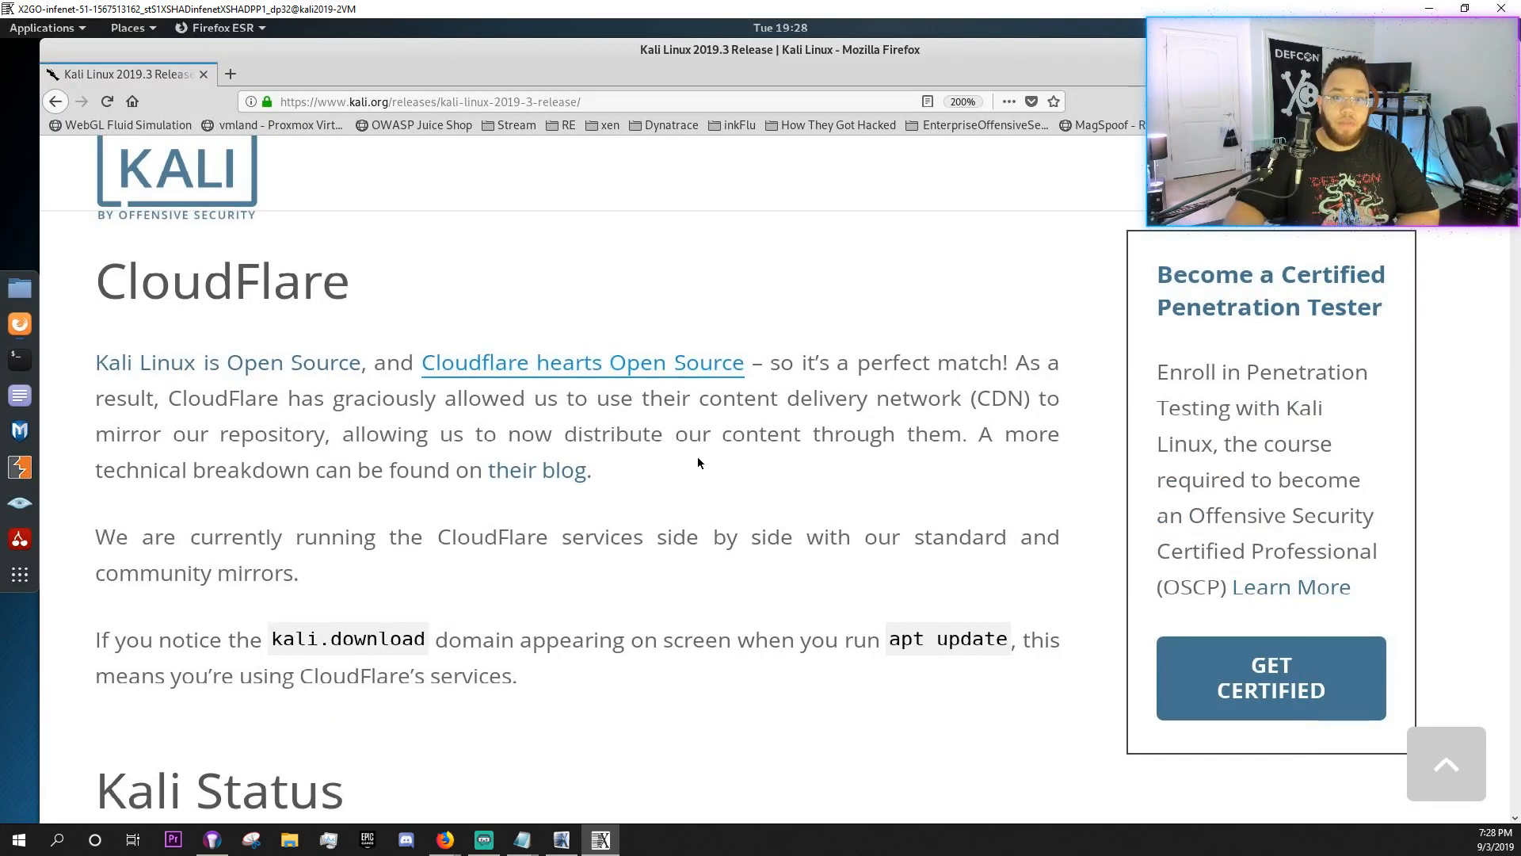
pyautogui.moveTo(755, 631)
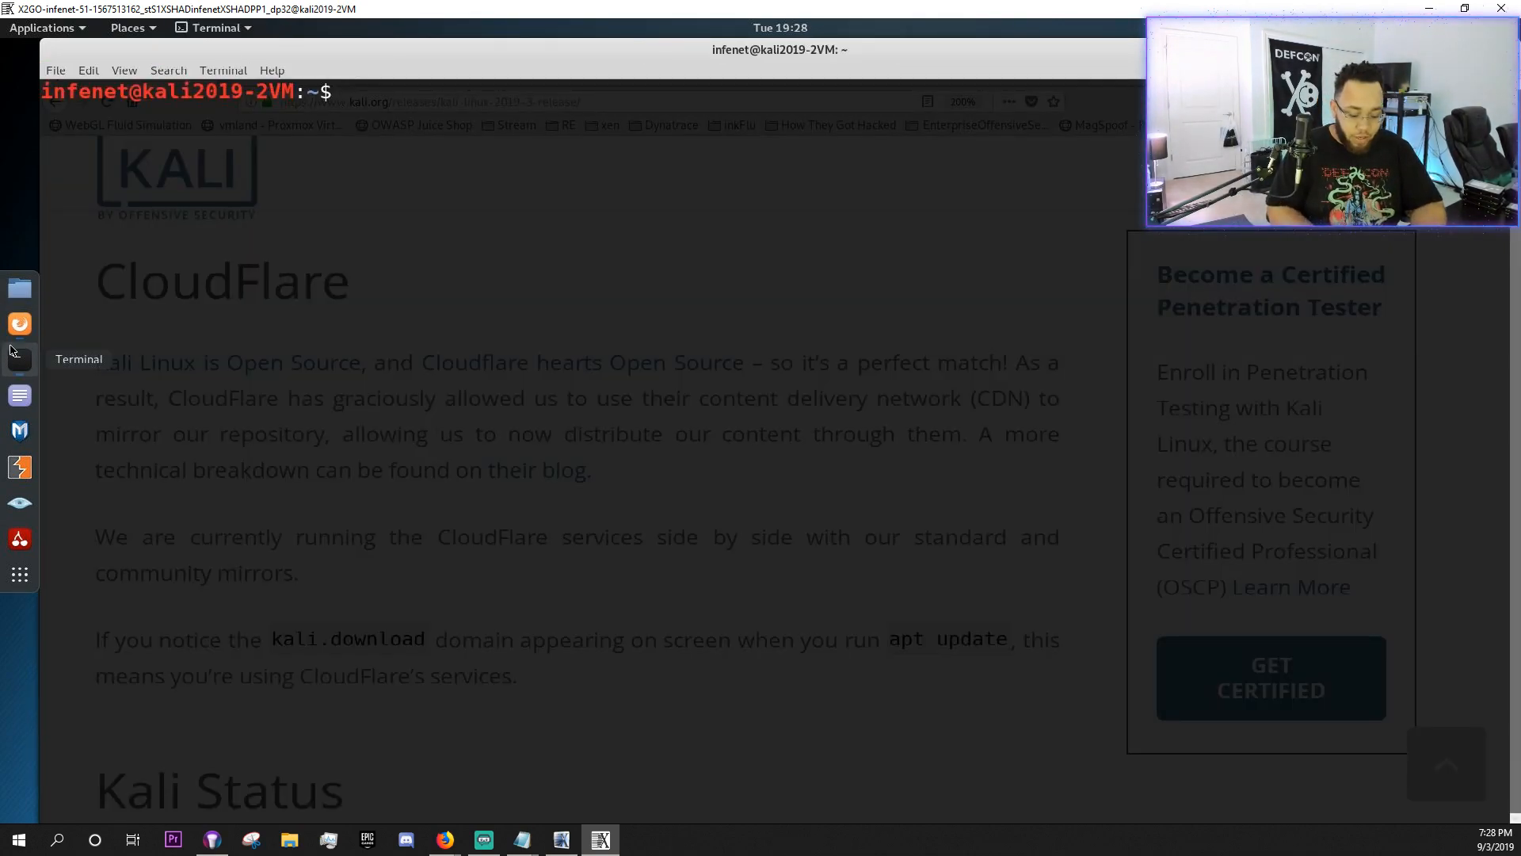
# - Run apt update, then rerun it as root with sudo !! and the password
pyautogui.write('apt up')
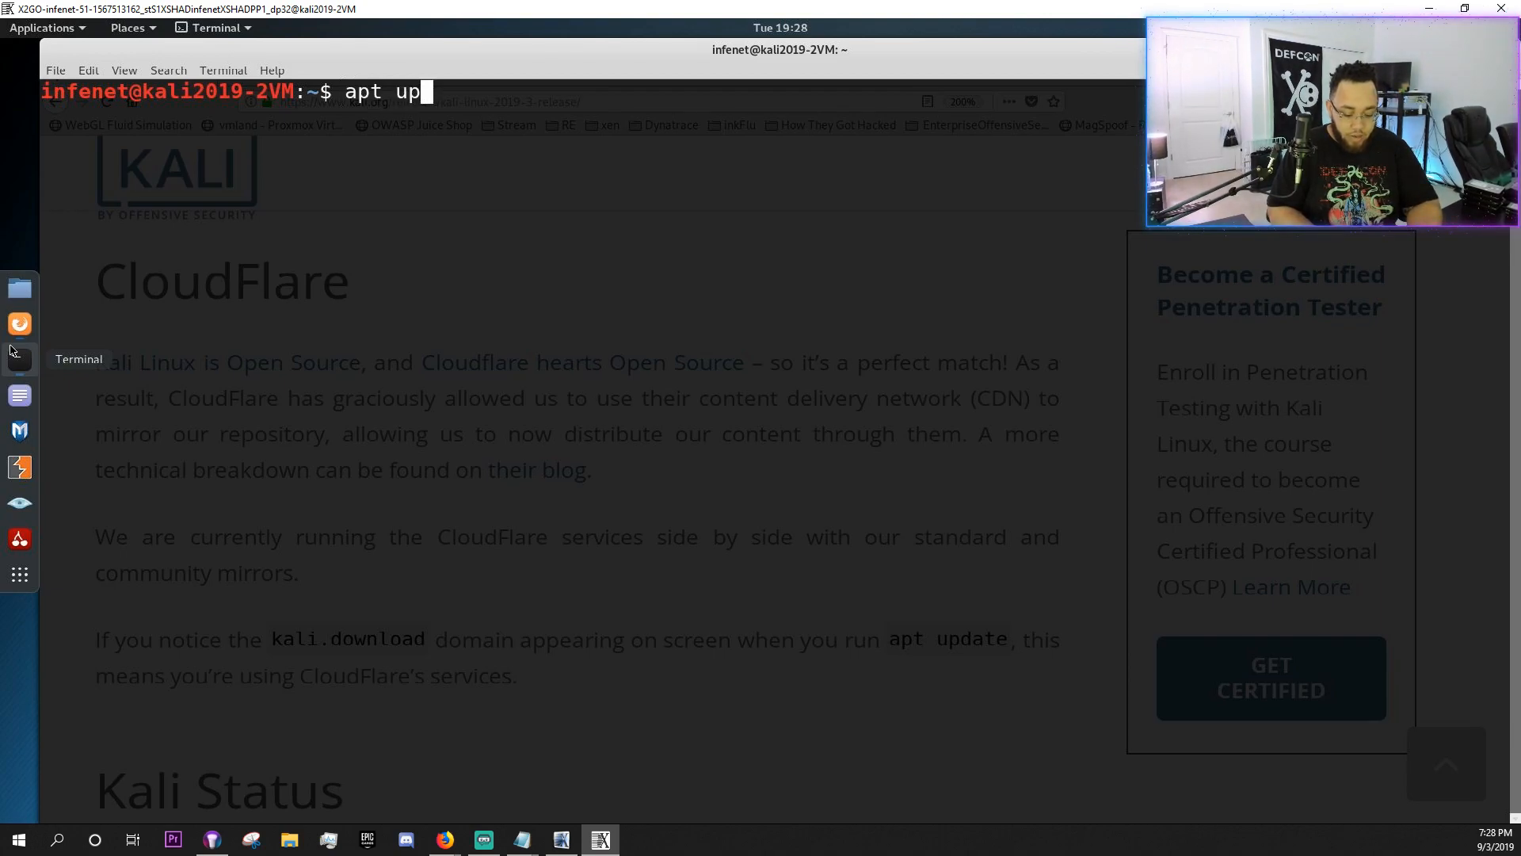
pyautogui.press('Return')
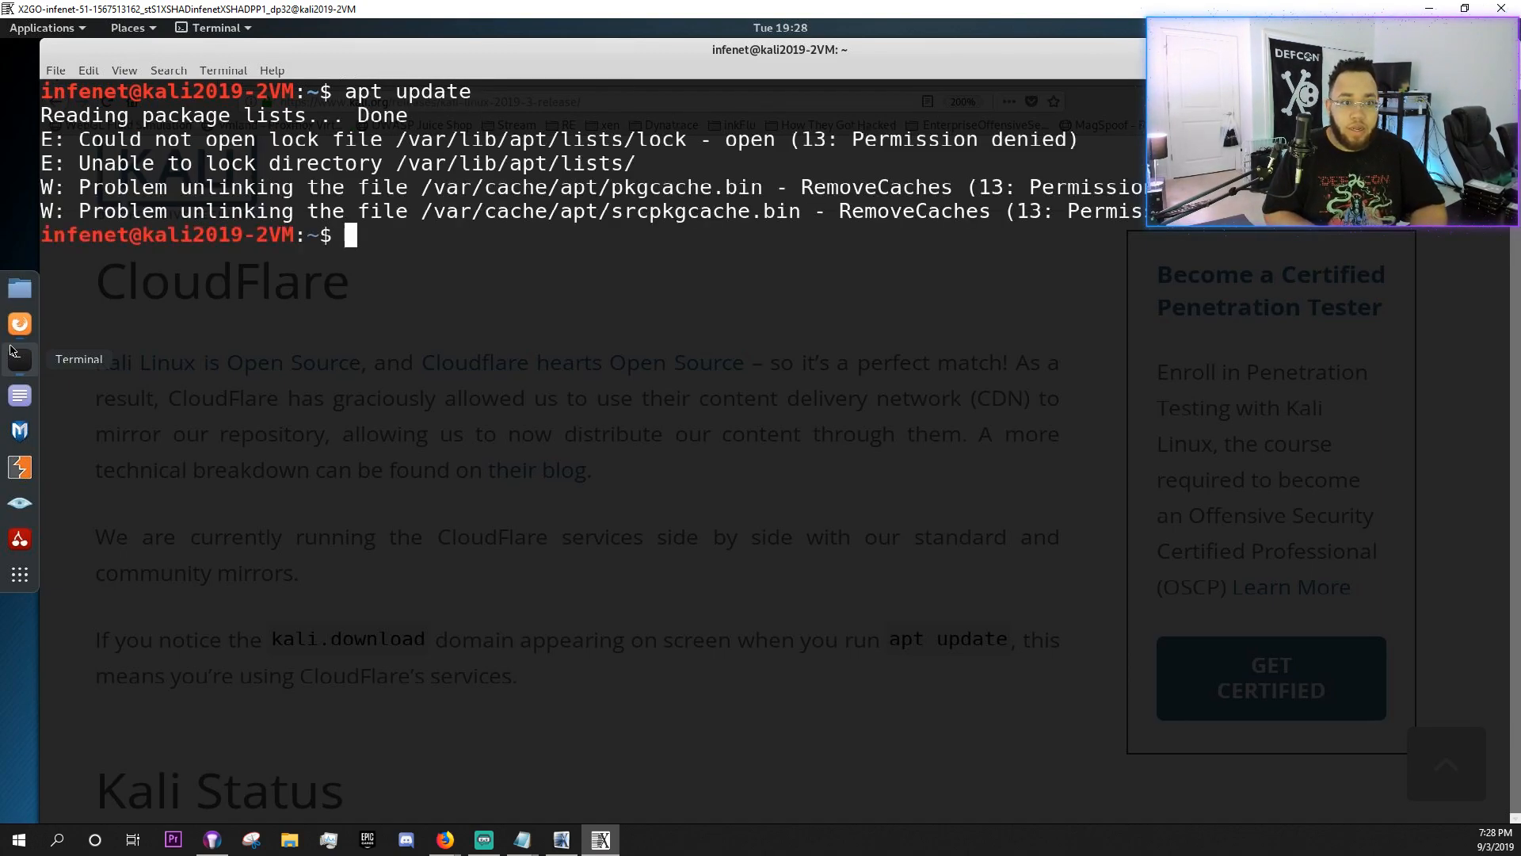
pyautogui.write('asudo')
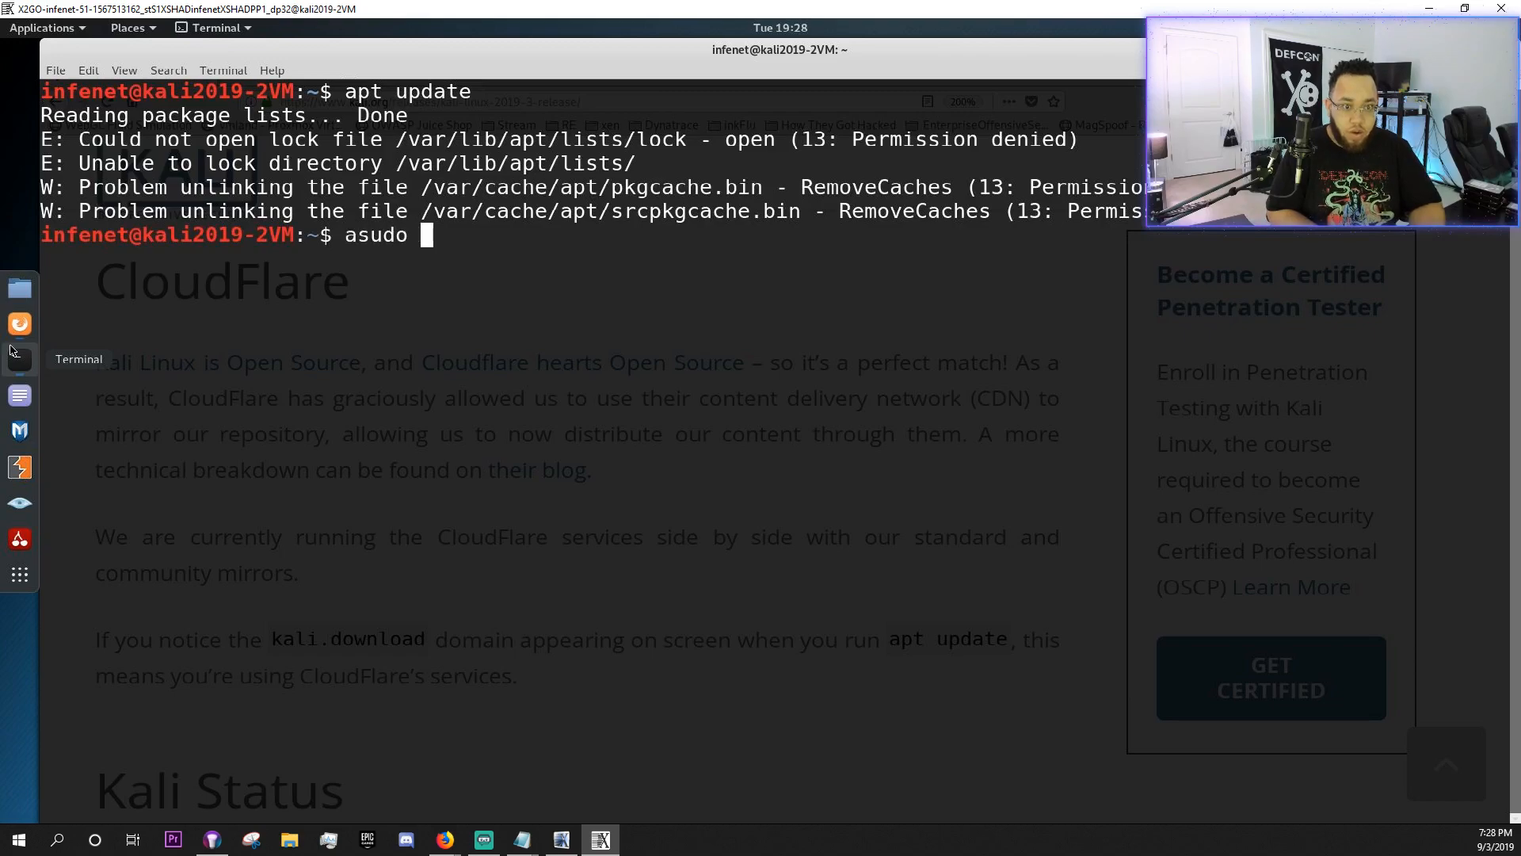
pyautogui.press('BackSpace')
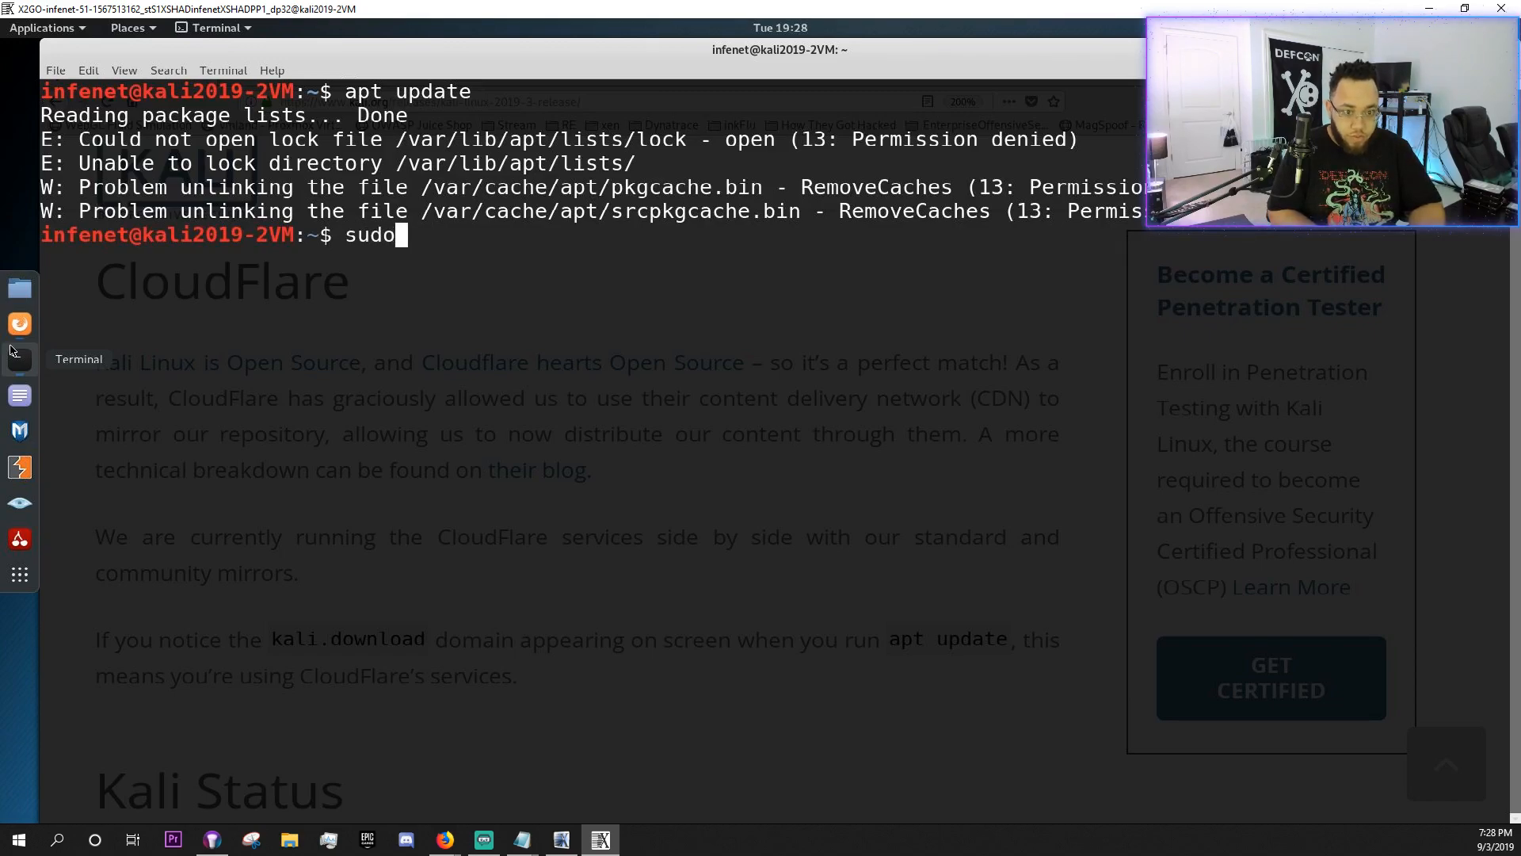
pyautogui.write('!!')
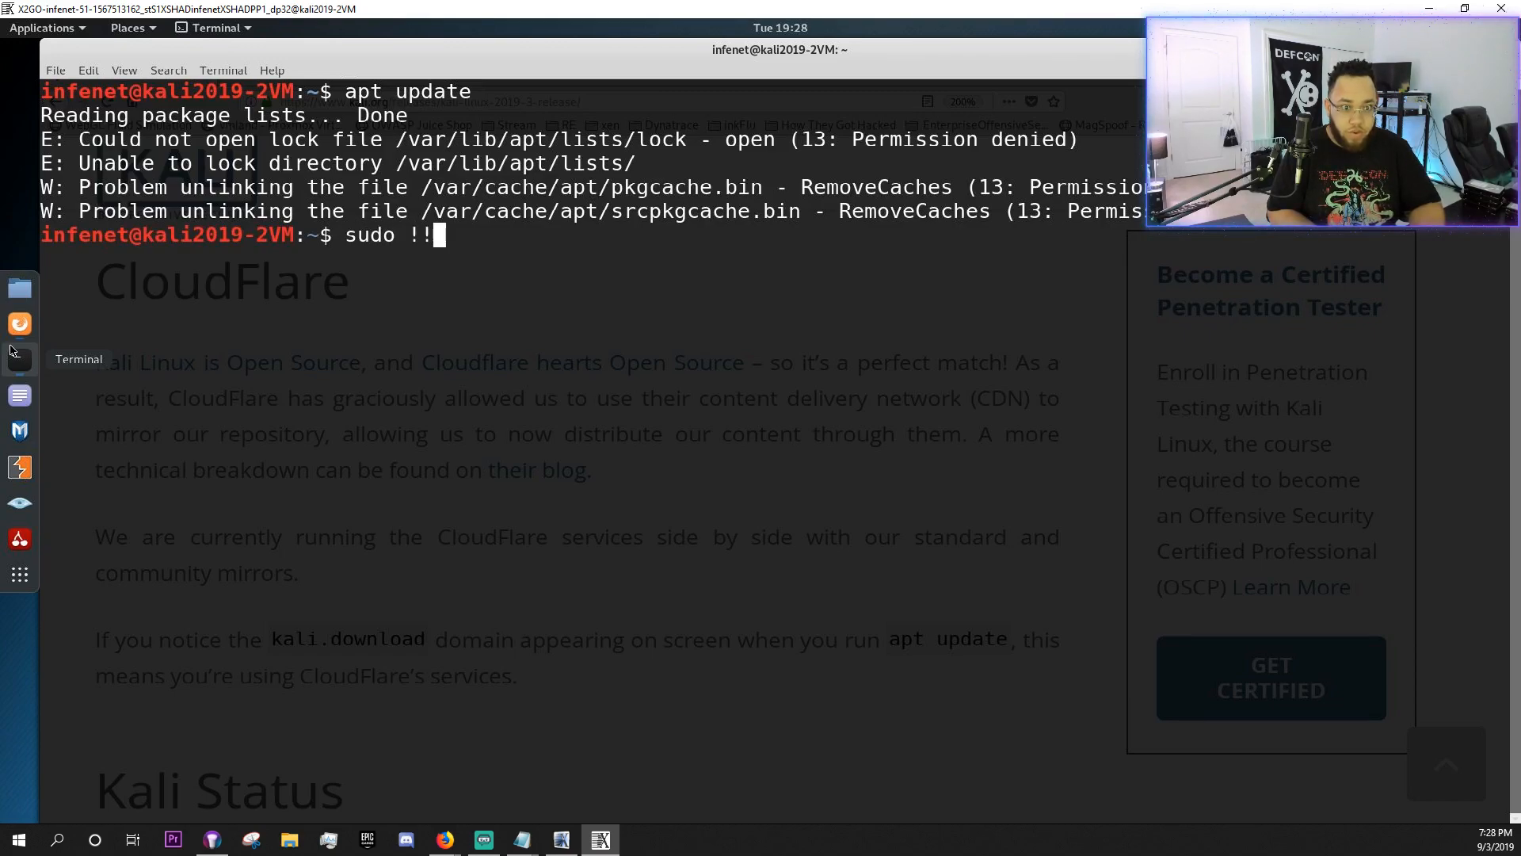
pyautogui.press('Return')
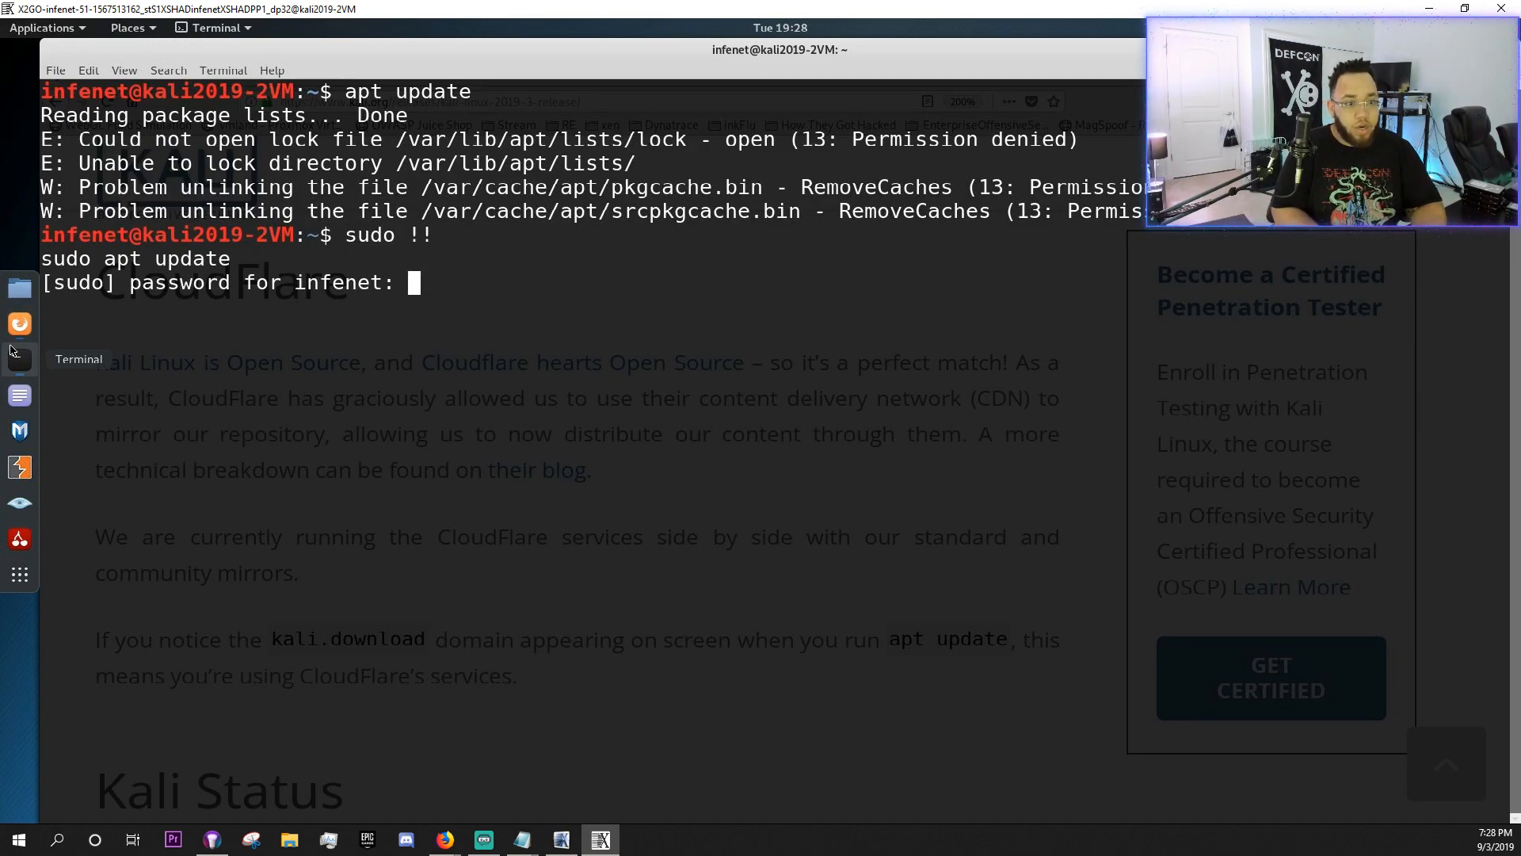
pyautogui.press('Return')
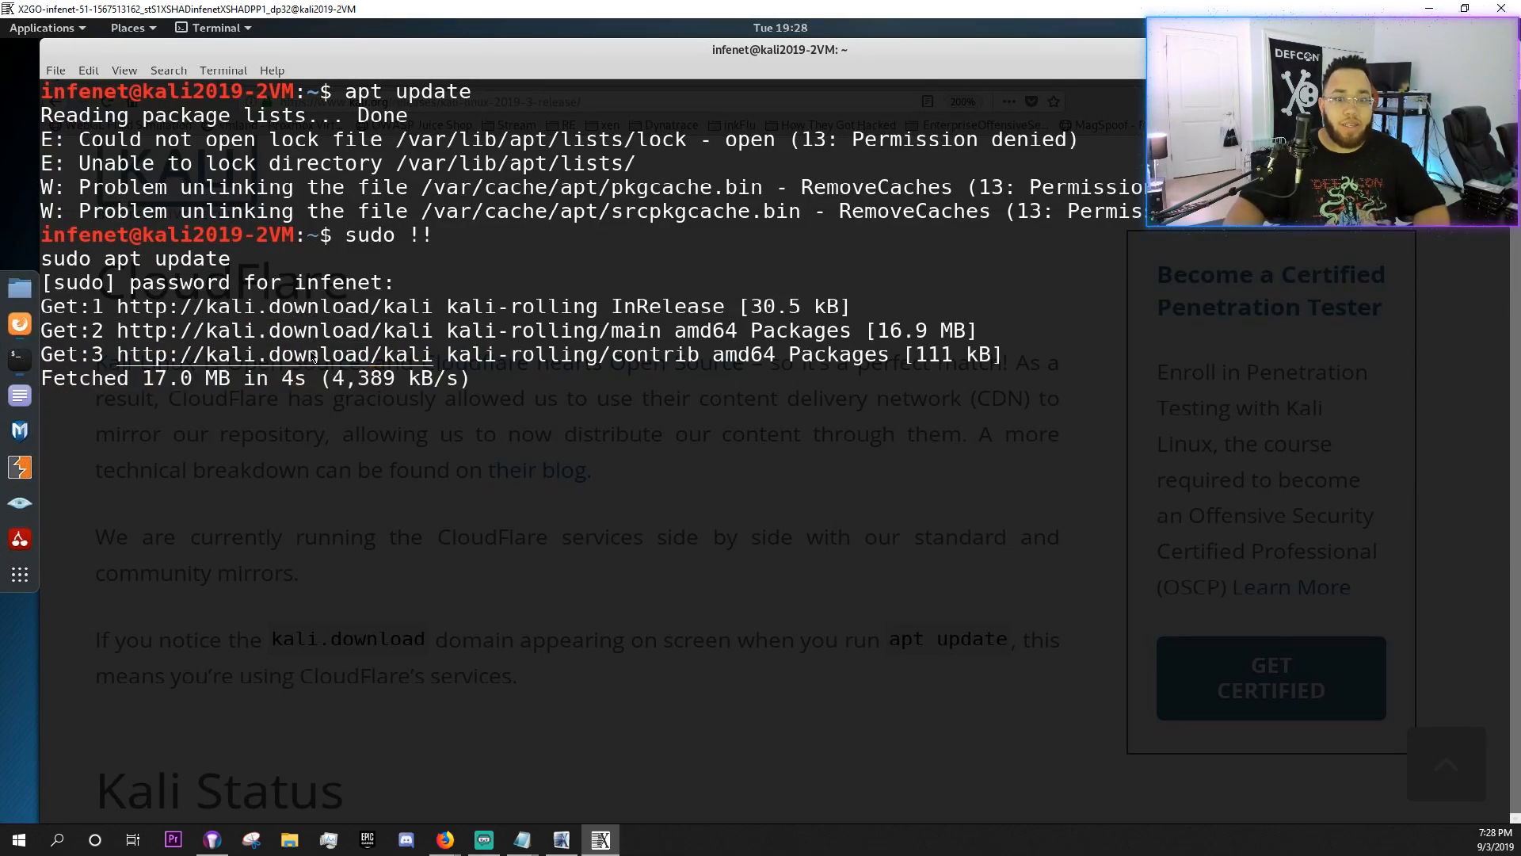
pyautogui.moveTo(436, 479)
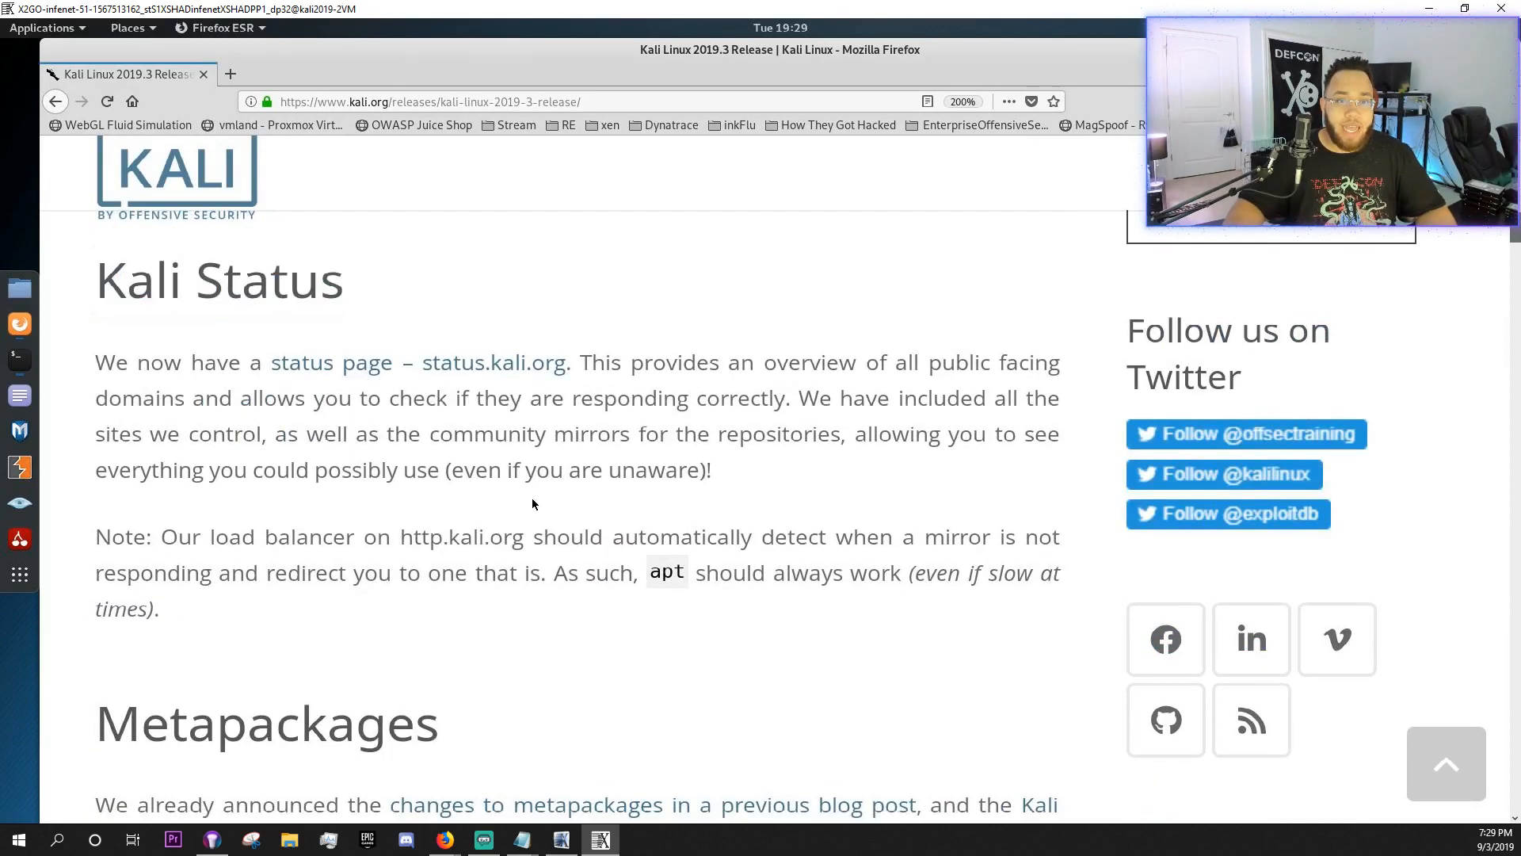
# - Open status.kali.org in a new tab and review the mirror list, all marked OK
pyautogui.rightClick(493, 362)
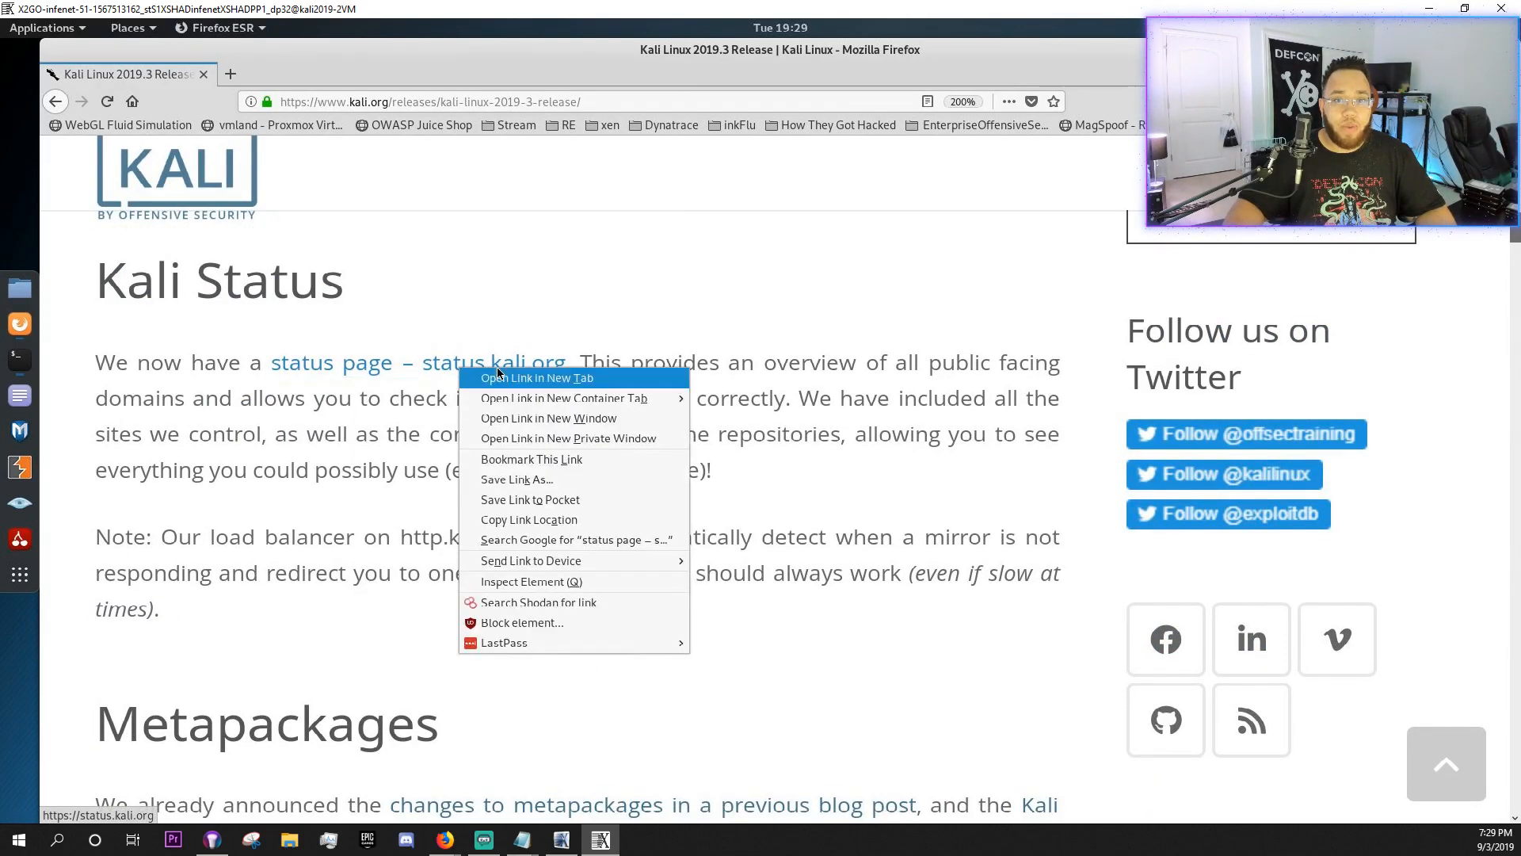
pyautogui.click(535, 378)
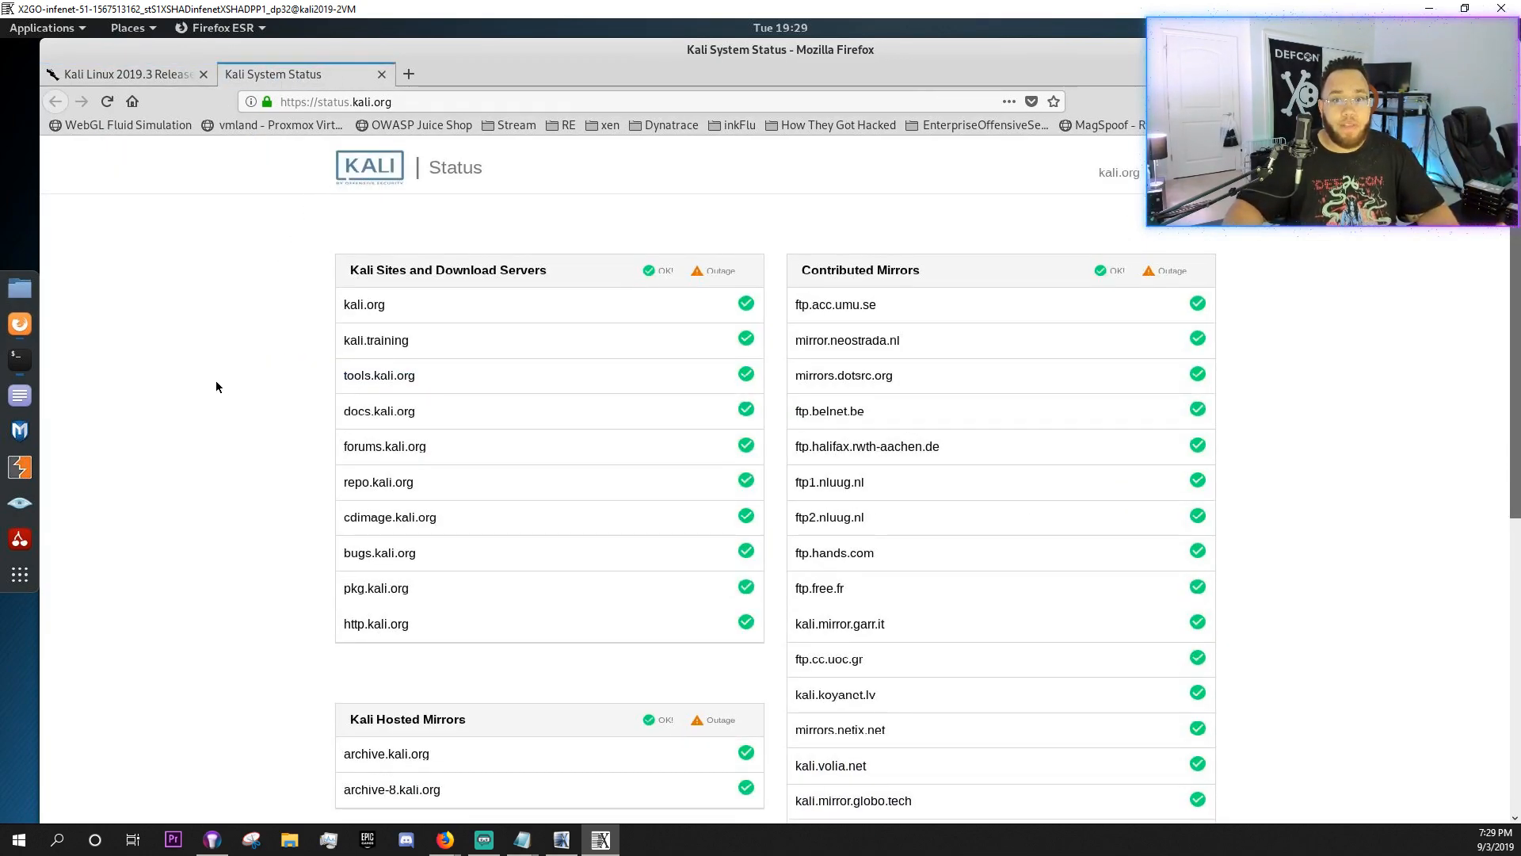
pyautogui.moveTo(203, 466)
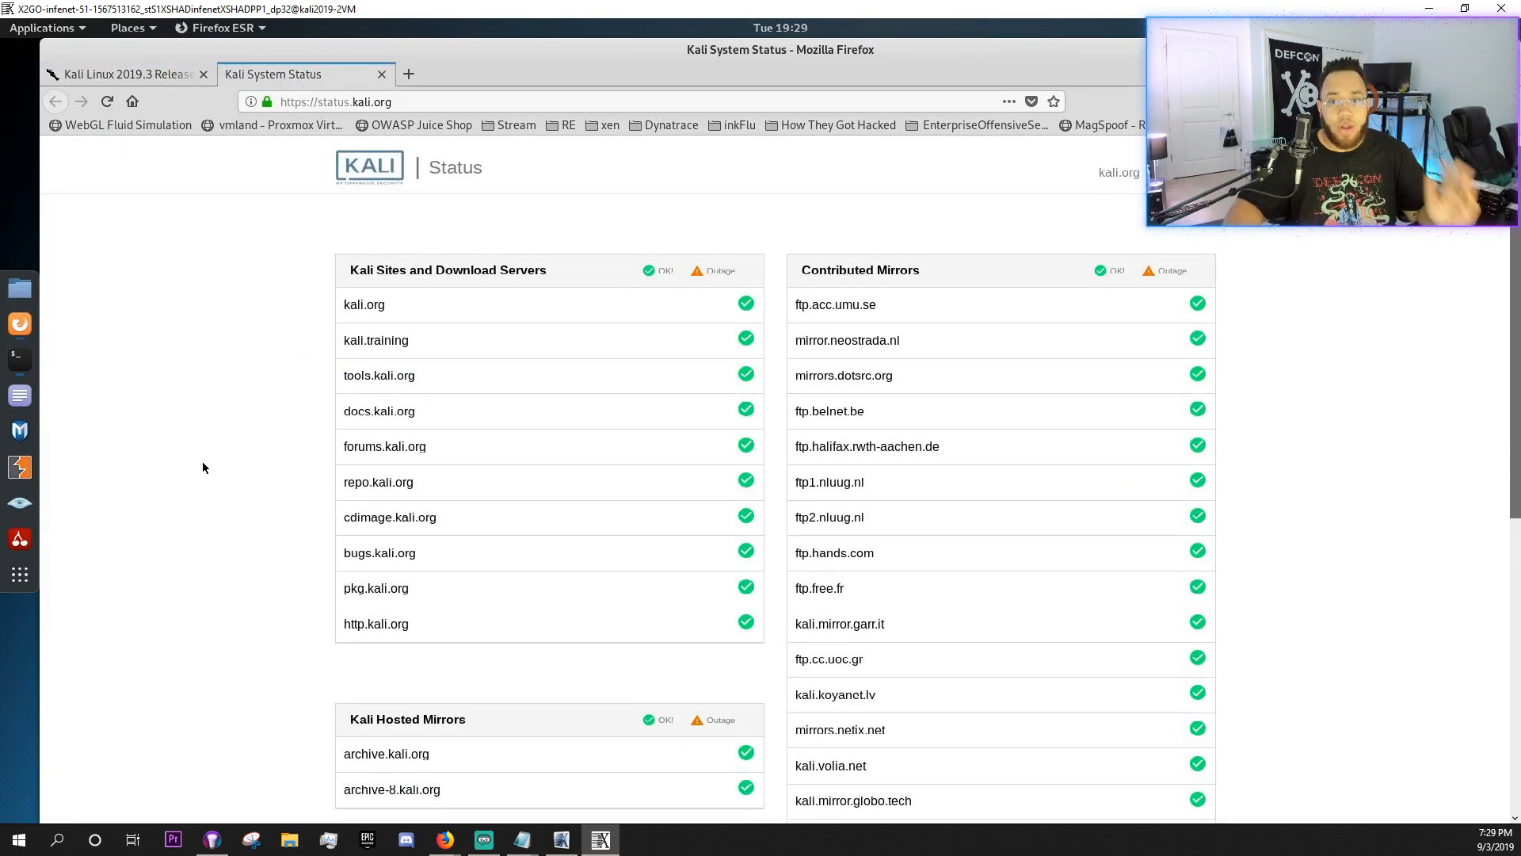
pyautogui.moveTo(1013, 437)
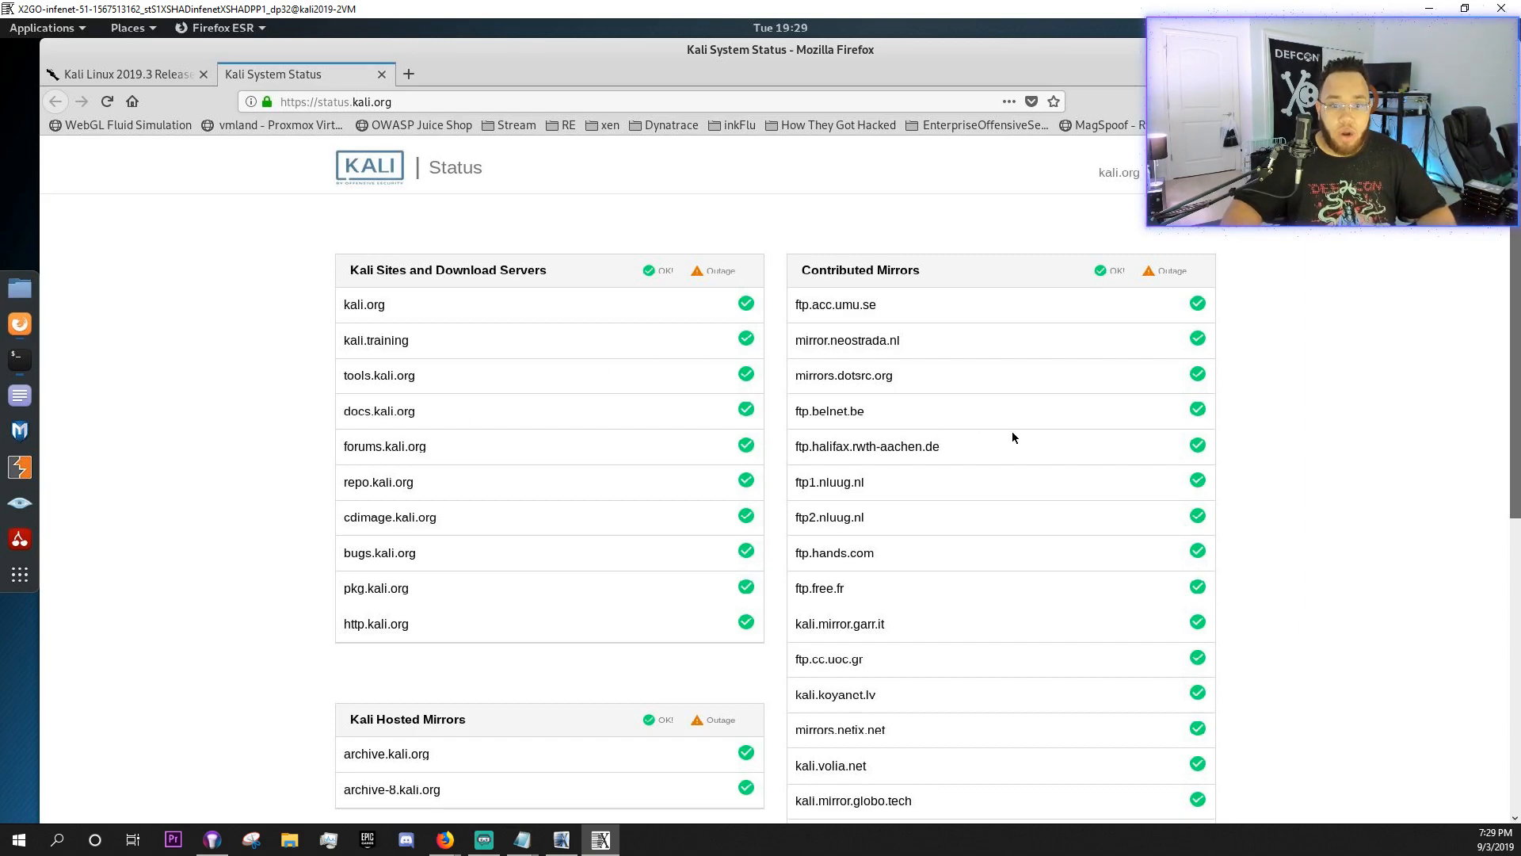
pyautogui.scroll(-3)
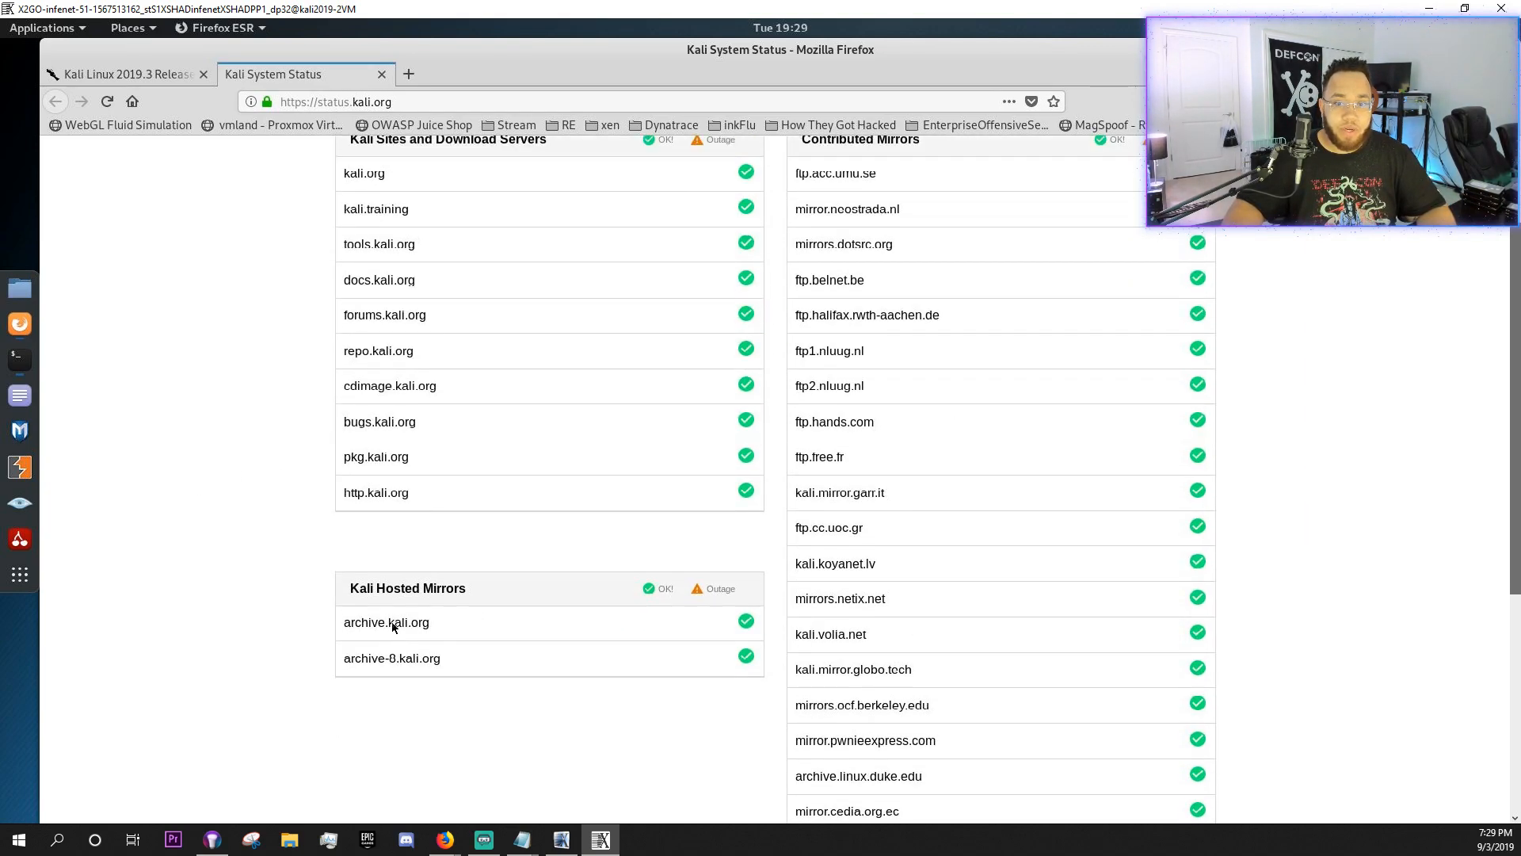
pyautogui.scroll(3)
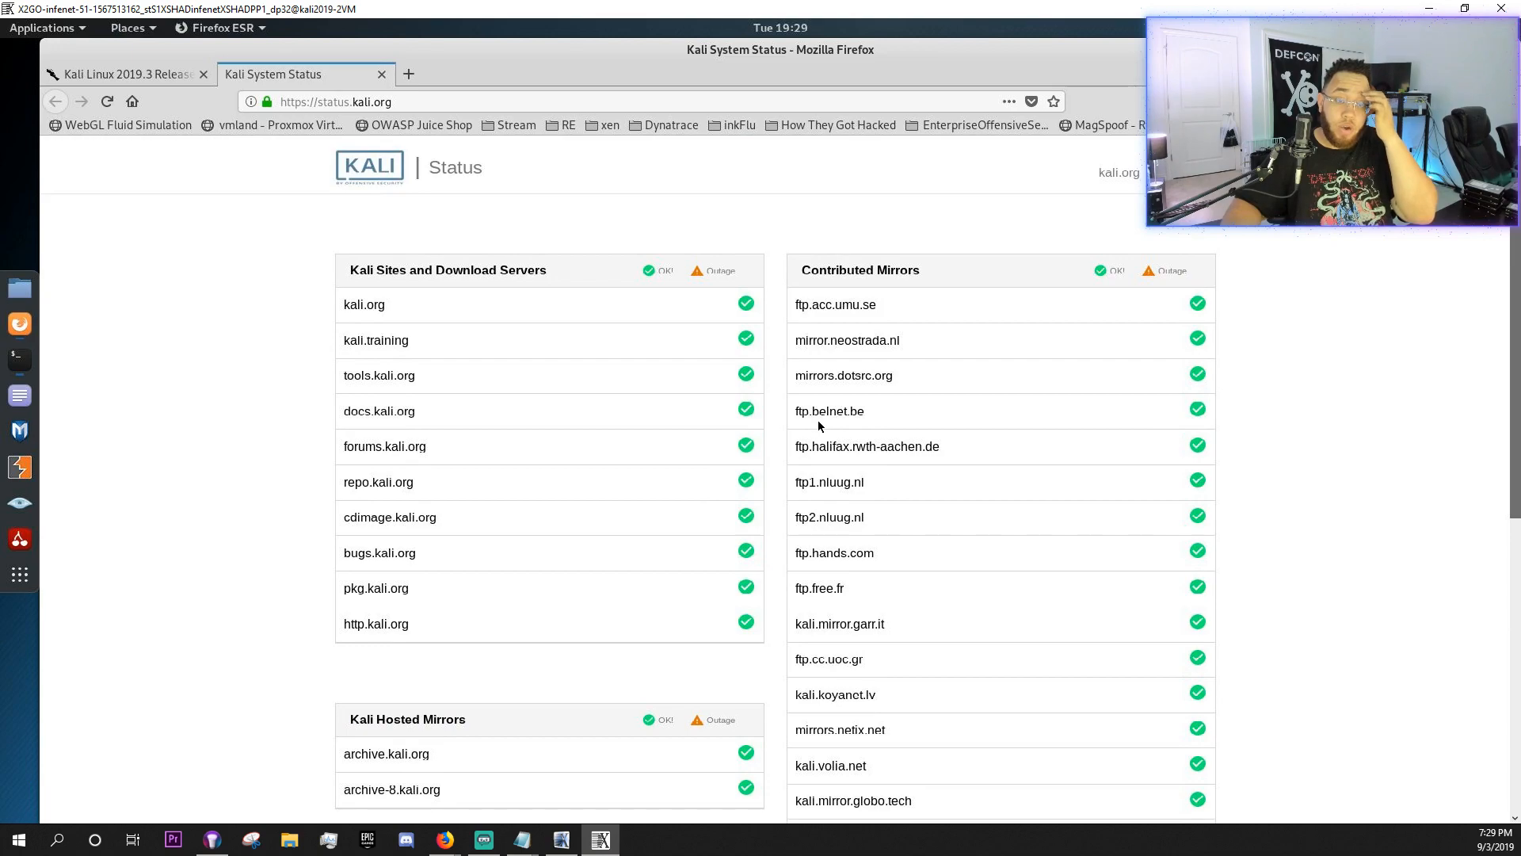
pyautogui.moveTo(401, 209)
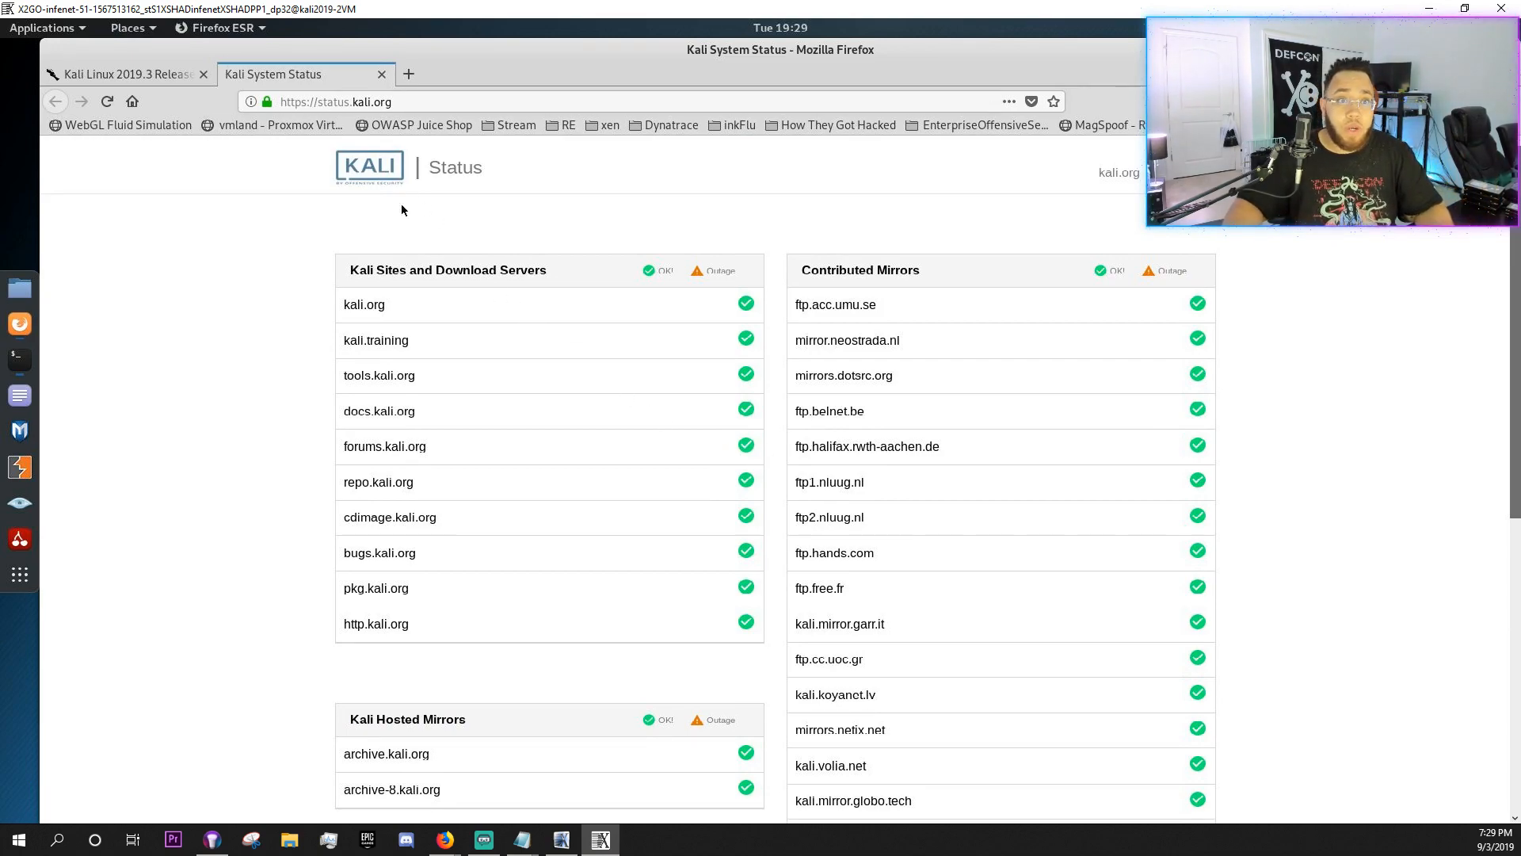
pyautogui.scroll(-3)
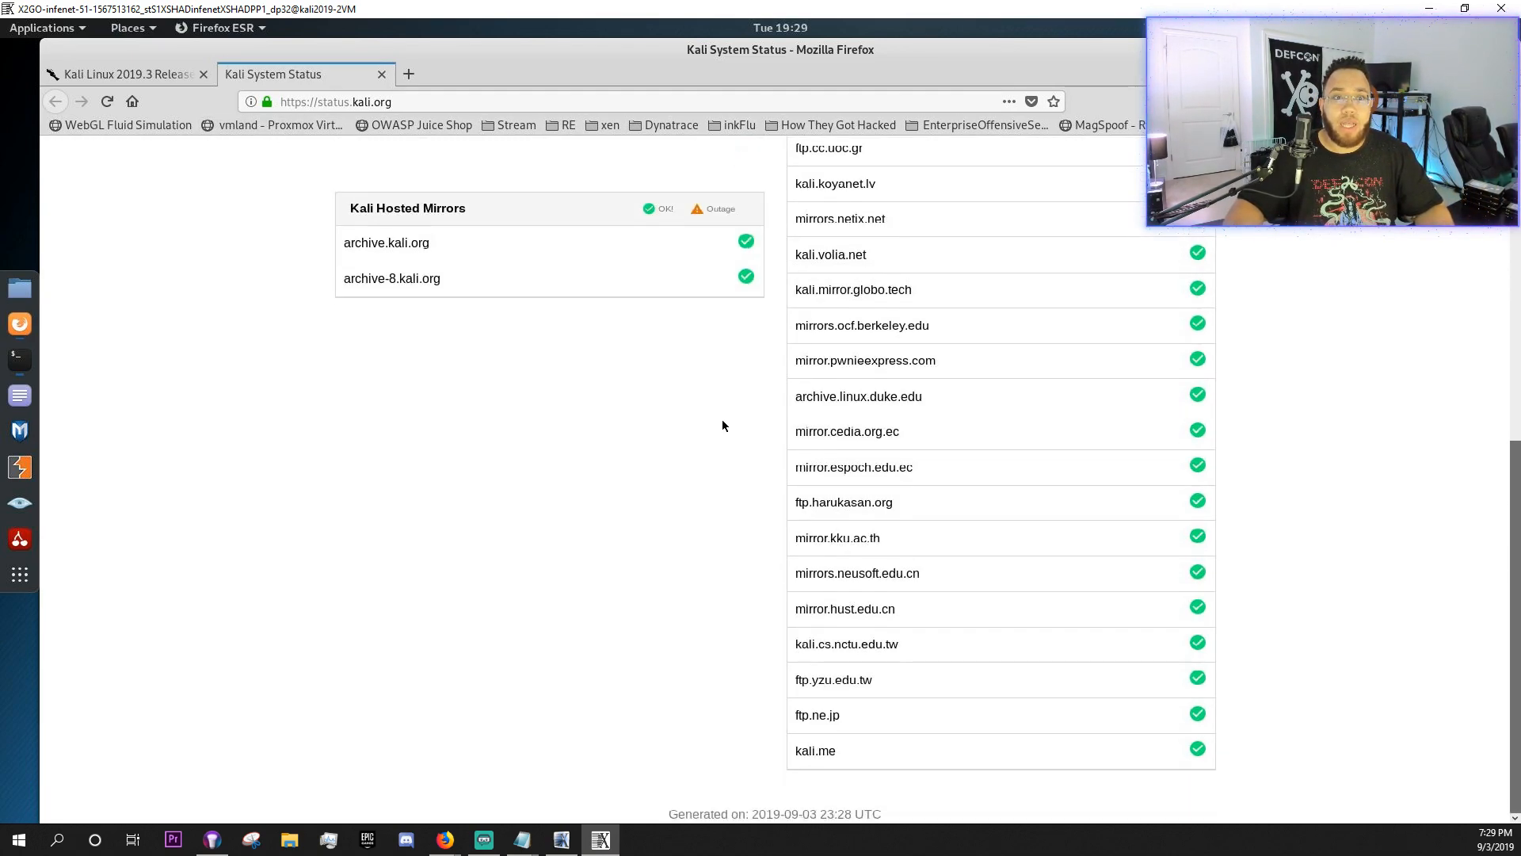
pyautogui.scroll(3)
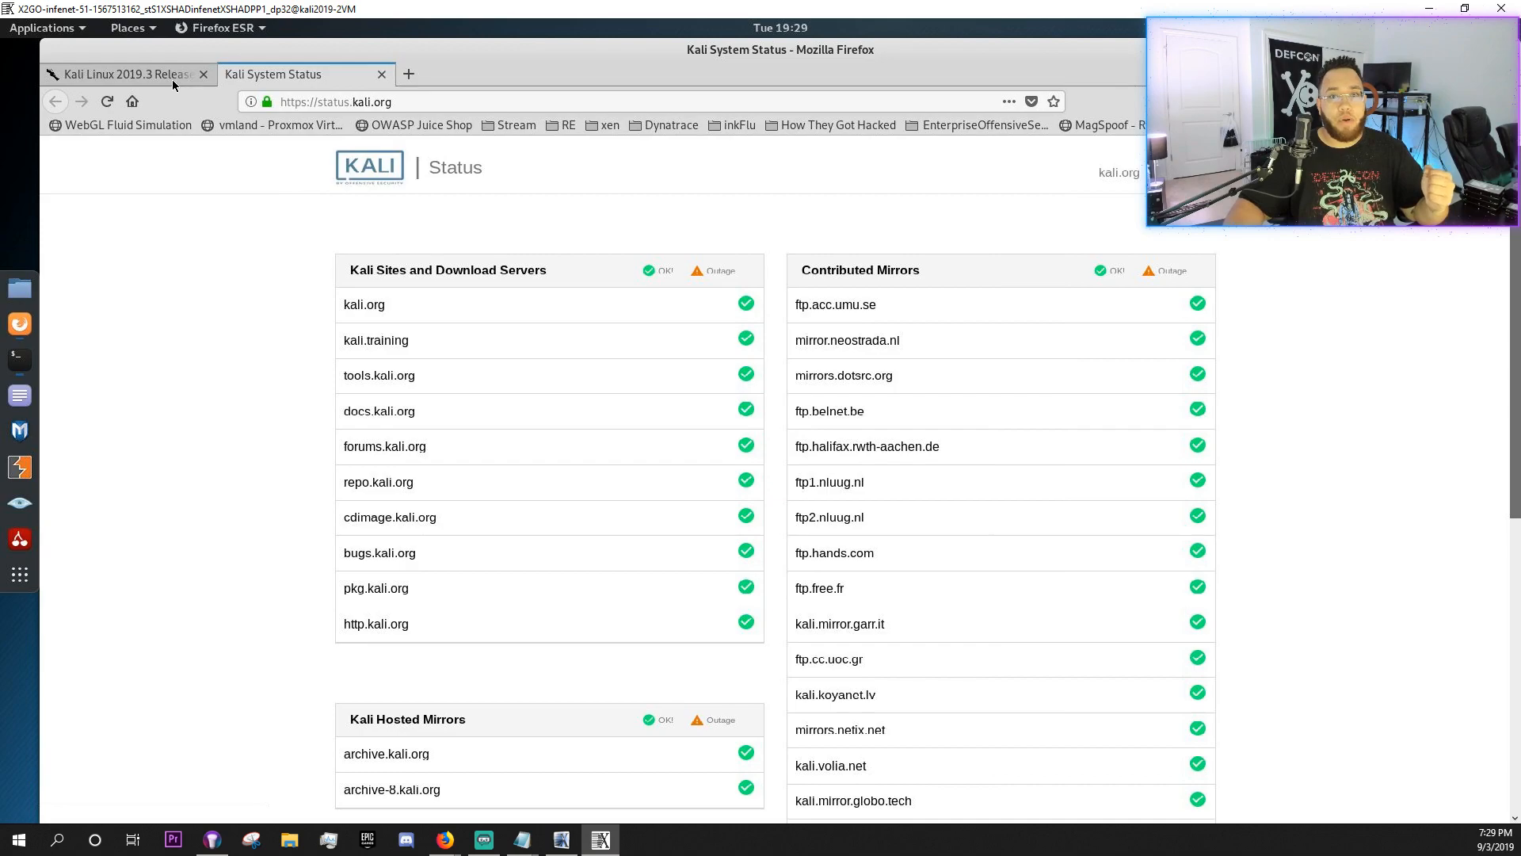
# - Return to the release article and read through Metapackages to the GitLab and ARM paragraphs
pyautogui.click(116, 74)
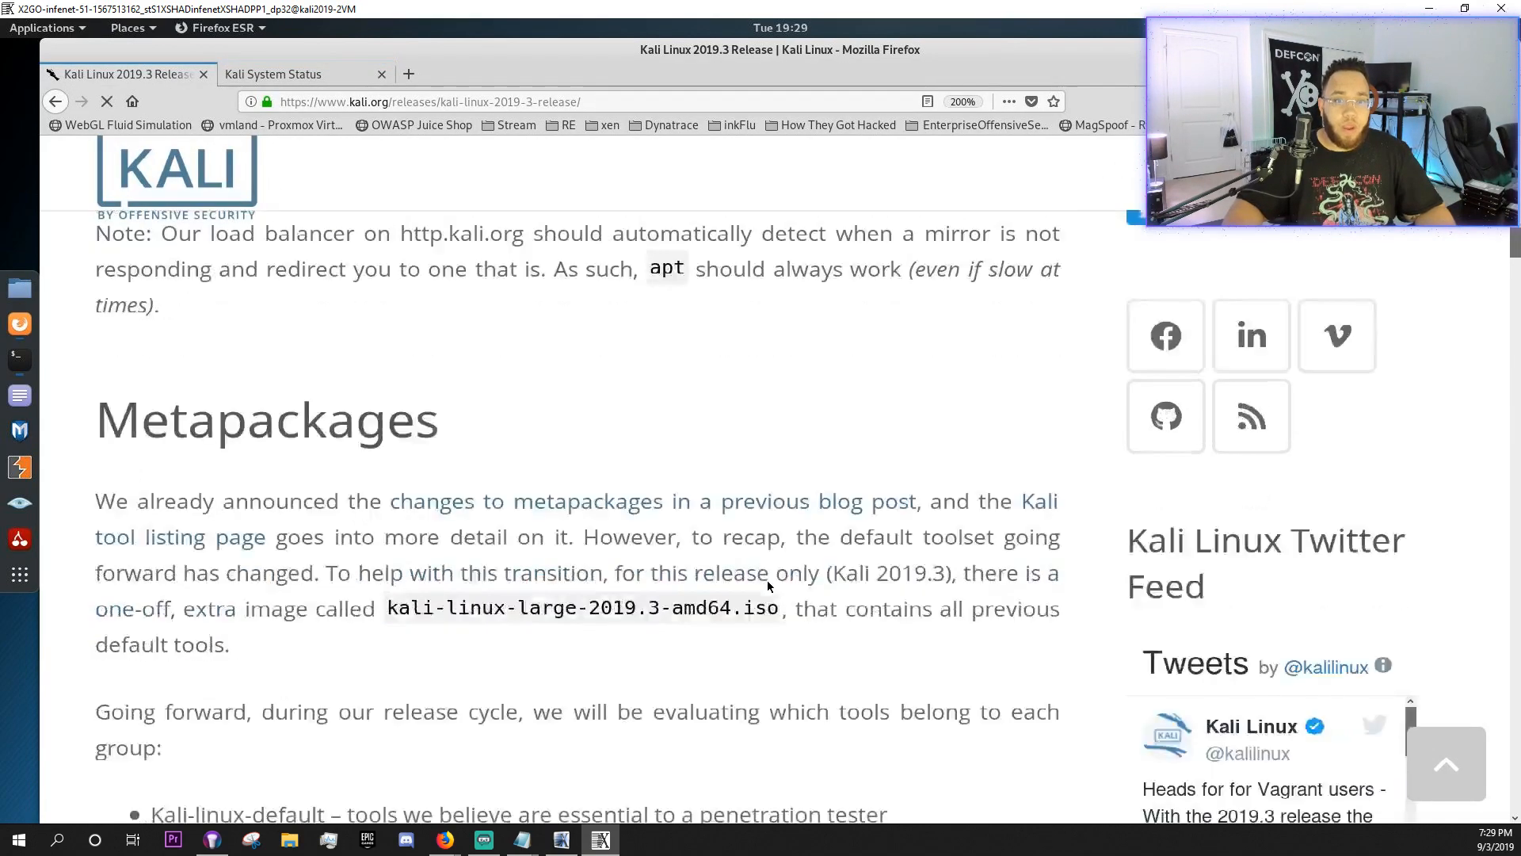
pyautogui.scroll(-3)
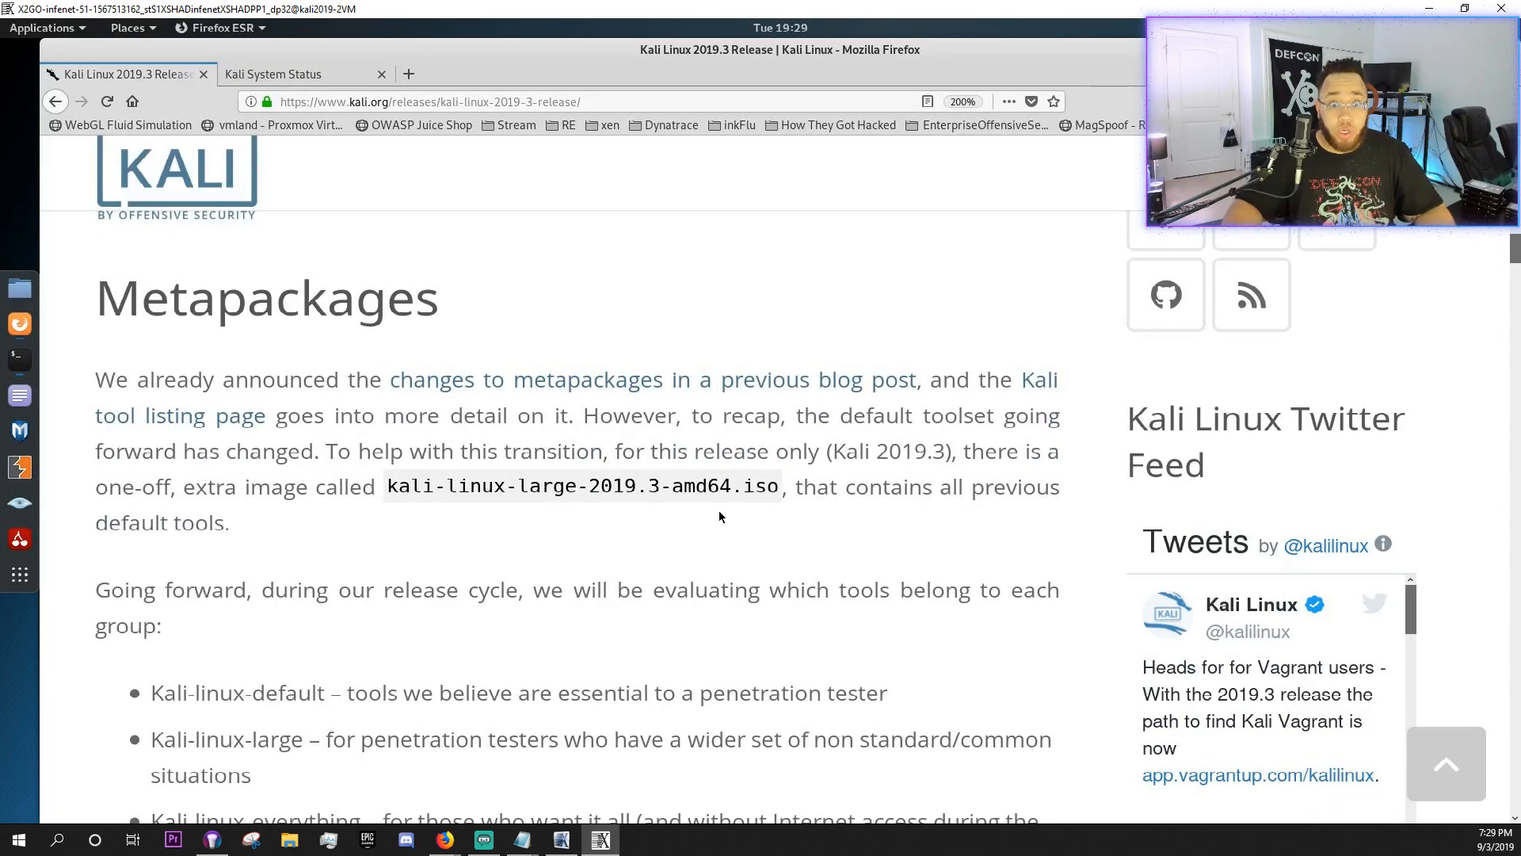
pyautogui.scroll(-3)
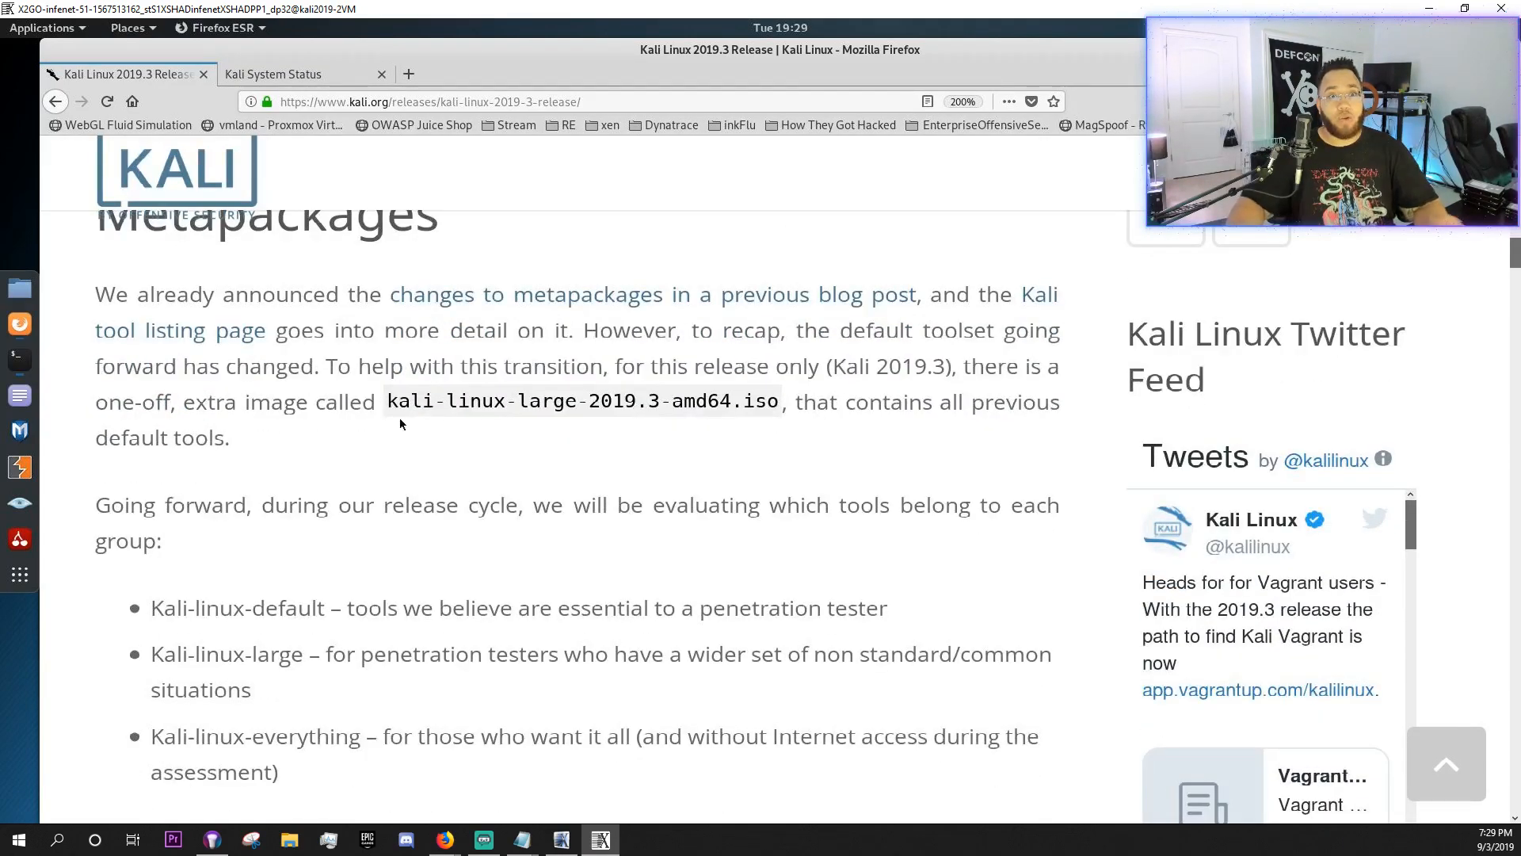
pyautogui.scroll(3)
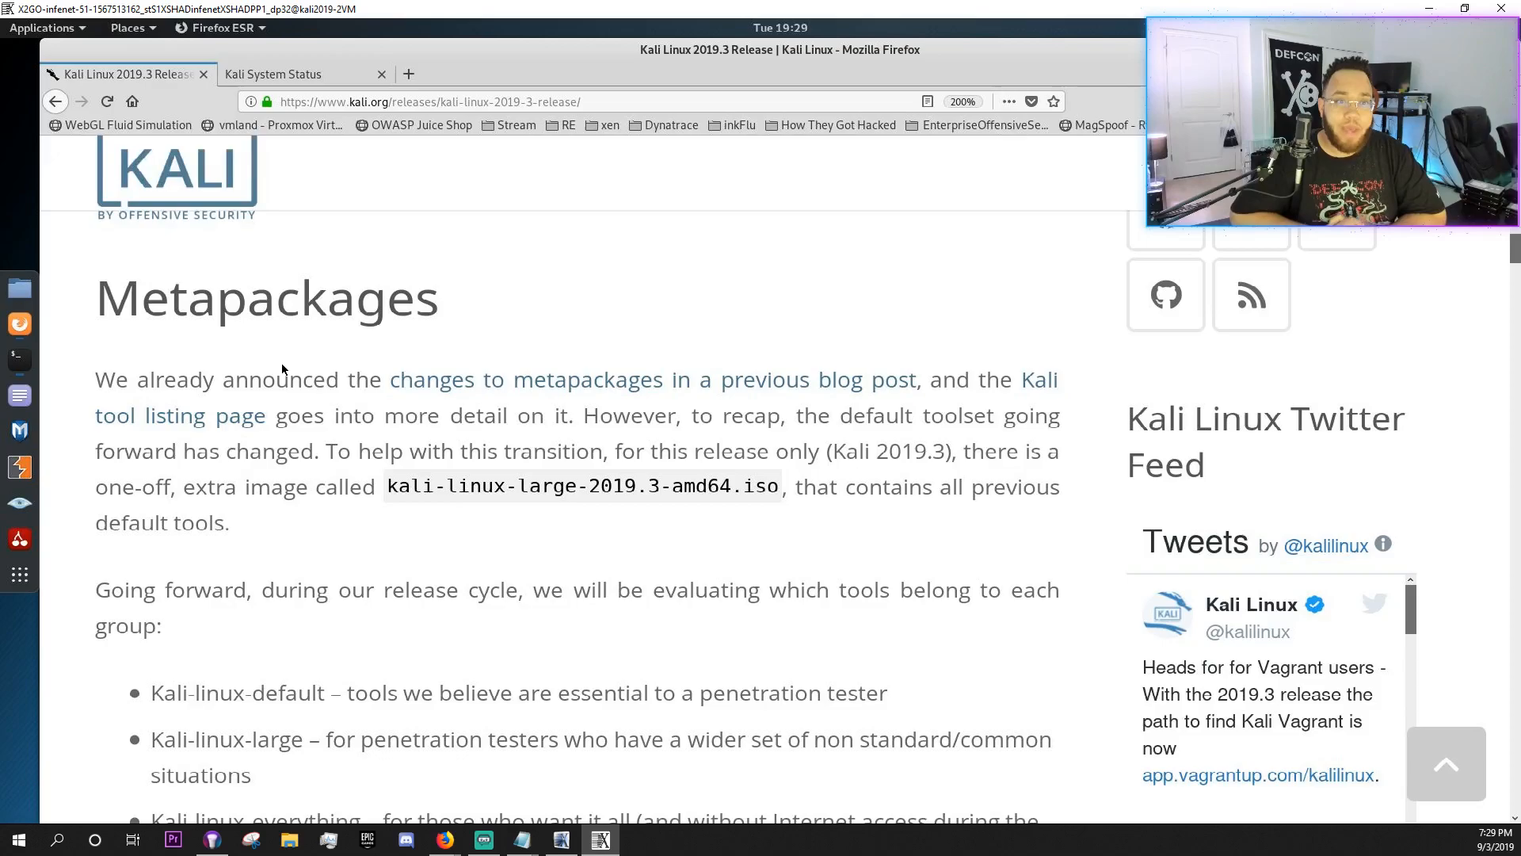
pyautogui.moveTo(385, 405)
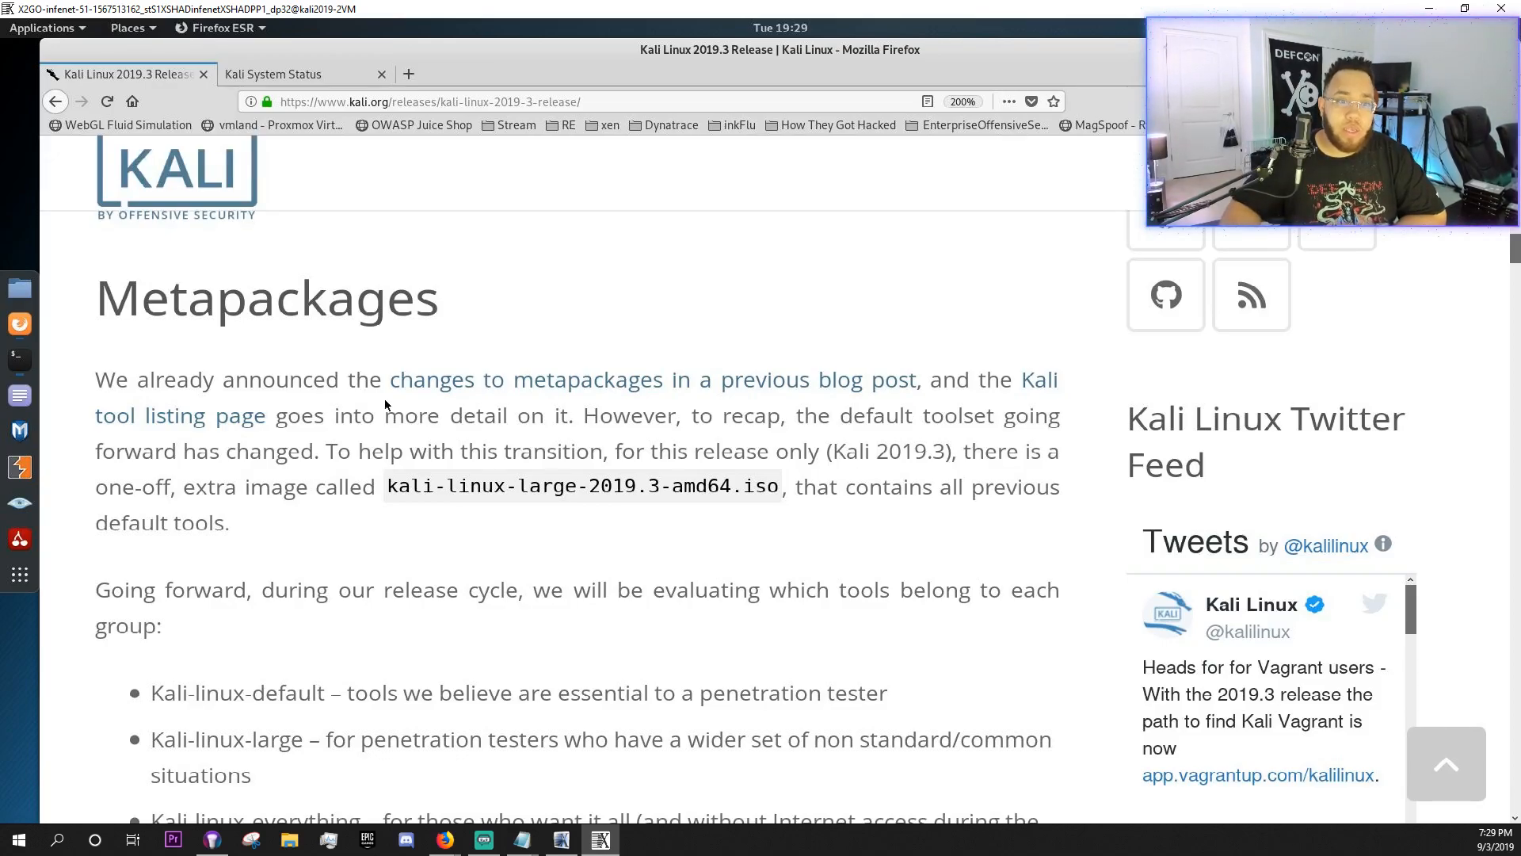
pyautogui.scroll(-3)
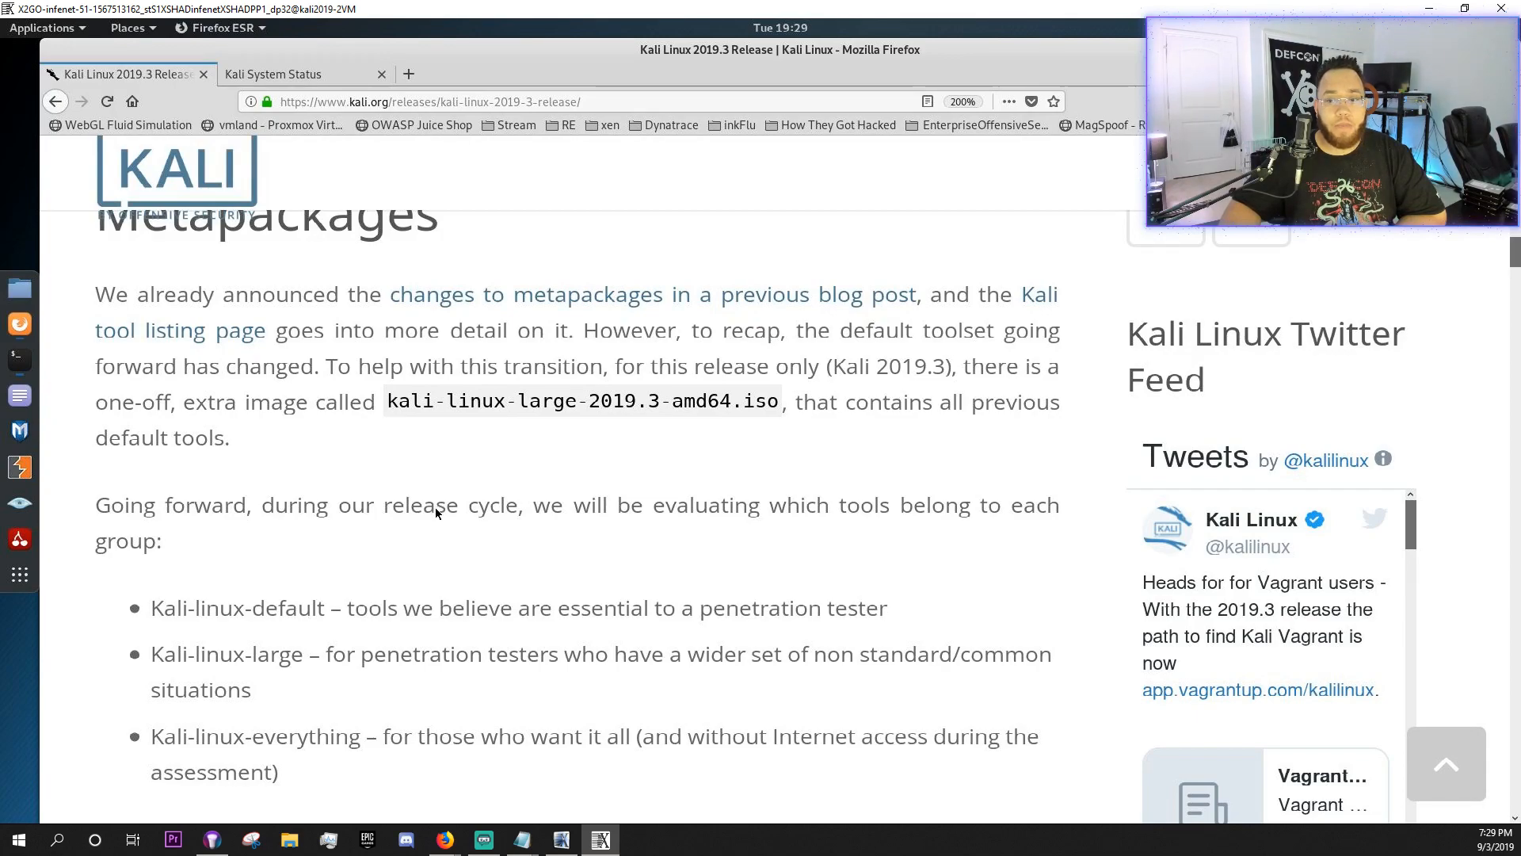
pyautogui.moveTo(381, 516)
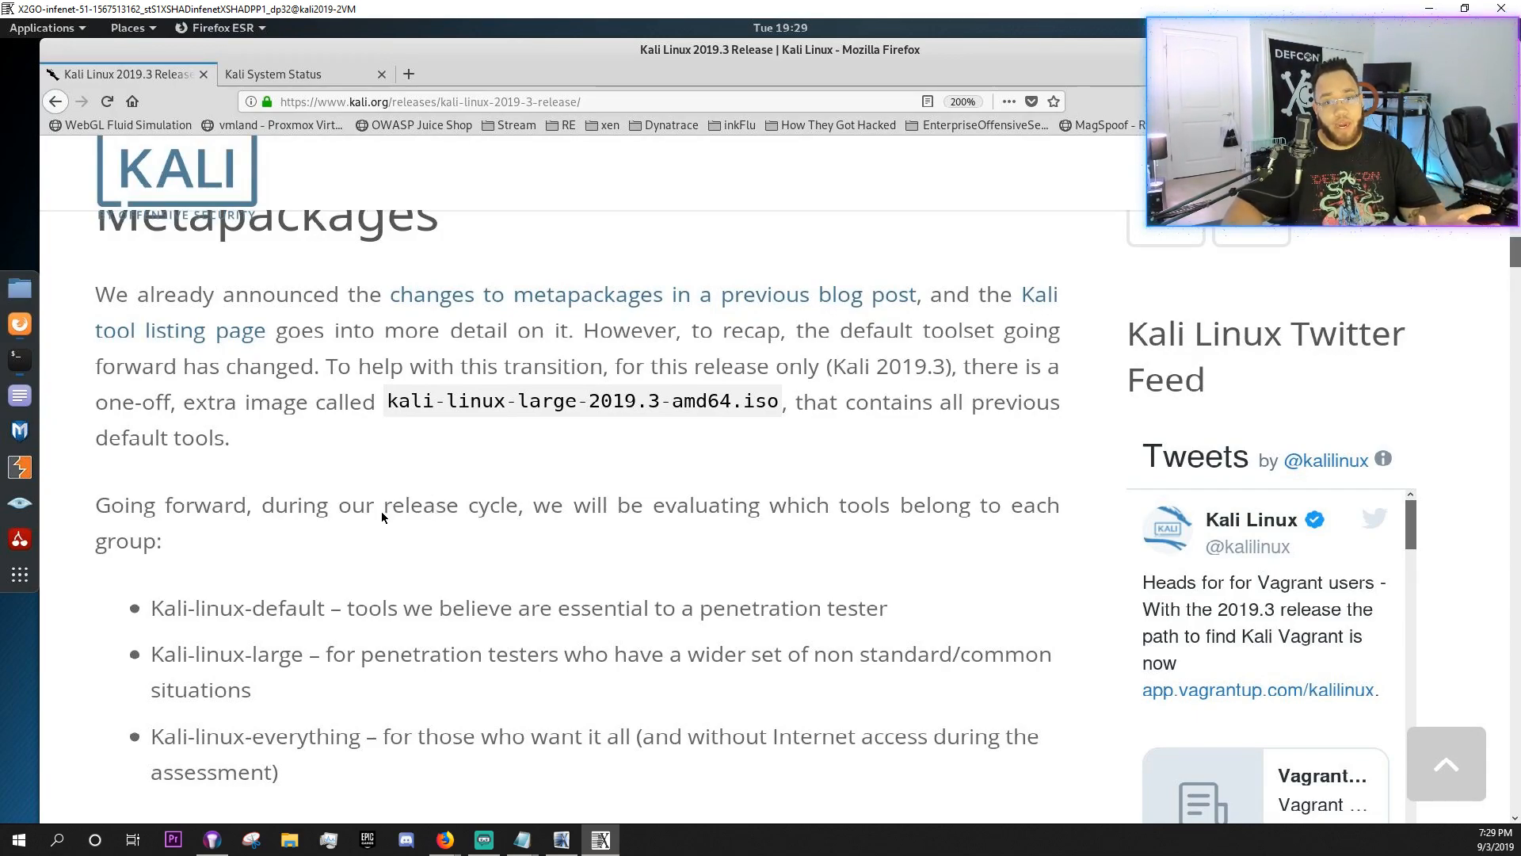
pyautogui.moveTo(332, 522)
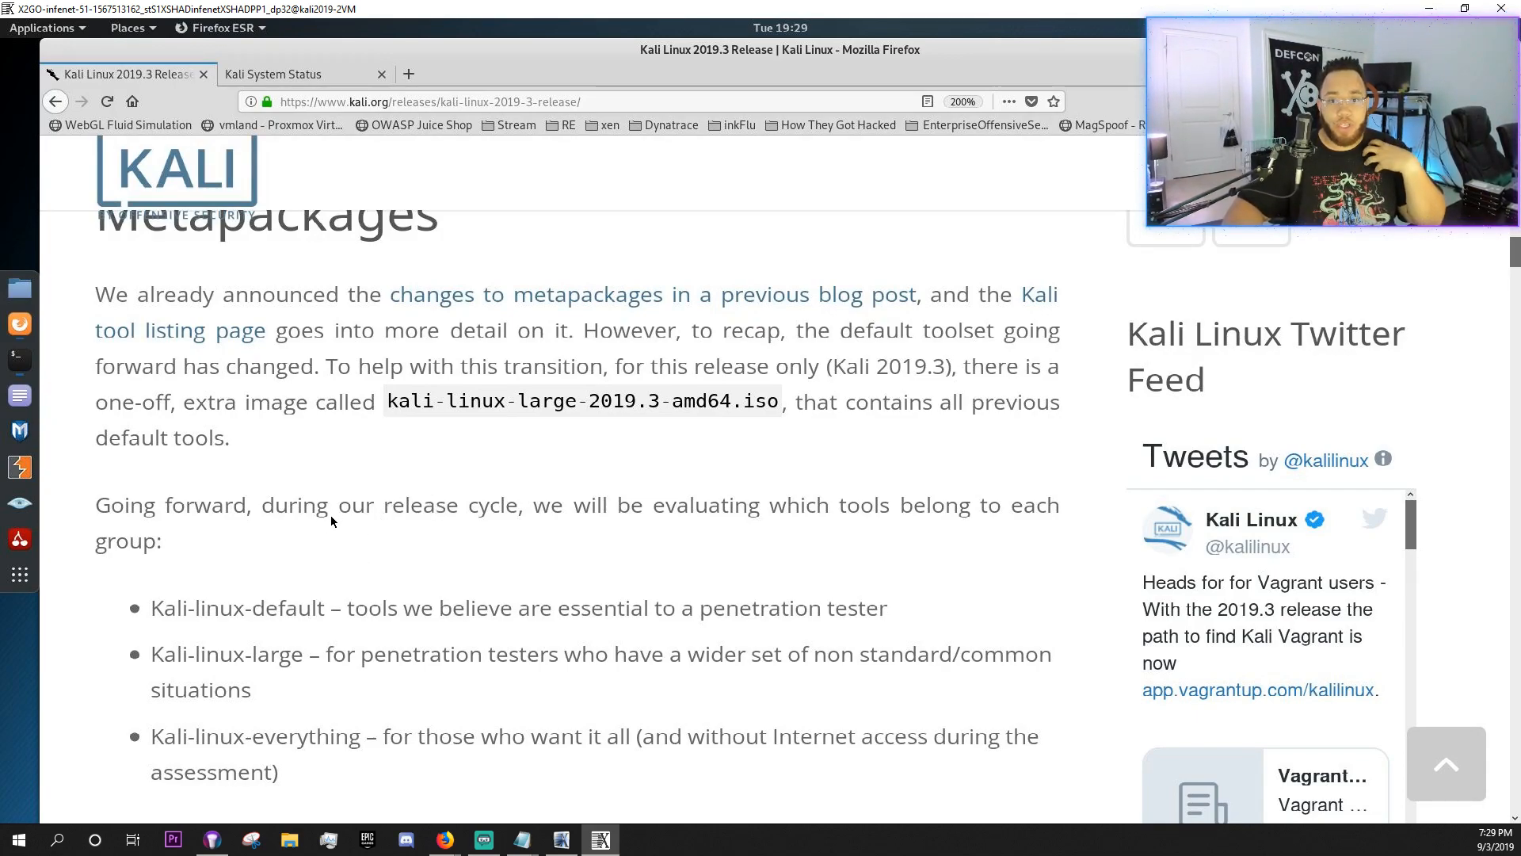
pyautogui.moveTo(458, 586)
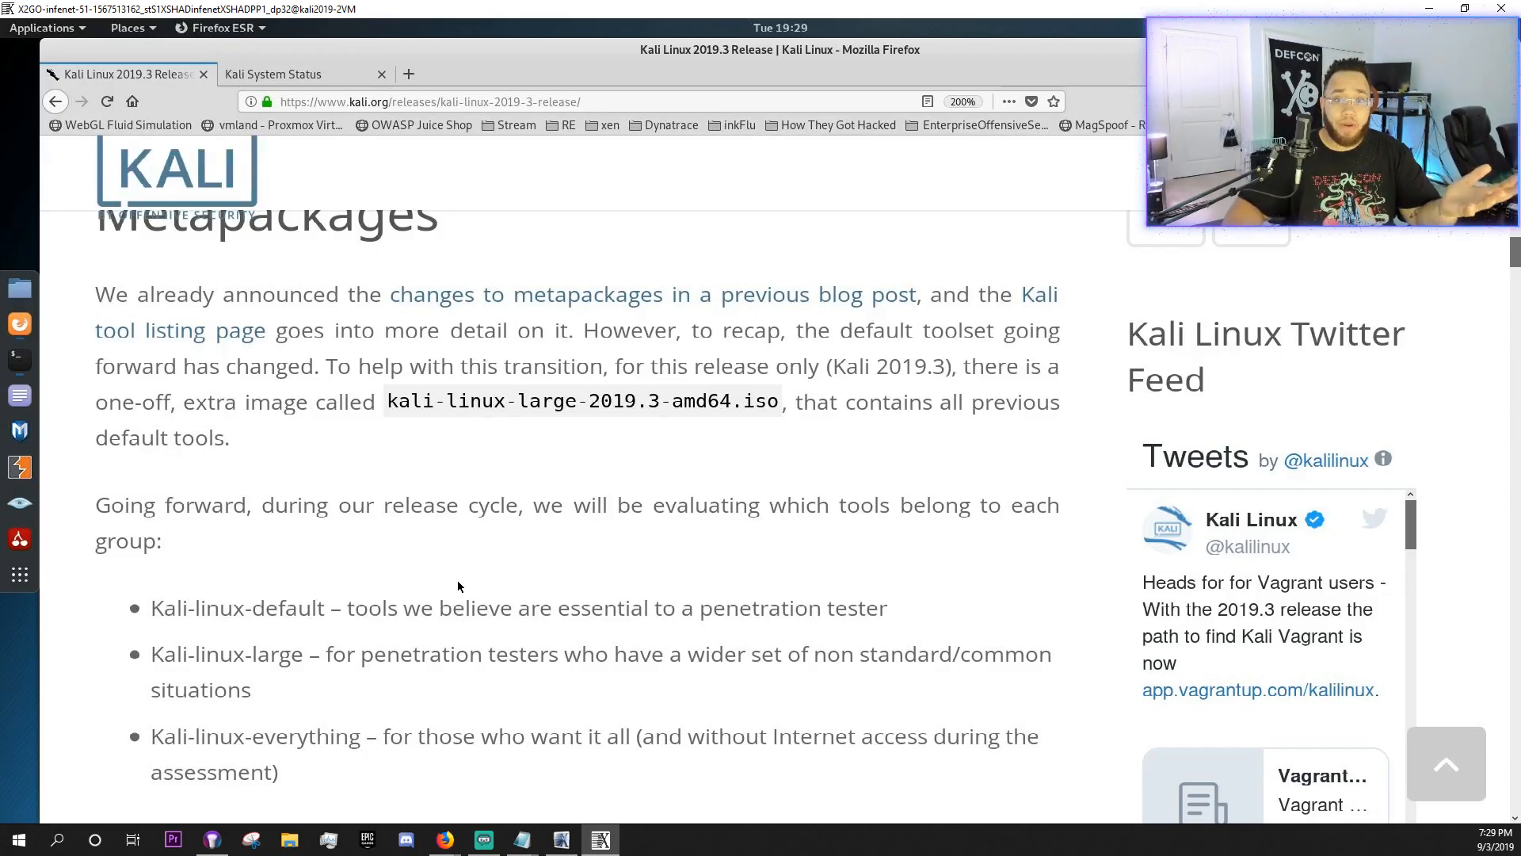
pyautogui.scroll(-3)
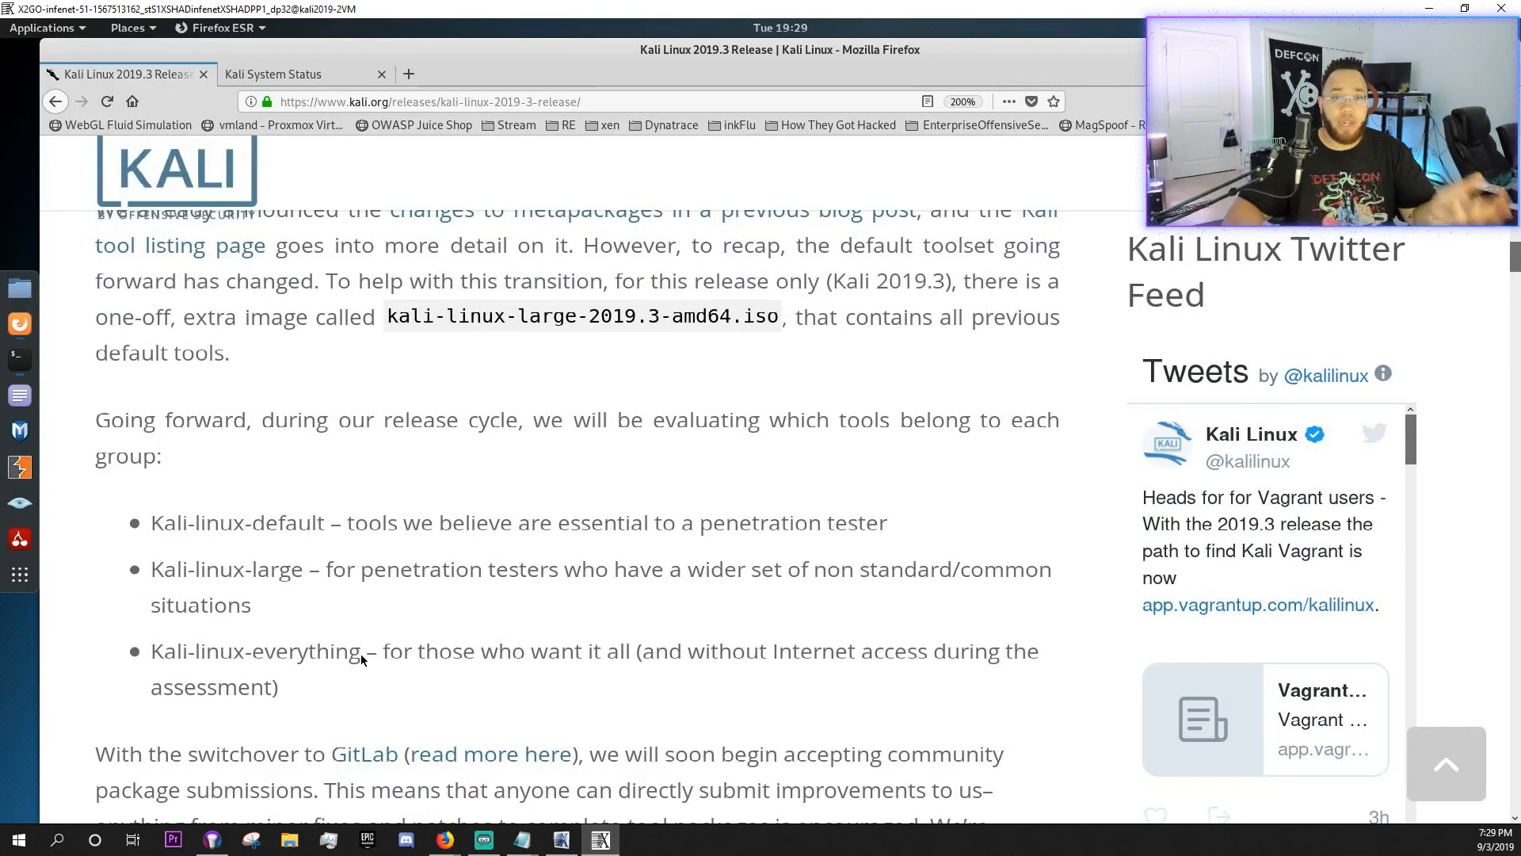
pyautogui.moveTo(244, 527)
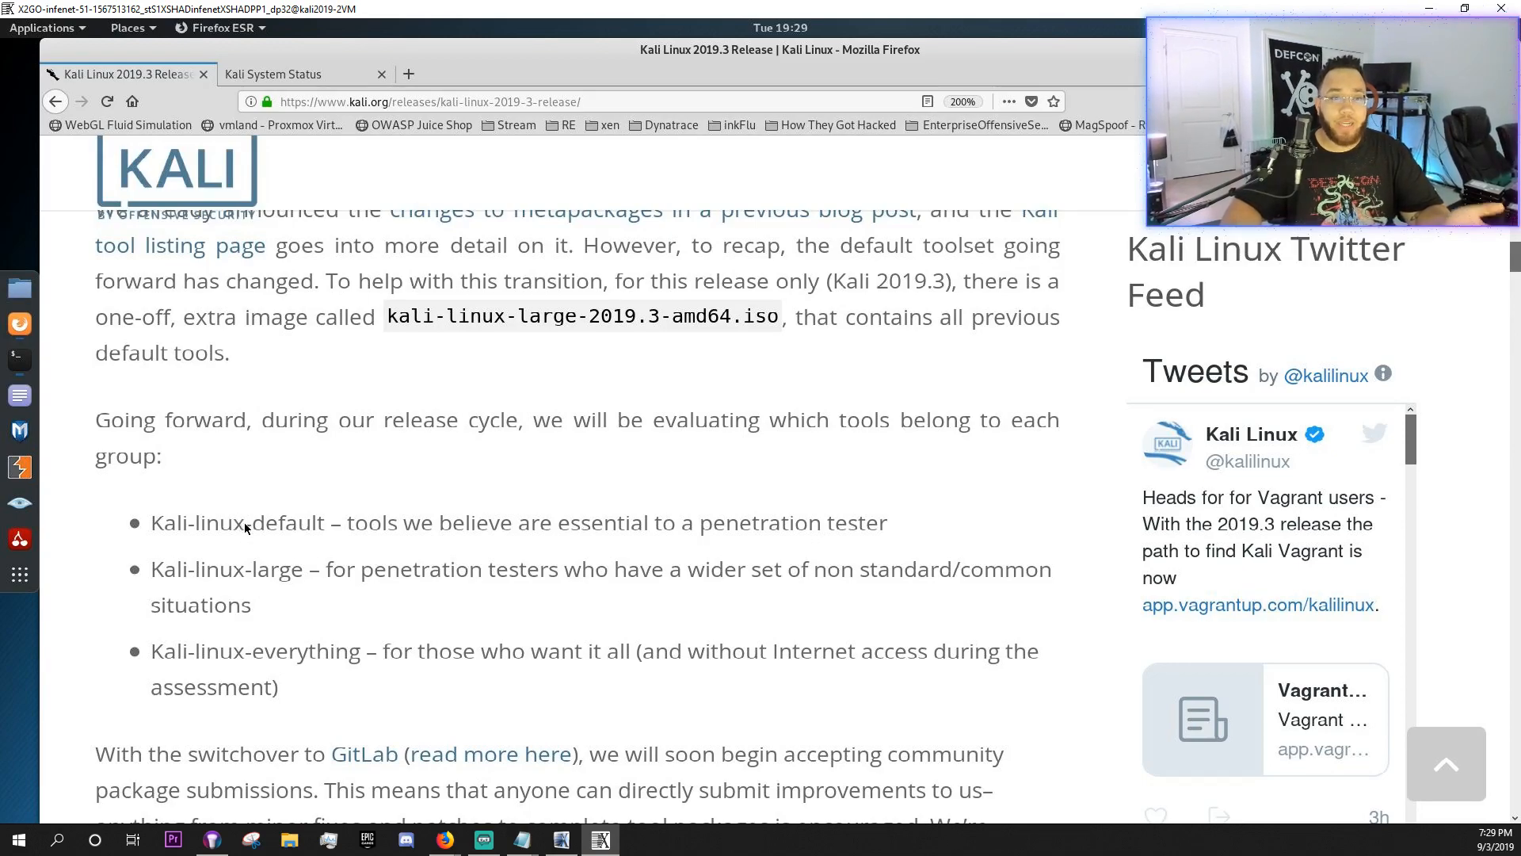
pyautogui.moveTo(304, 539)
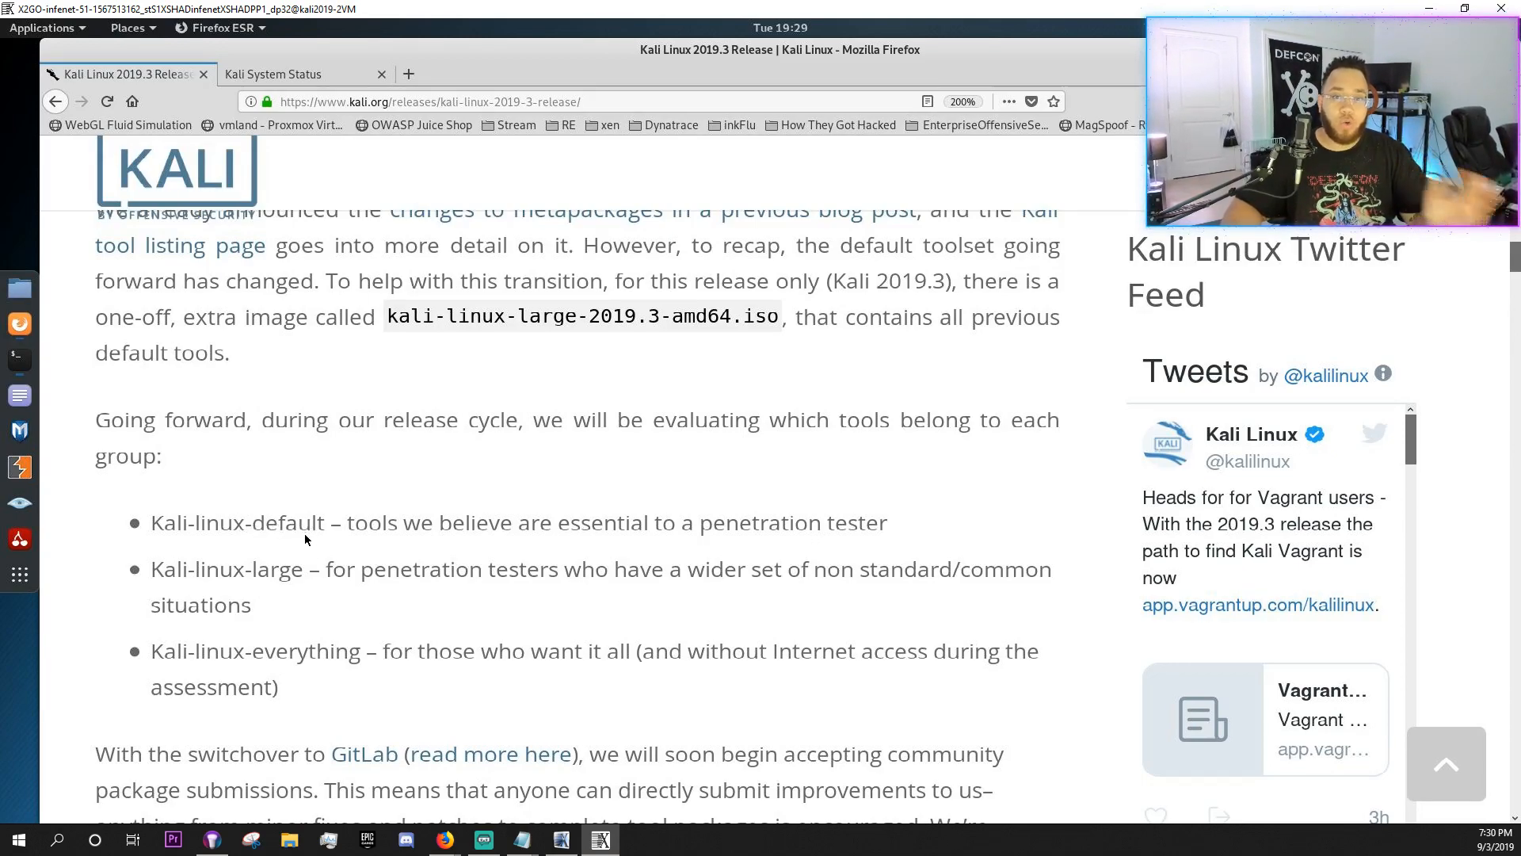
pyautogui.moveTo(856, 552)
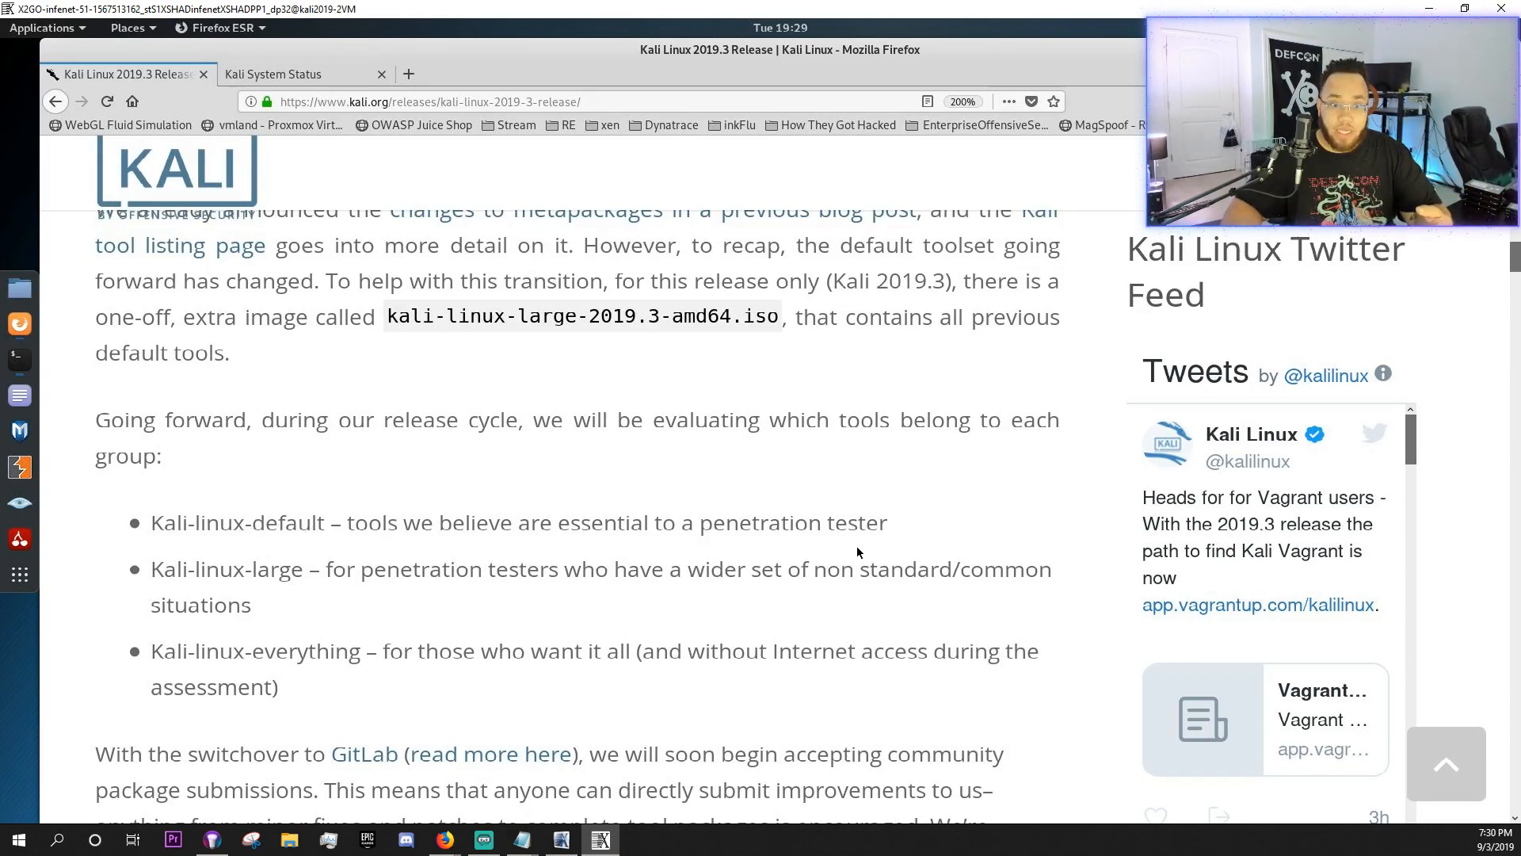
pyautogui.moveTo(347, 558)
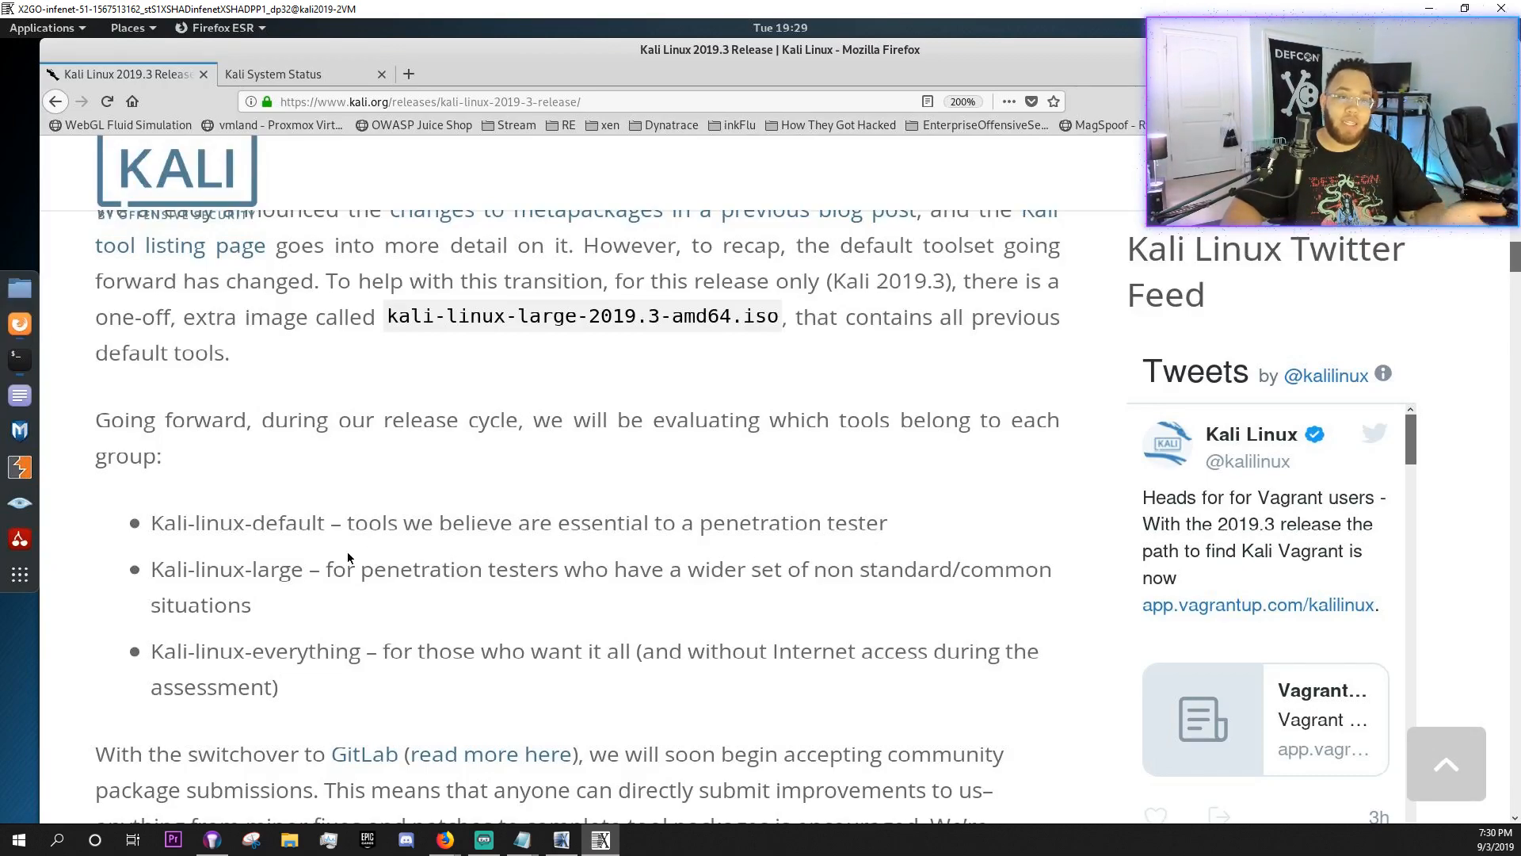
pyautogui.moveTo(388, 604)
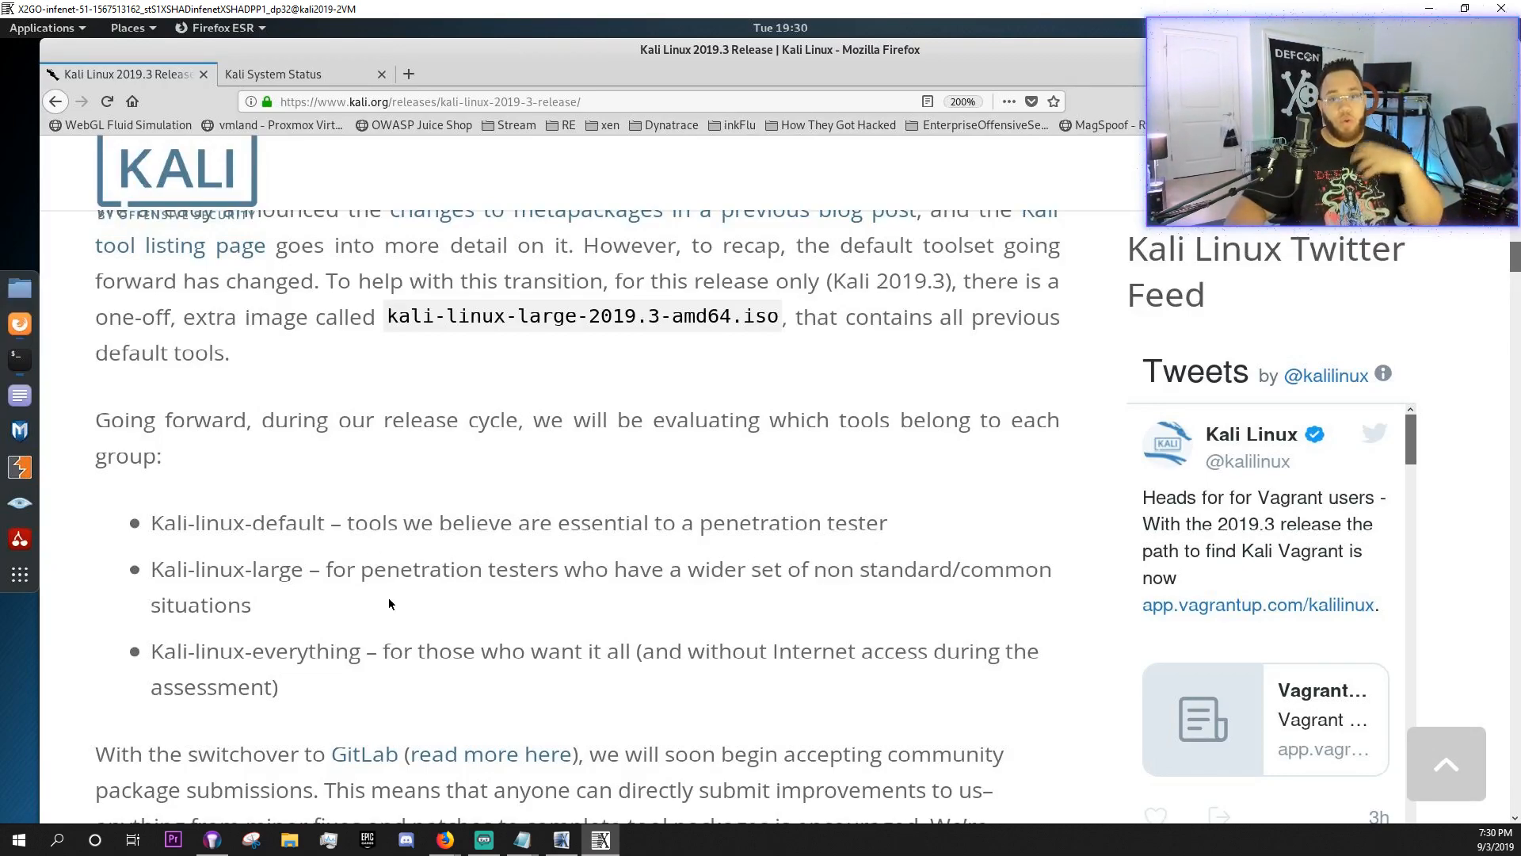
pyautogui.moveTo(447, 599)
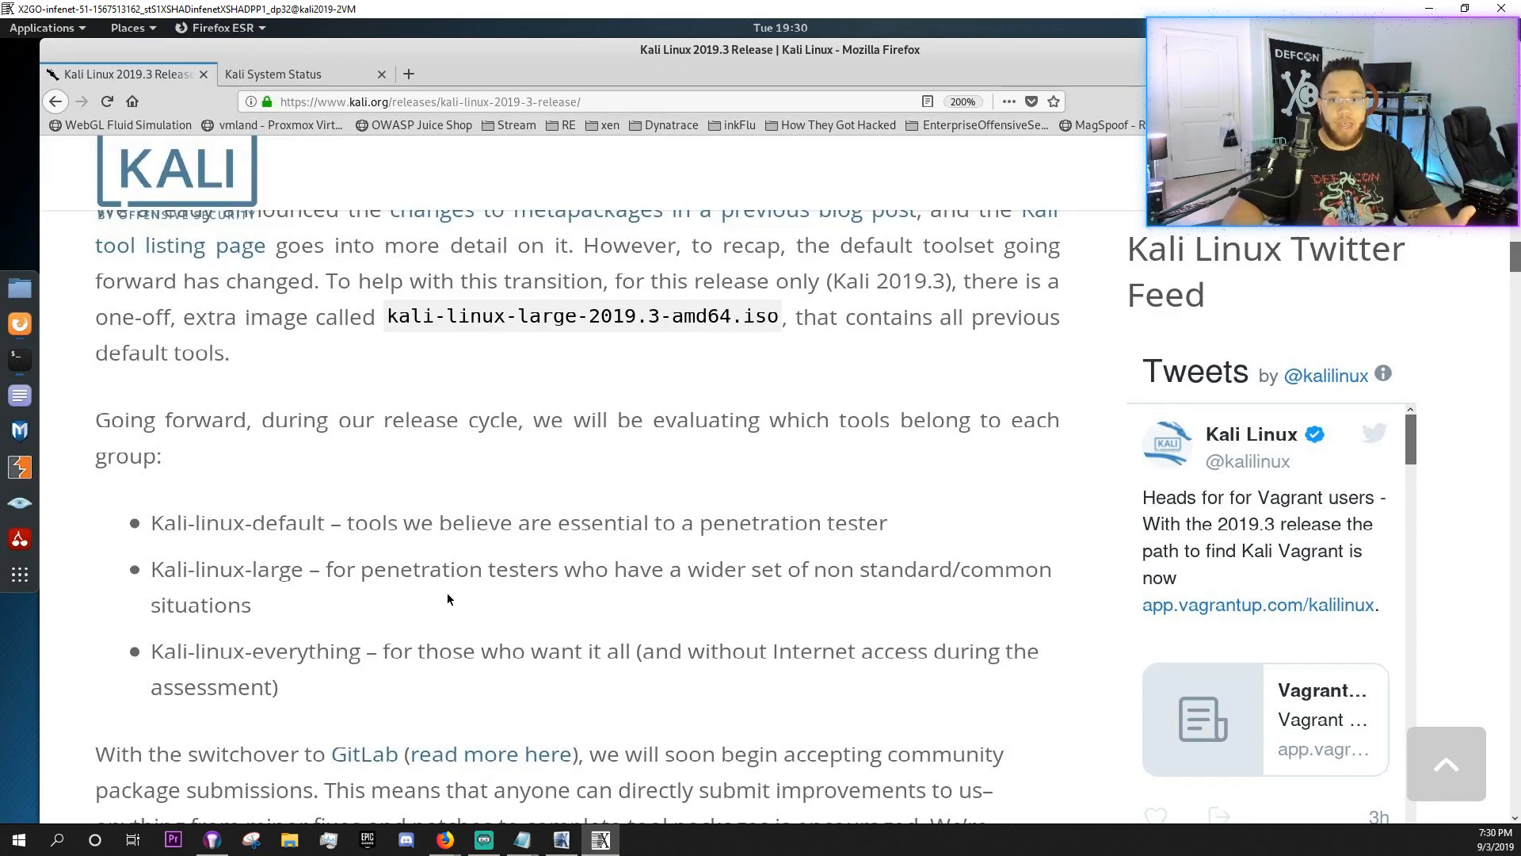
pyautogui.moveTo(205, 714)
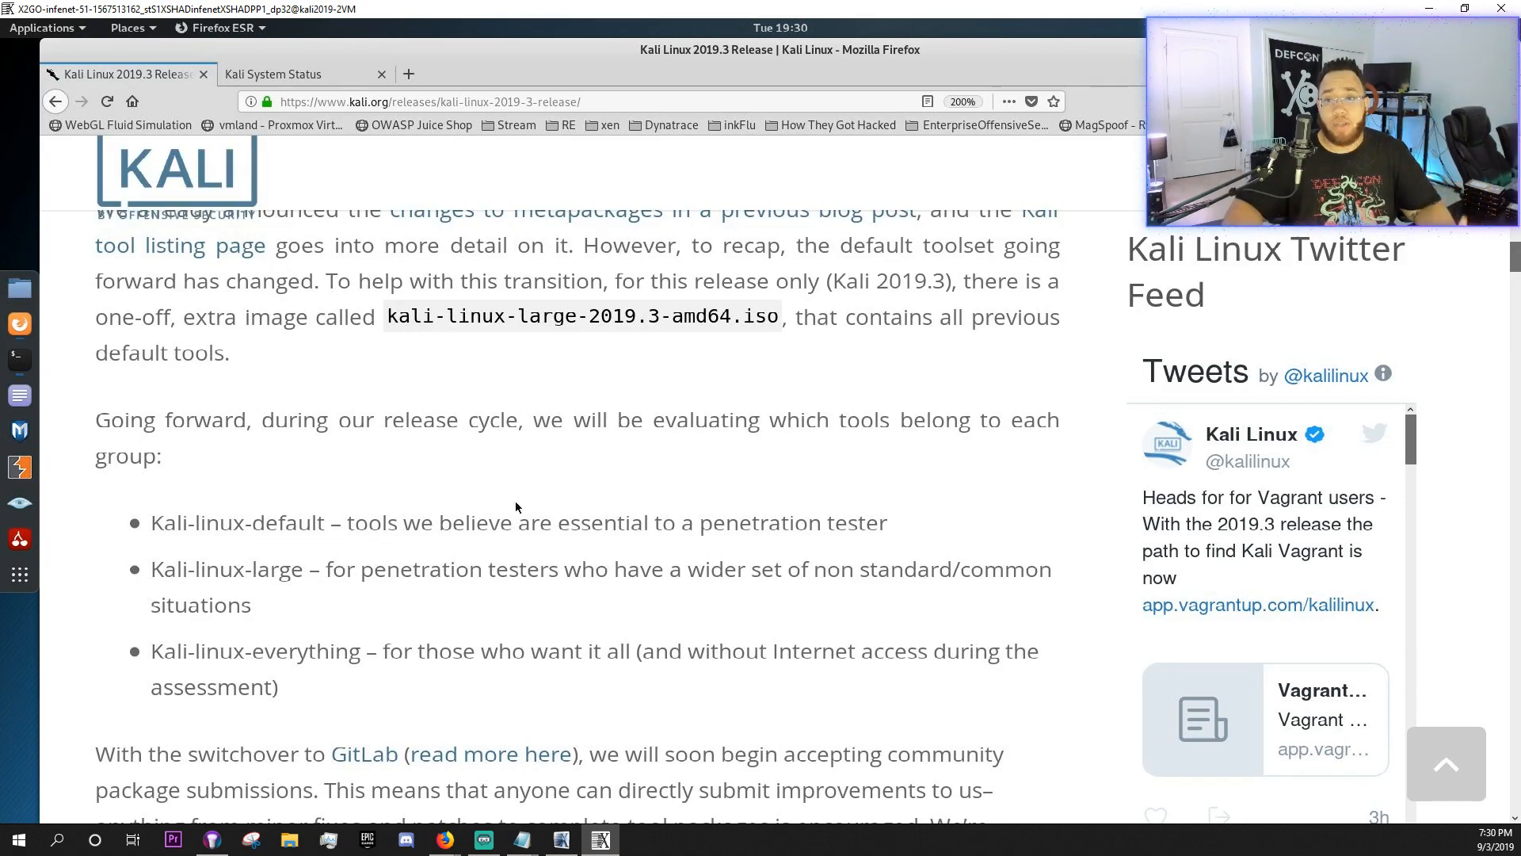
pyautogui.scroll(-3)
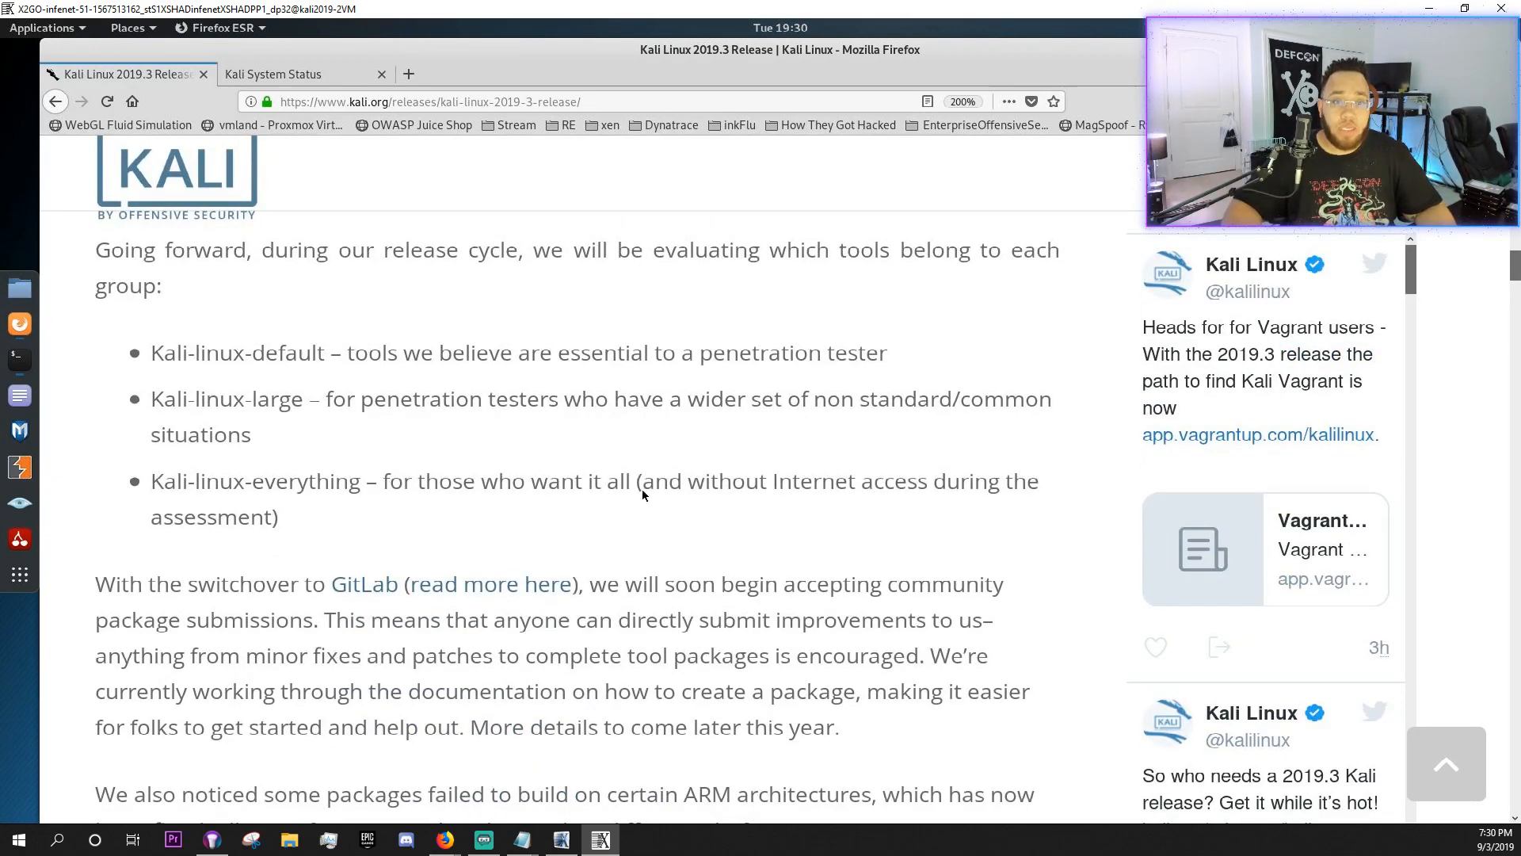
pyautogui.scroll(-3)
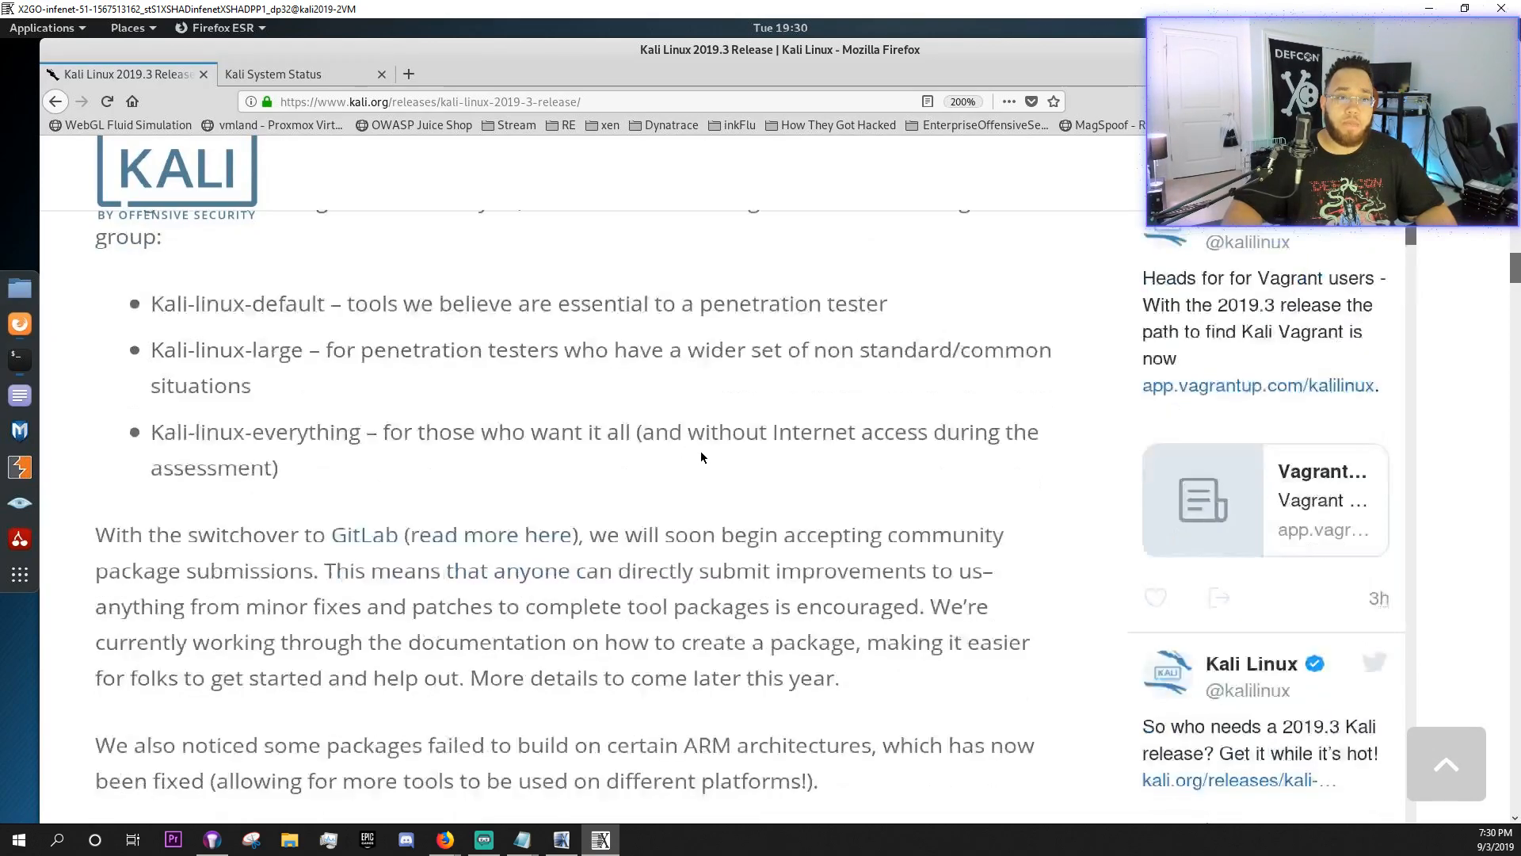
pyautogui.scroll(-3)
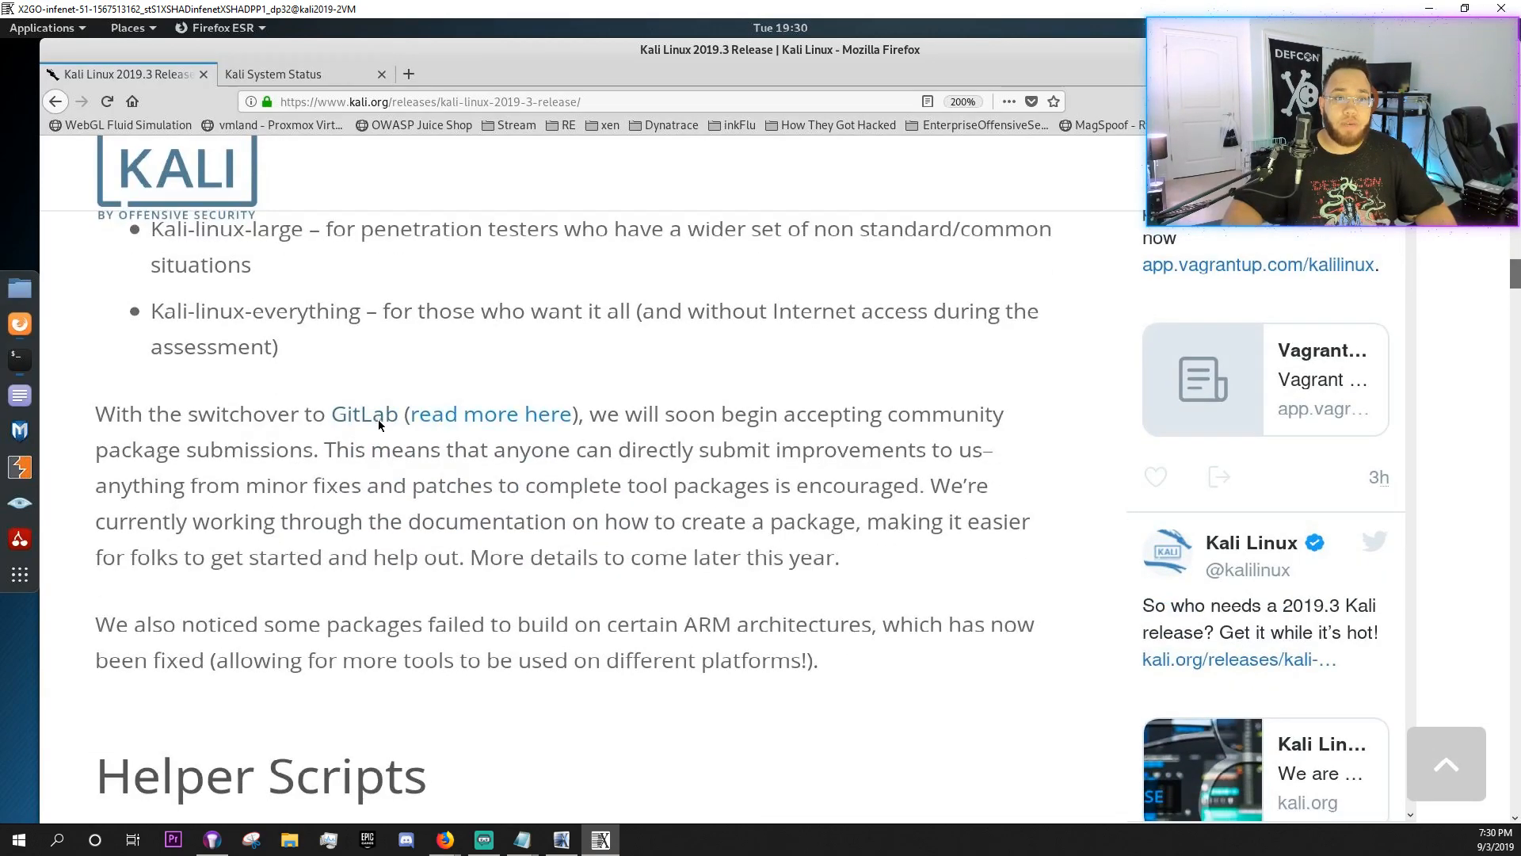
pyautogui.moveTo(363, 413)
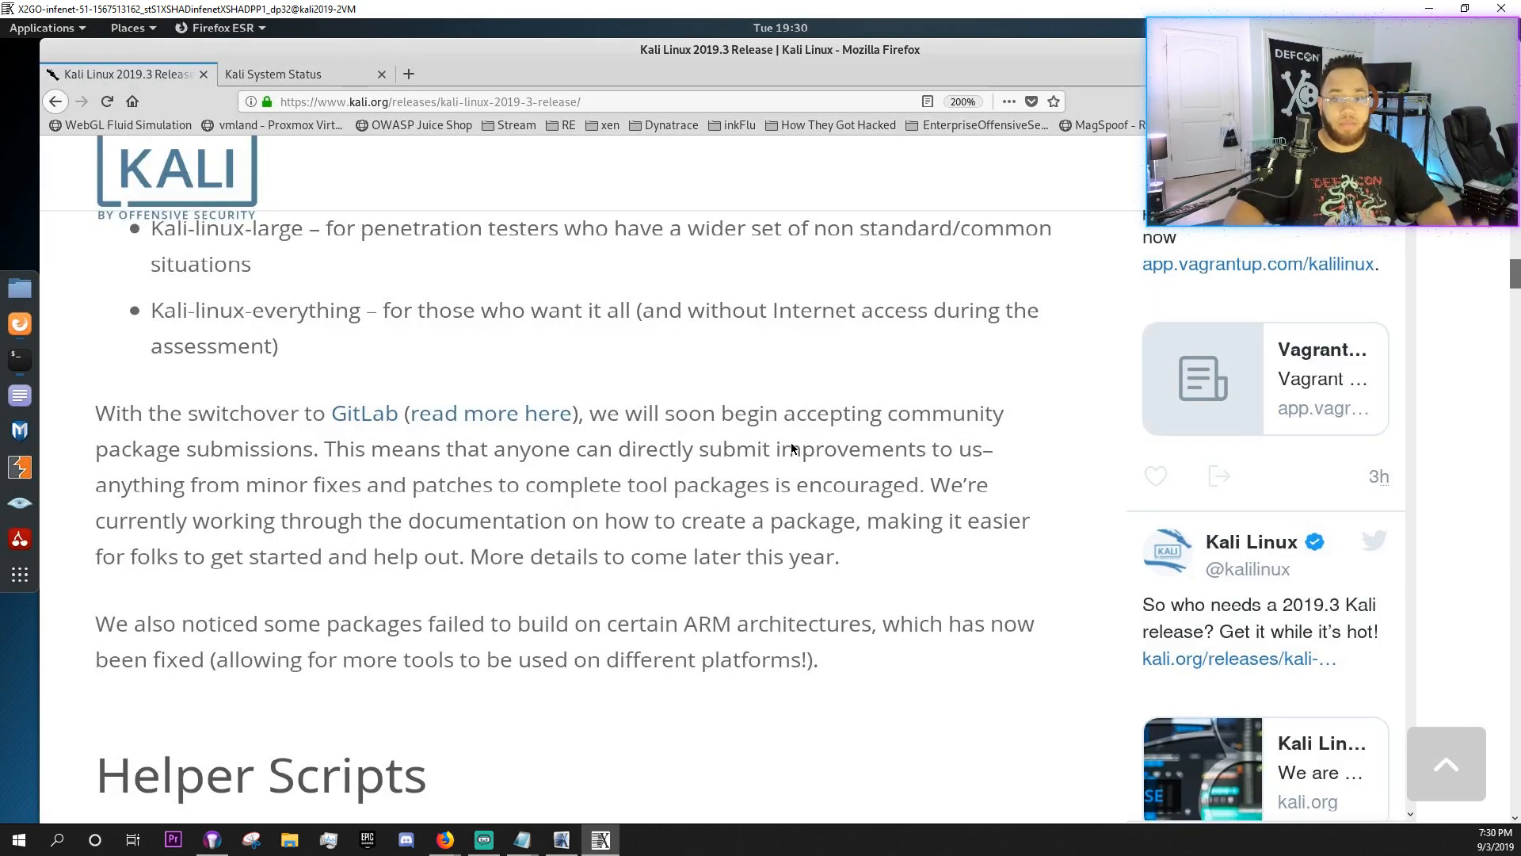
# - Scroll the release notes down to the Helper Scripts section
pyautogui.scroll(-3)
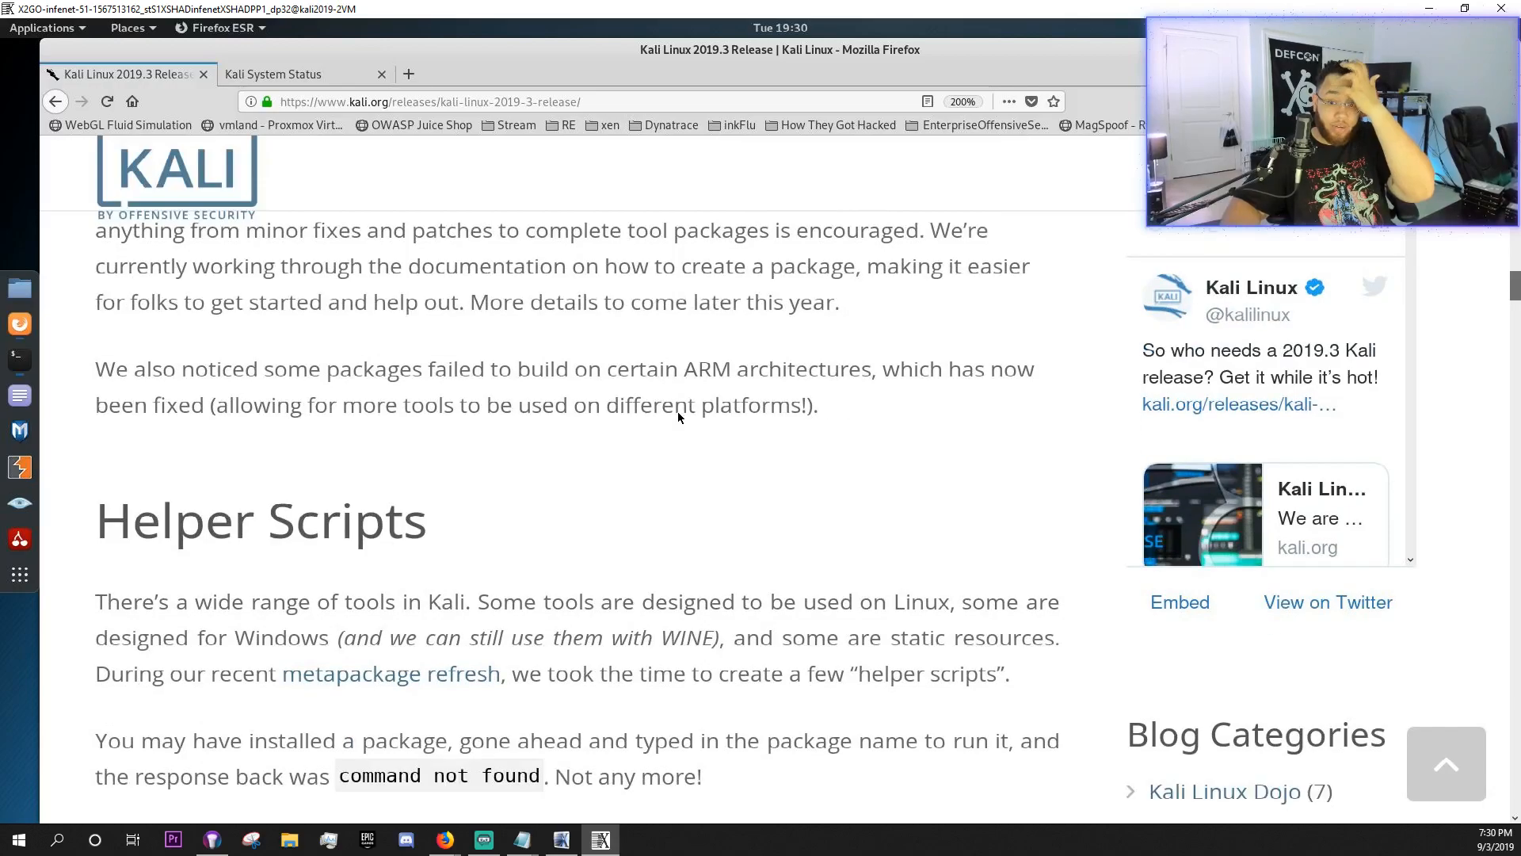
pyautogui.scroll(-3)
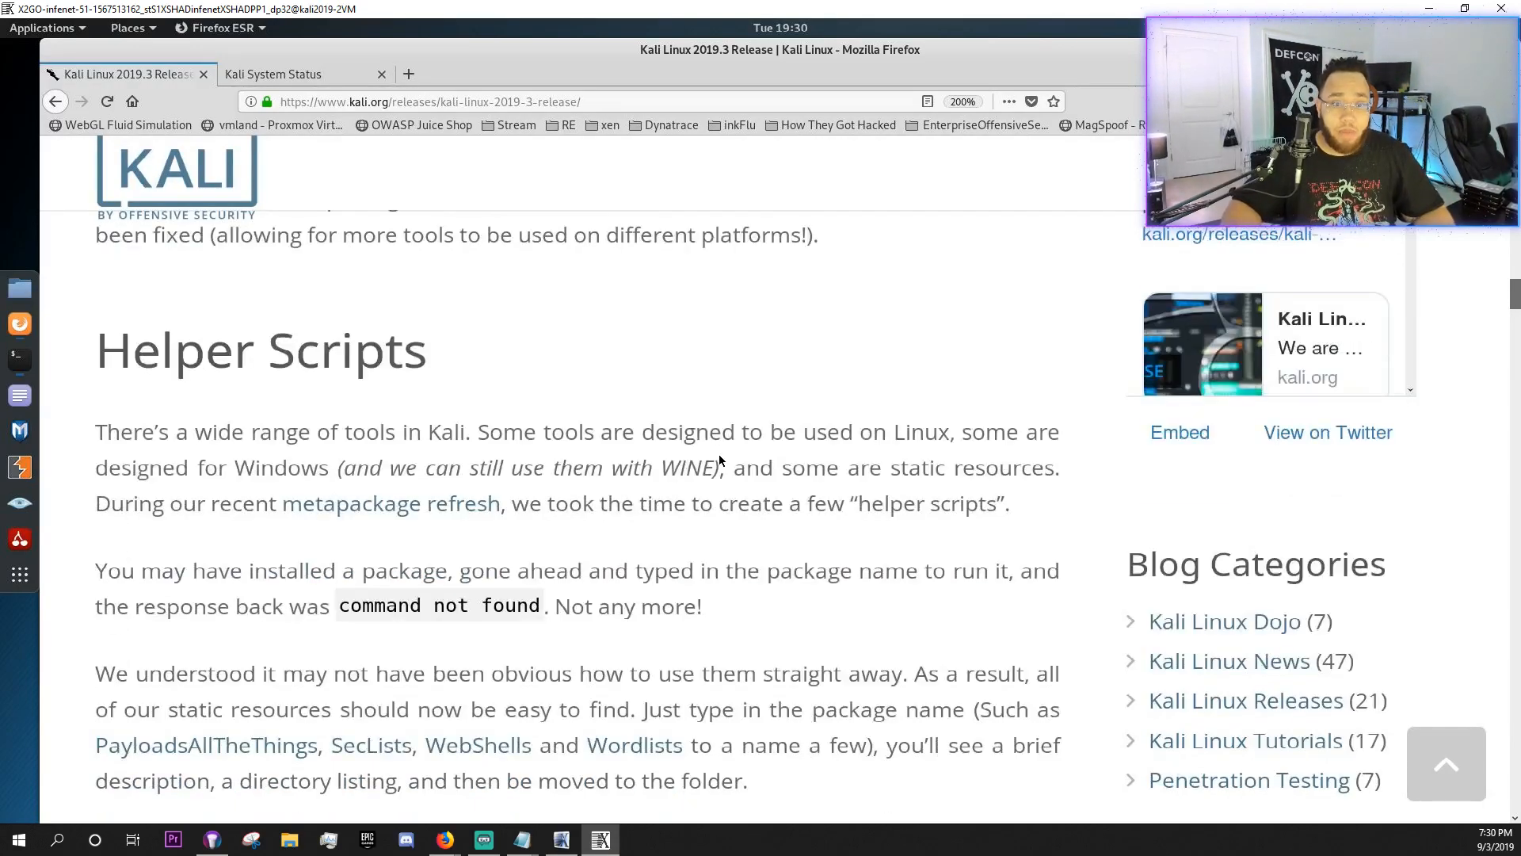
pyautogui.scroll(-3)
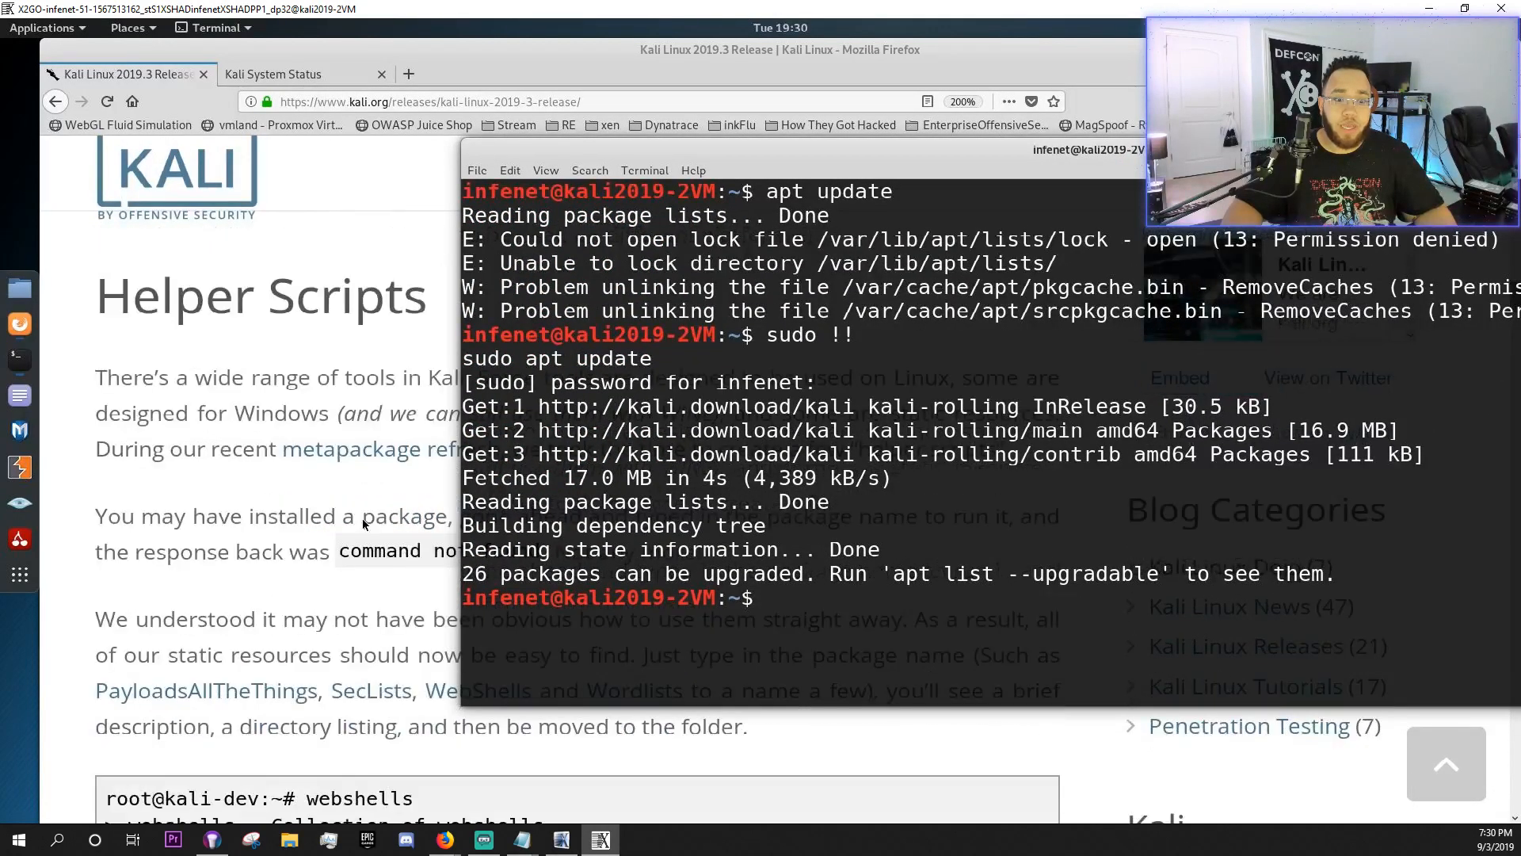
# - Run the webshells and mimikatz helper scripts to list their resource folders
pyautogui.write('we')
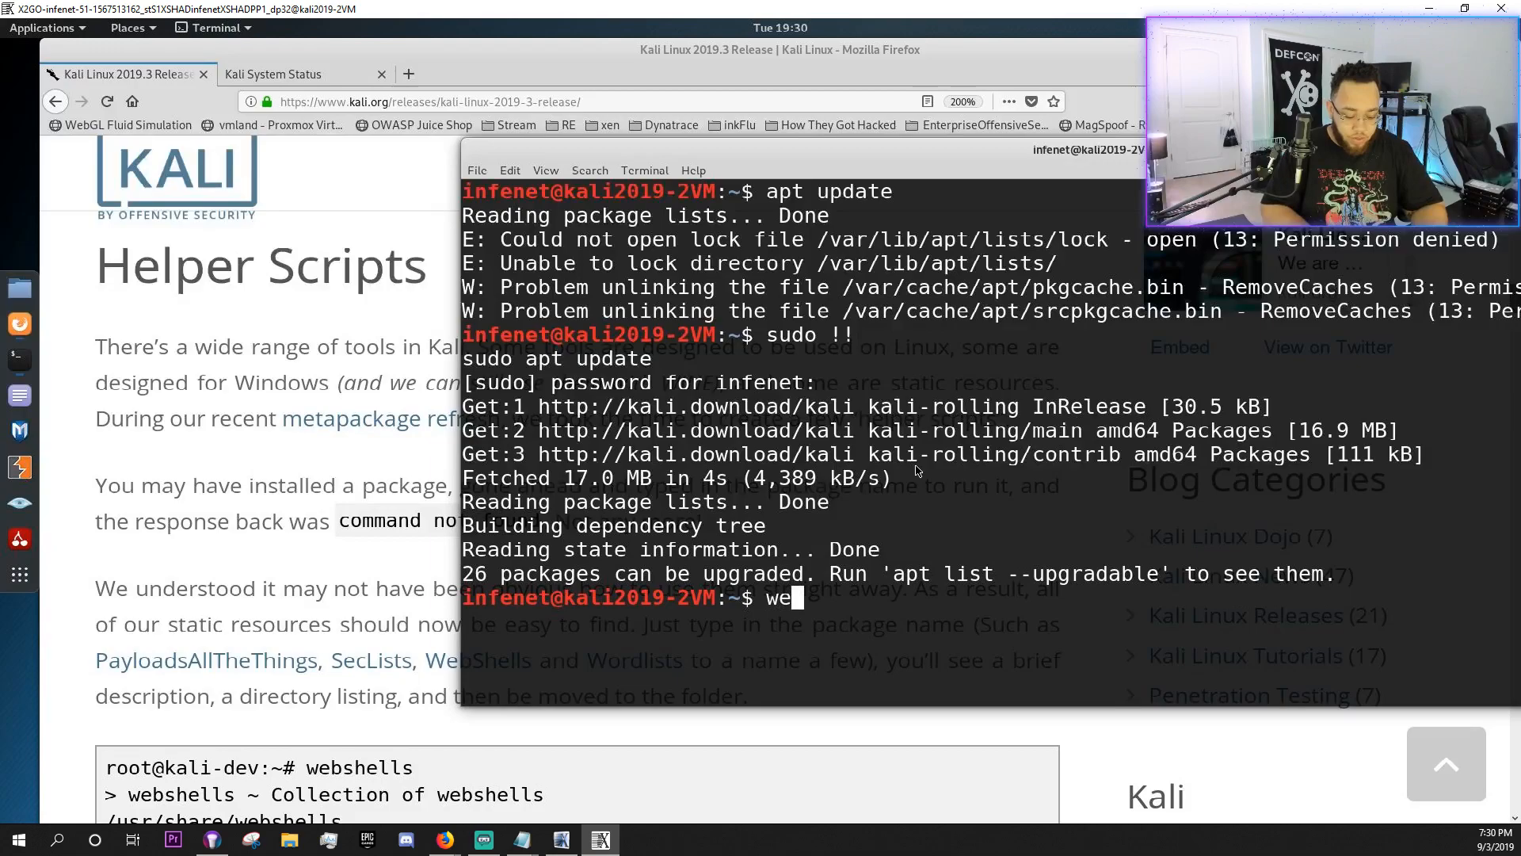
pyautogui.write('bshells')
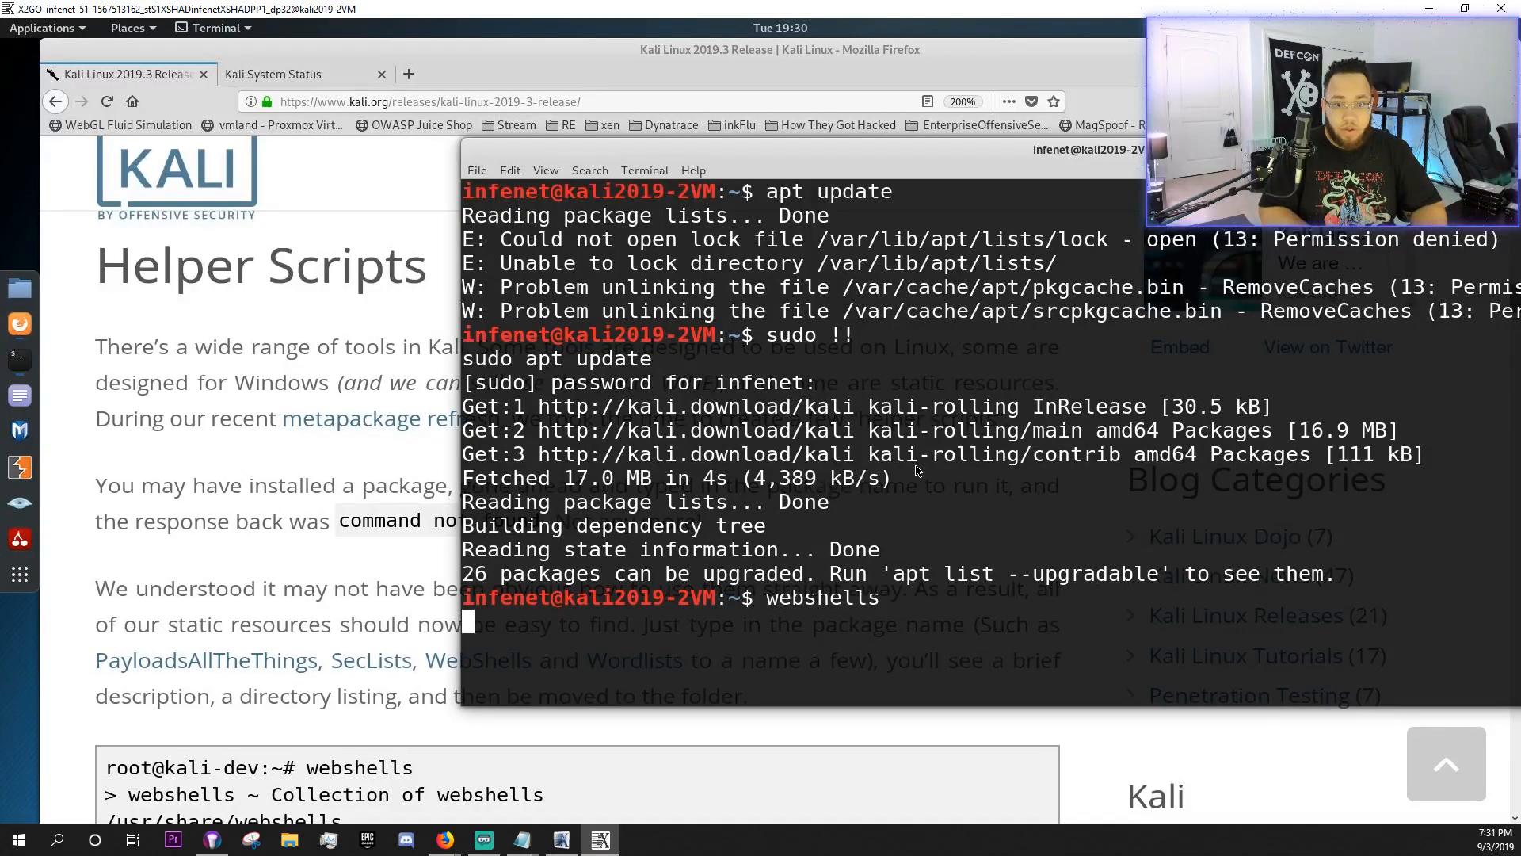
pyautogui.press('Return')
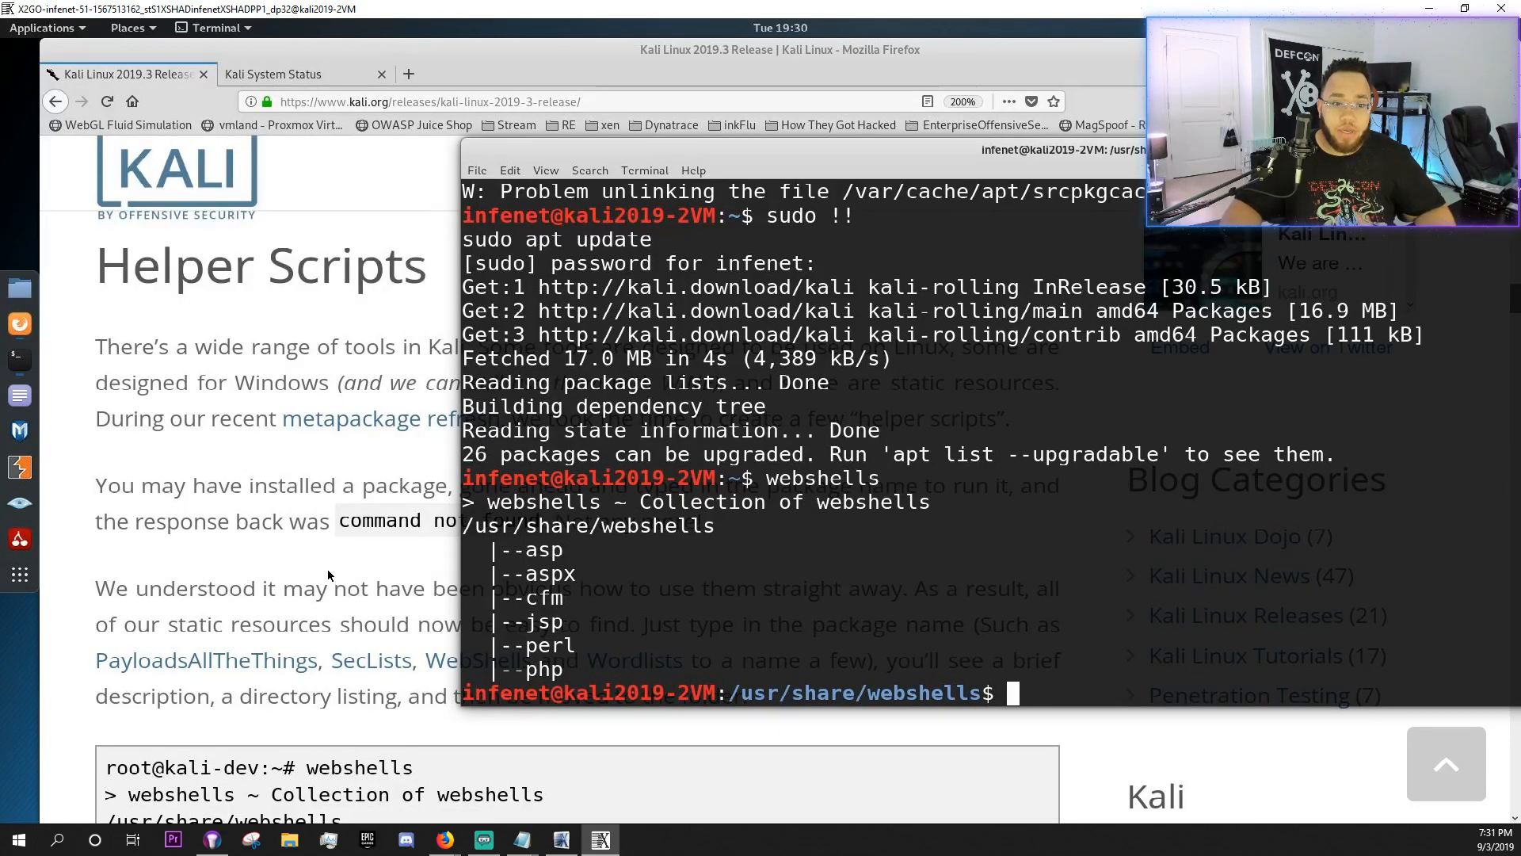
pyautogui.scroll(-3)
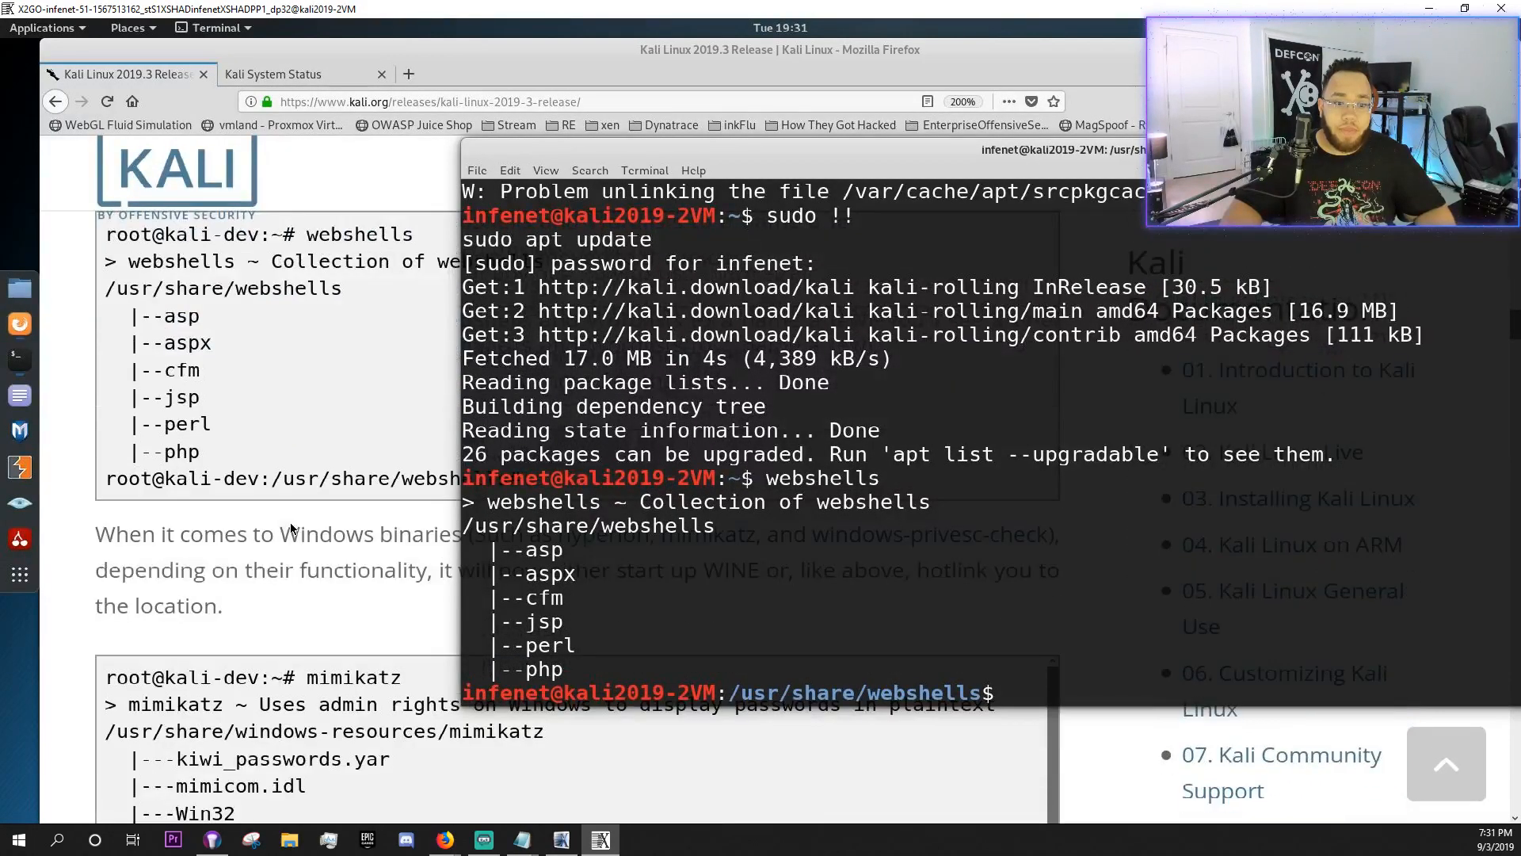
pyautogui.write('m')
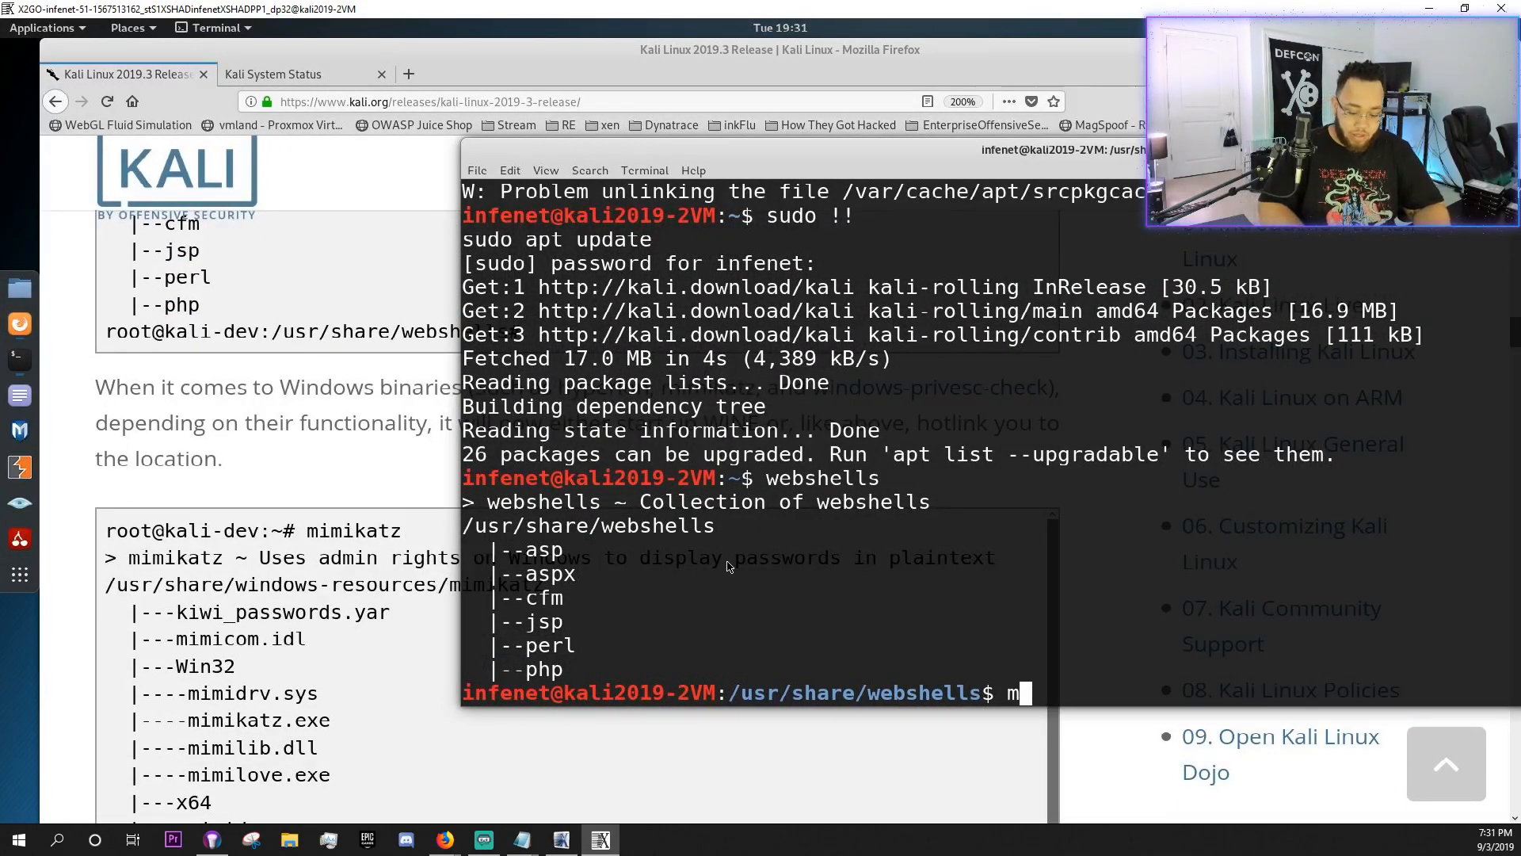
pyautogui.write('imika')
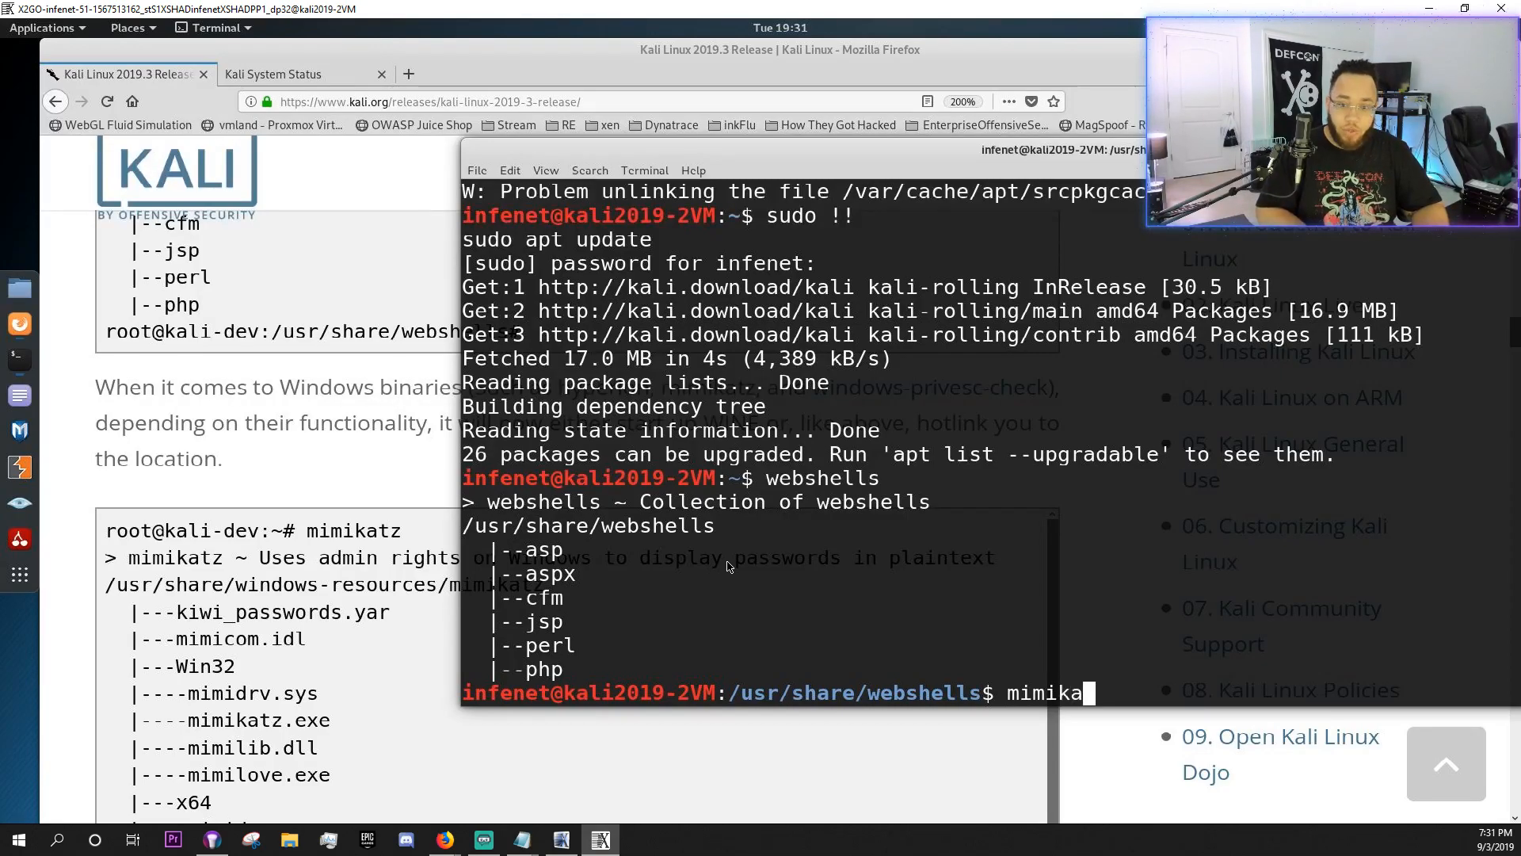
pyautogui.press('Return')
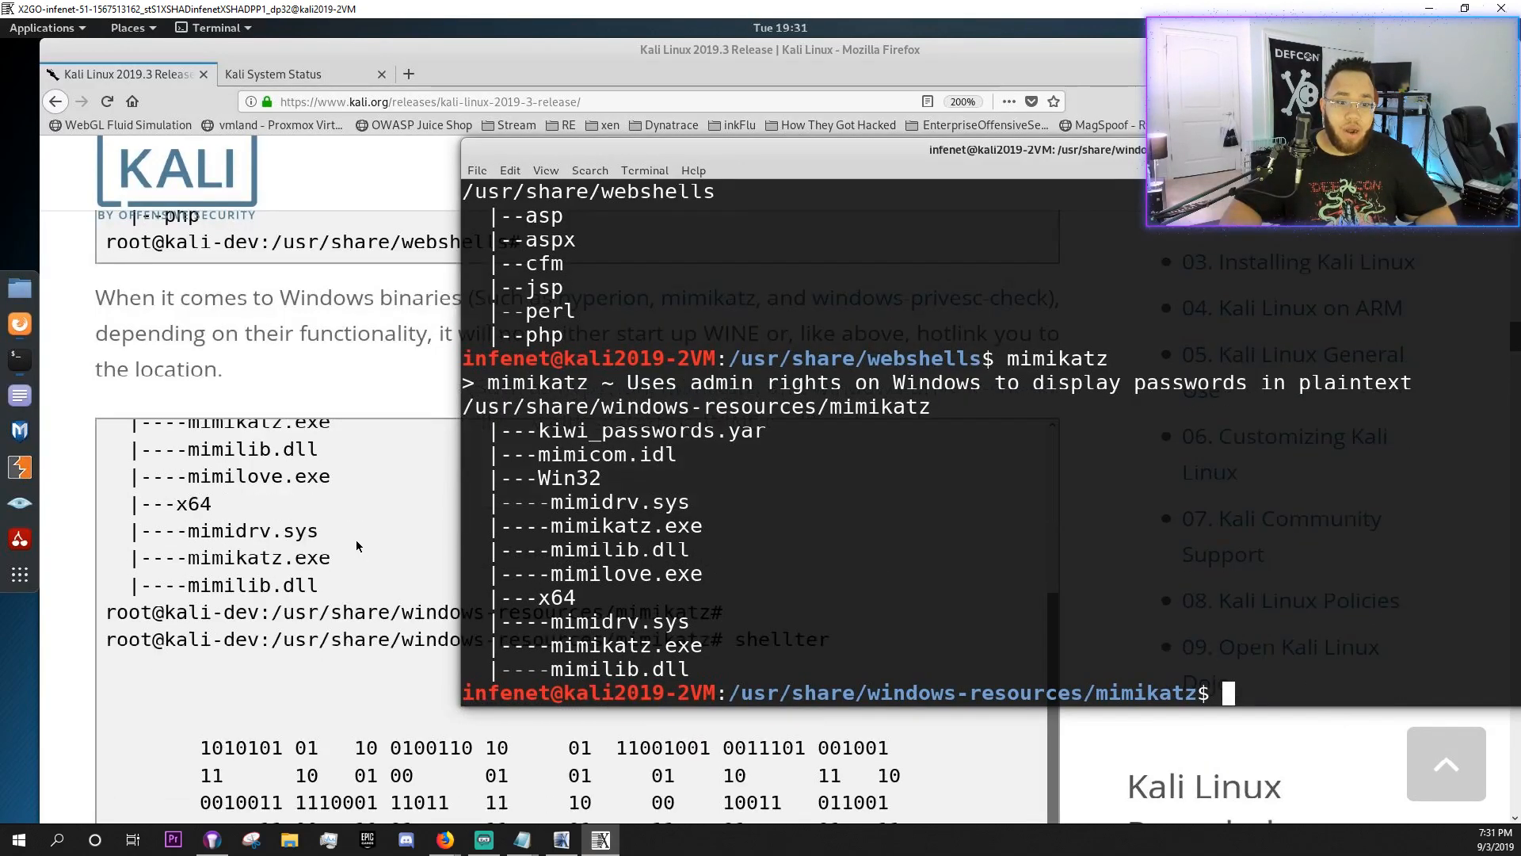
pyautogui.scroll(-3)
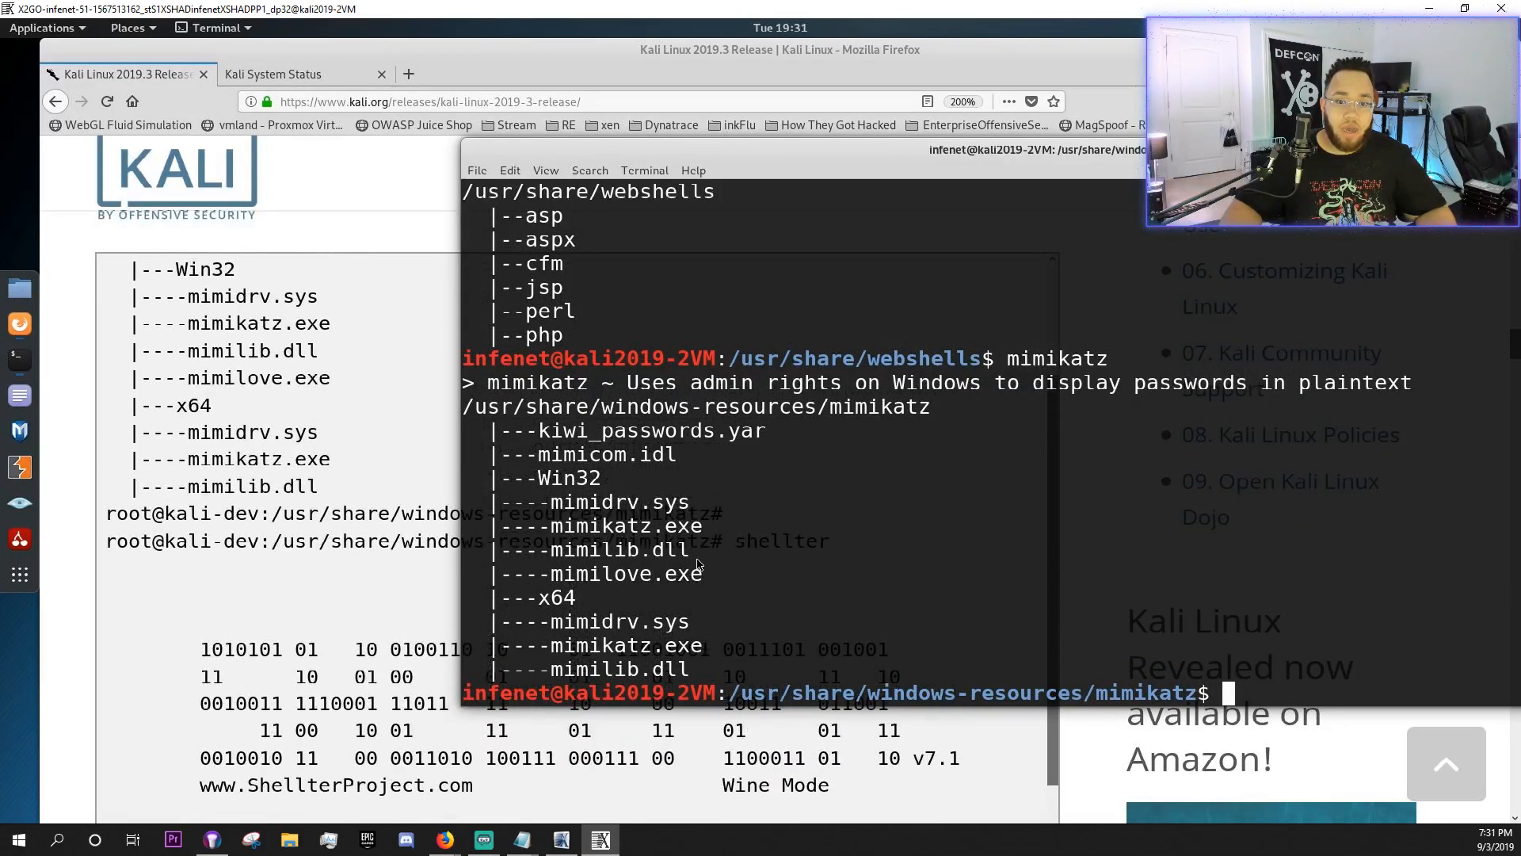
# - Try running shellter, which returns command not found even from home
pyautogui.write('shellter')
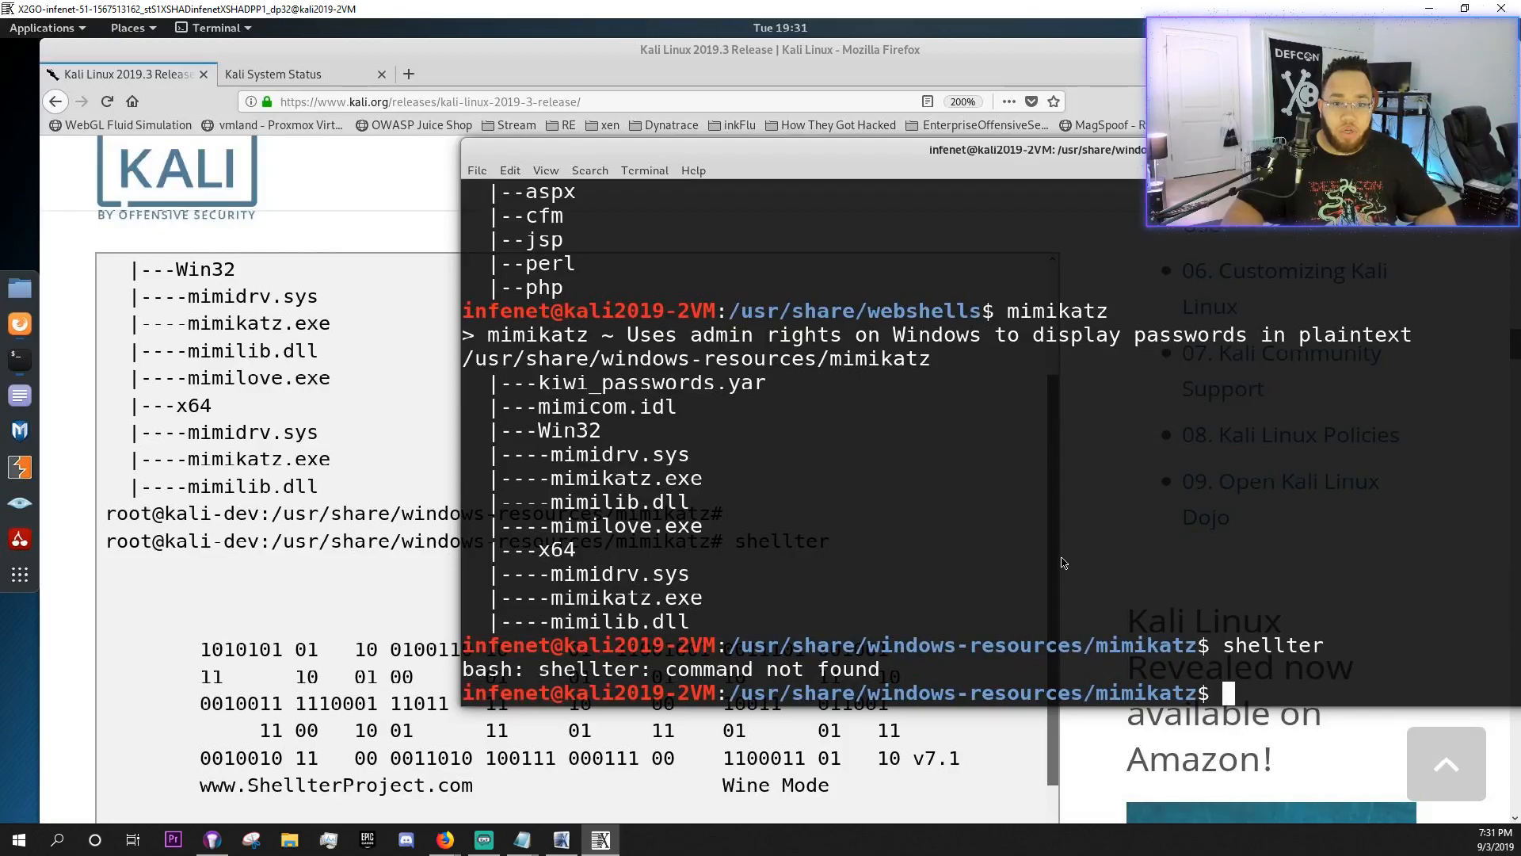
pyautogui.moveTo(999, 540)
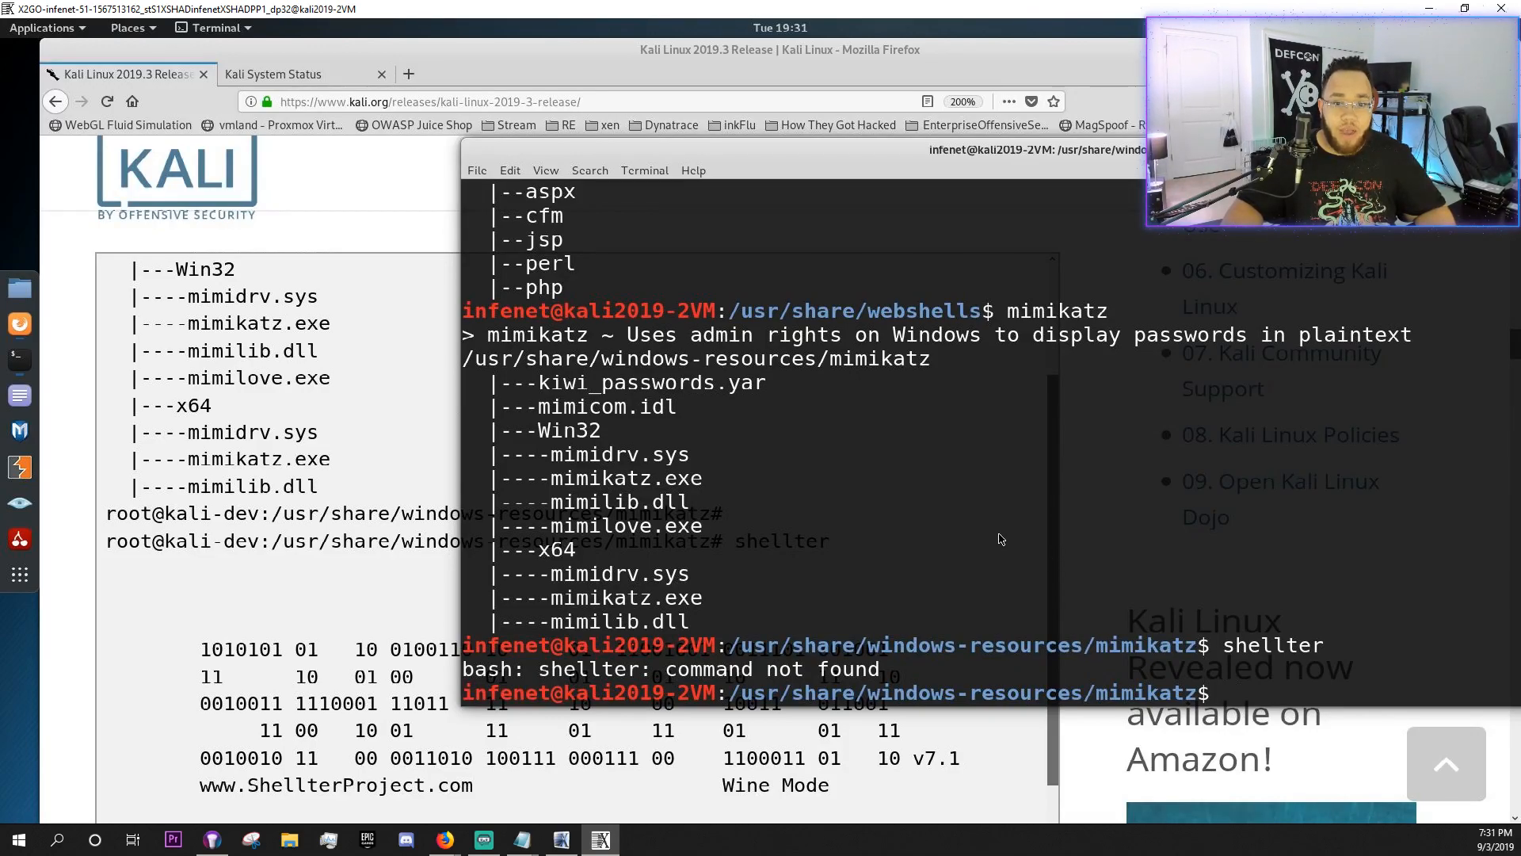
pyautogui.write('shellter')
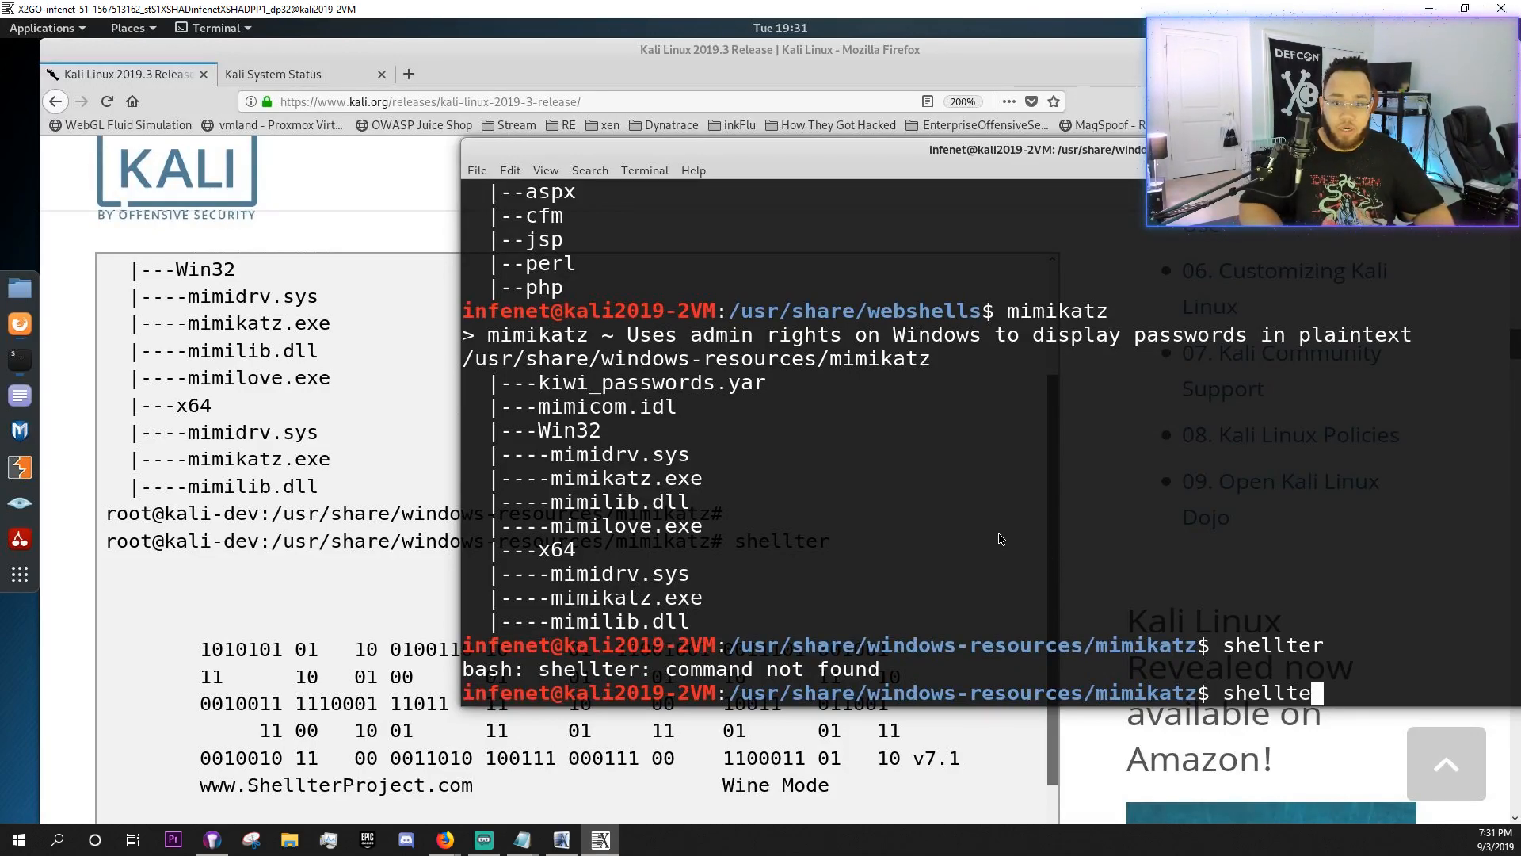
pyautogui.press('BackSpace')
pyautogui.write('cdf')
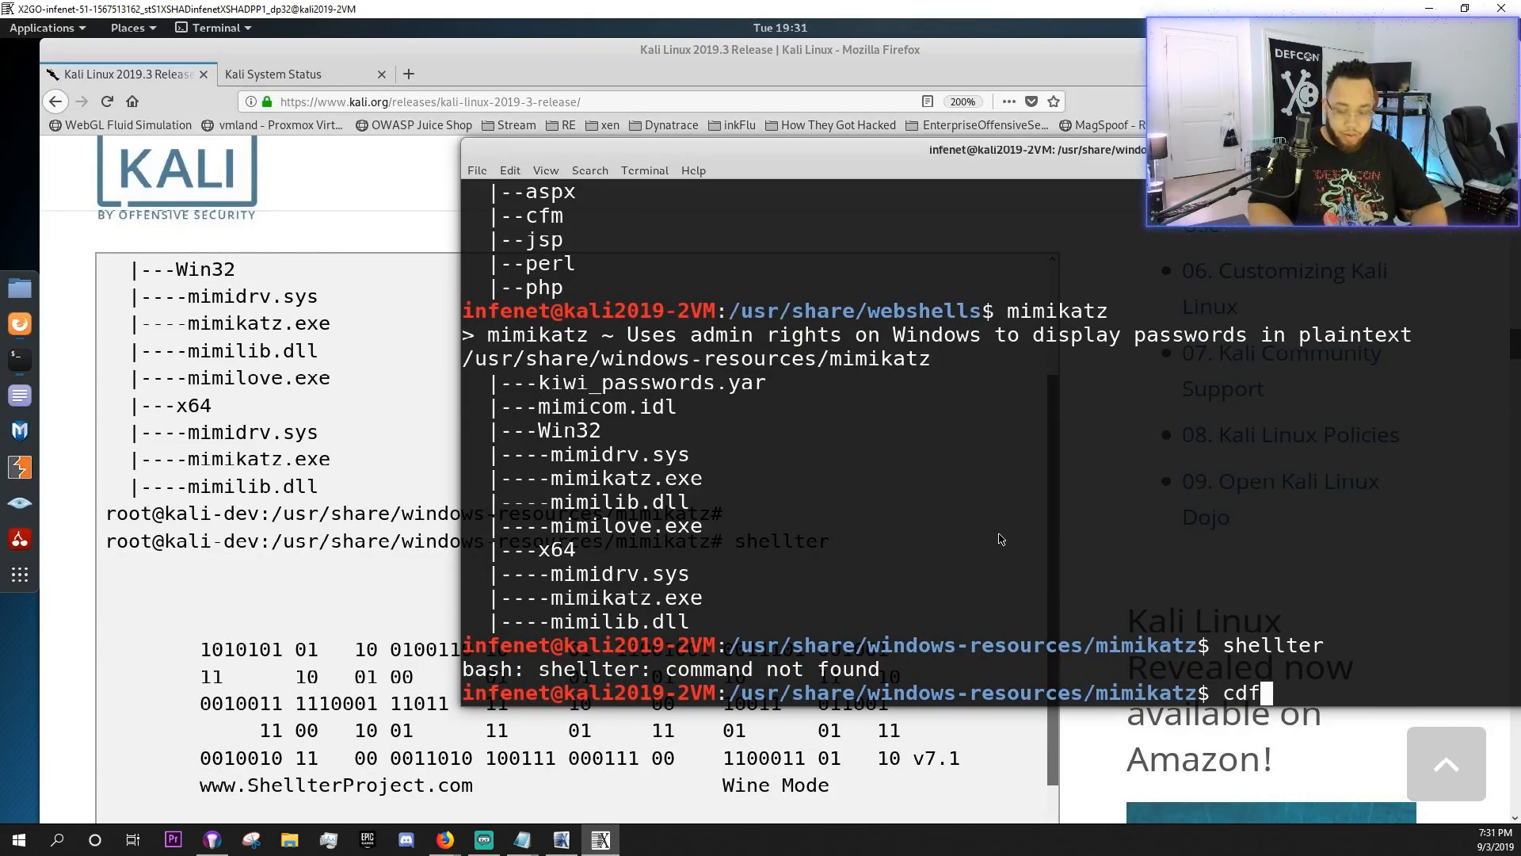
pyautogui.press('Return')
pyautogui.write('shellter')
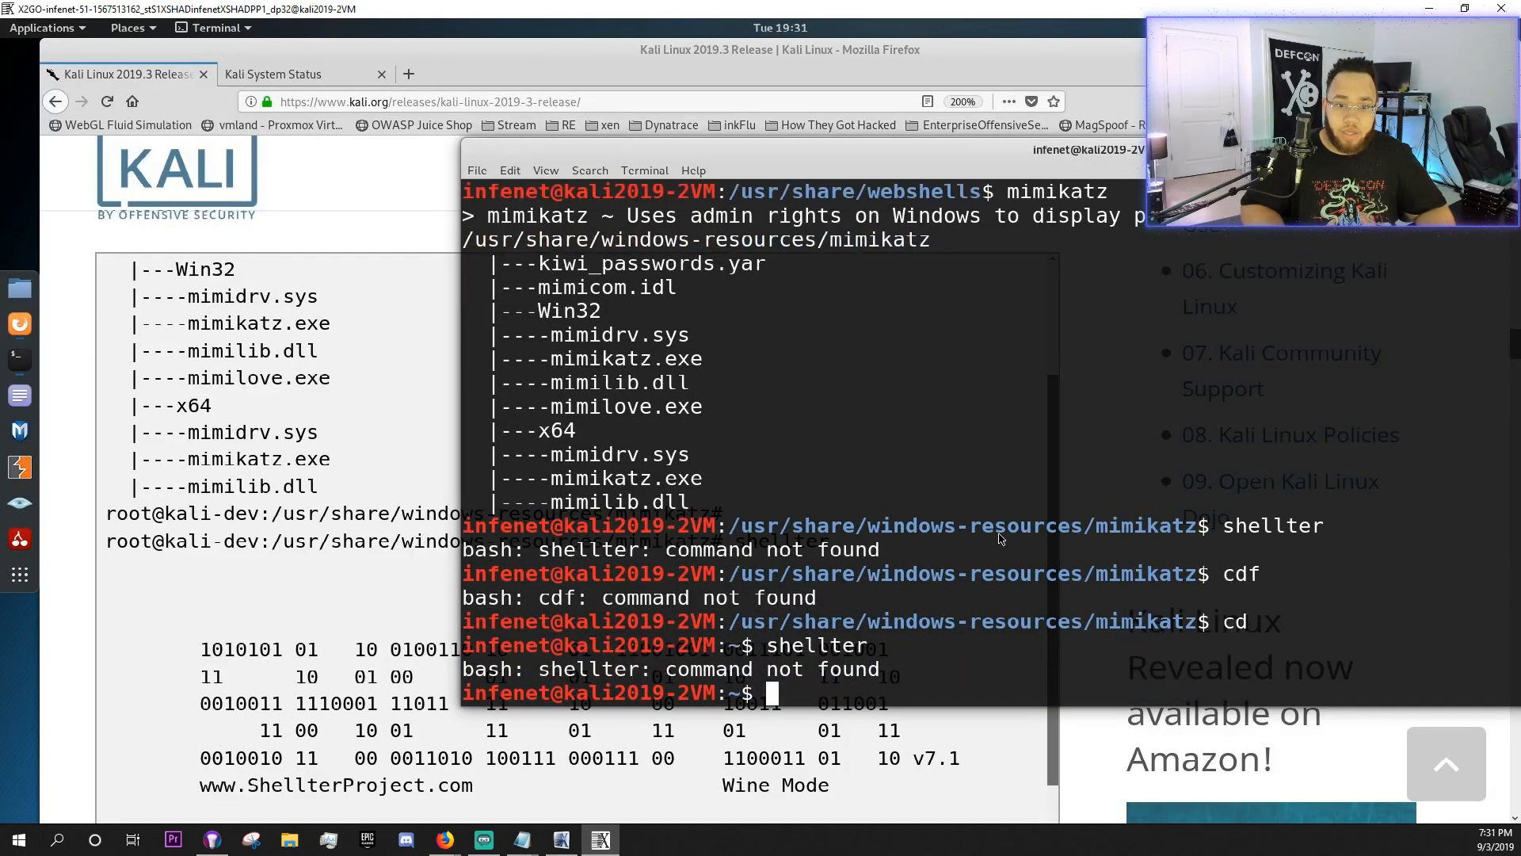
pyautogui.moveTo(539, 488)
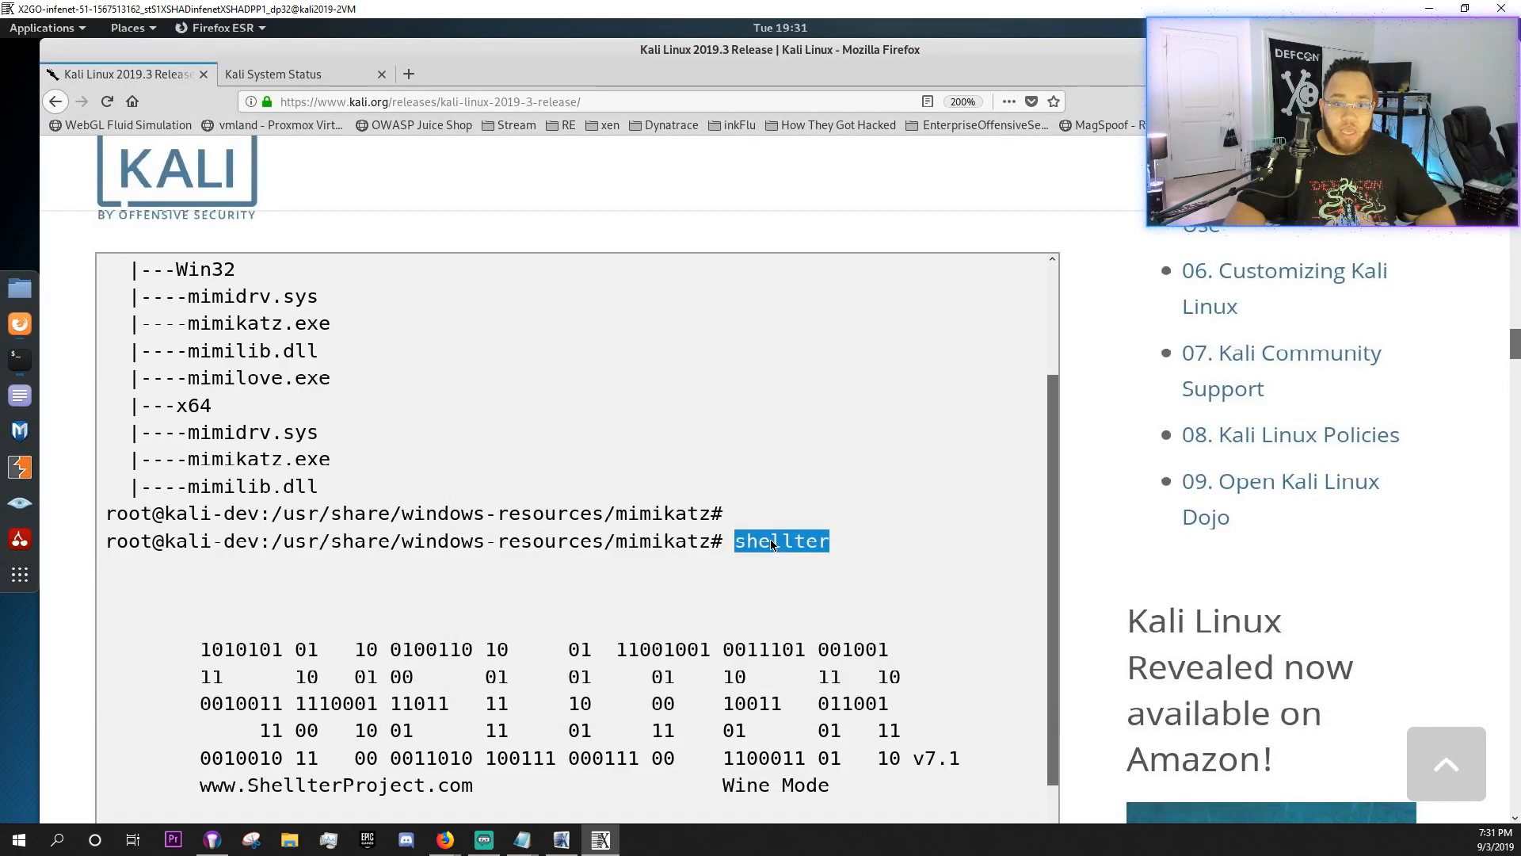
# - Read past the Windows resources paragraph to the Tool Updates & New Packages heading
pyautogui.scroll(-3)
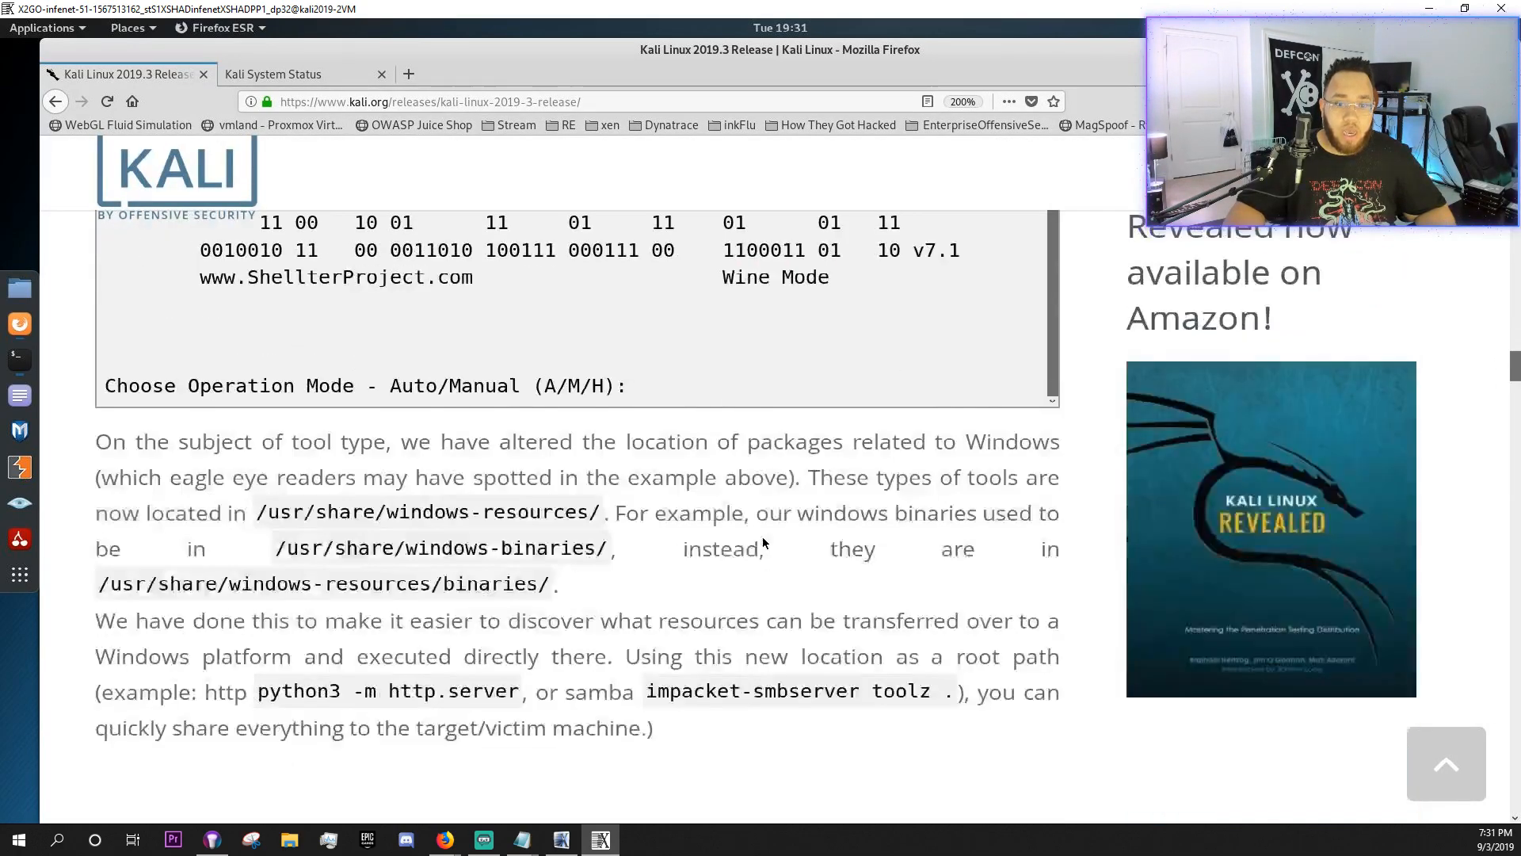
pyautogui.scroll(-3)
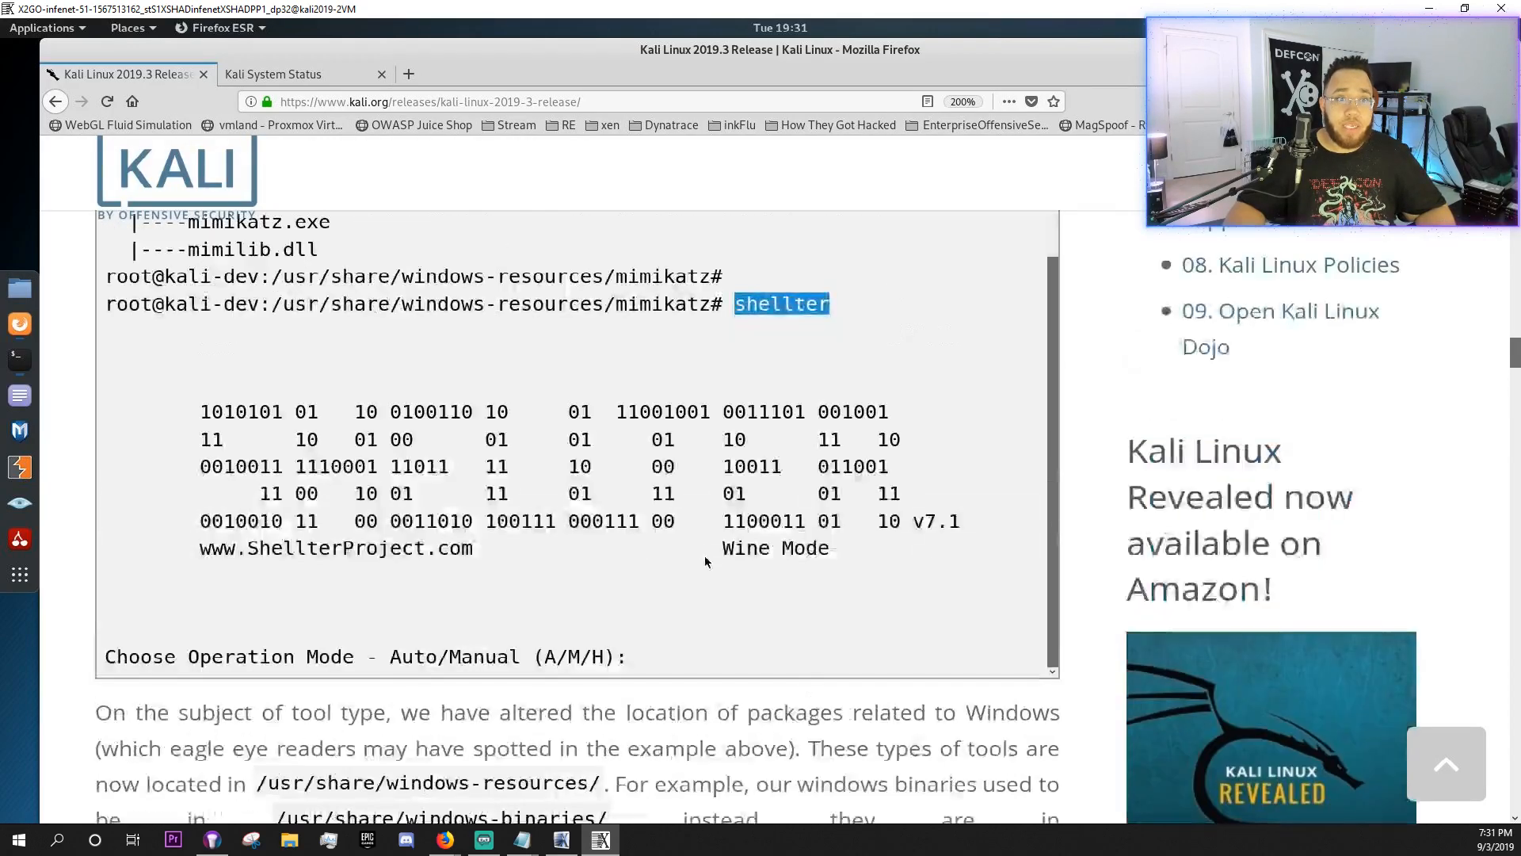
pyautogui.scroll(3)
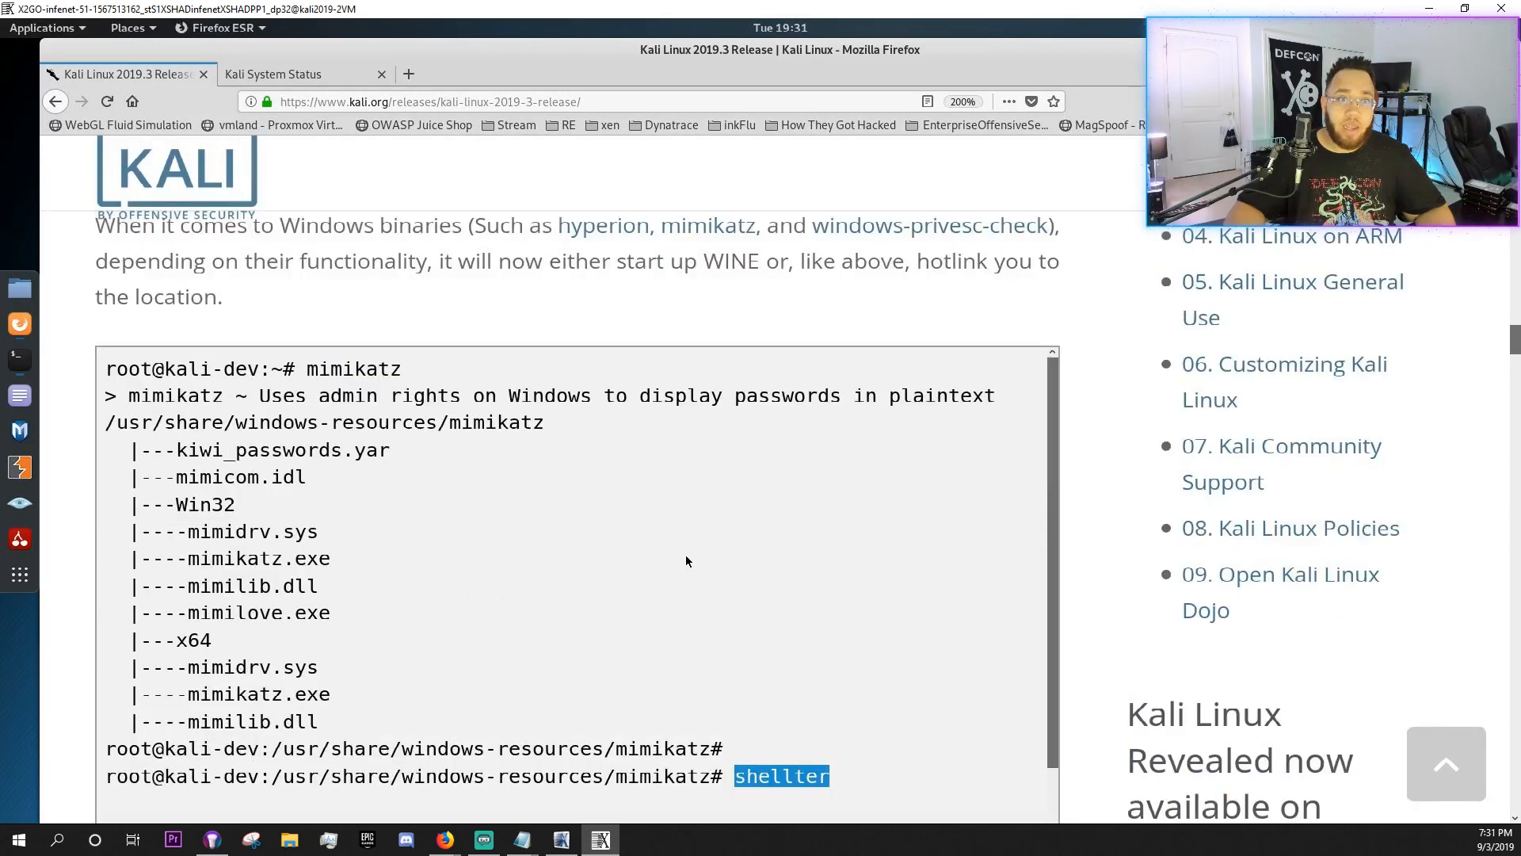
pyautogui.scroll(3)
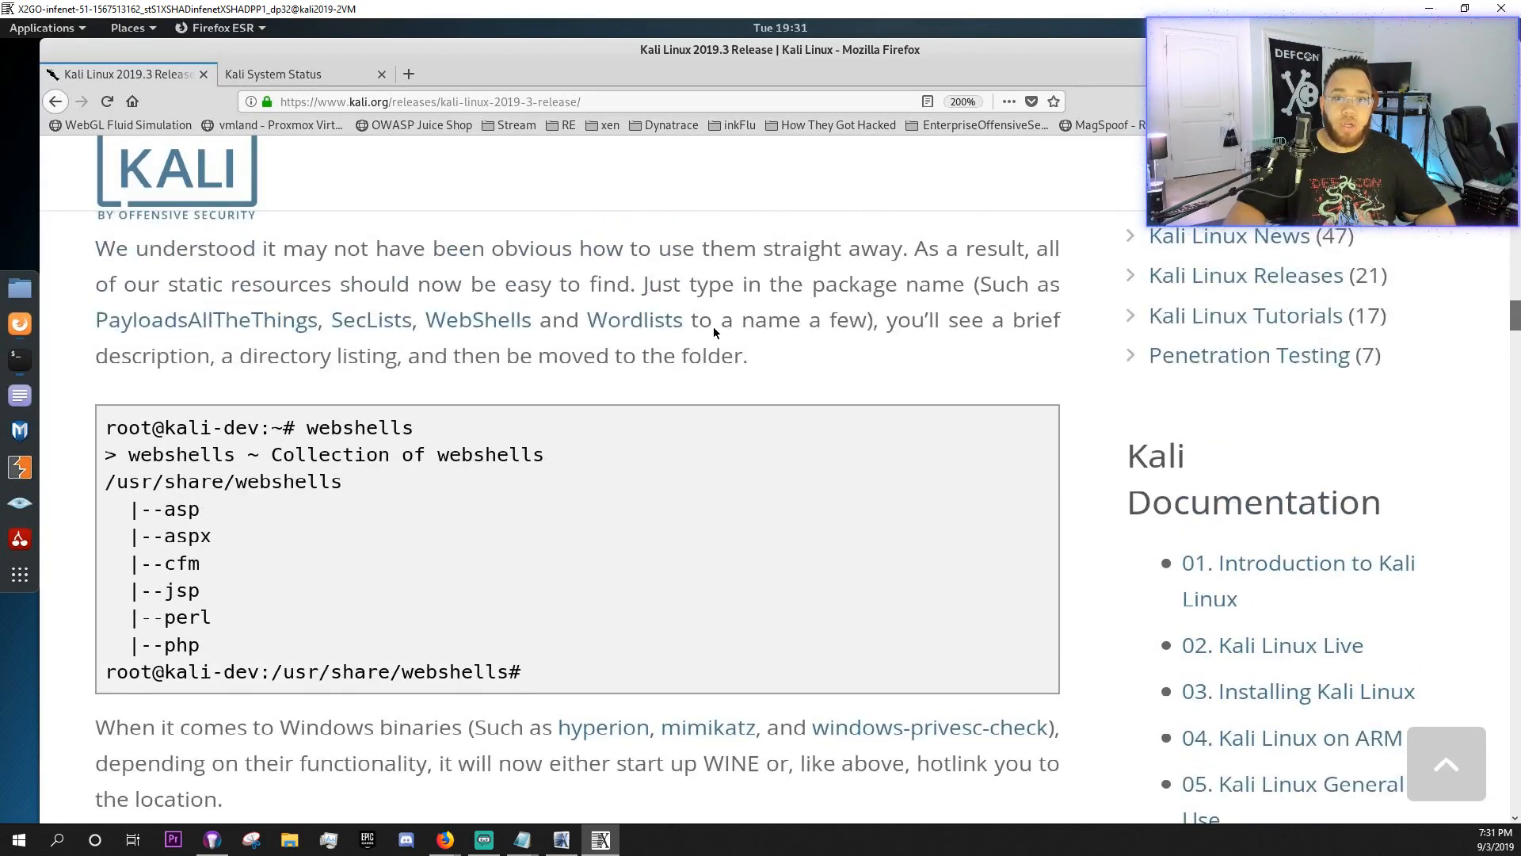
pyautogui.moveTo(826, 340)
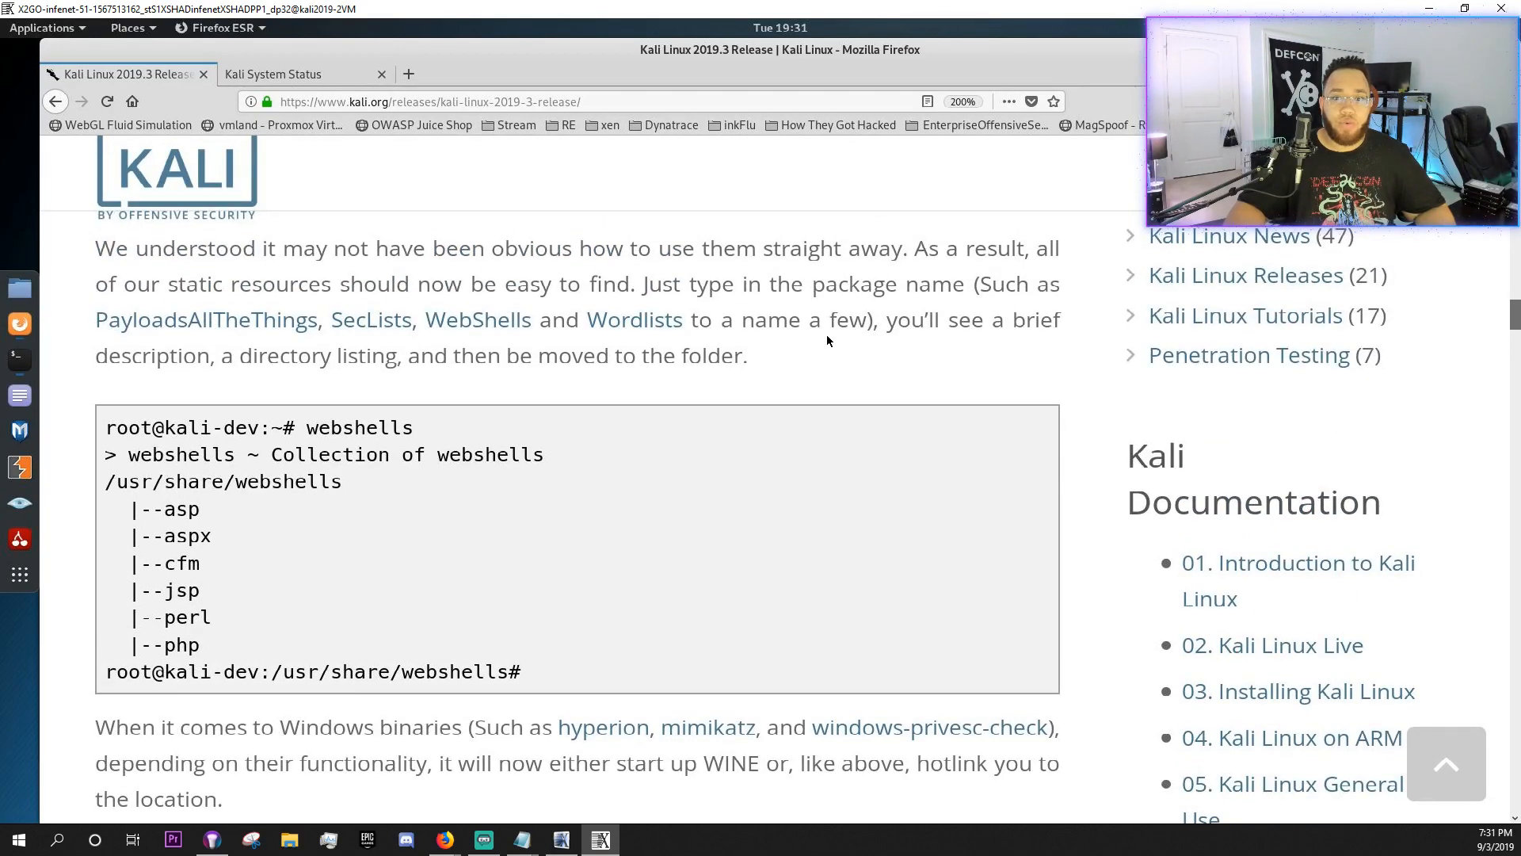
pyautogui.scroll(-3)
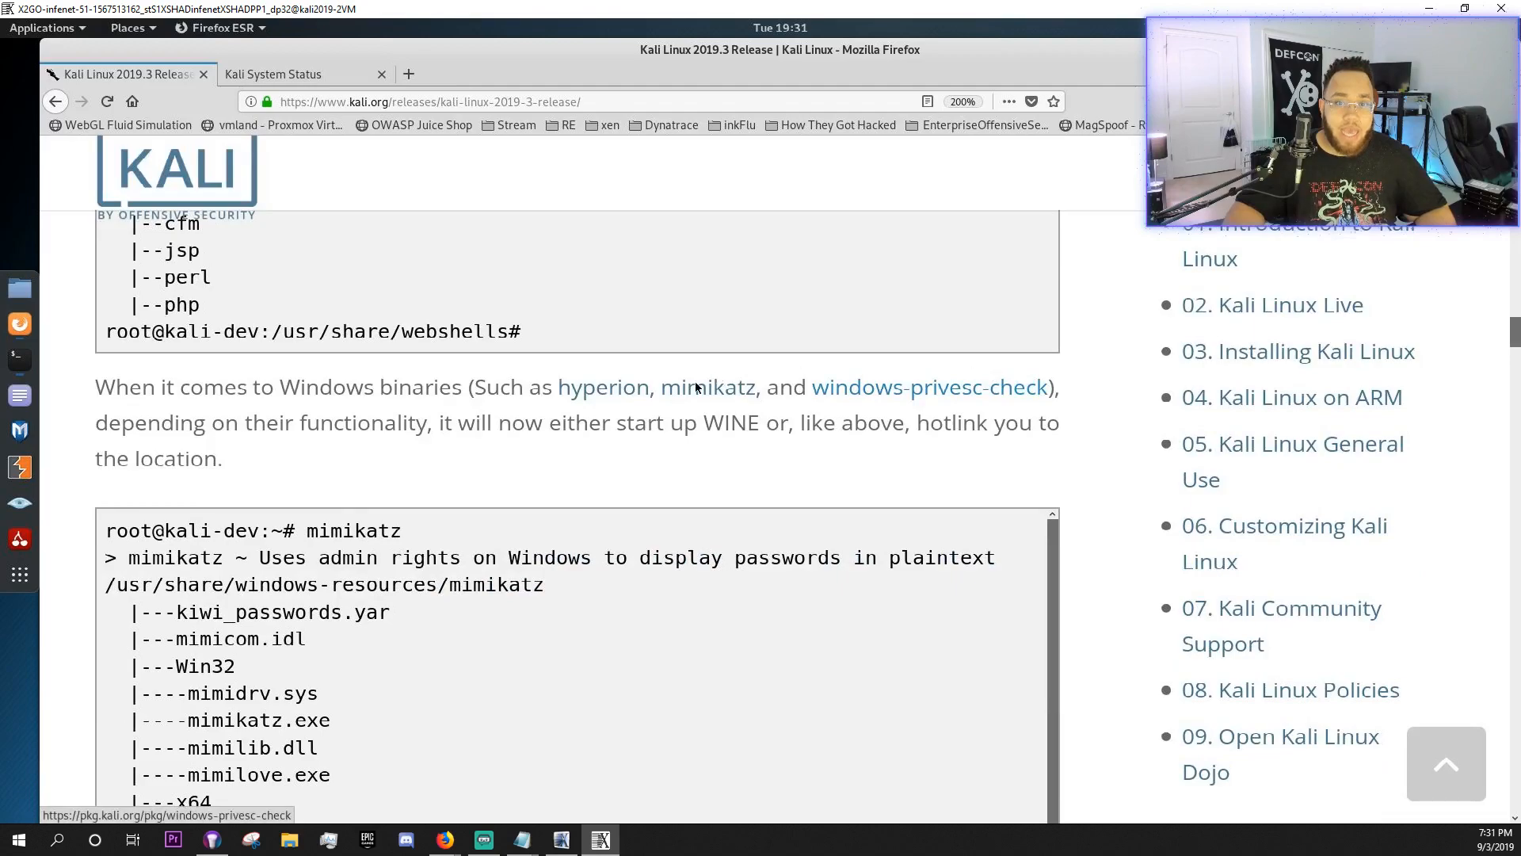
pyautogui.moveTo(19, 466)
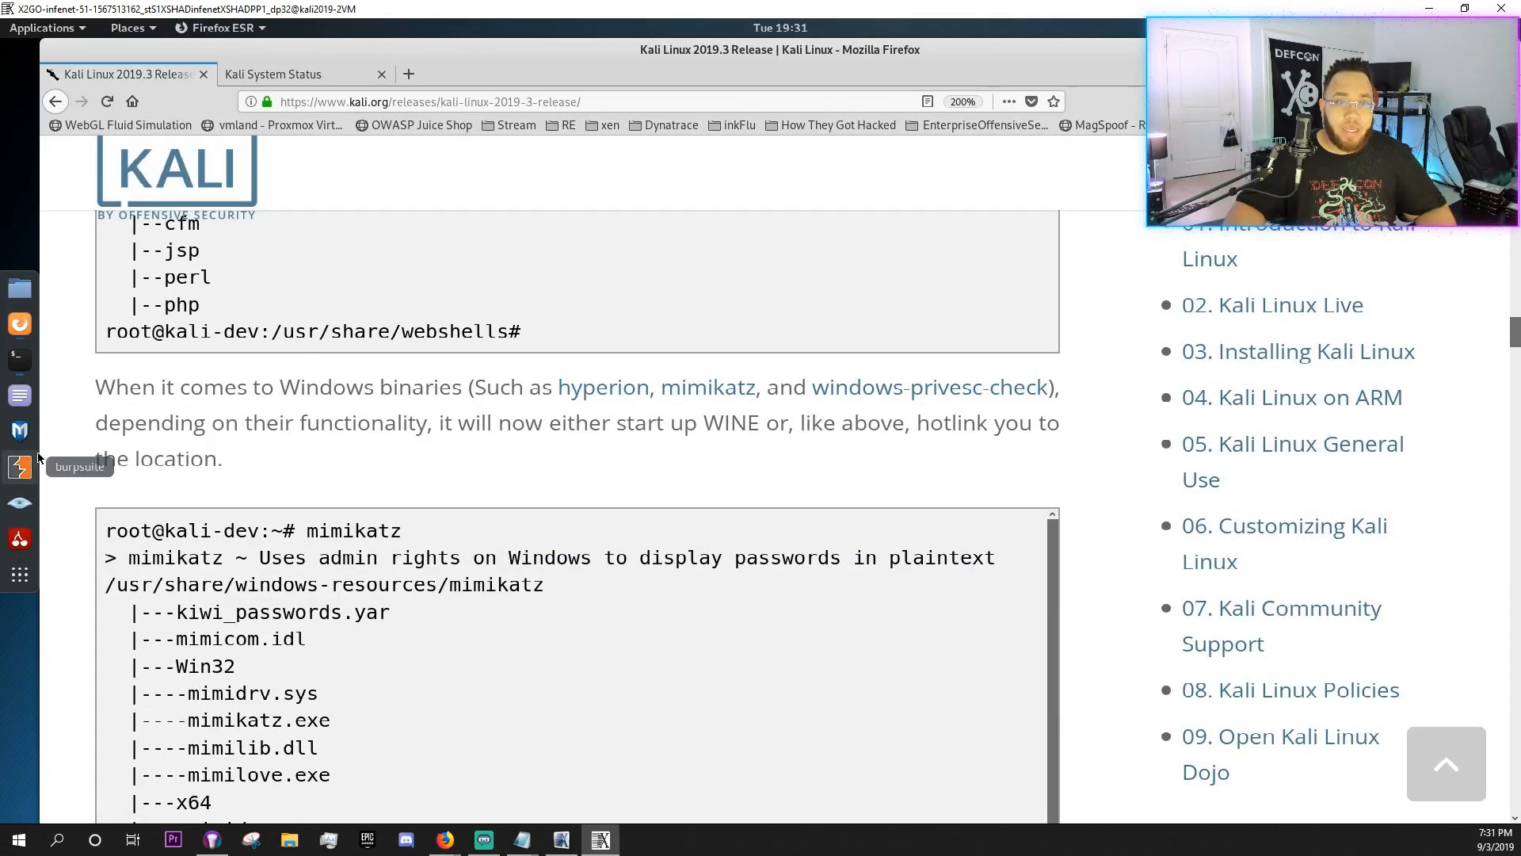
pyautogui.scroll(-3)
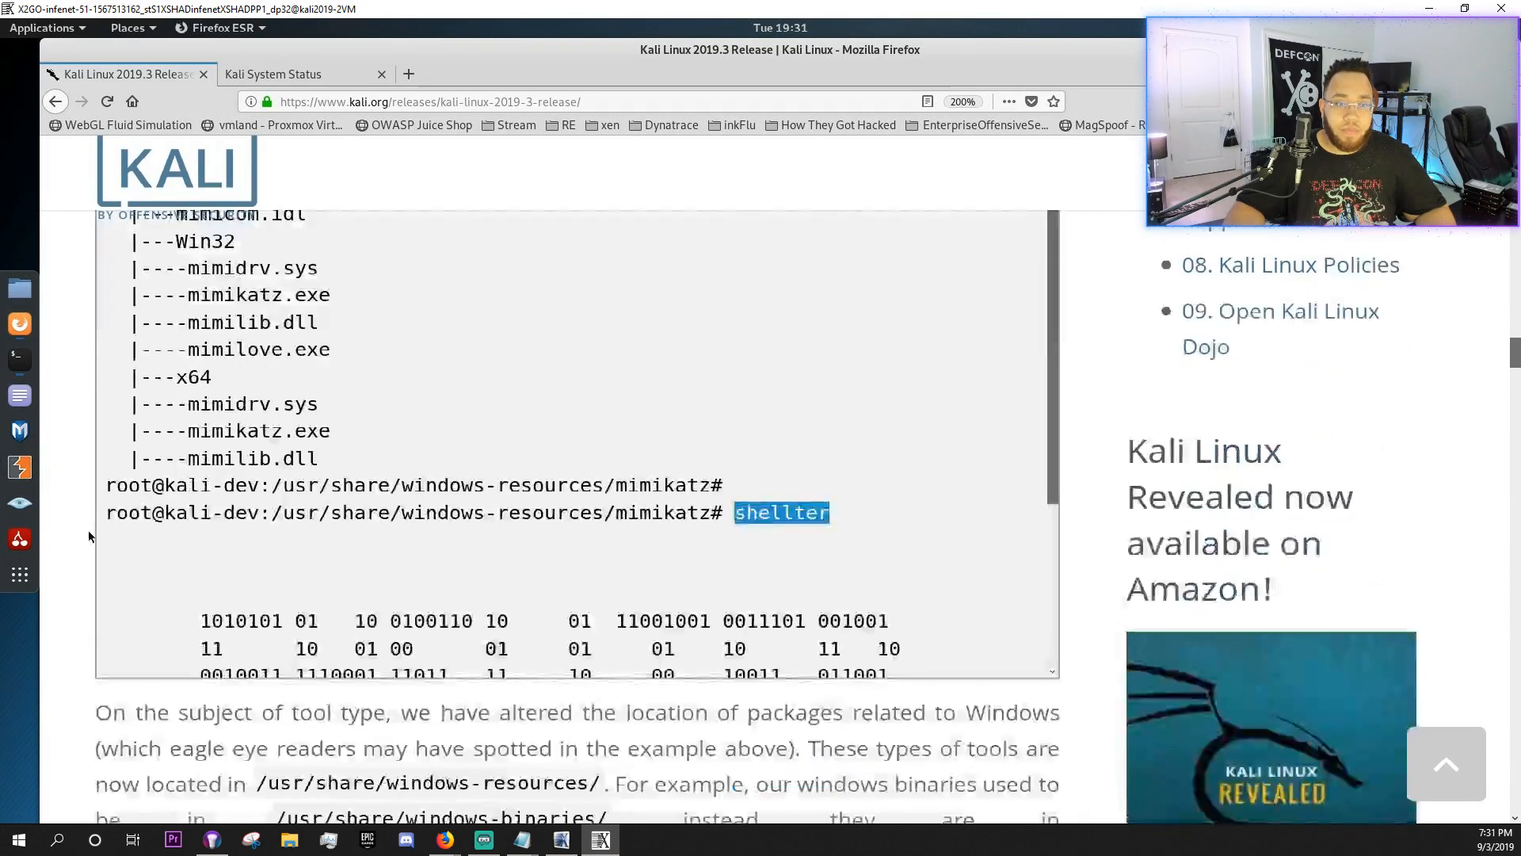
pyautogui.scroll(-3)
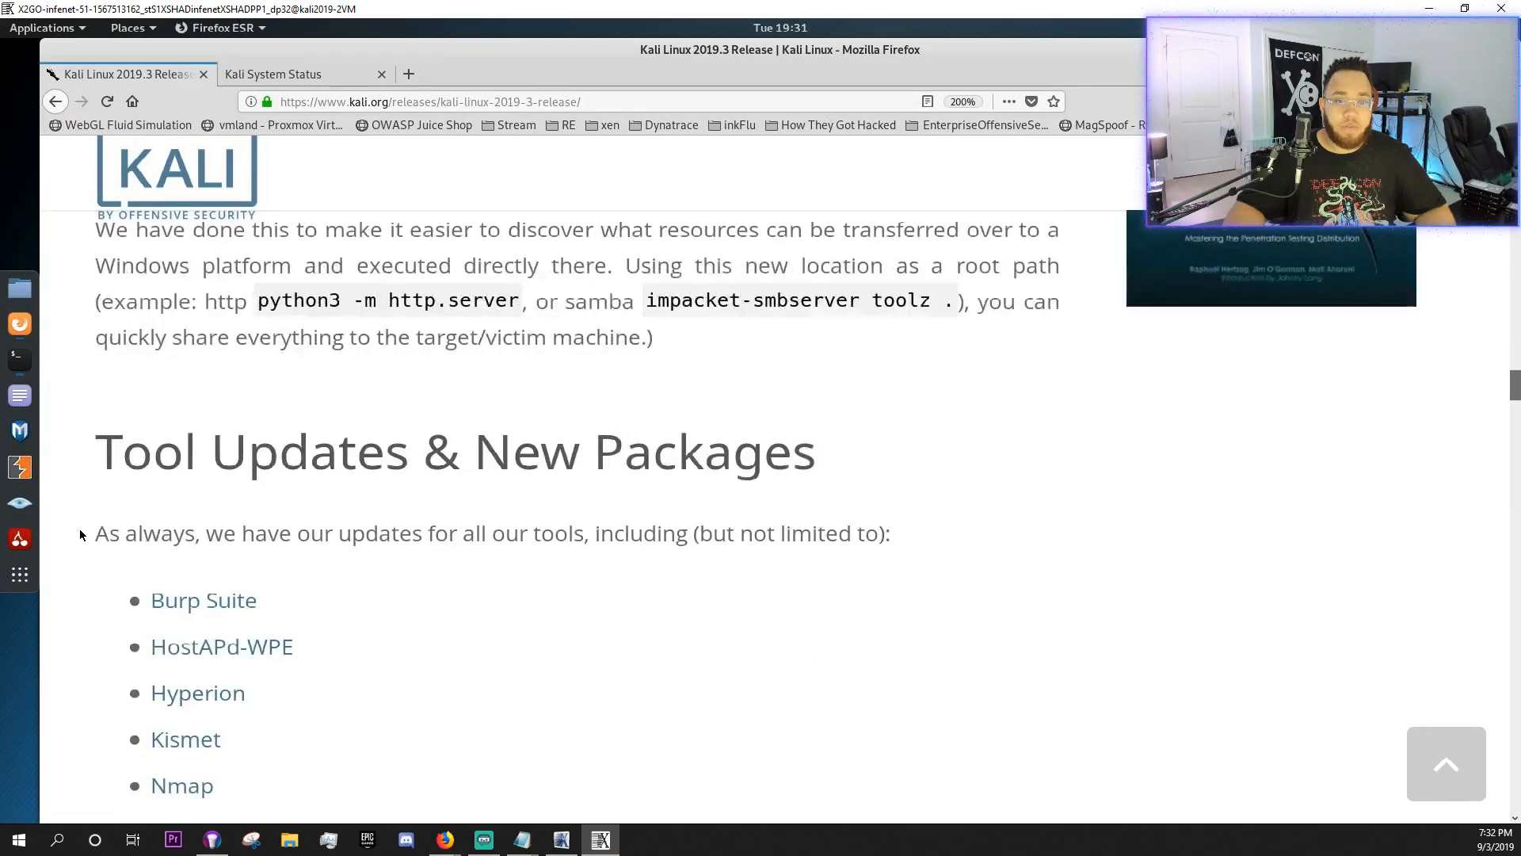
# - Scroll through the updated tools list and amass note to GNOME Users
pyautogui.scroll(-3)
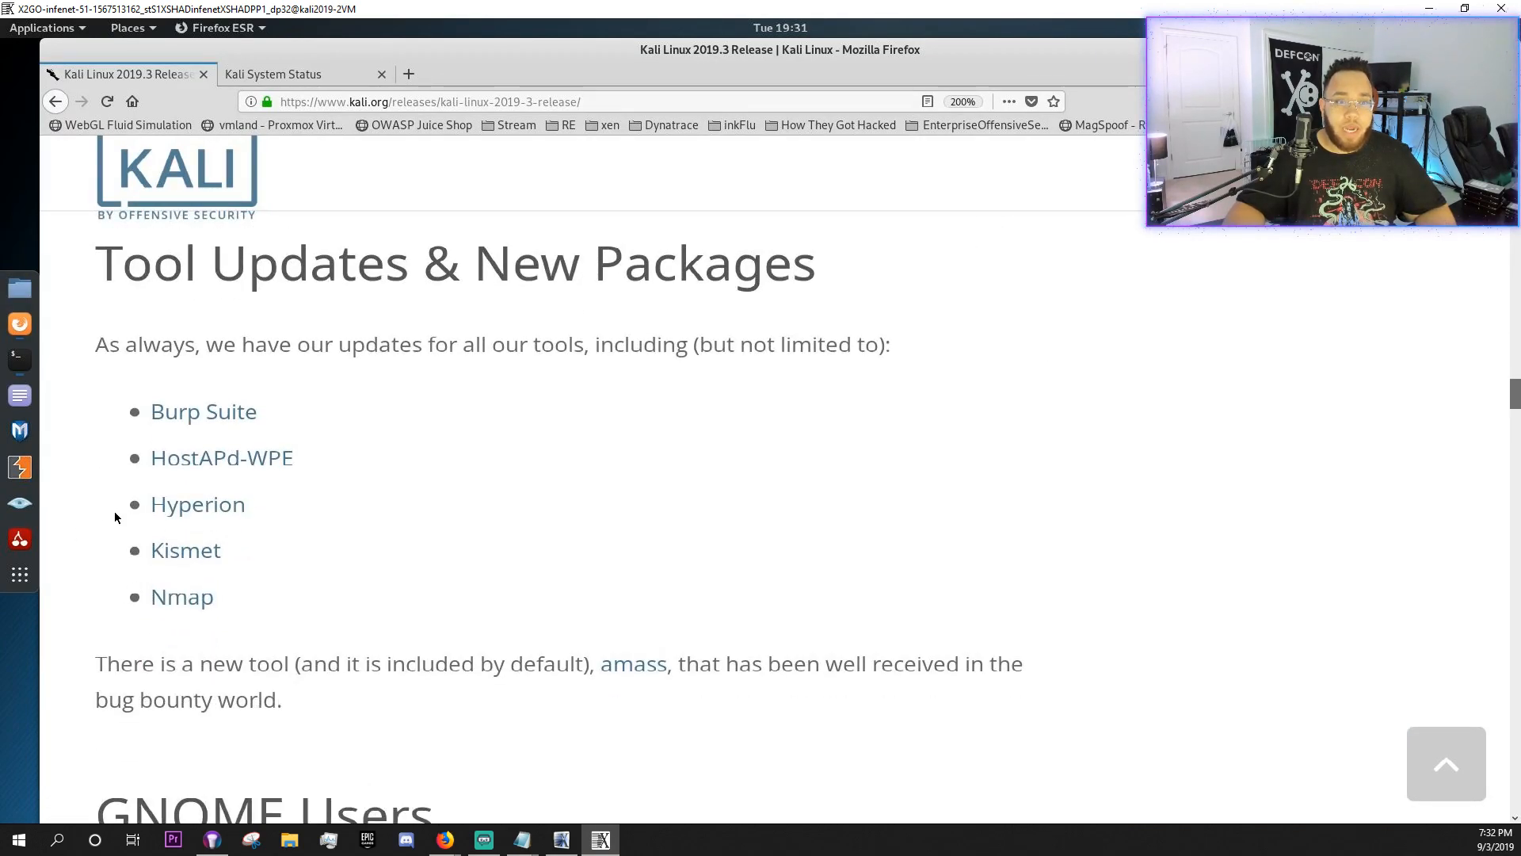
pyautogui.moveTo(250, 520)
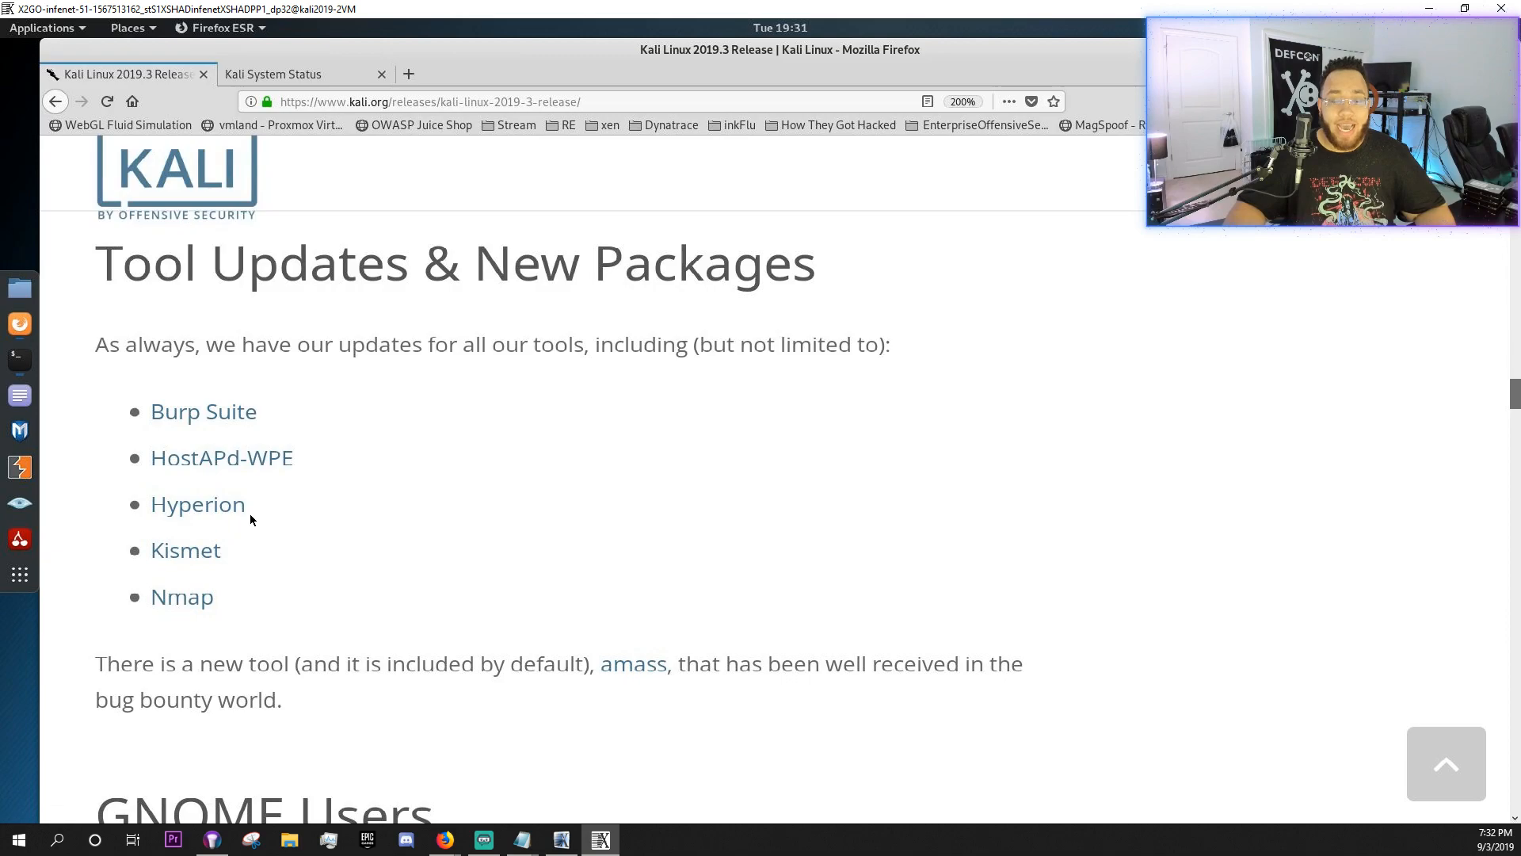
pyautogui.moveTo(339, 470)
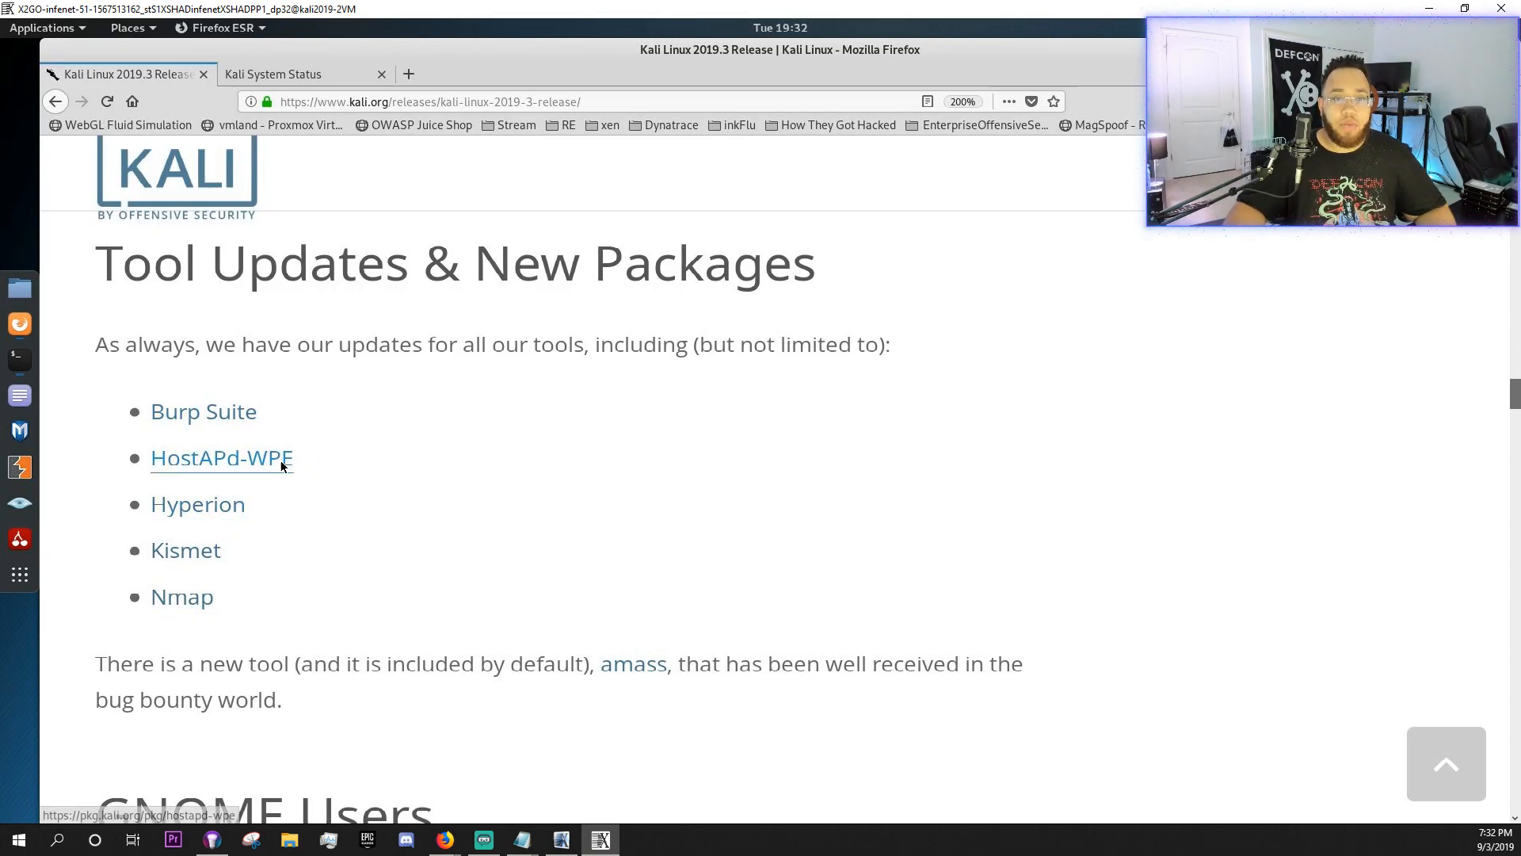
pyautogui.moveTo(186, 550)
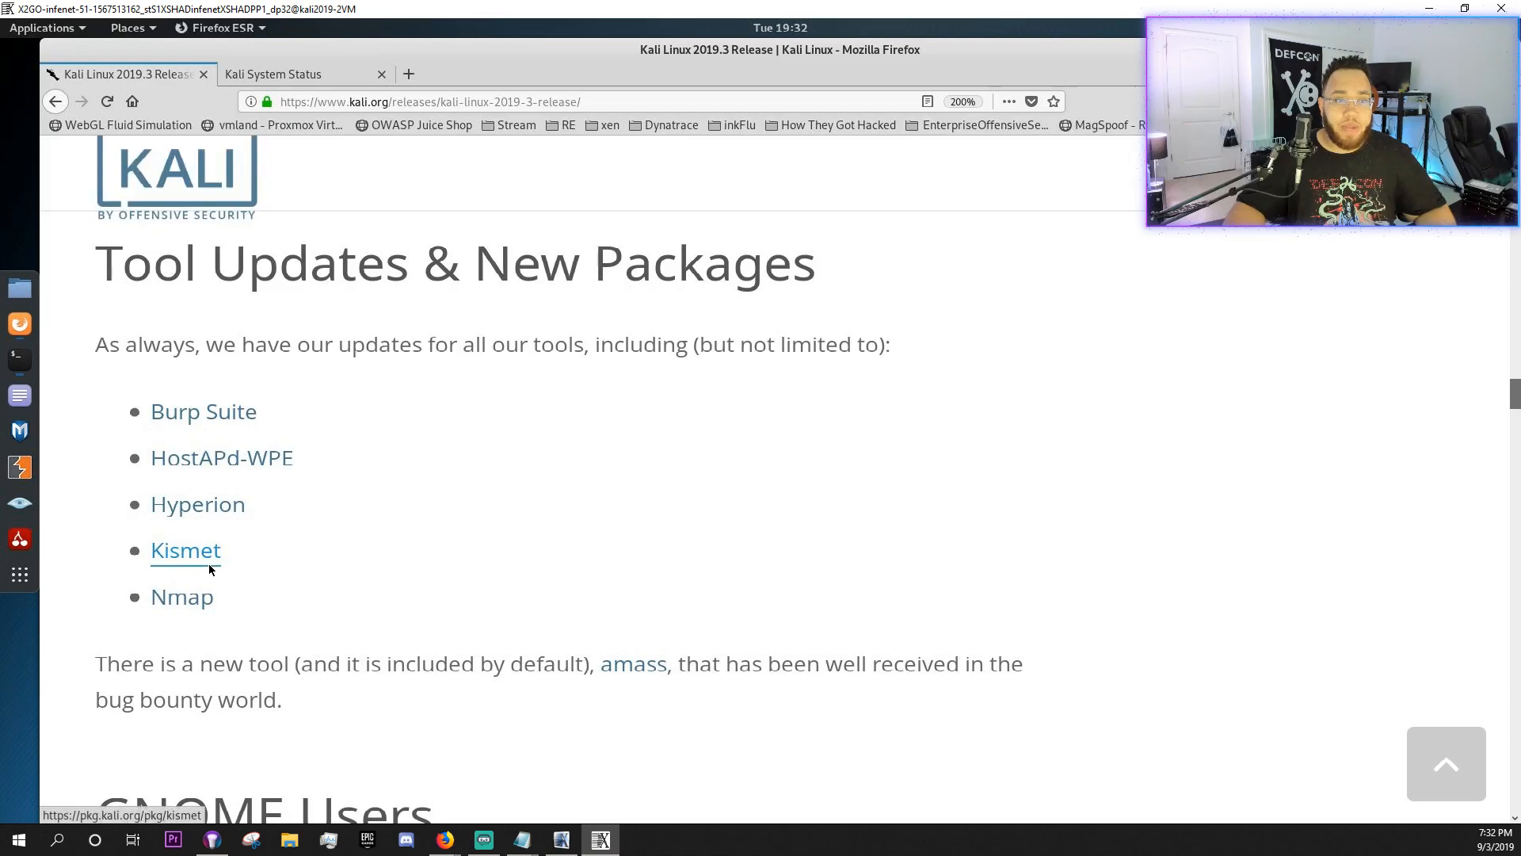
pyautogui.moveTo(181, 596)
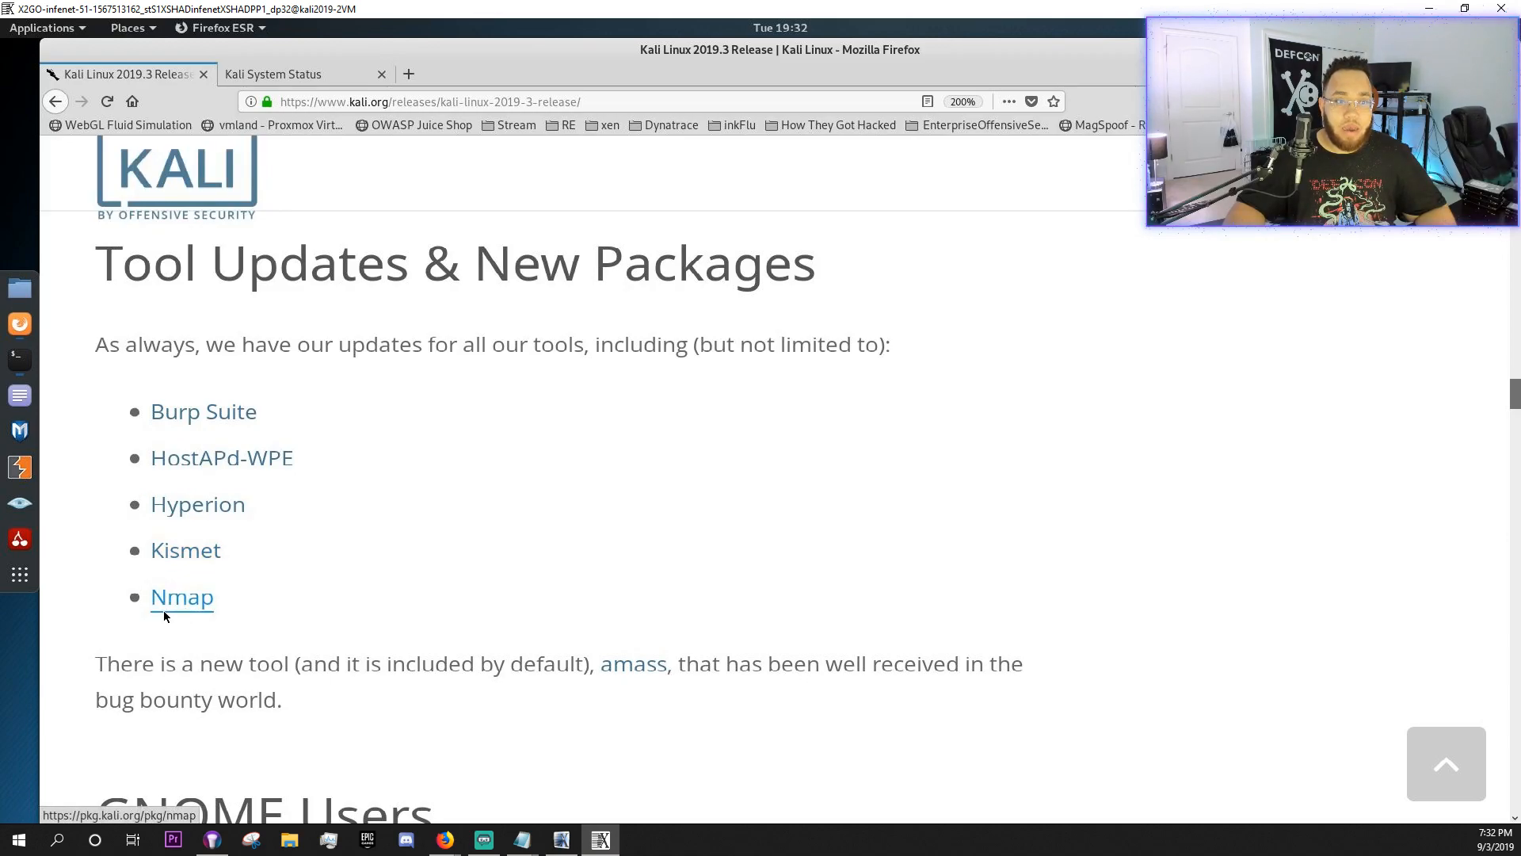
pyautogui.scroll(-3)
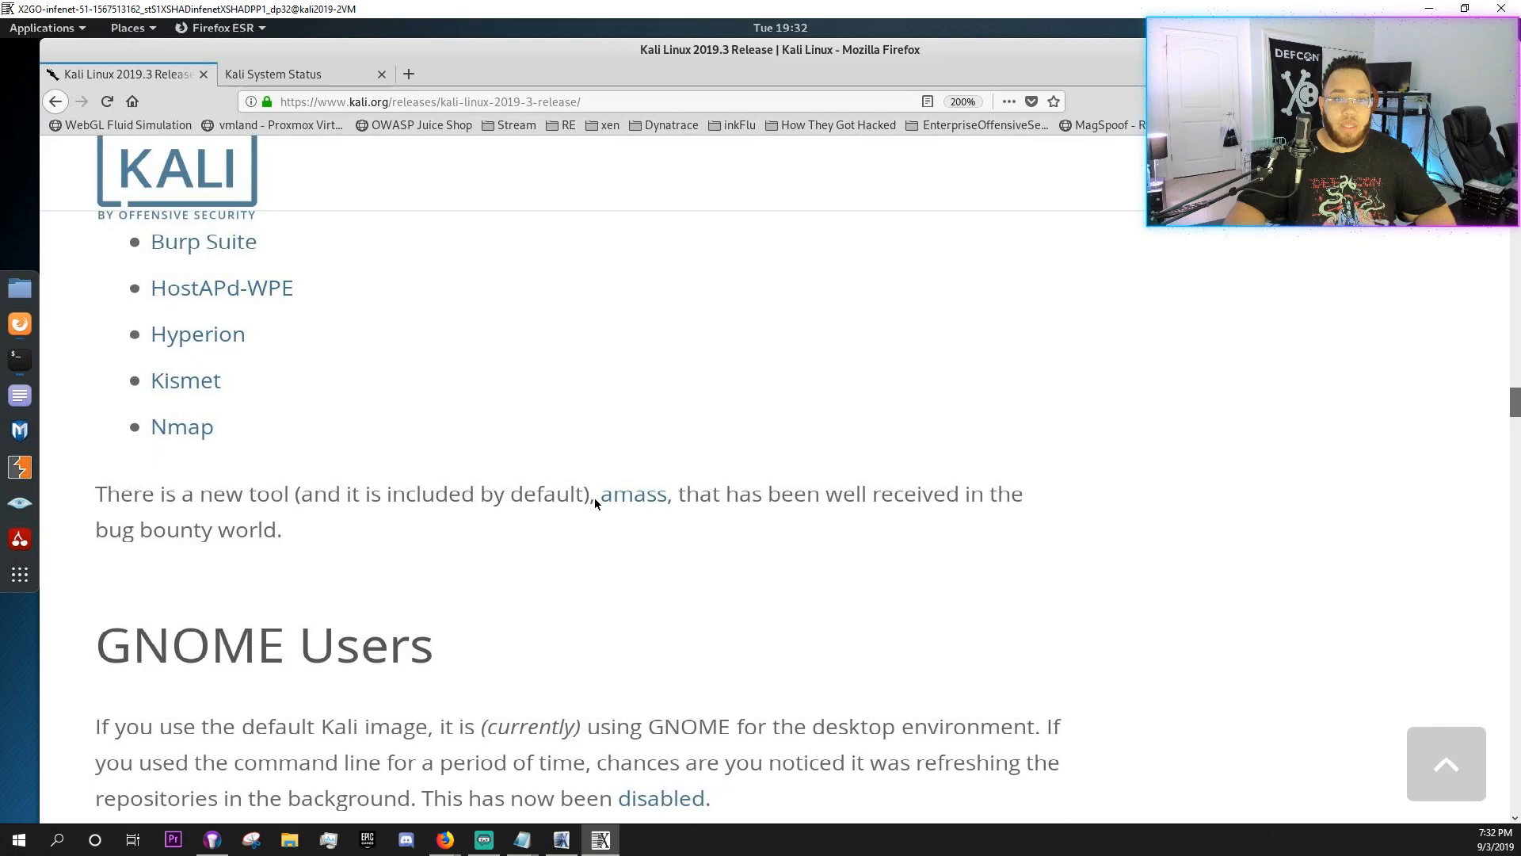
pyautogui.moveTo(306, 456)
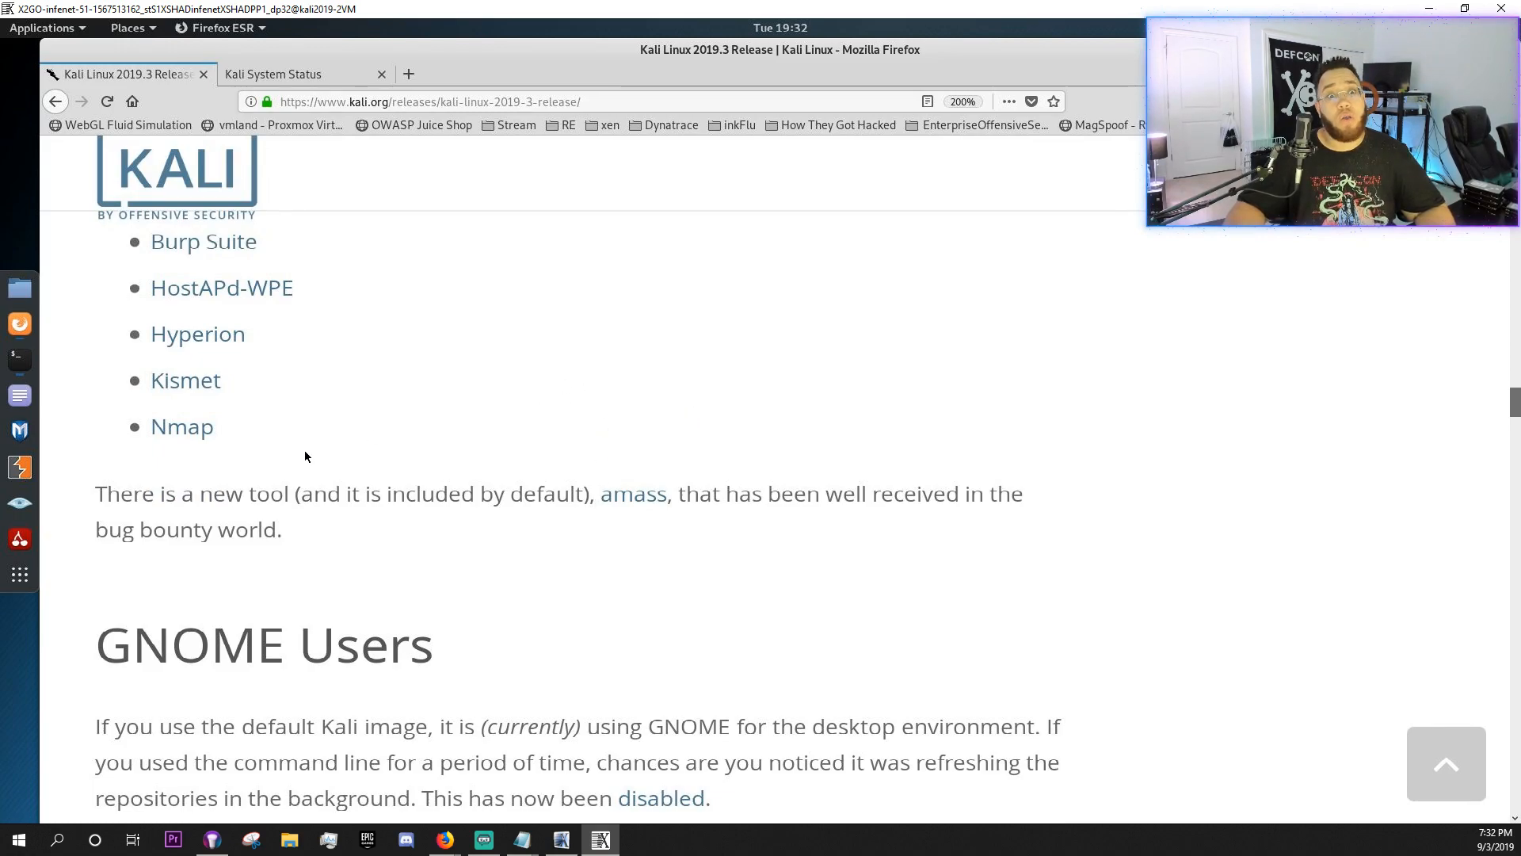
pyautogui.moveTo(191, 502)
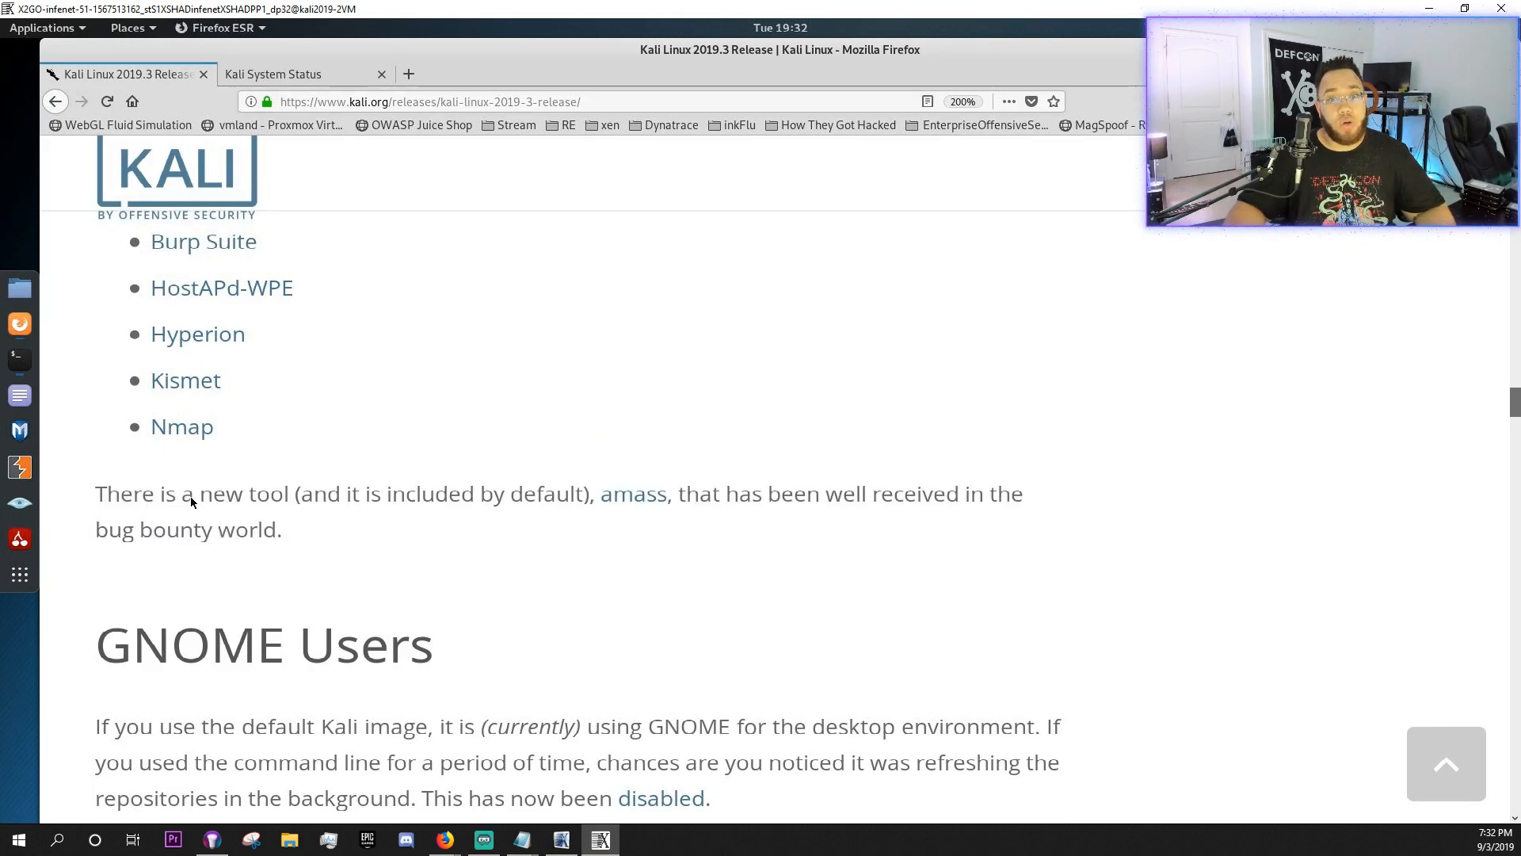
pyautogui.moveTo(475, 552)
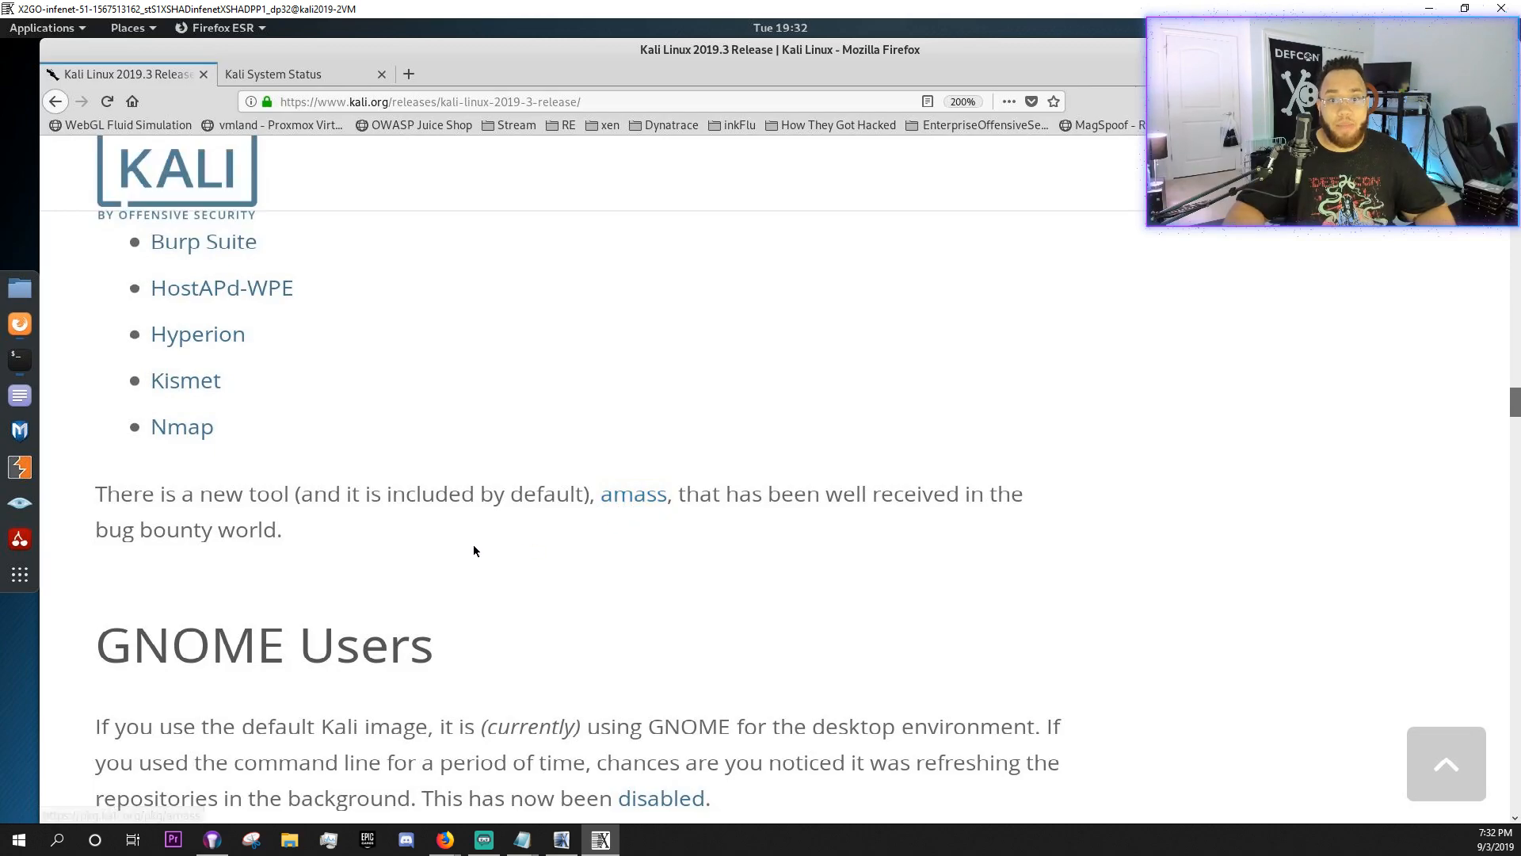
pyautogui.moveTo(928, 457)
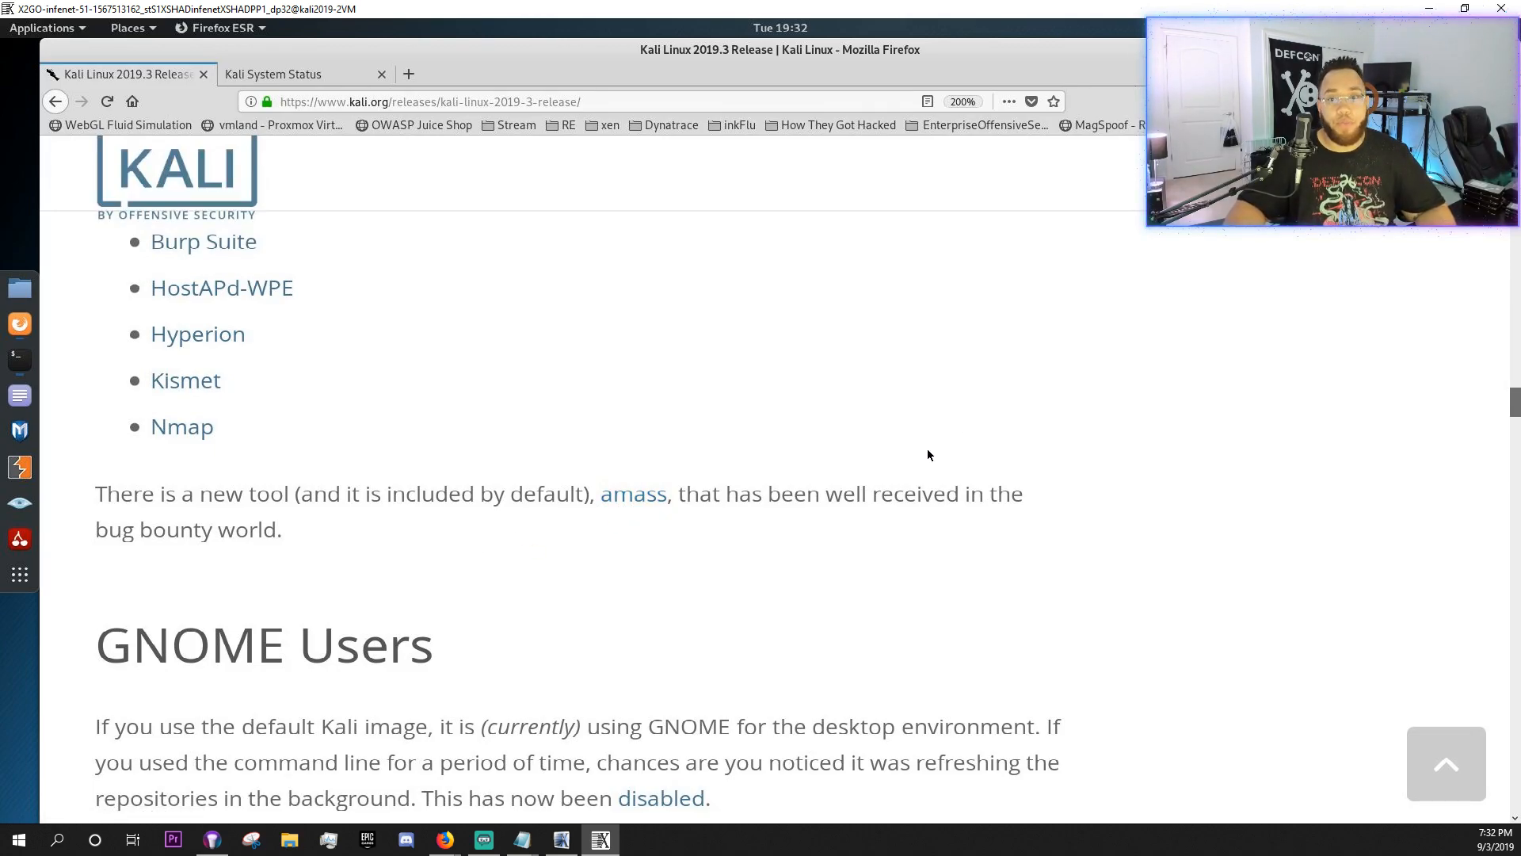
pyautogui.moveTo(904, 558)
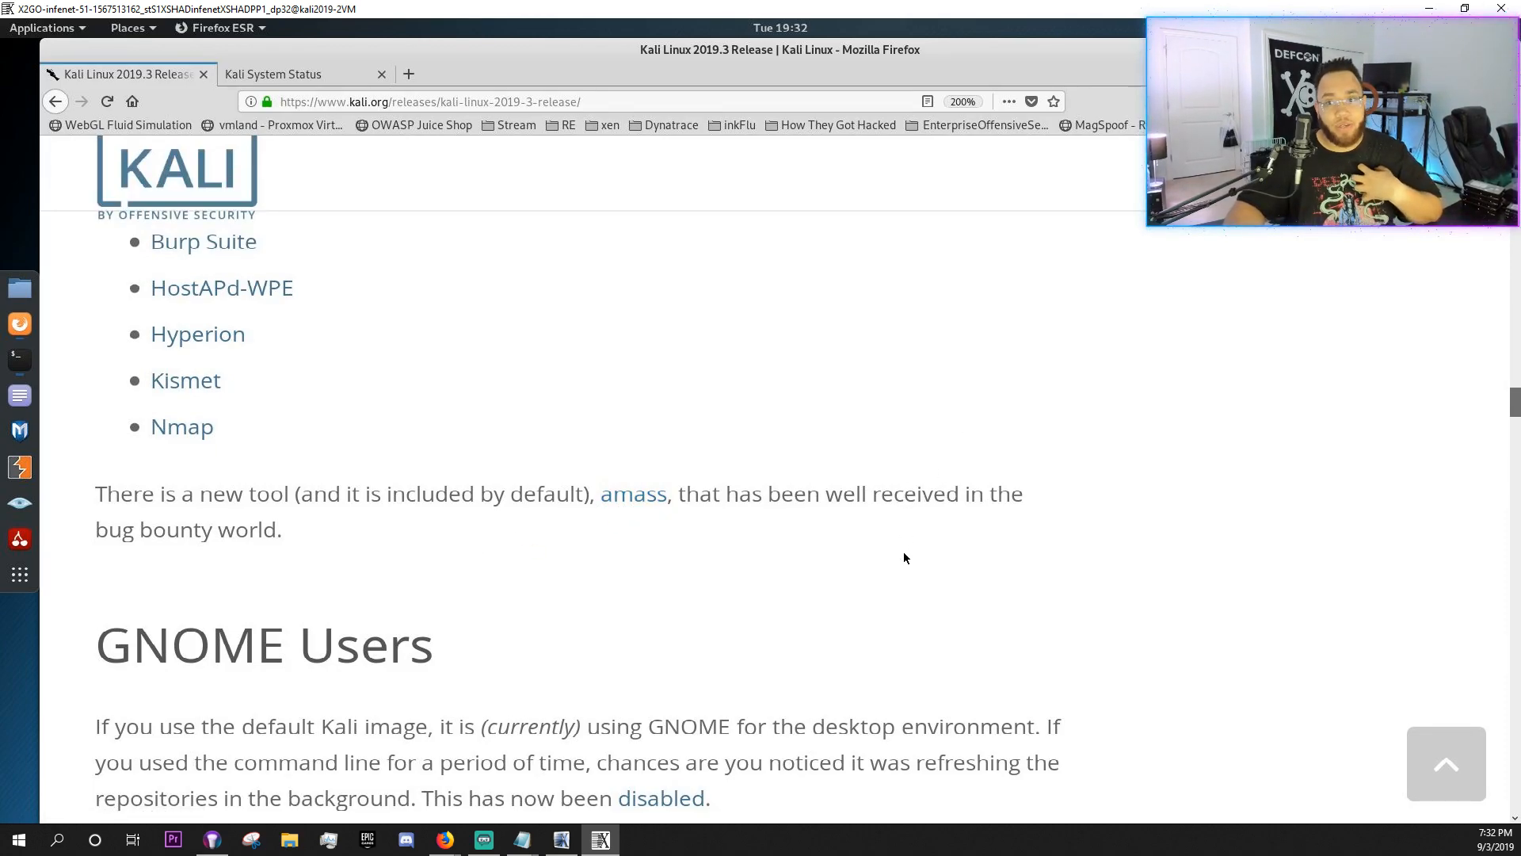
pyautogui.moveTo(1127, 506)
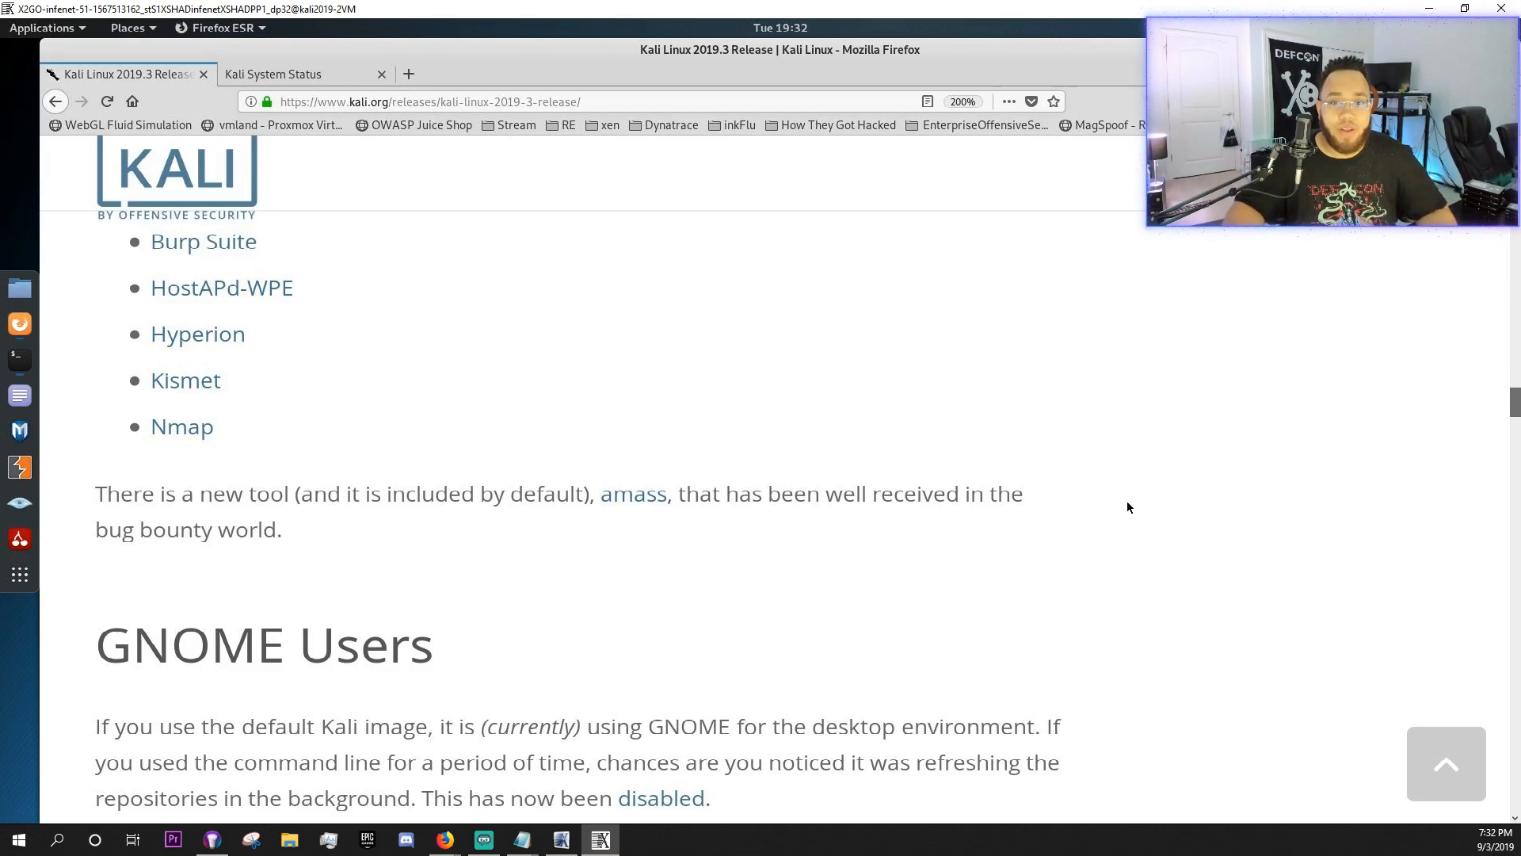
# - Scroll past NetHunter Updates, ARM Update and the LXD container image section to Setup Notes
pyautogui.scroll(-3)
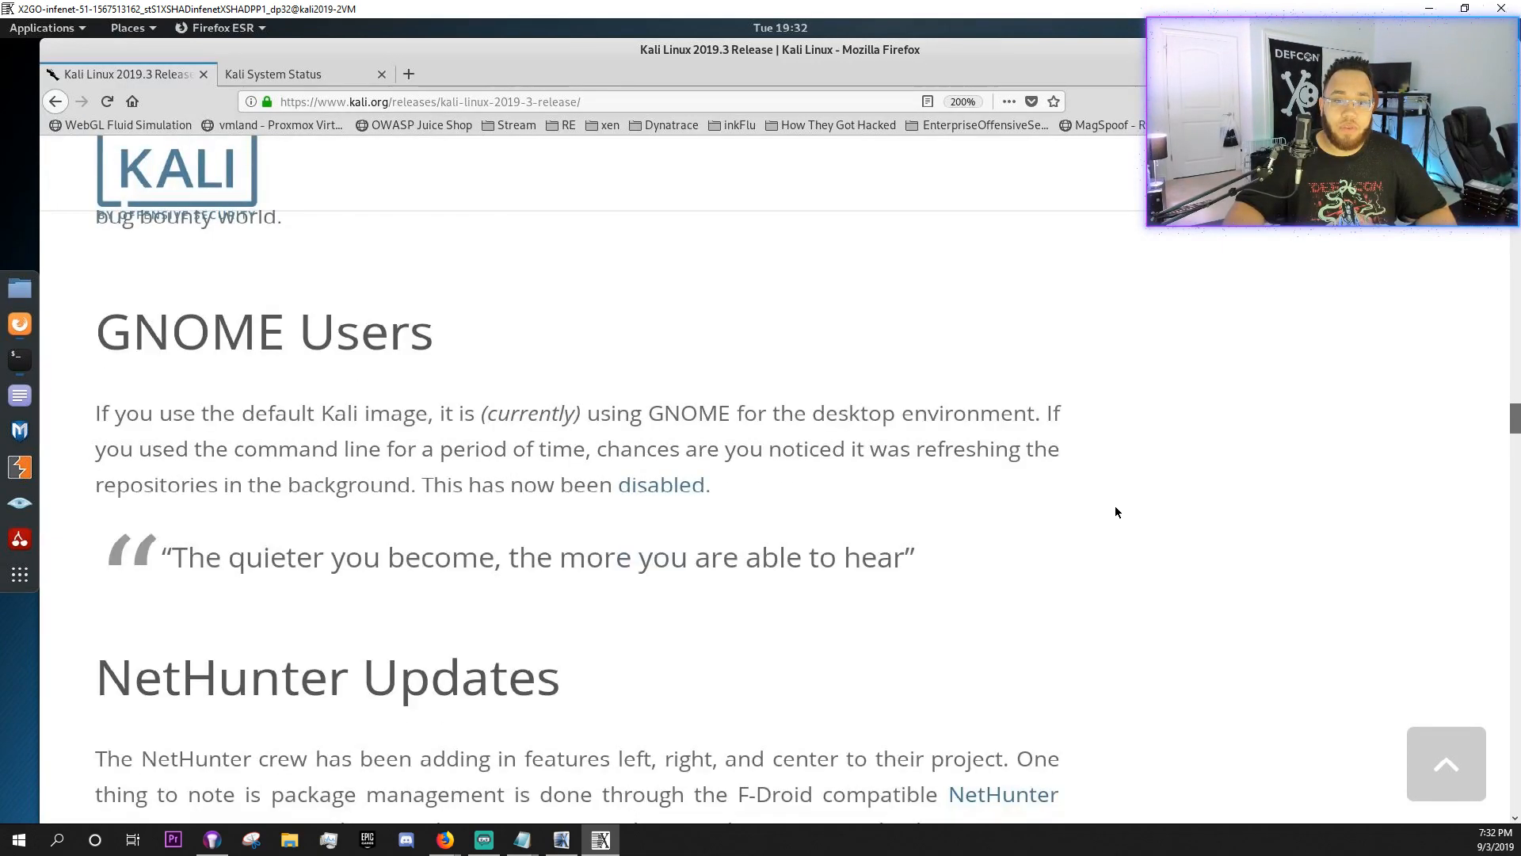
pyautogui.scroll(-3)
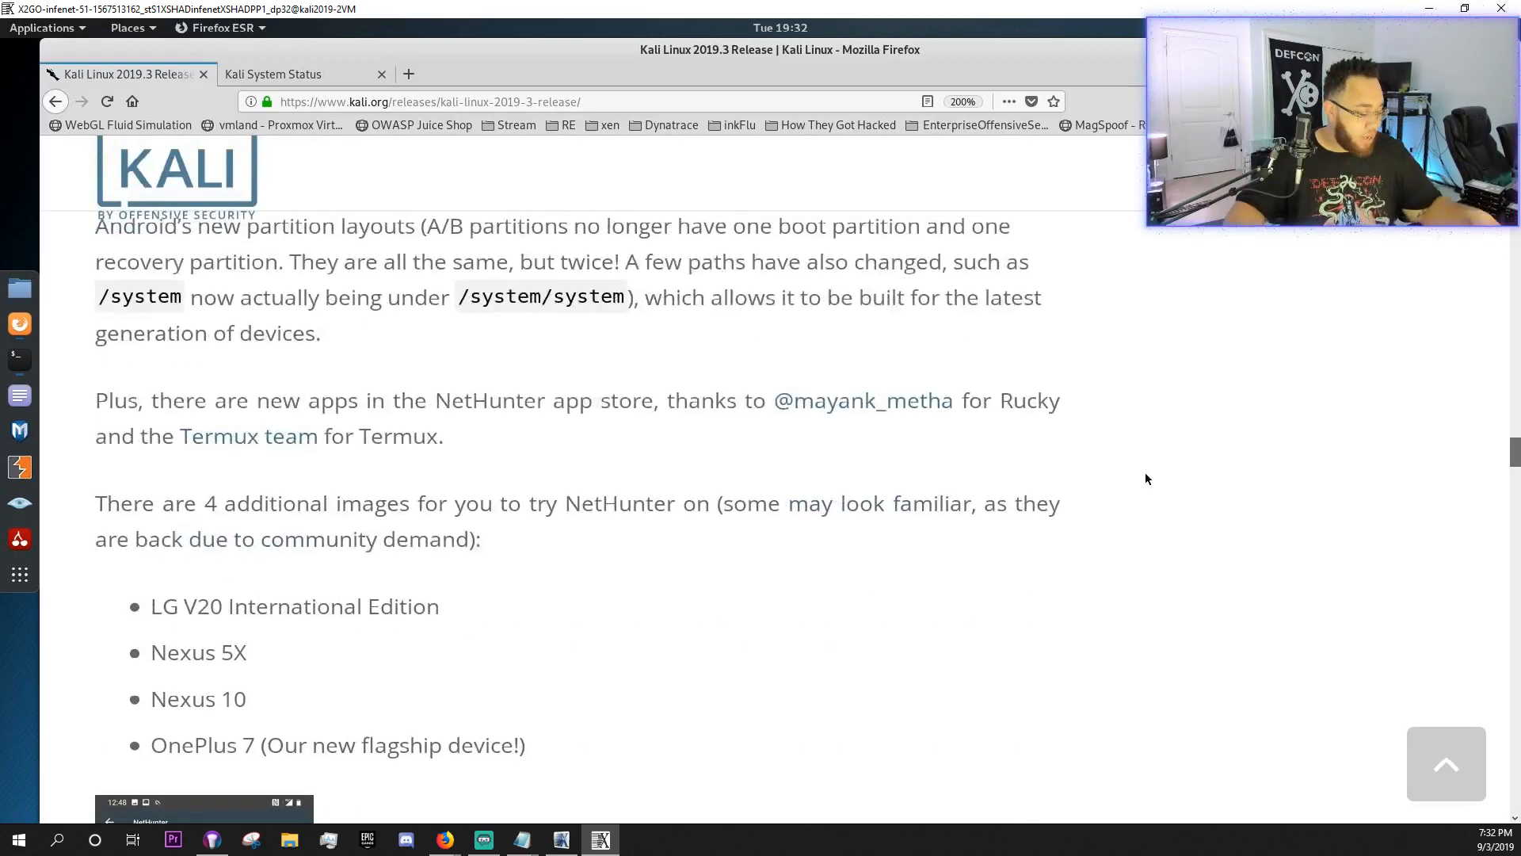
pyautogui.scroll(-3)
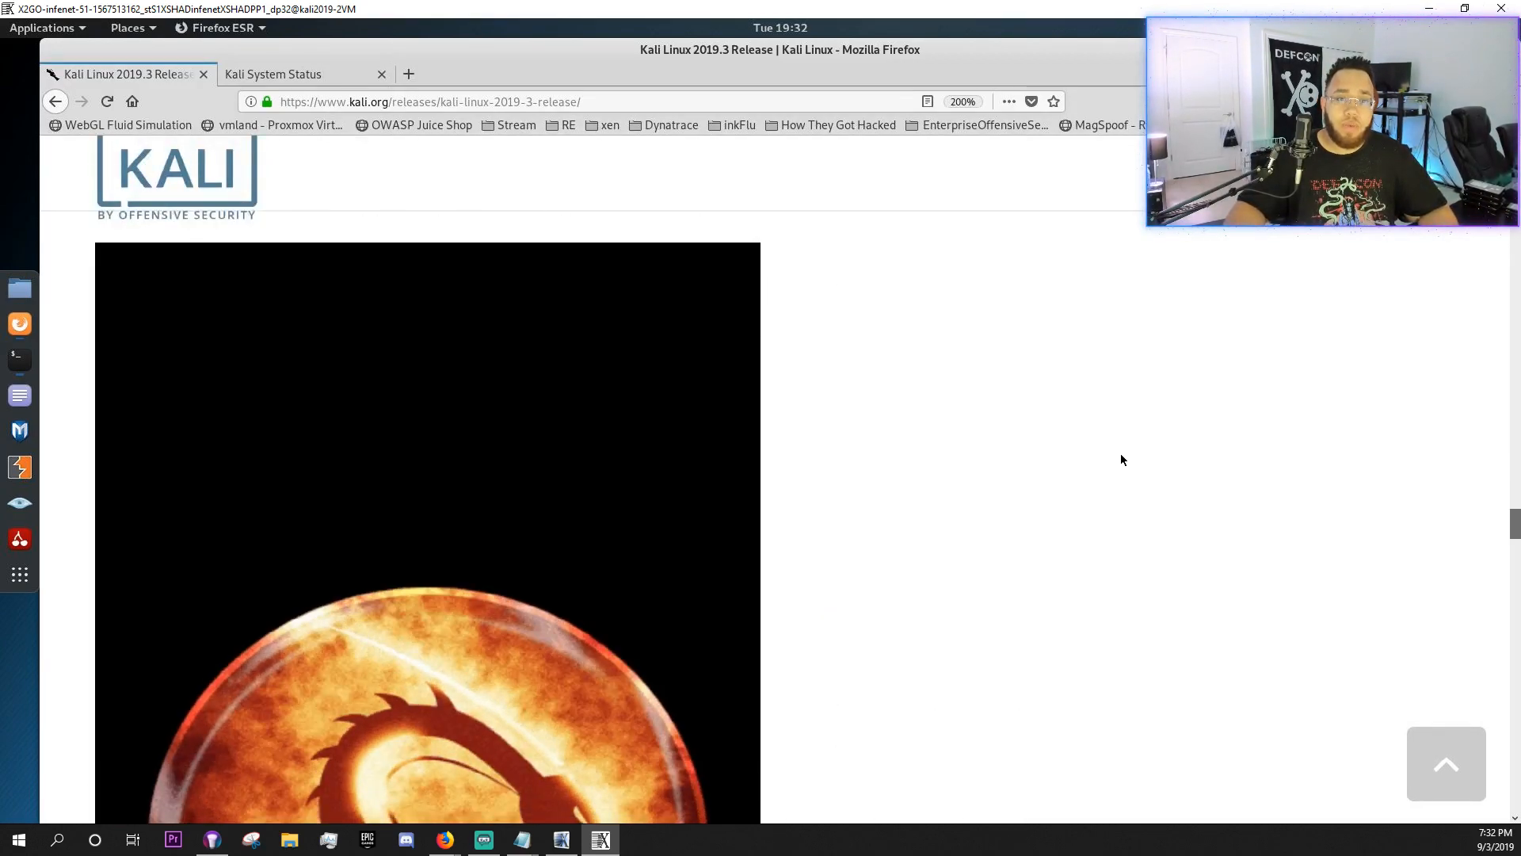
pyautogui.scroll(-3)
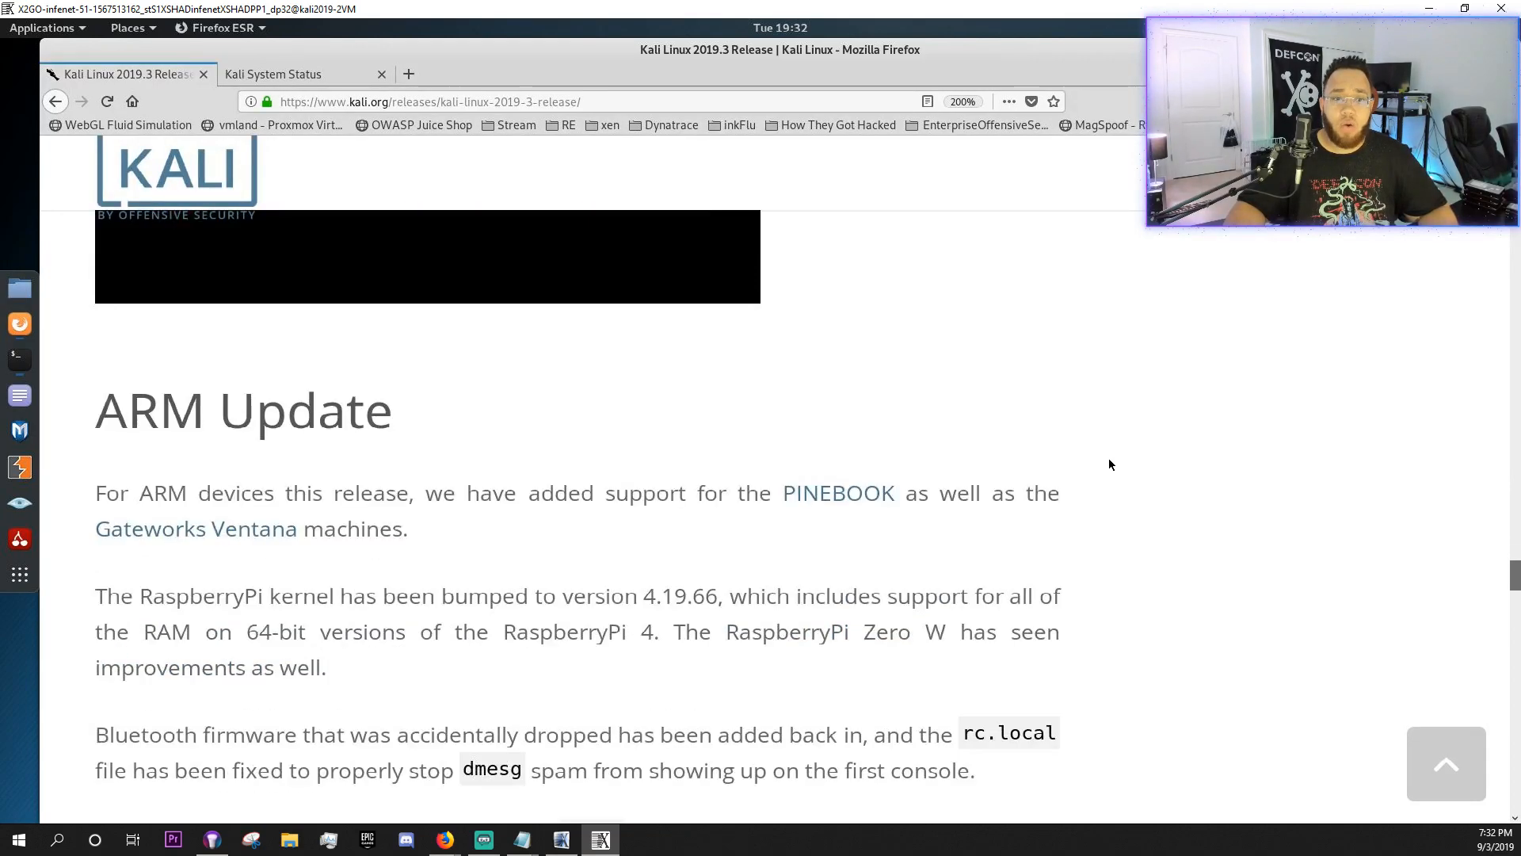
pyautogui.scroll(-3)
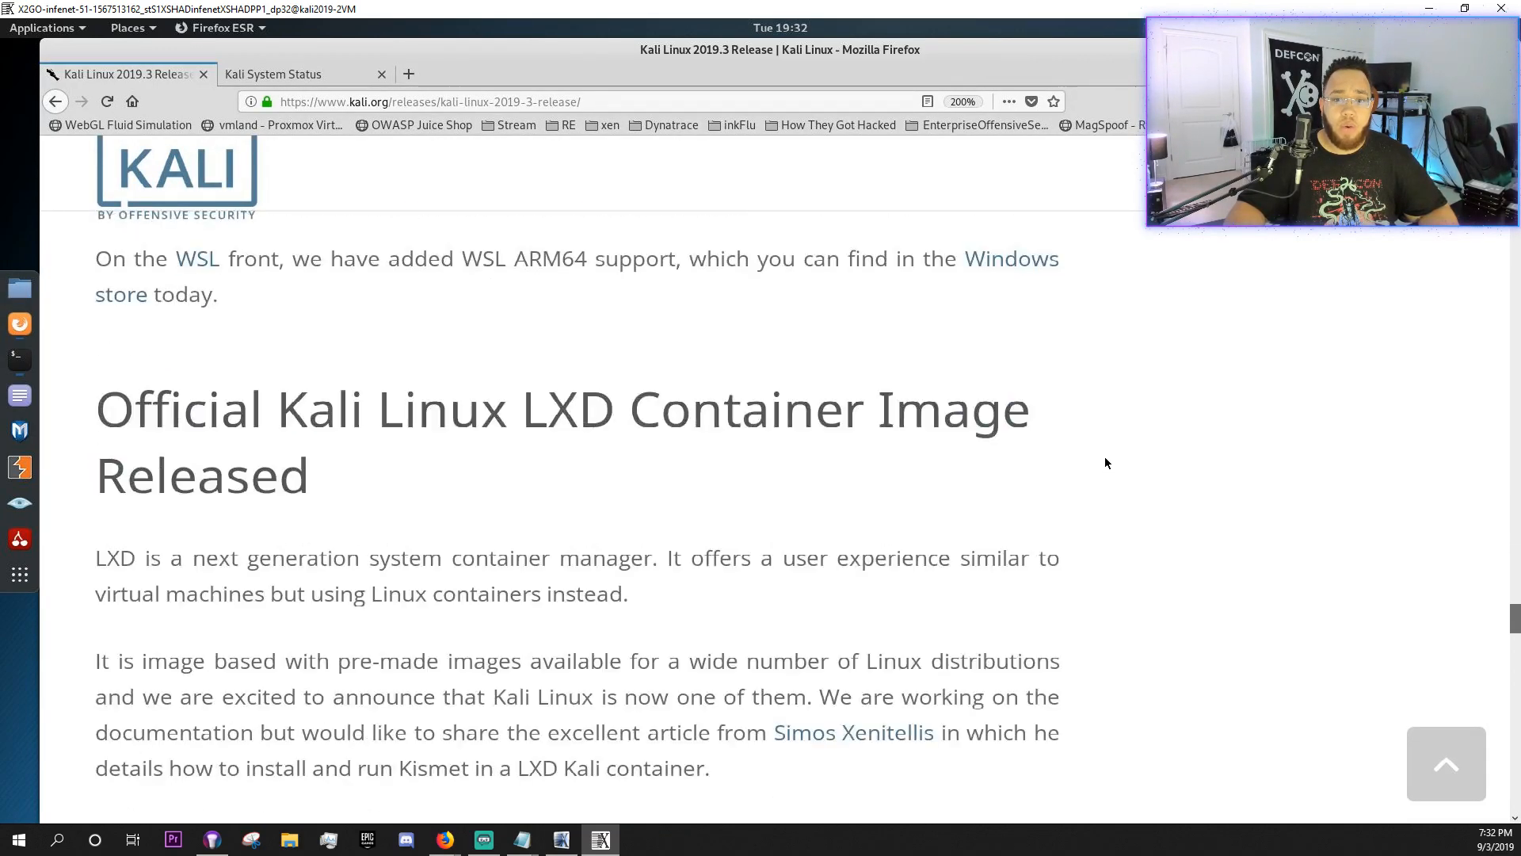
pyautogui.scroll(-3)
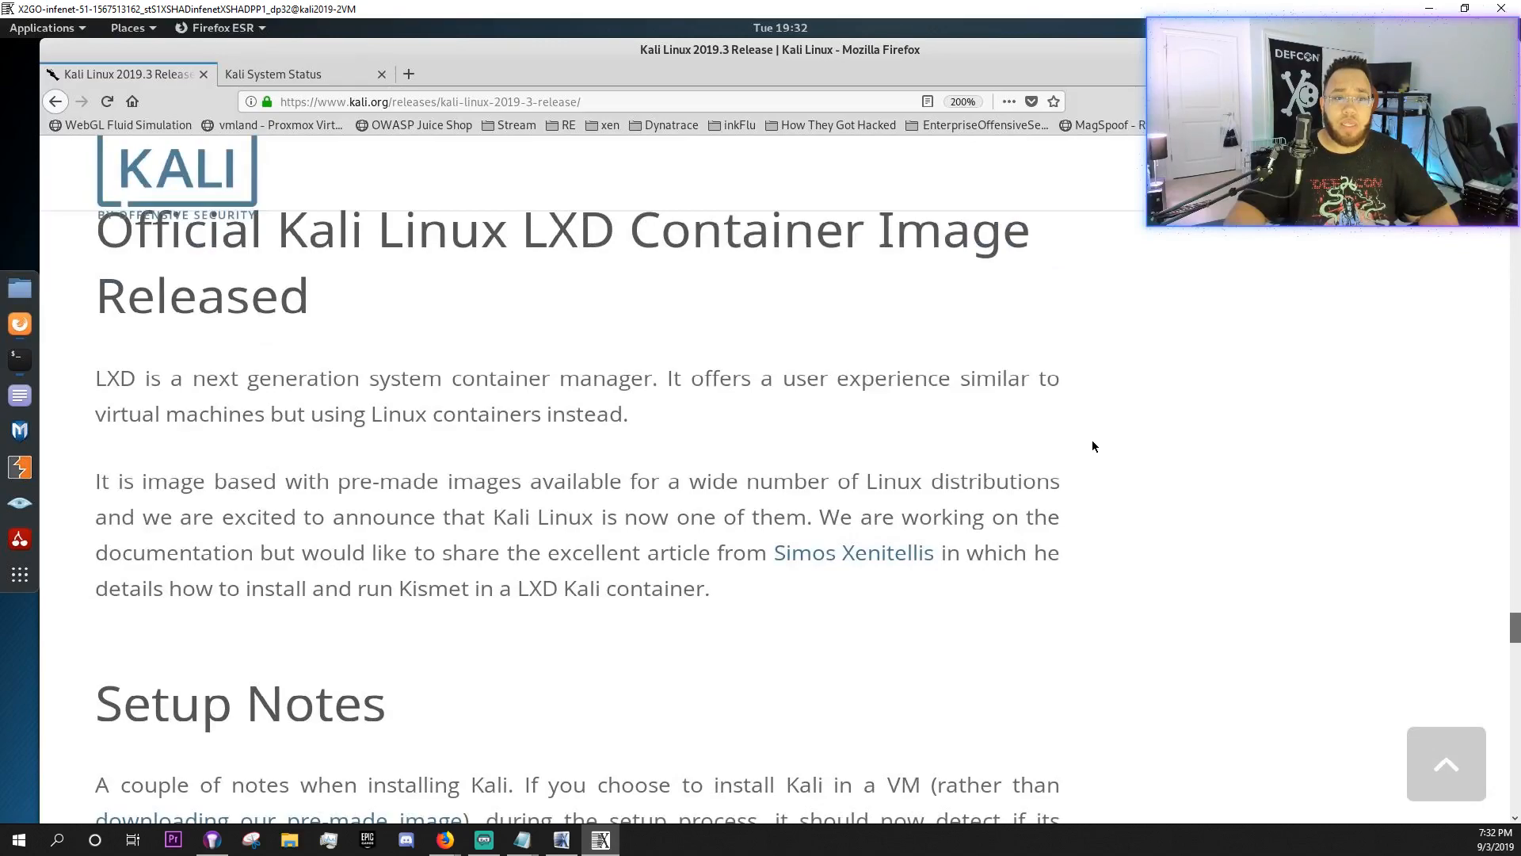
pyautogui.moveTo(887, 277)
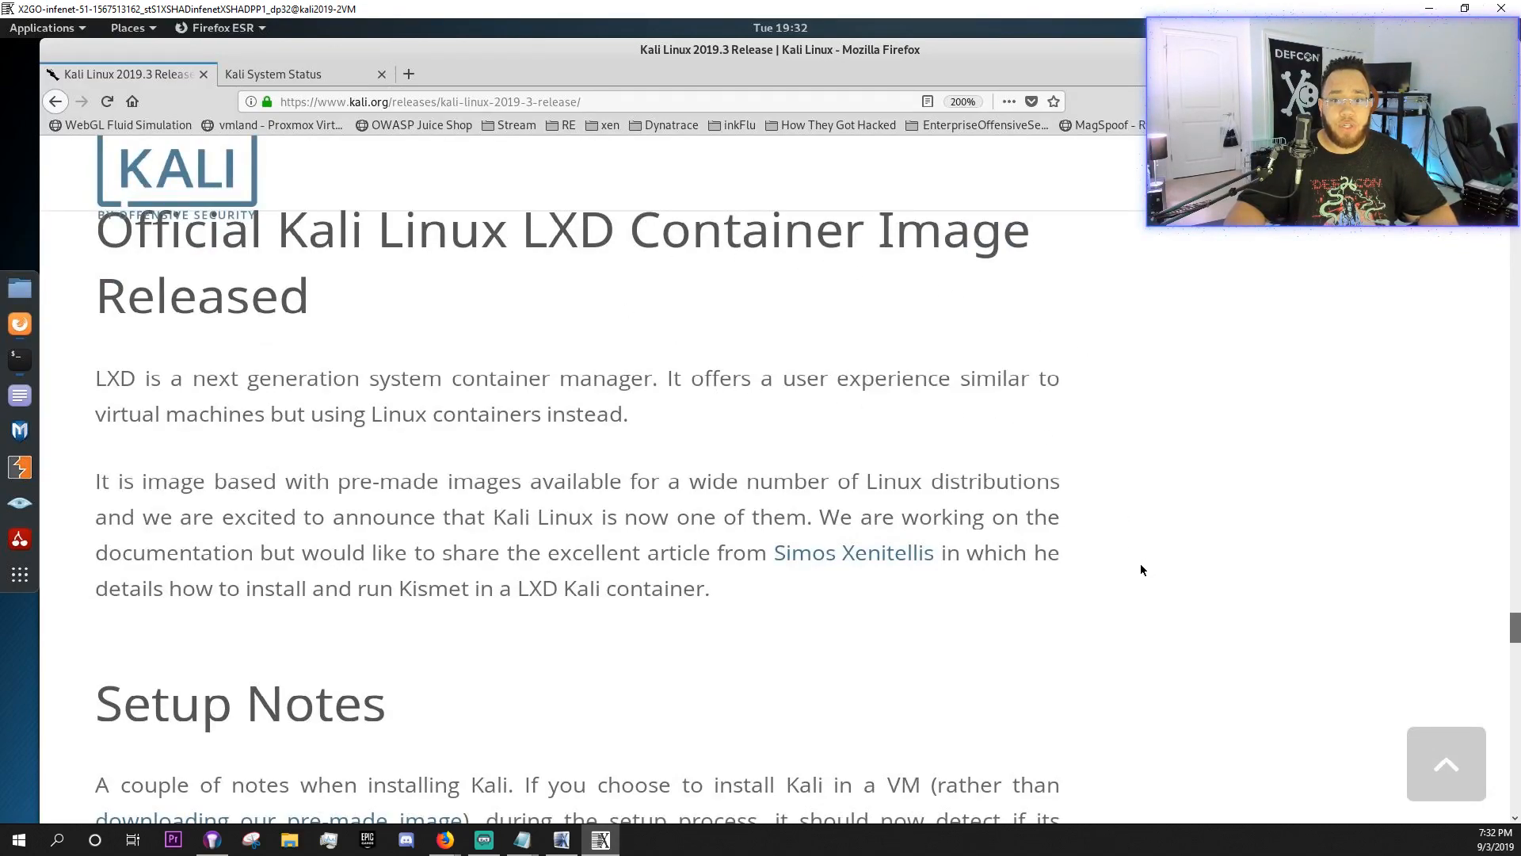
pyautogui.scroll(-3)
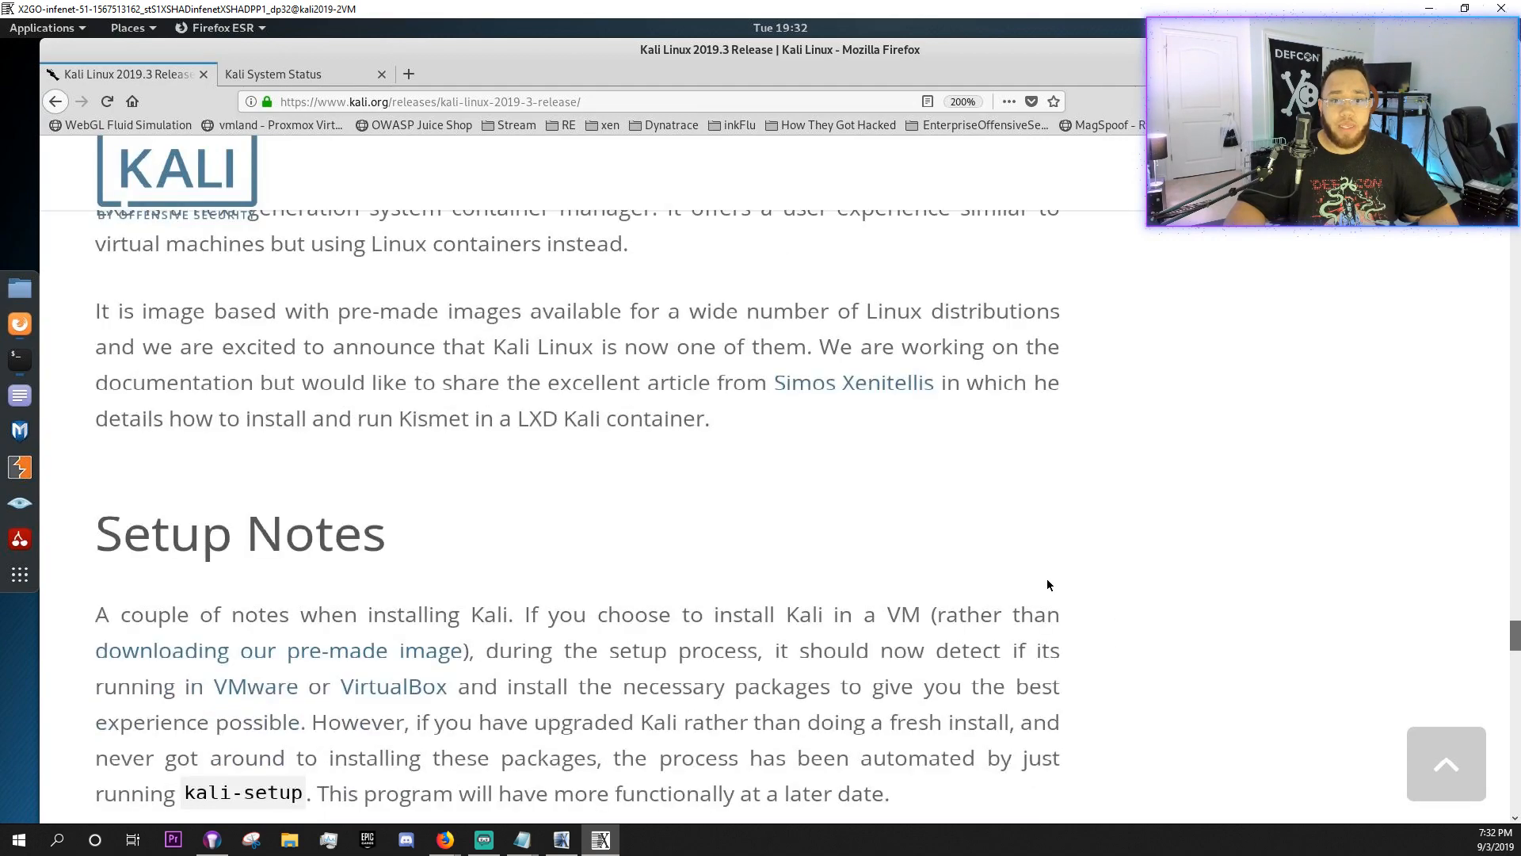
pyautogui.moveTo(1036, 604)
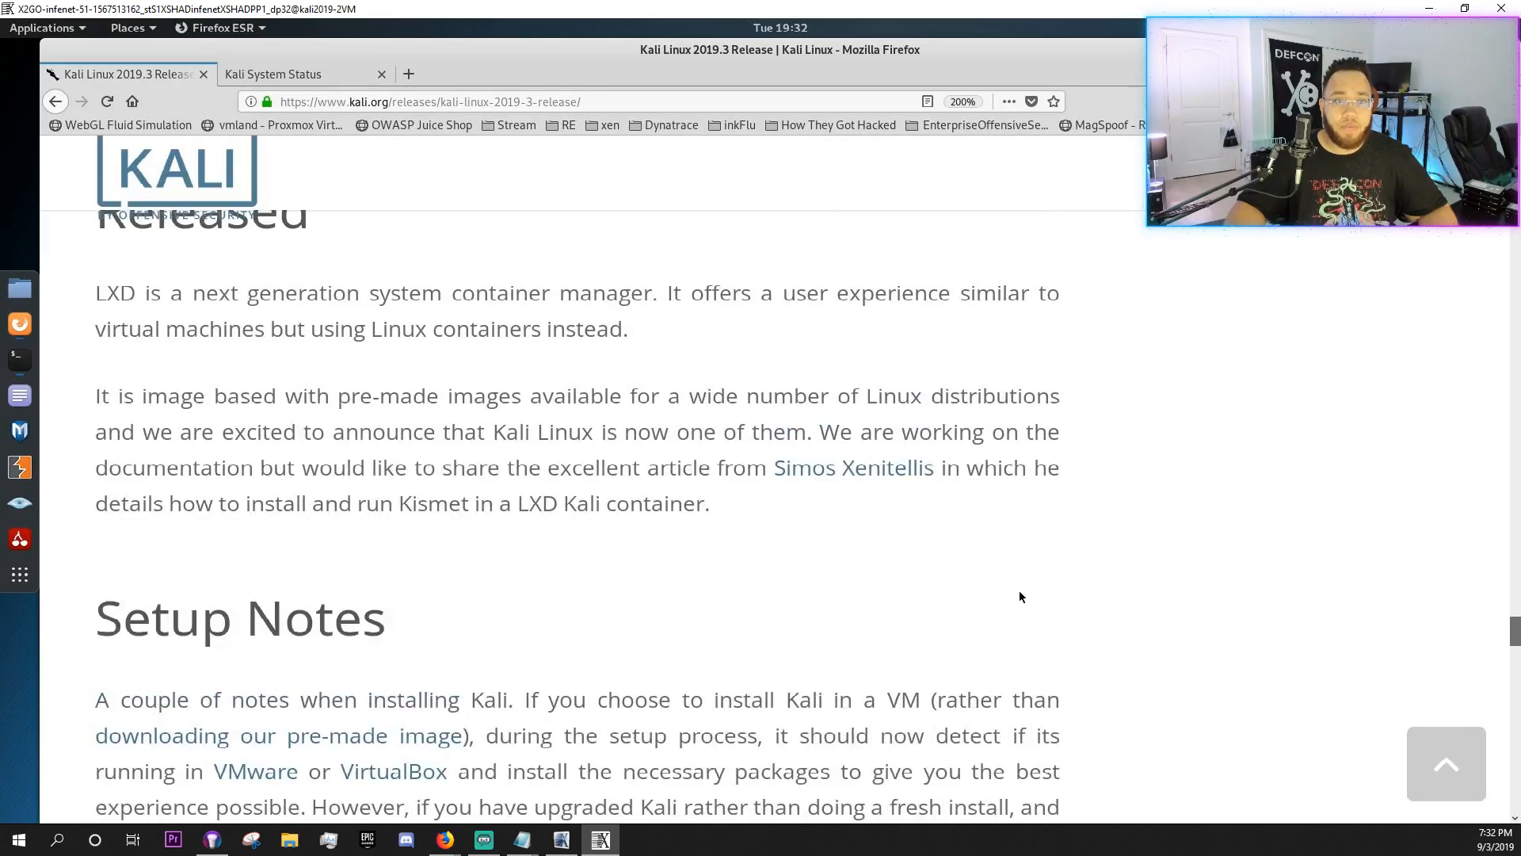
# - Read through the upgrade commands and uname version check, then return to Download Kali Linux 2019.3
pyautogui.scroll(-3)
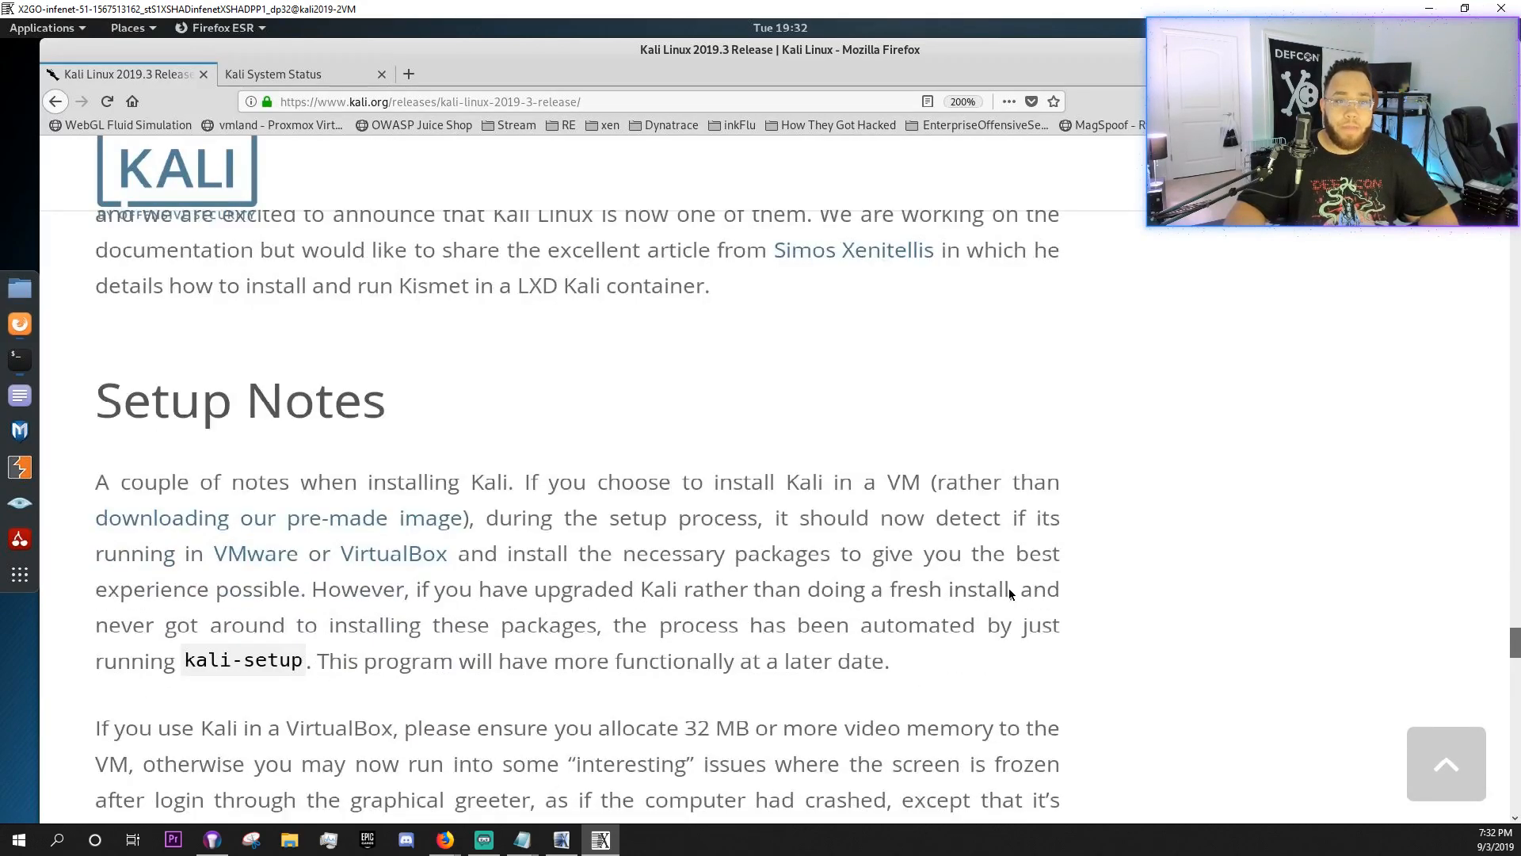
pyautogui.scroll(-3)
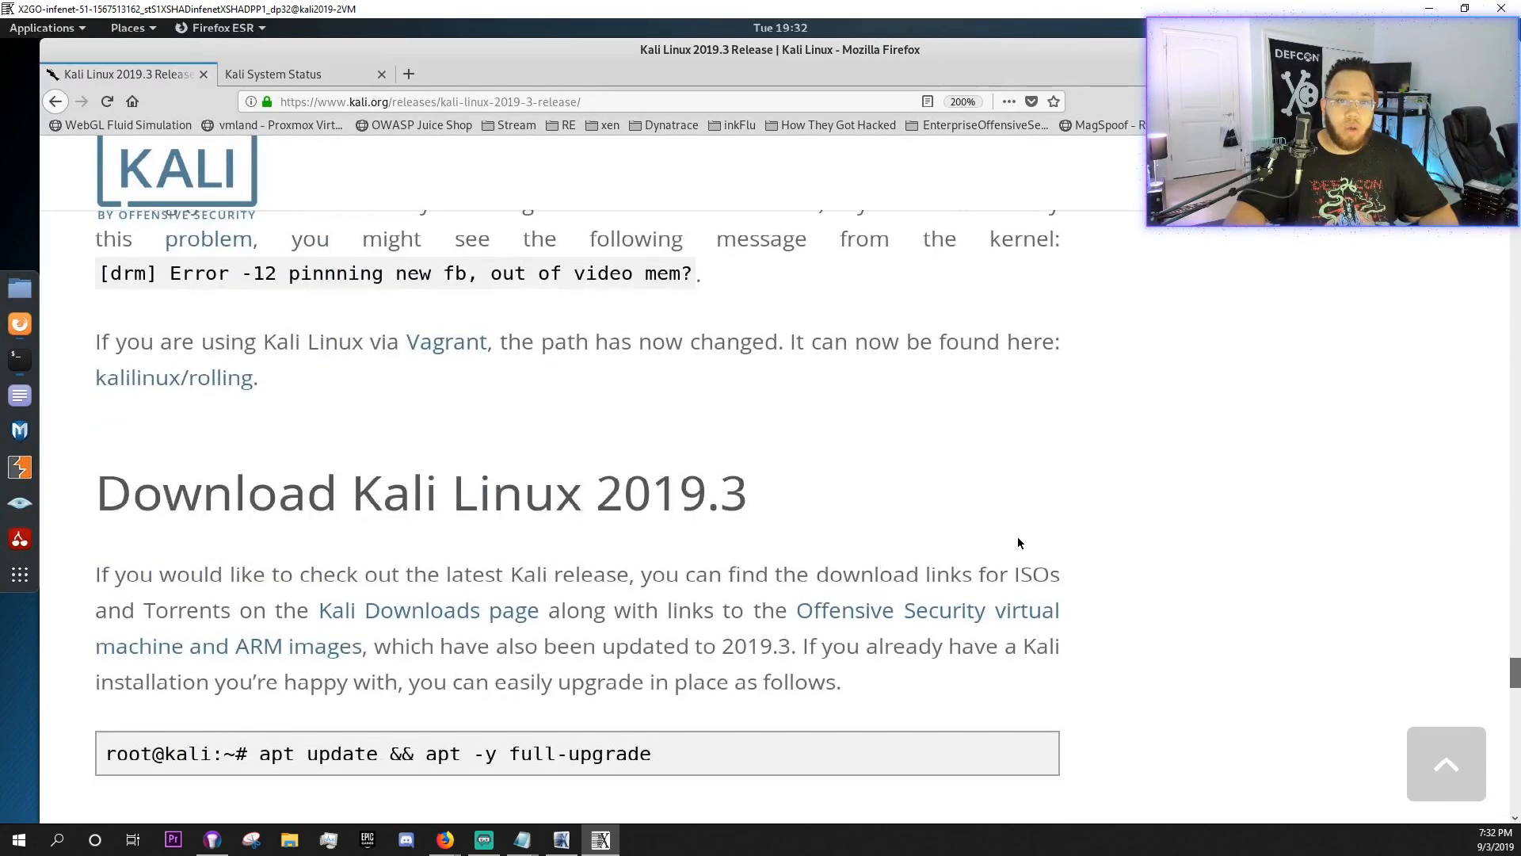
pyautogui.scroll(-3)
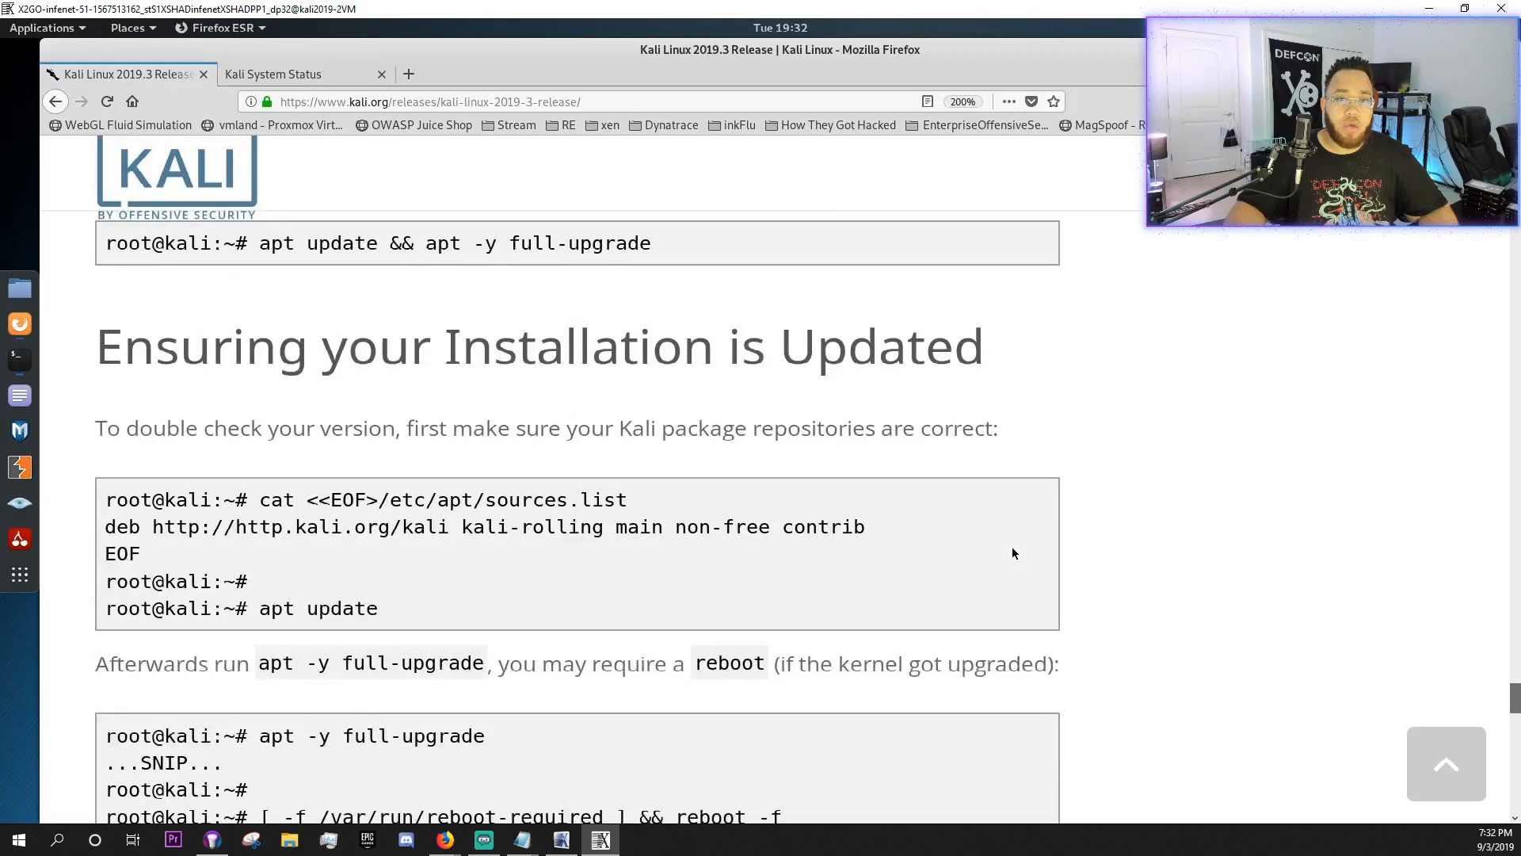
pyautogui.scroll(3)
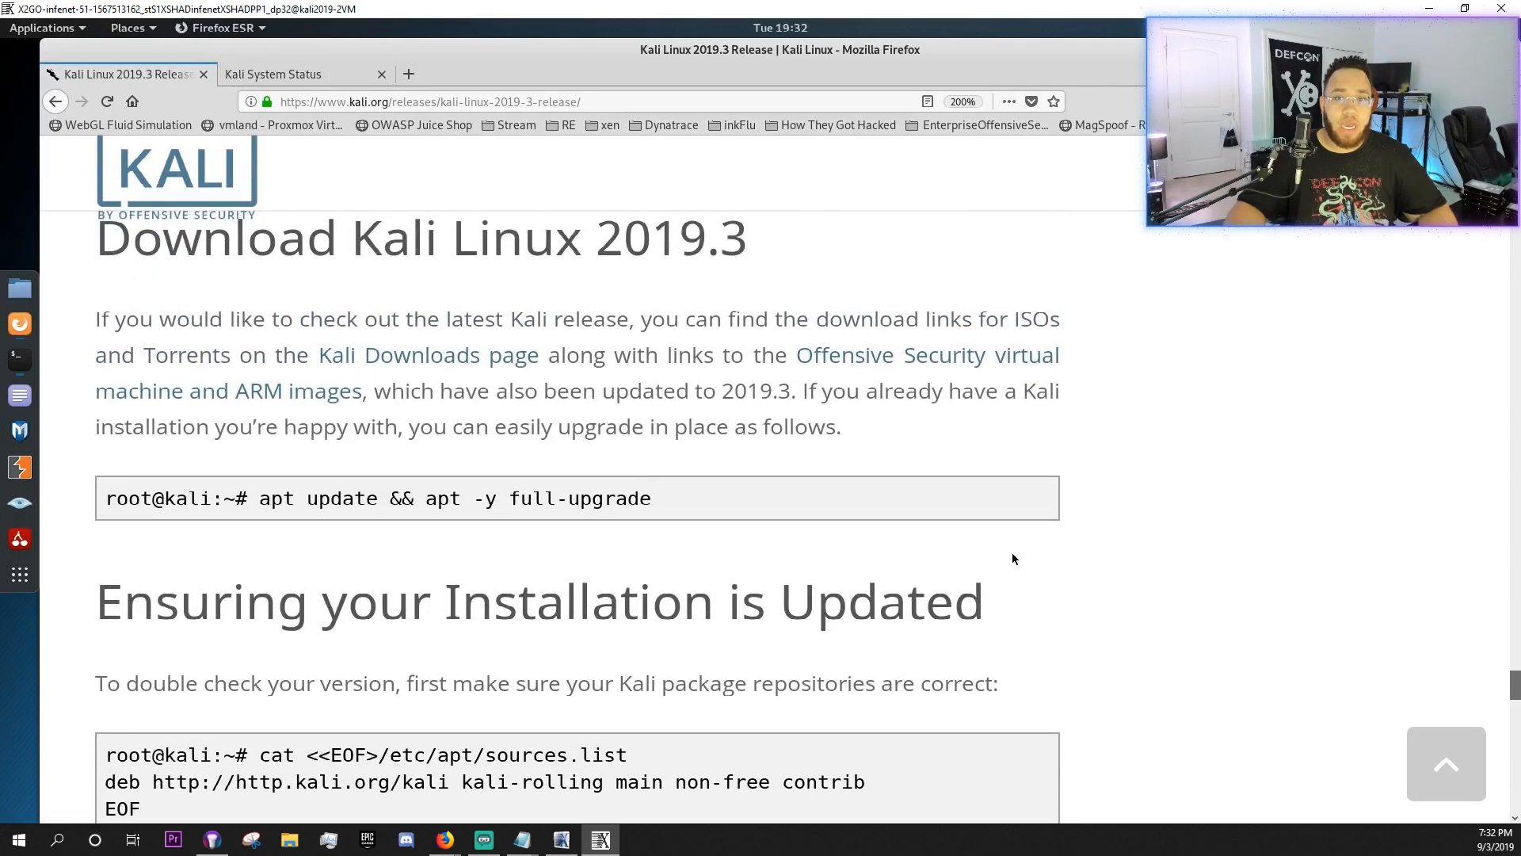
pyautogui.moveTo(735, 476)
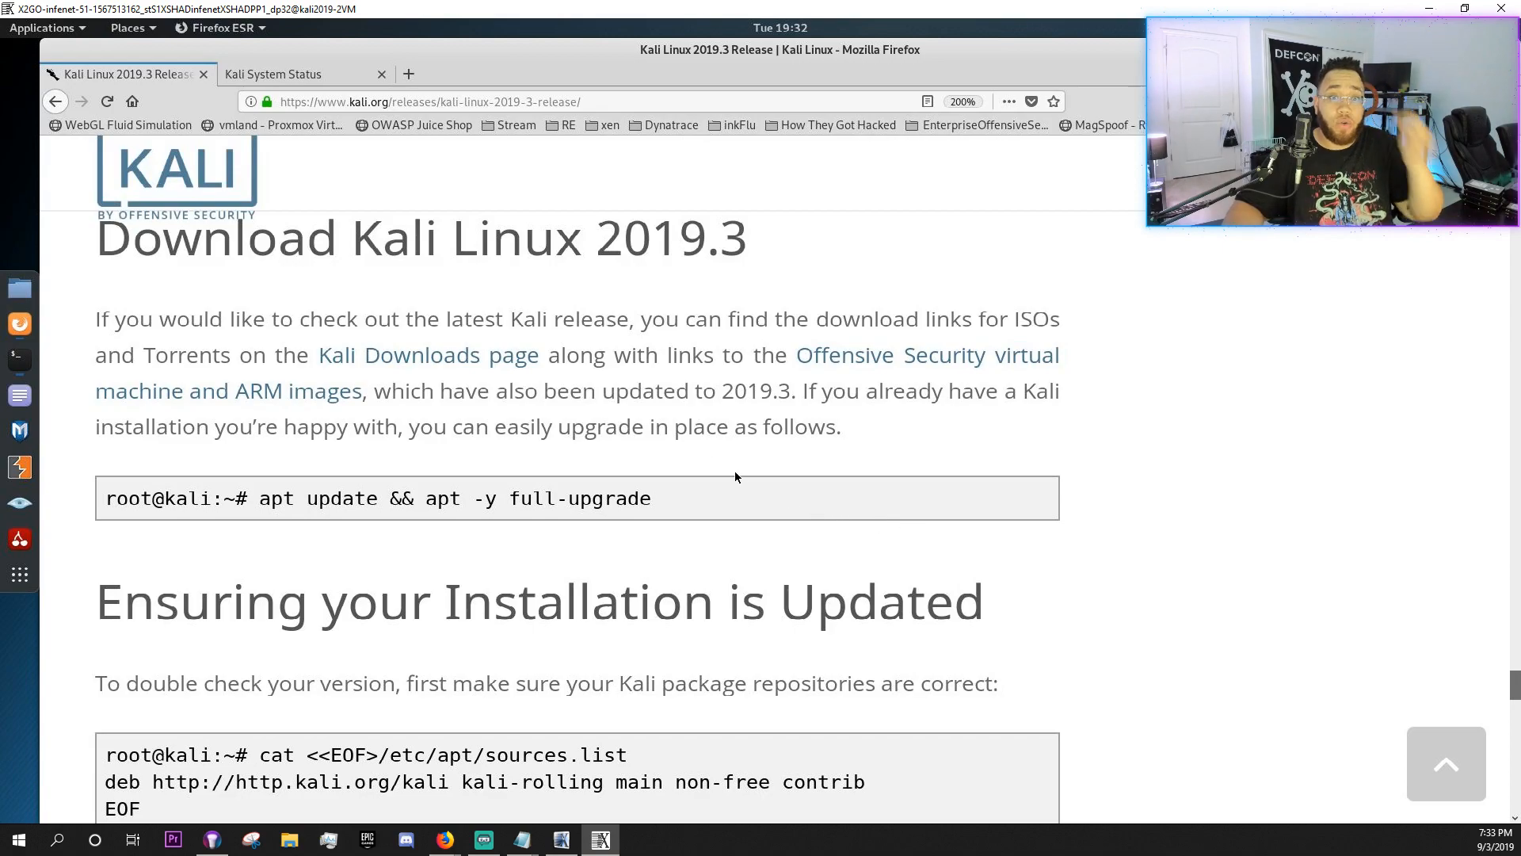
pyautogui.moveTo(1050, 486)
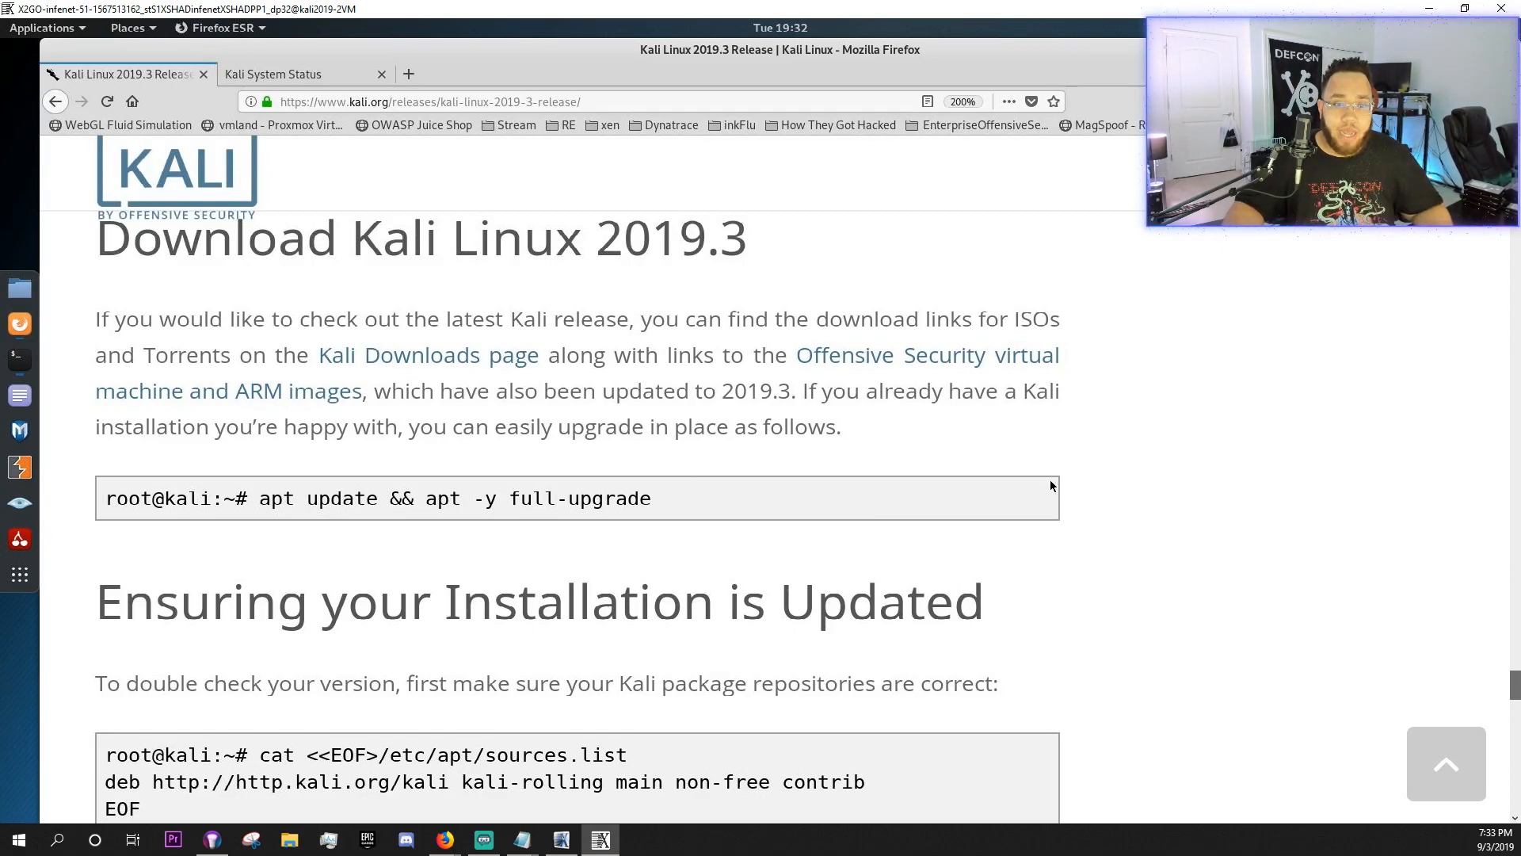
pyautogui.scroll(-3)
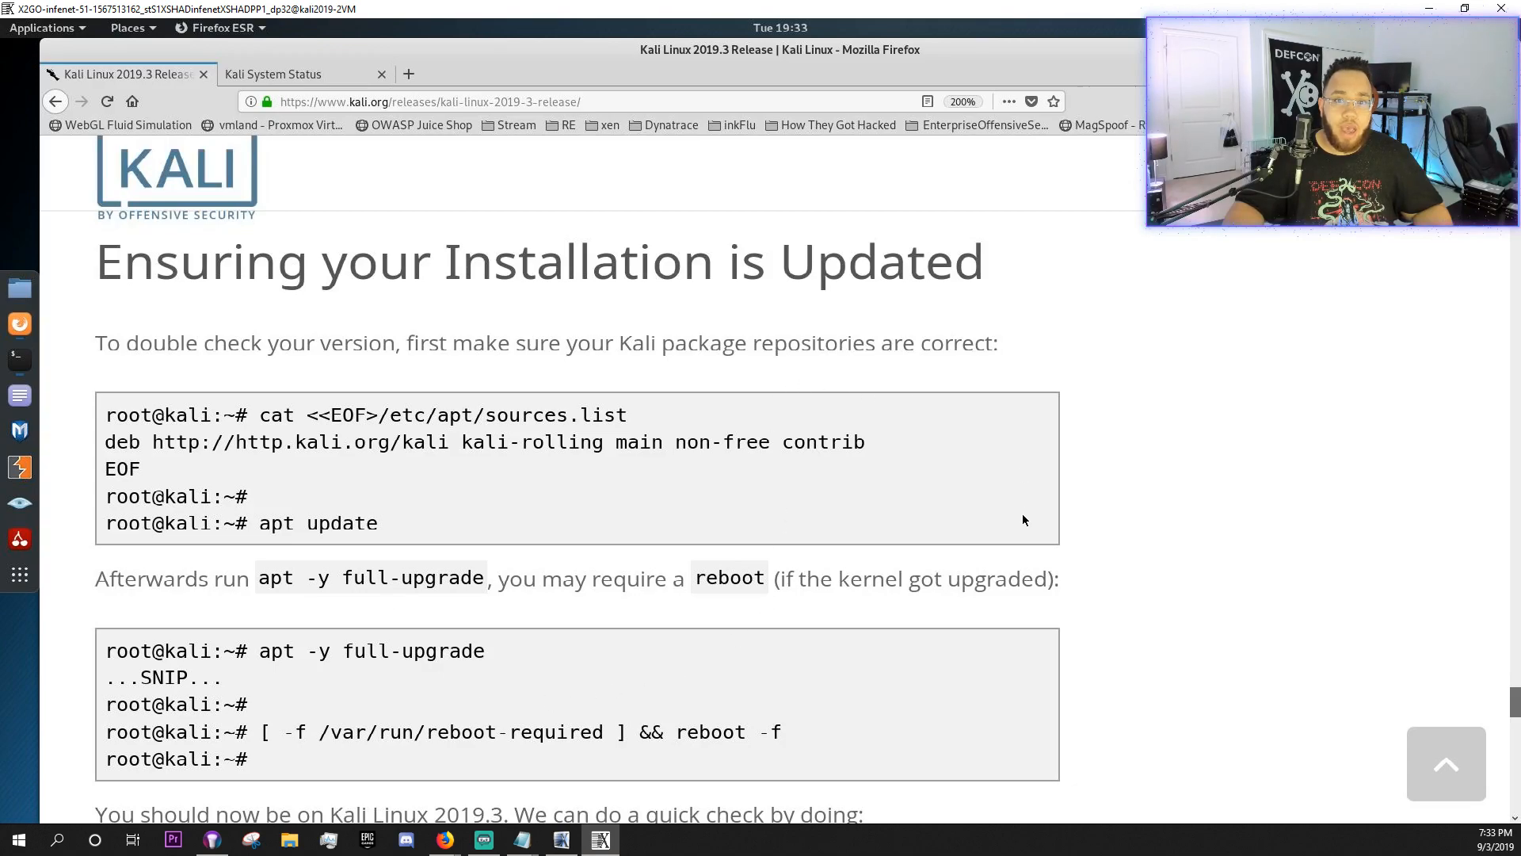
pyautogui.scroll(-3)
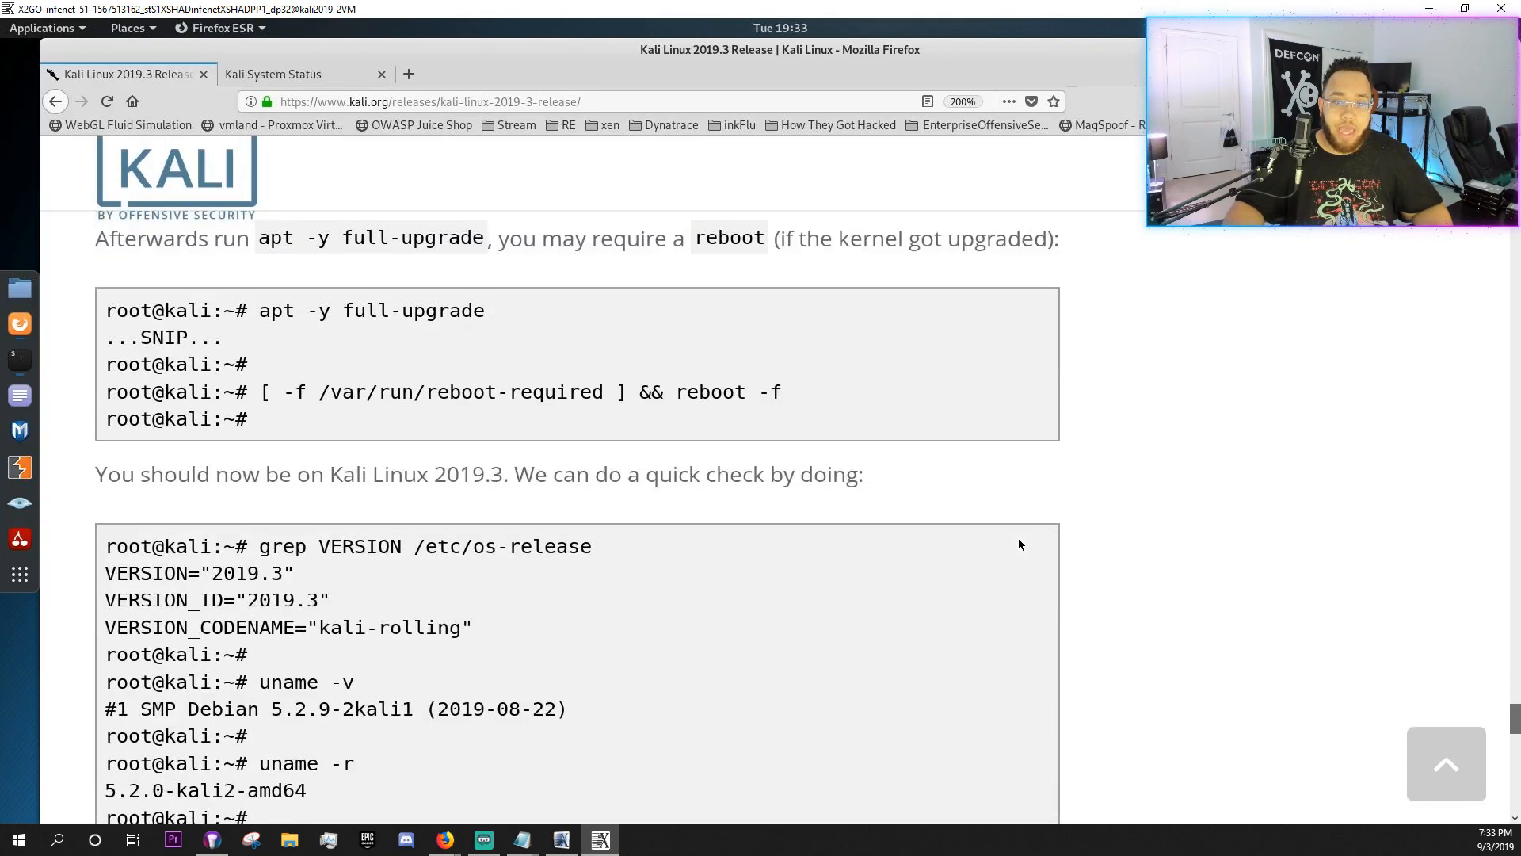
pyautogui.scroll(-3)
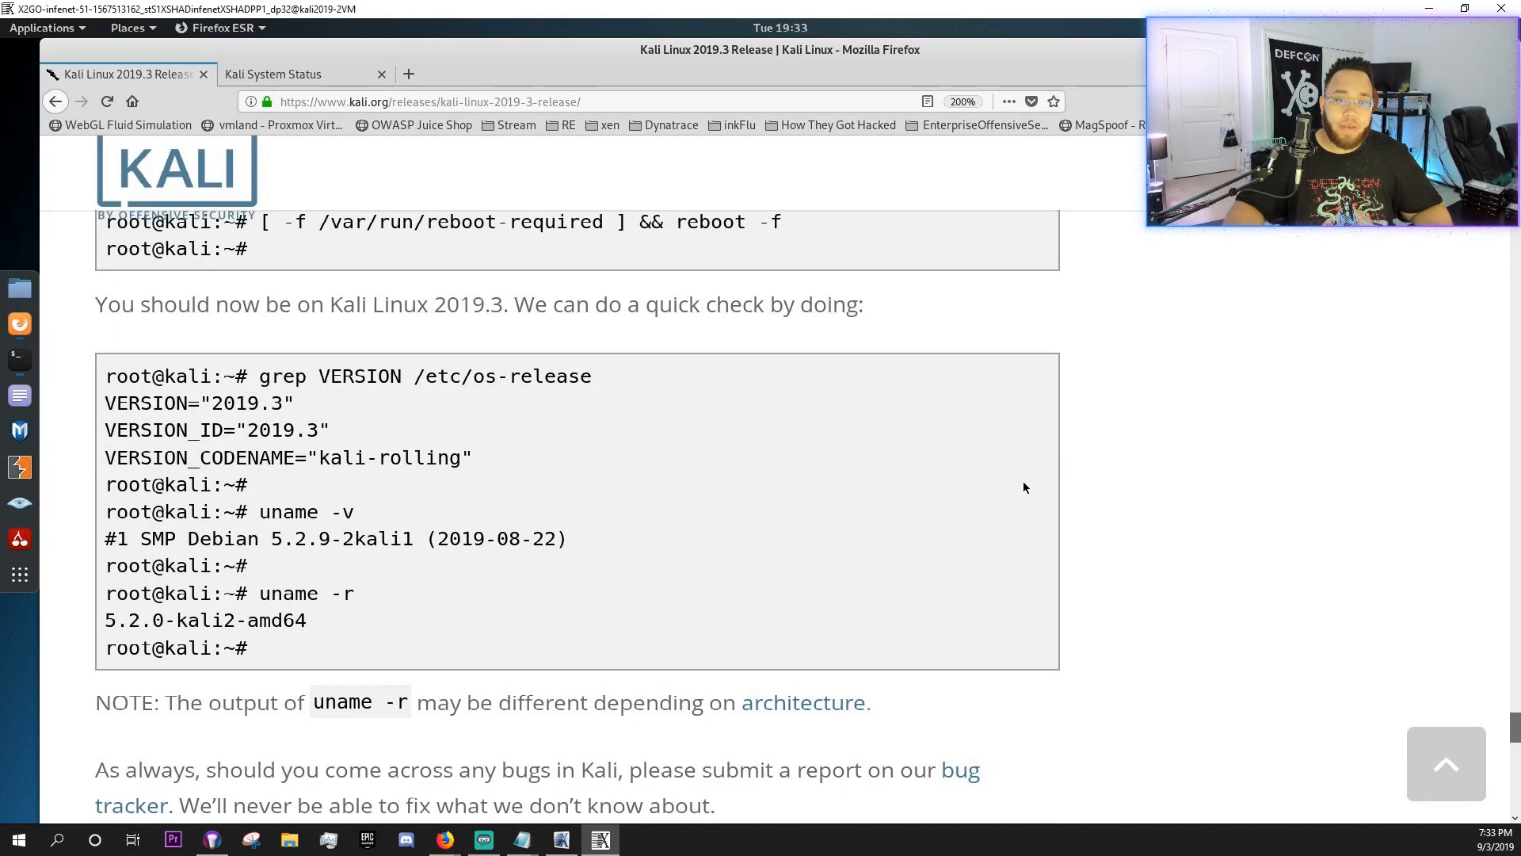
pyautogui.scroll(3)
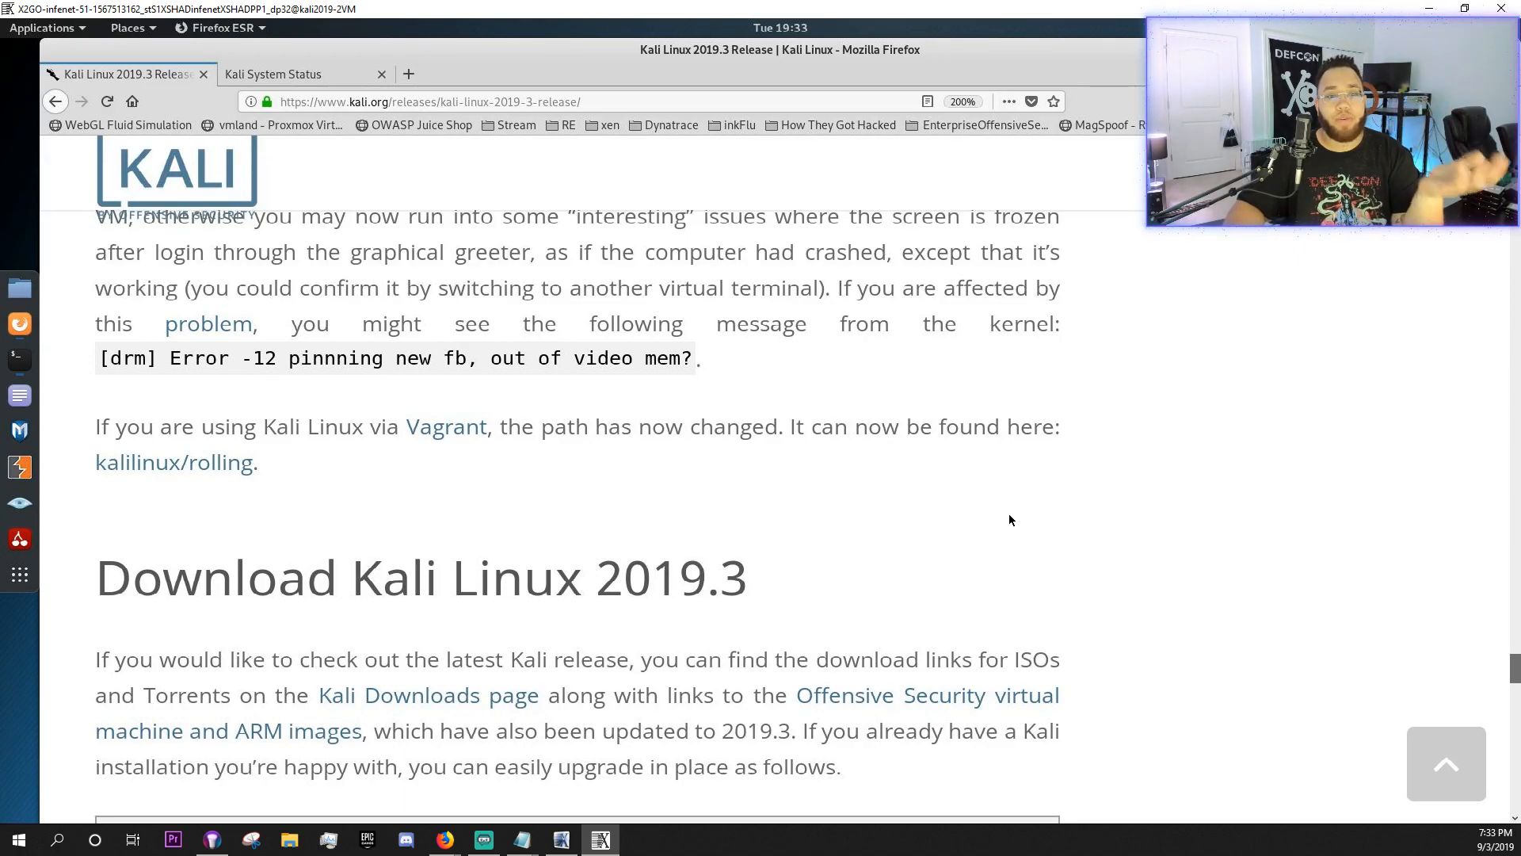
# - Scroll back to the LXD container image section and ARM image notes above Setup Notes
pyautogui.scroll(-3)
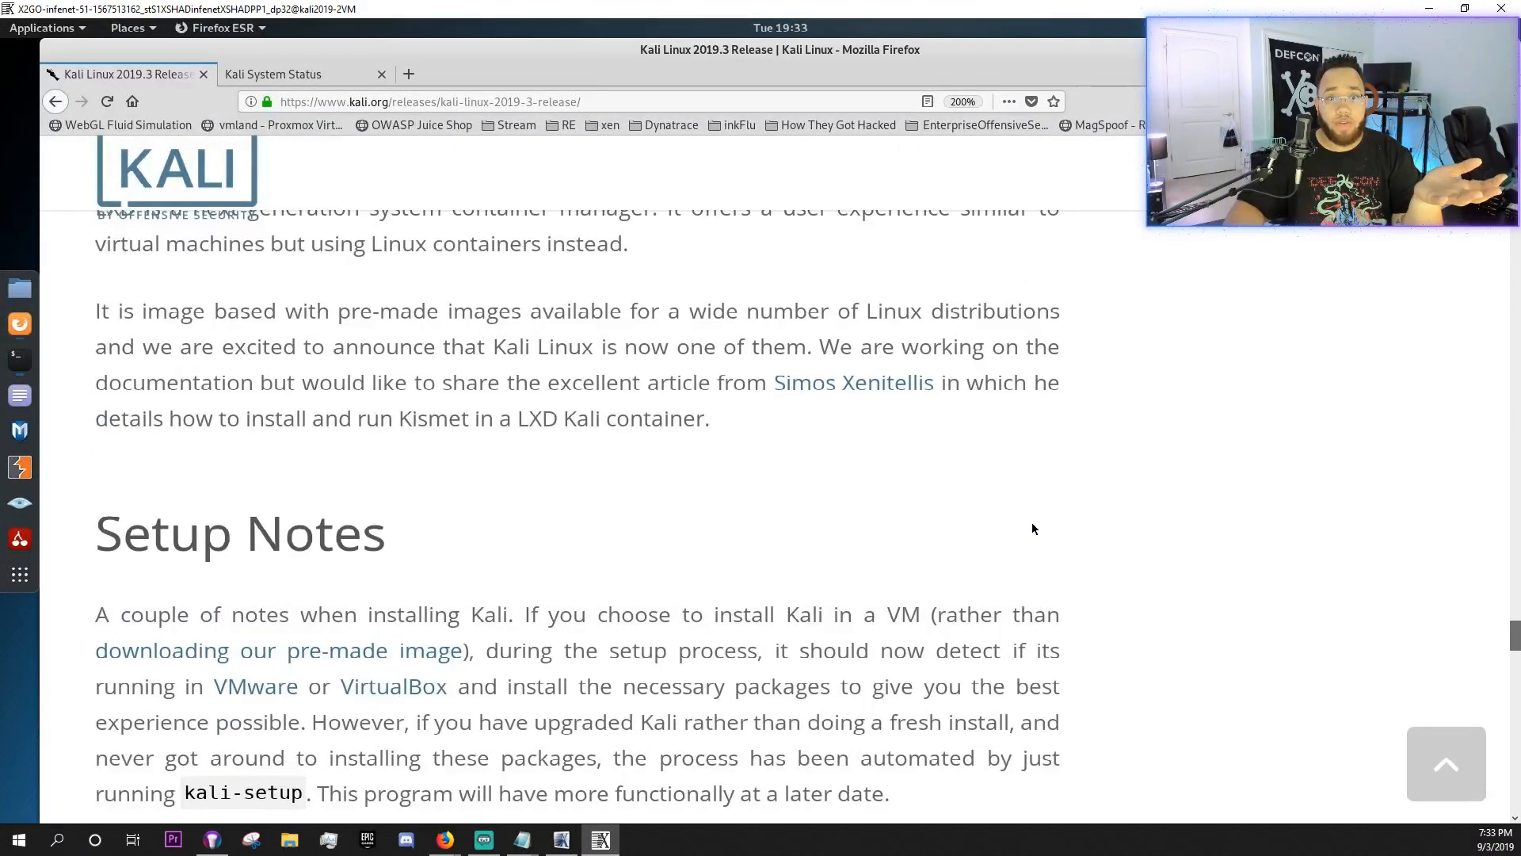
pyautogui.scroll(3)
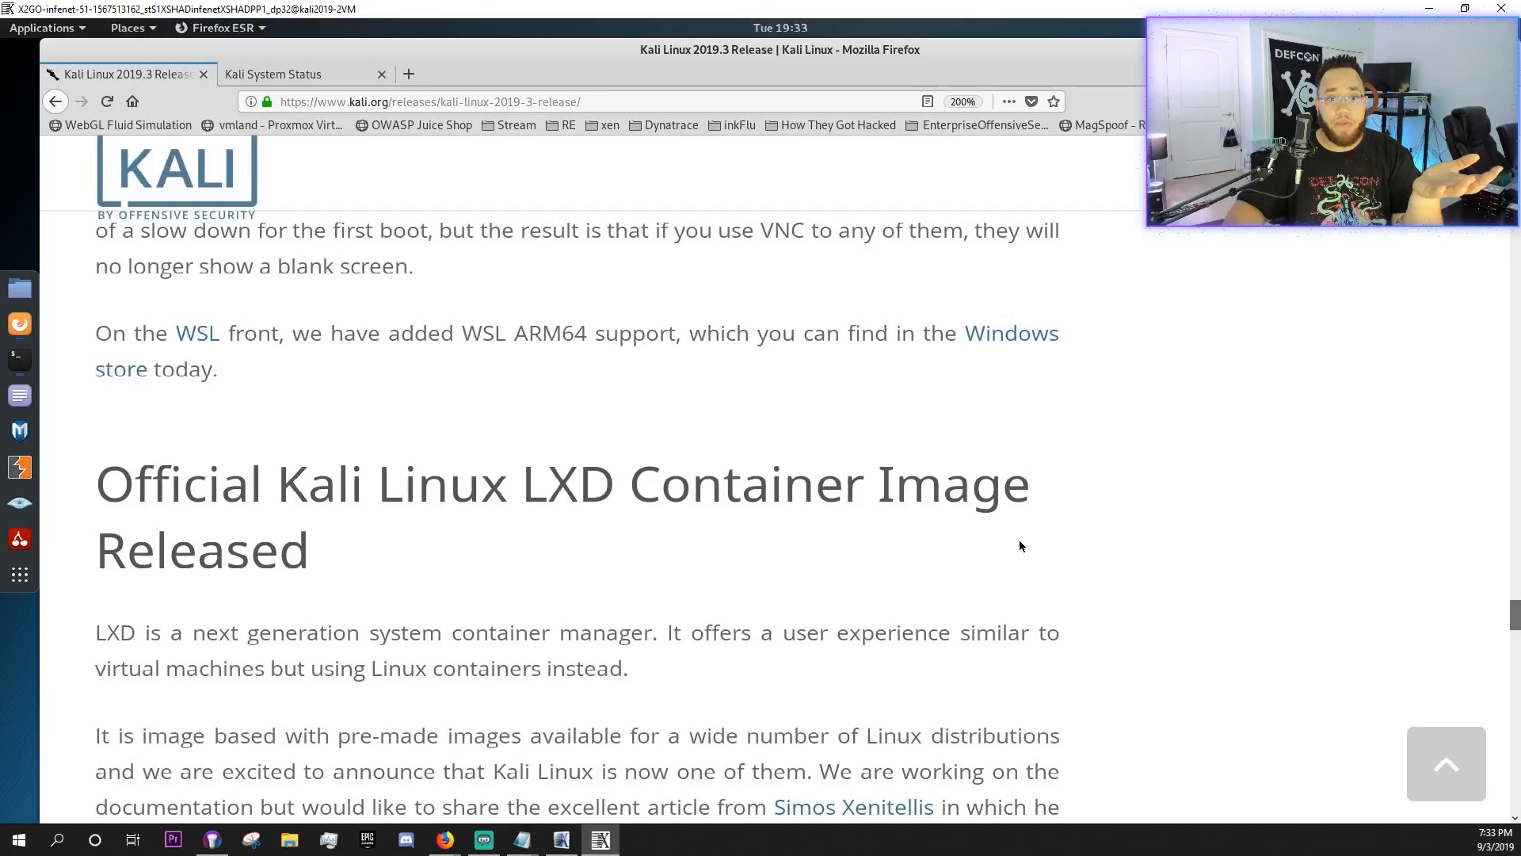
pyautogui.scroll(-3)
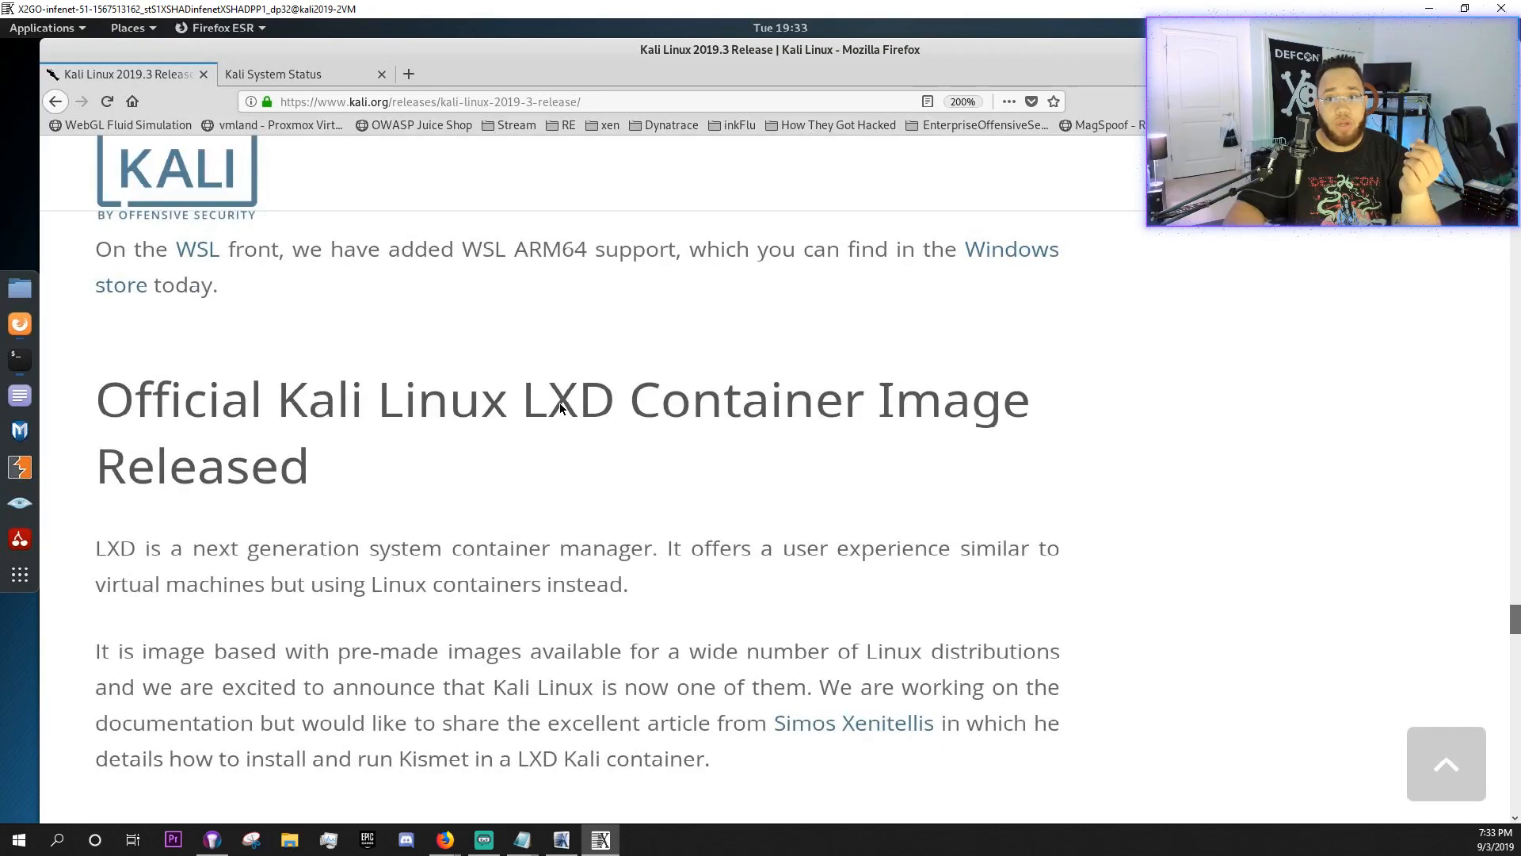
pyautogui.moveTo(648, 505)
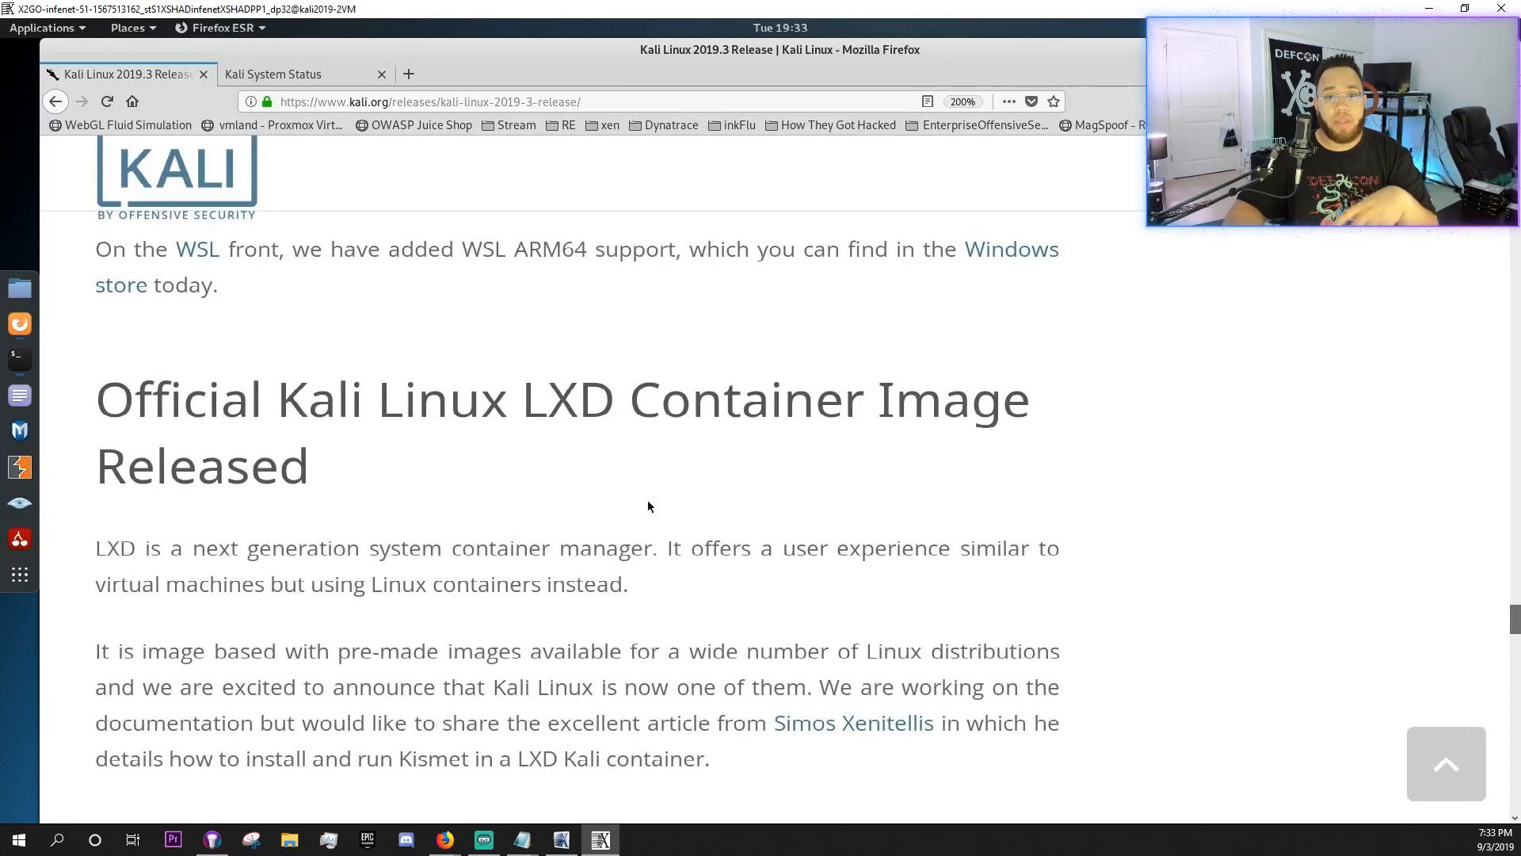
pyautogui.scroll(-3)
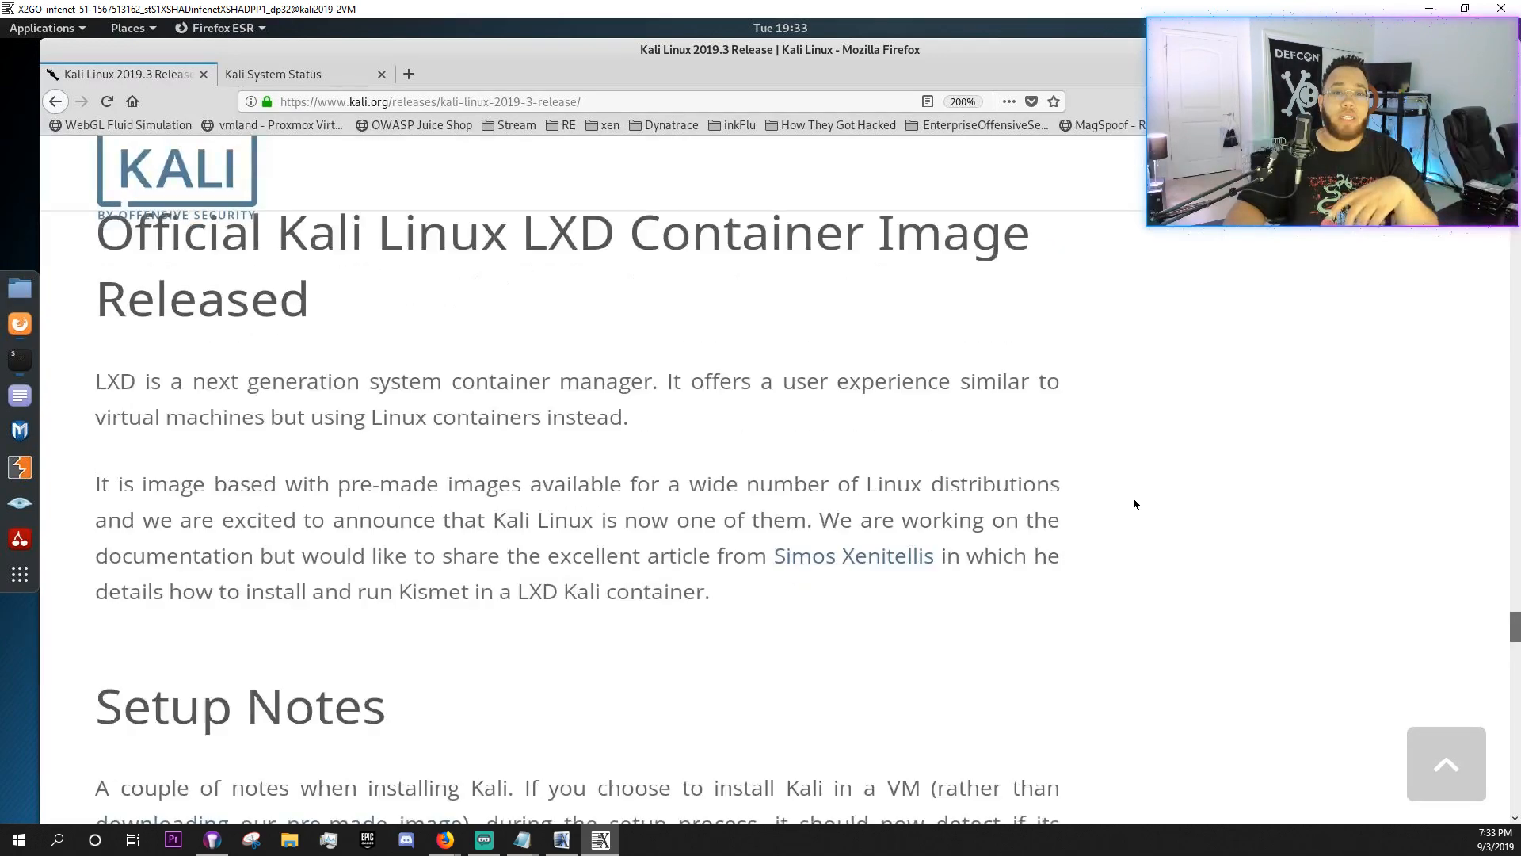
pyautogui.scroll(-3)
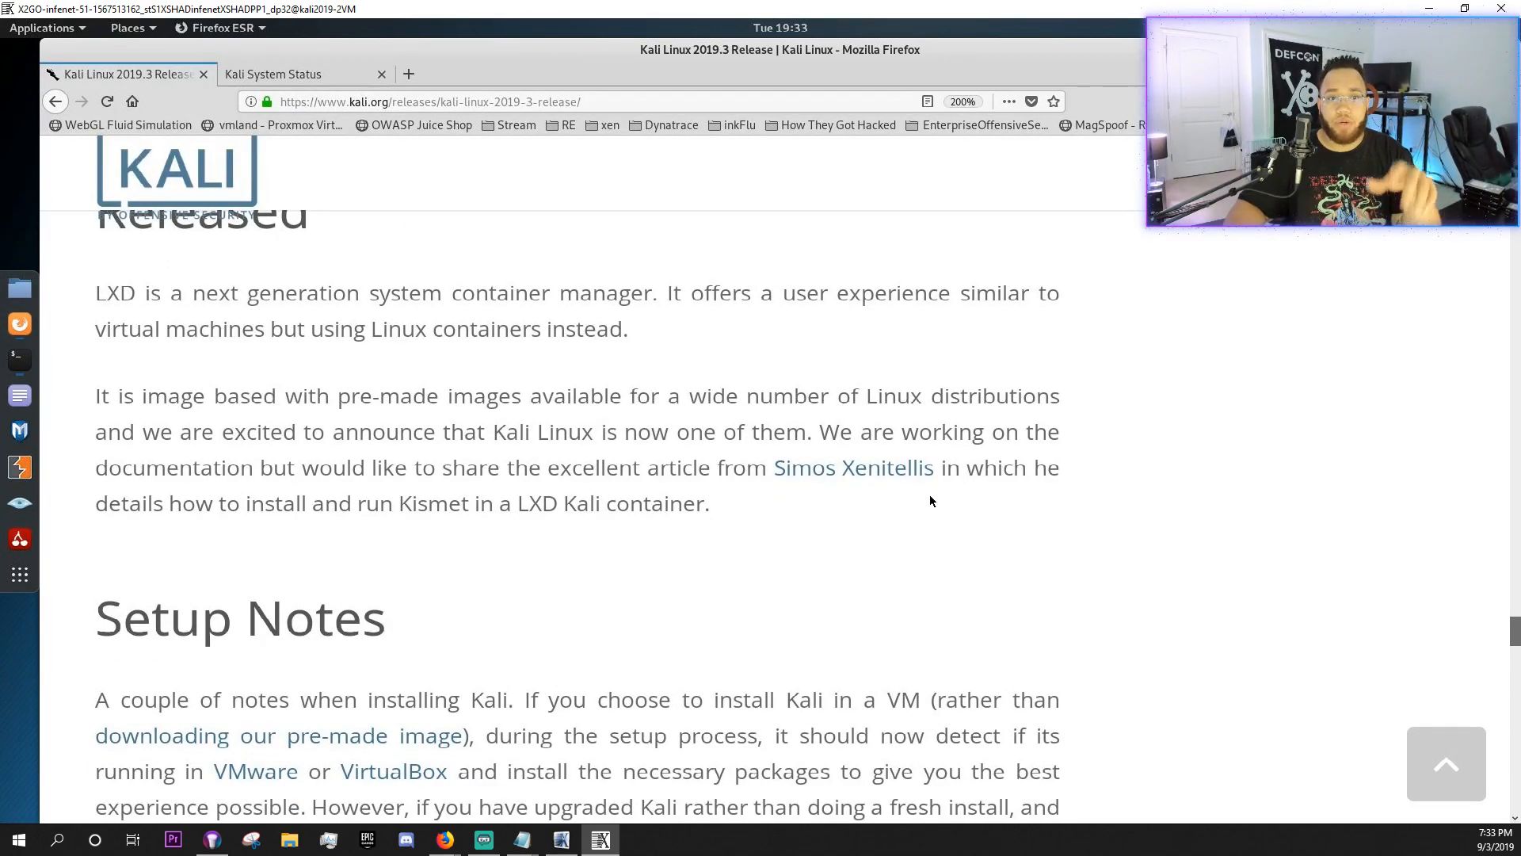
pyautogui.moveTo(853, 468)
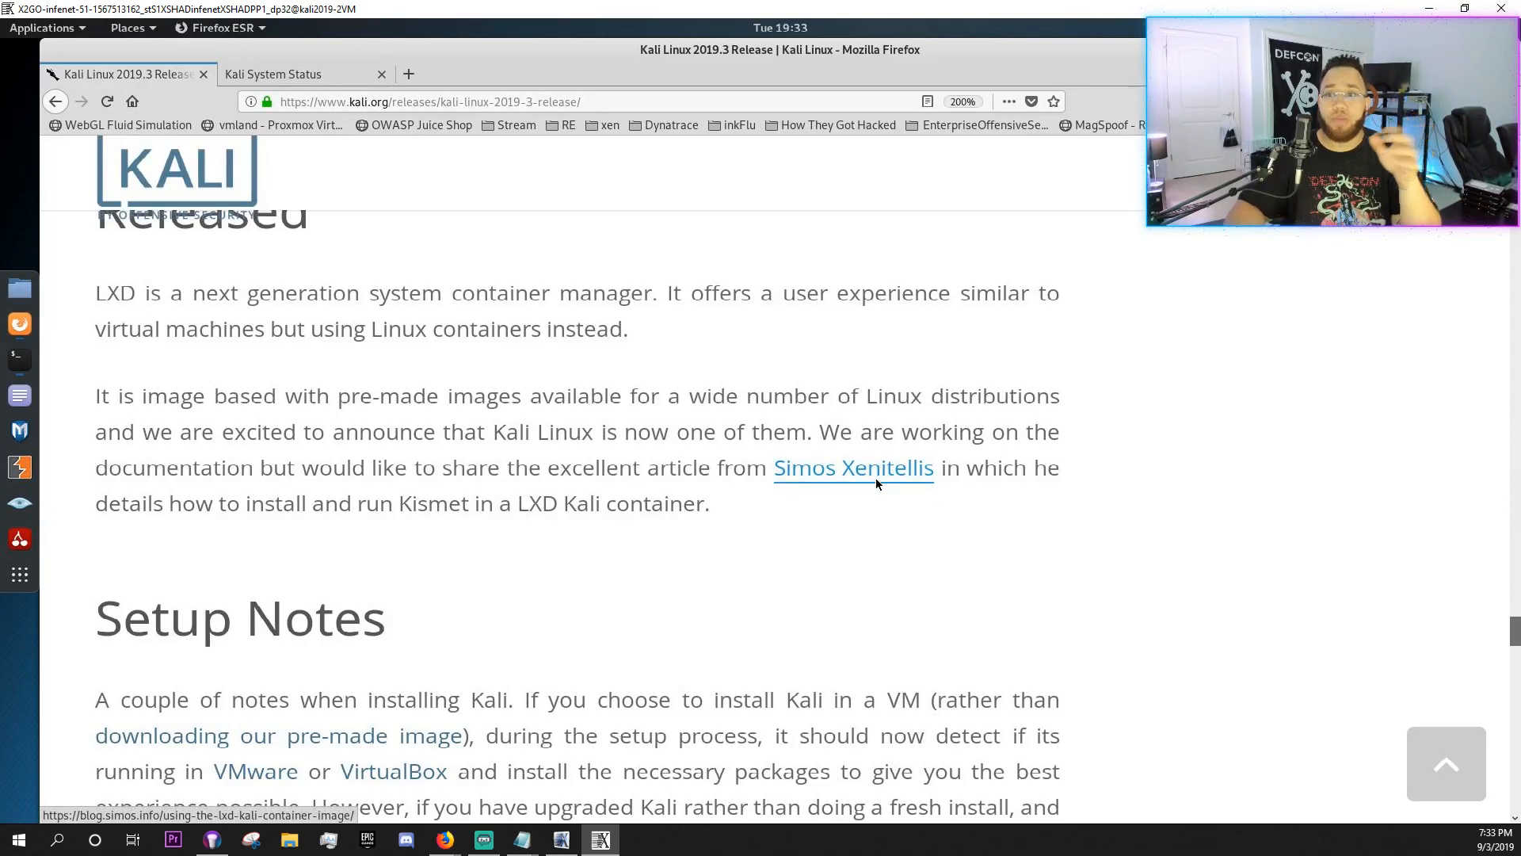
pyautogui.moveTo(810, 532)
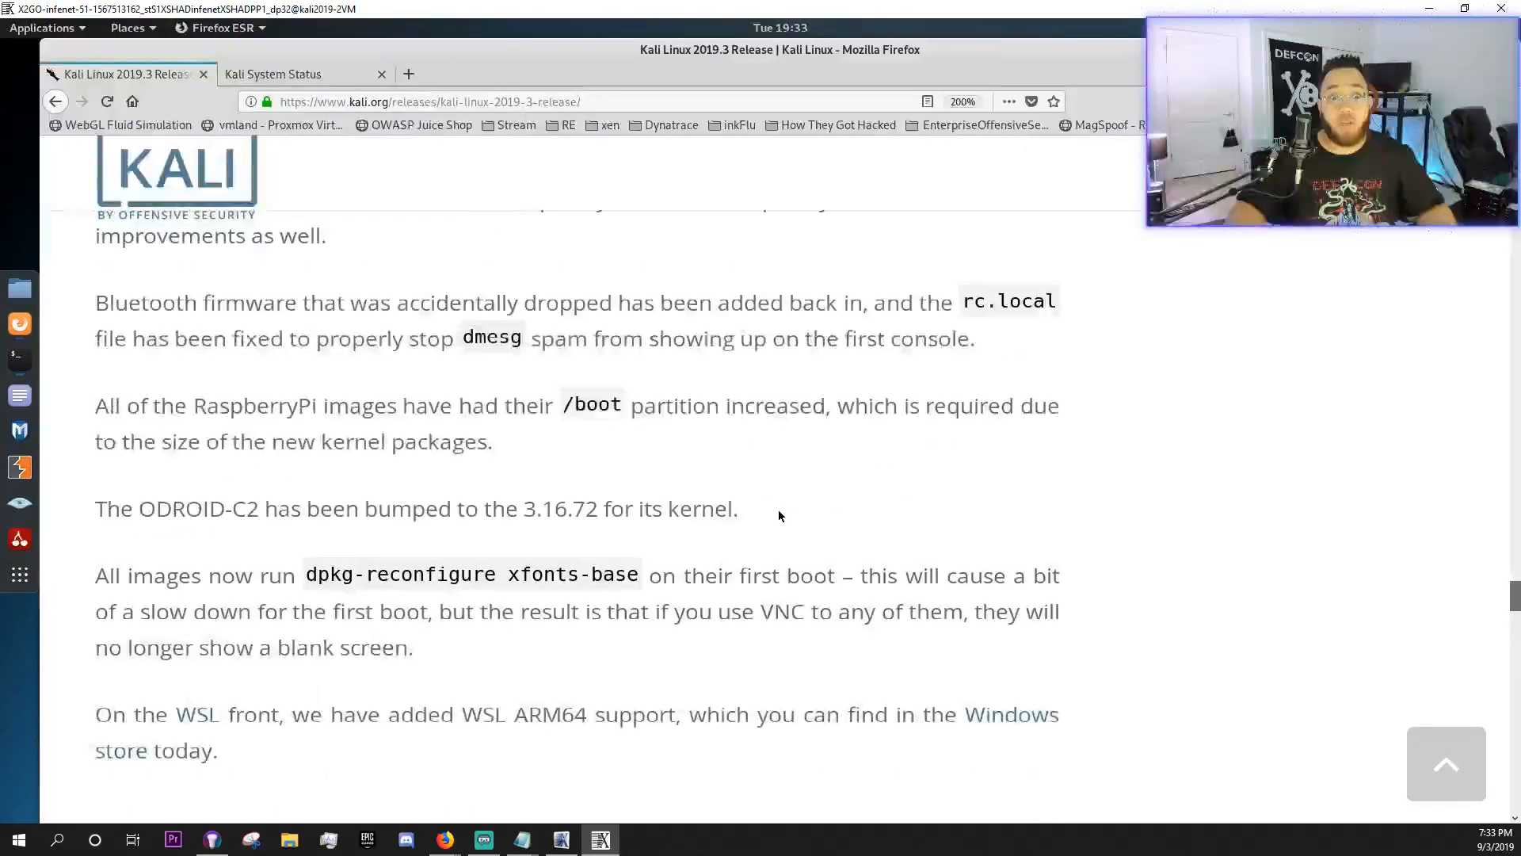
# - Scroll past the boot animation and NetHunter Updates to the Helper Scripts webshells example
pyautogui.scroll(-3)
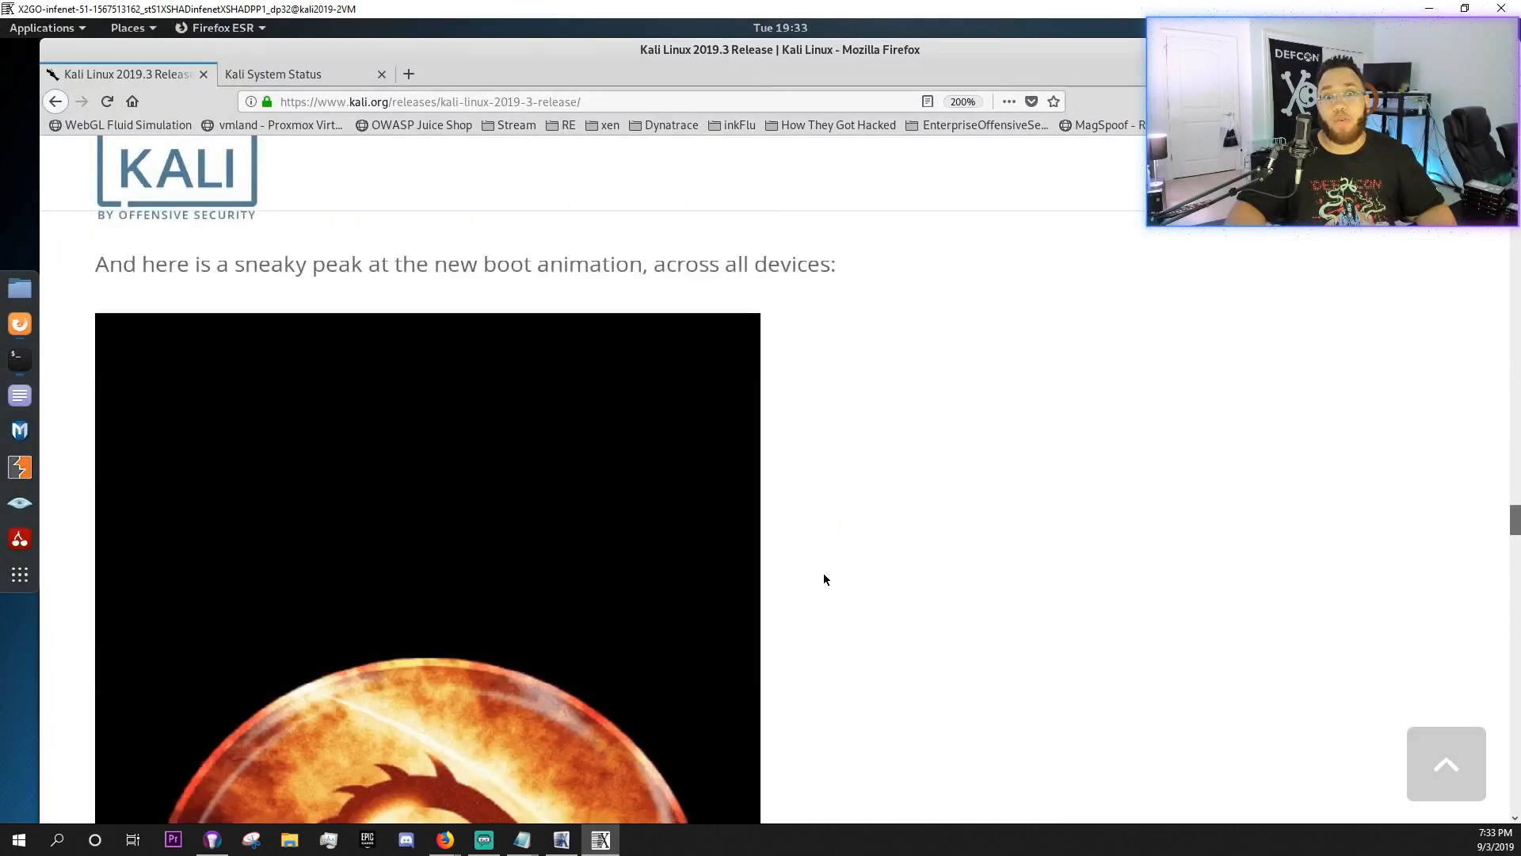
pyautogui.scroll(-3)
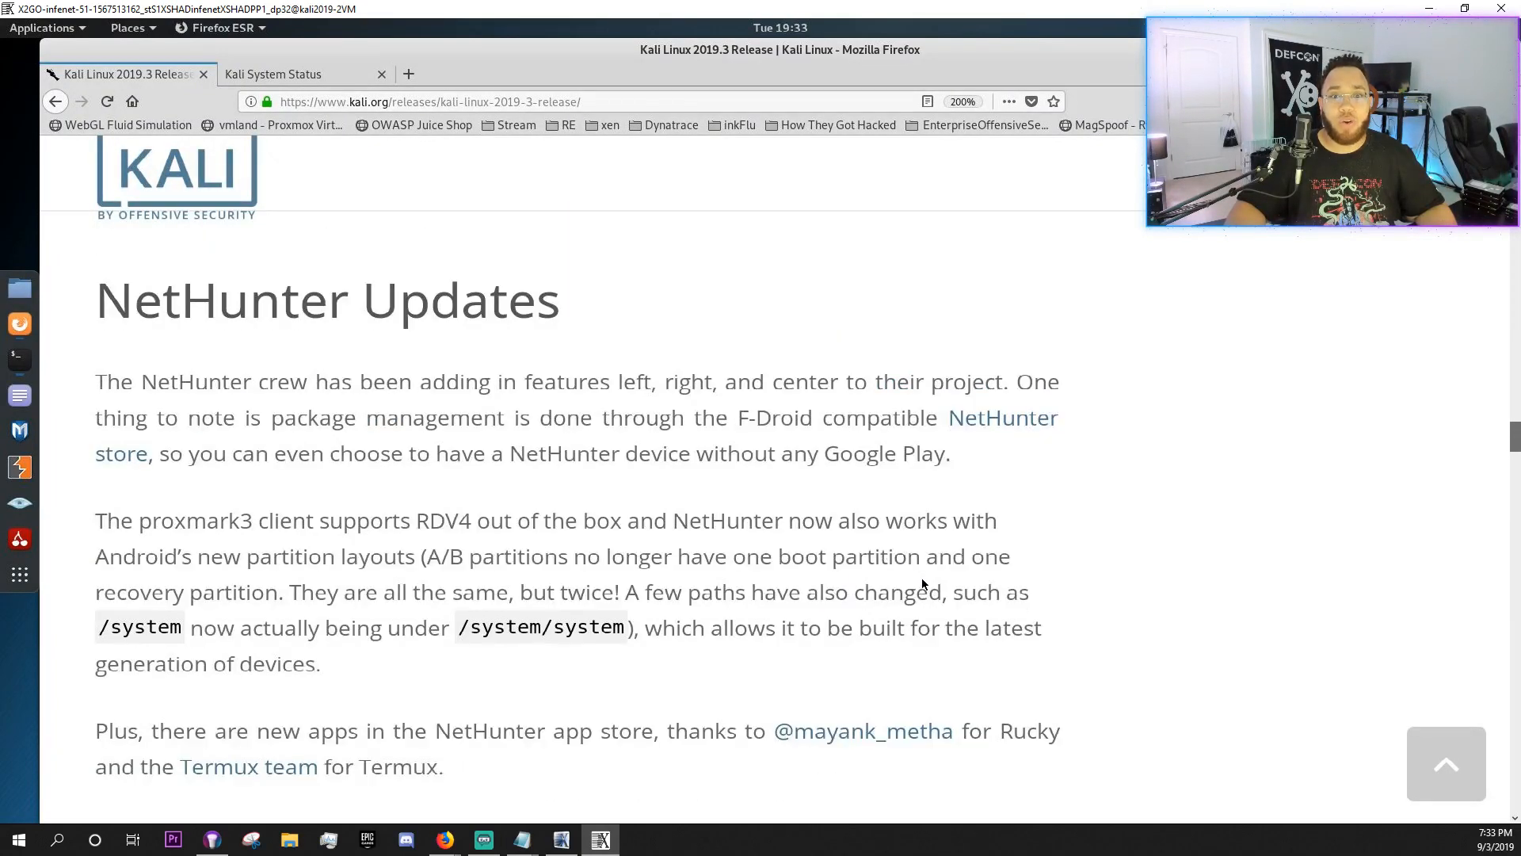
pyautogui.scroll(-3)
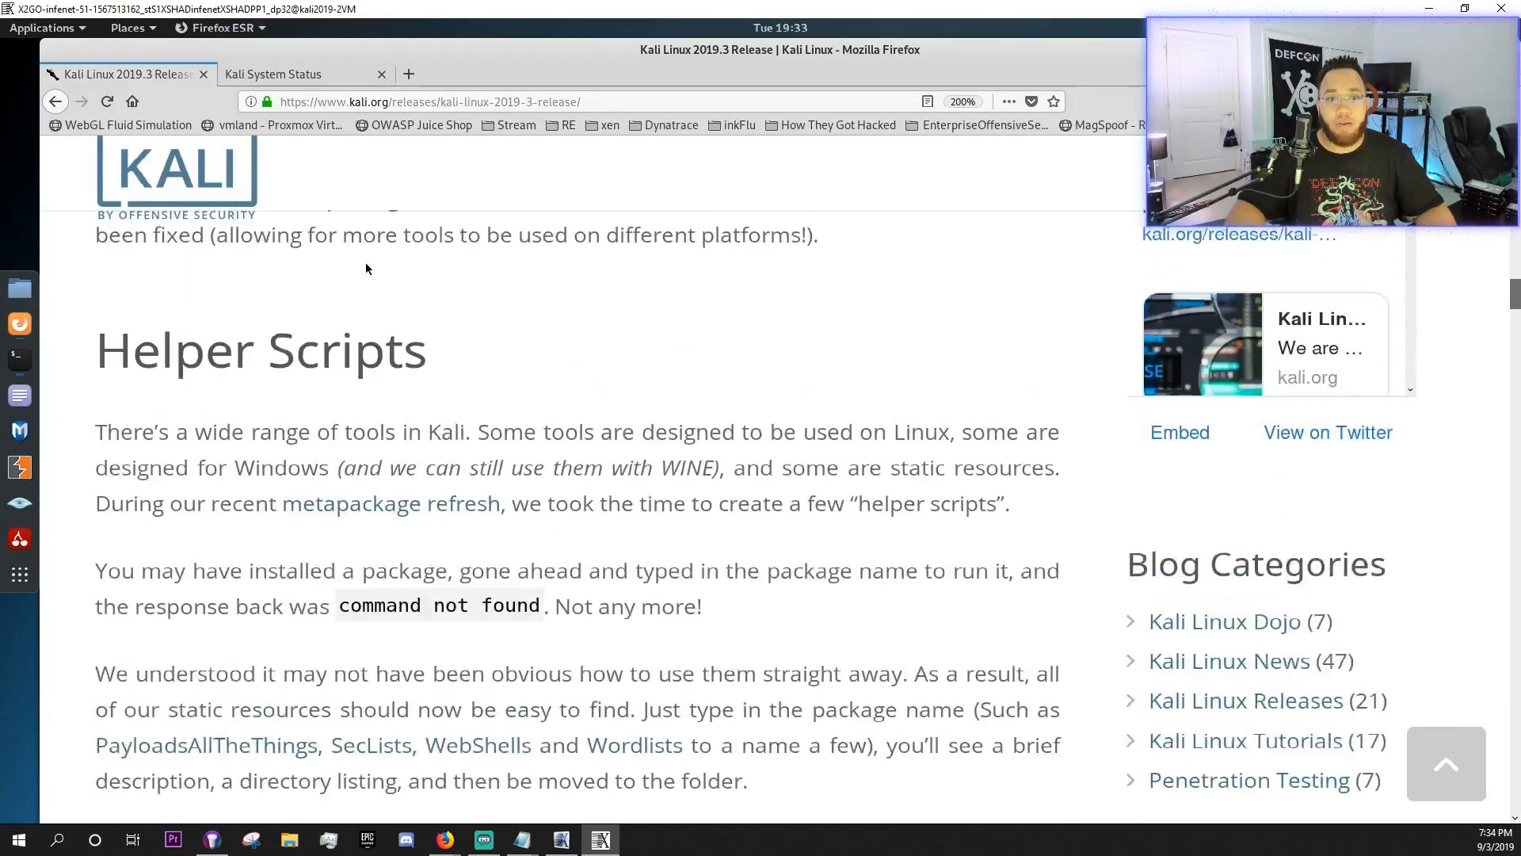
pyautogui.moveTo(423, 394)
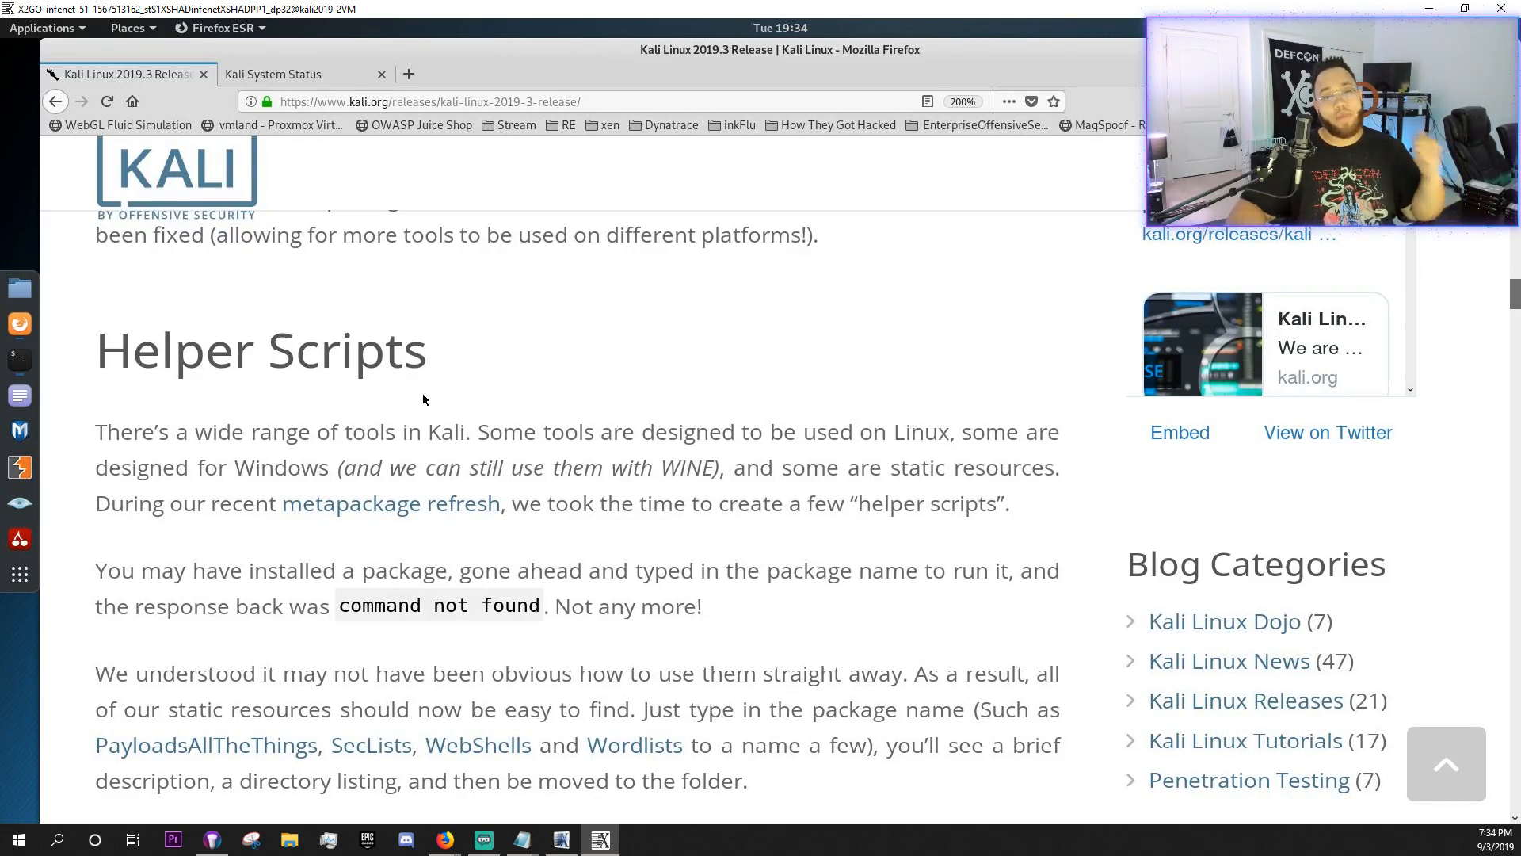
pyautogui.scroll(-3)
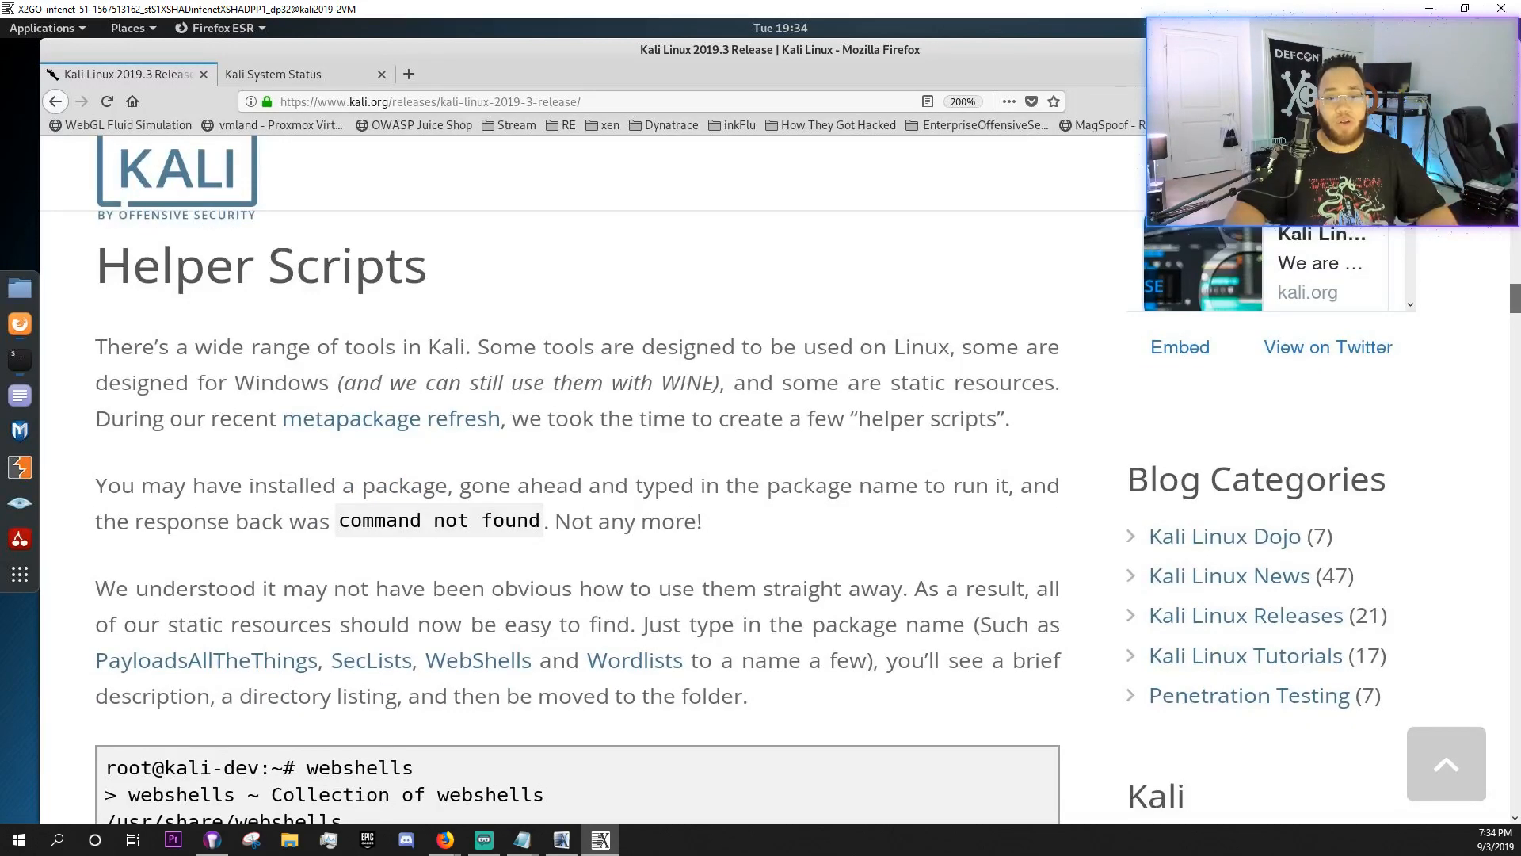